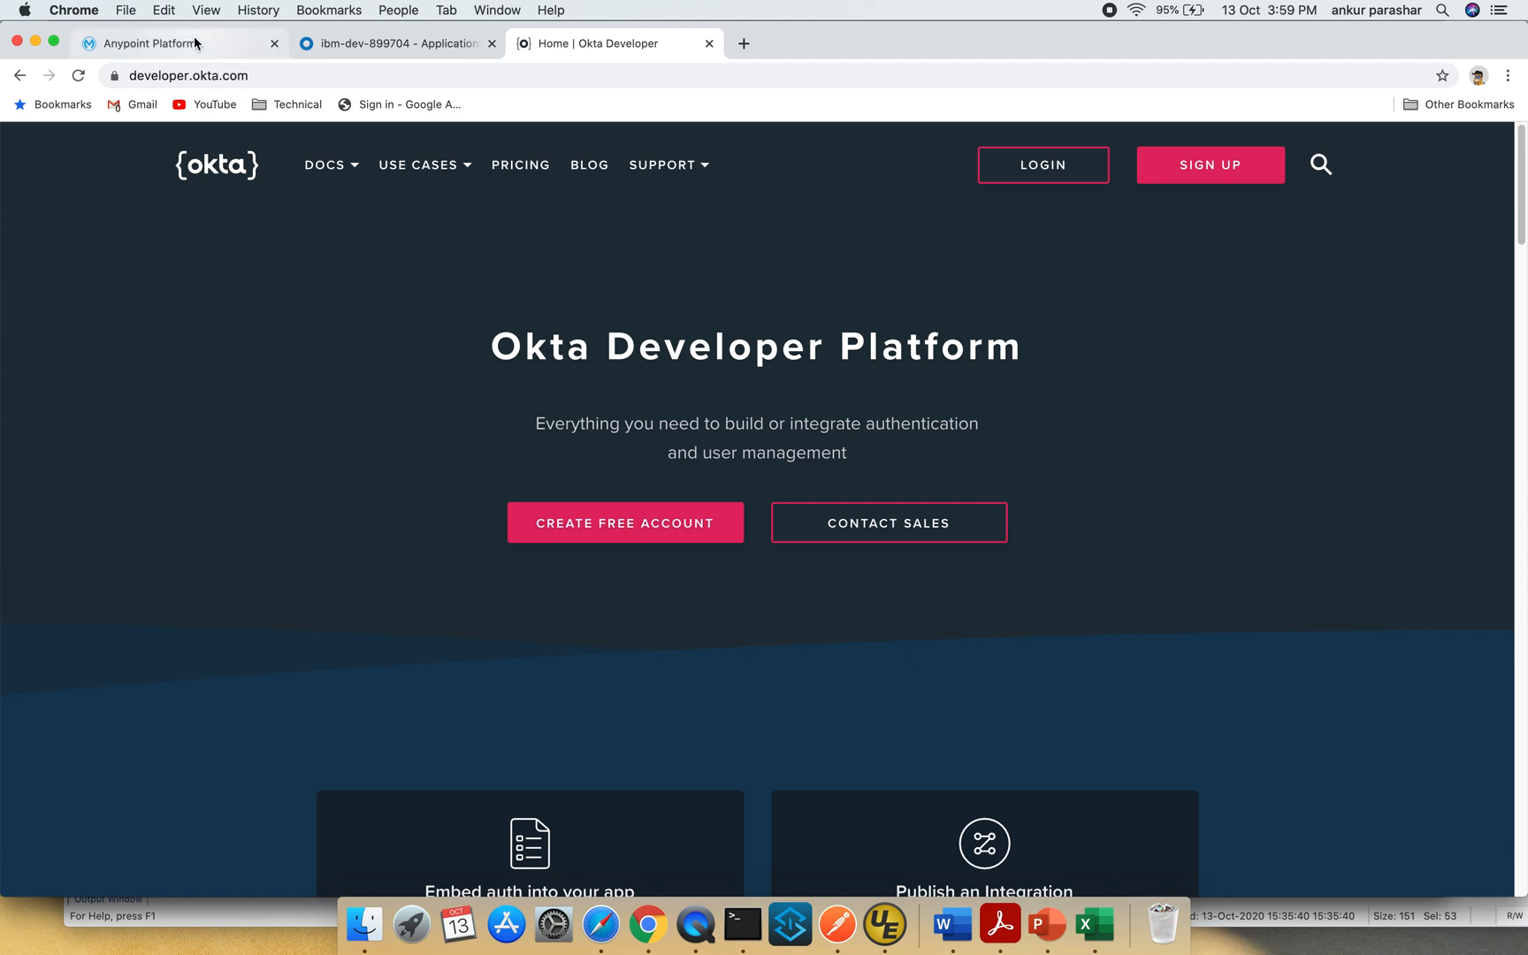
mouse_move(223, 91)
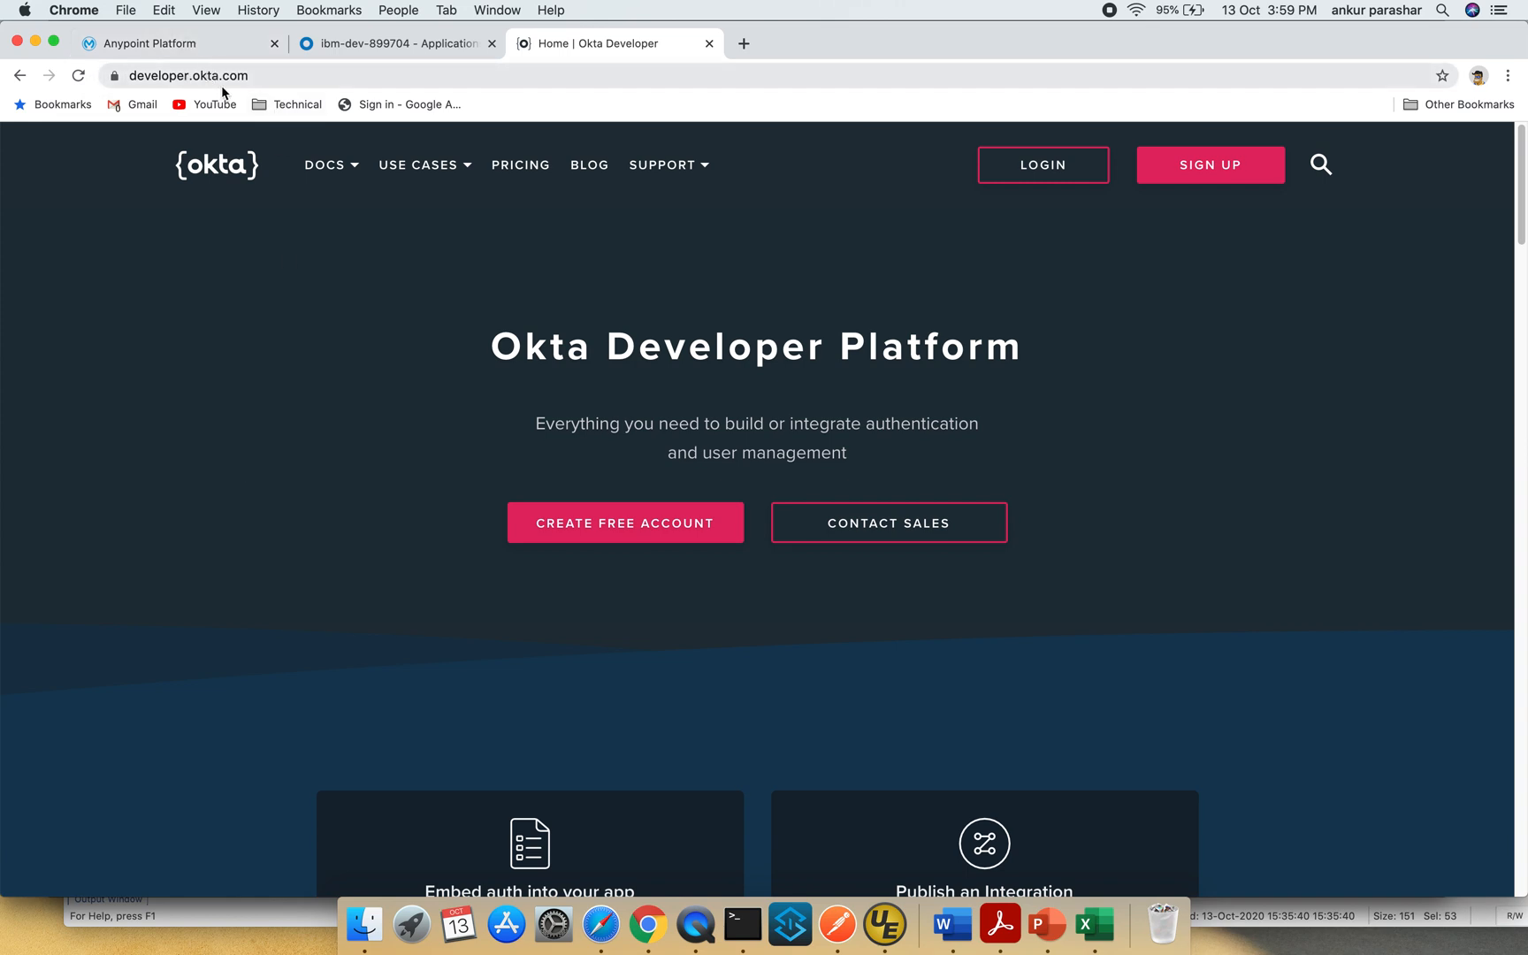
mouse_move(636, 498)
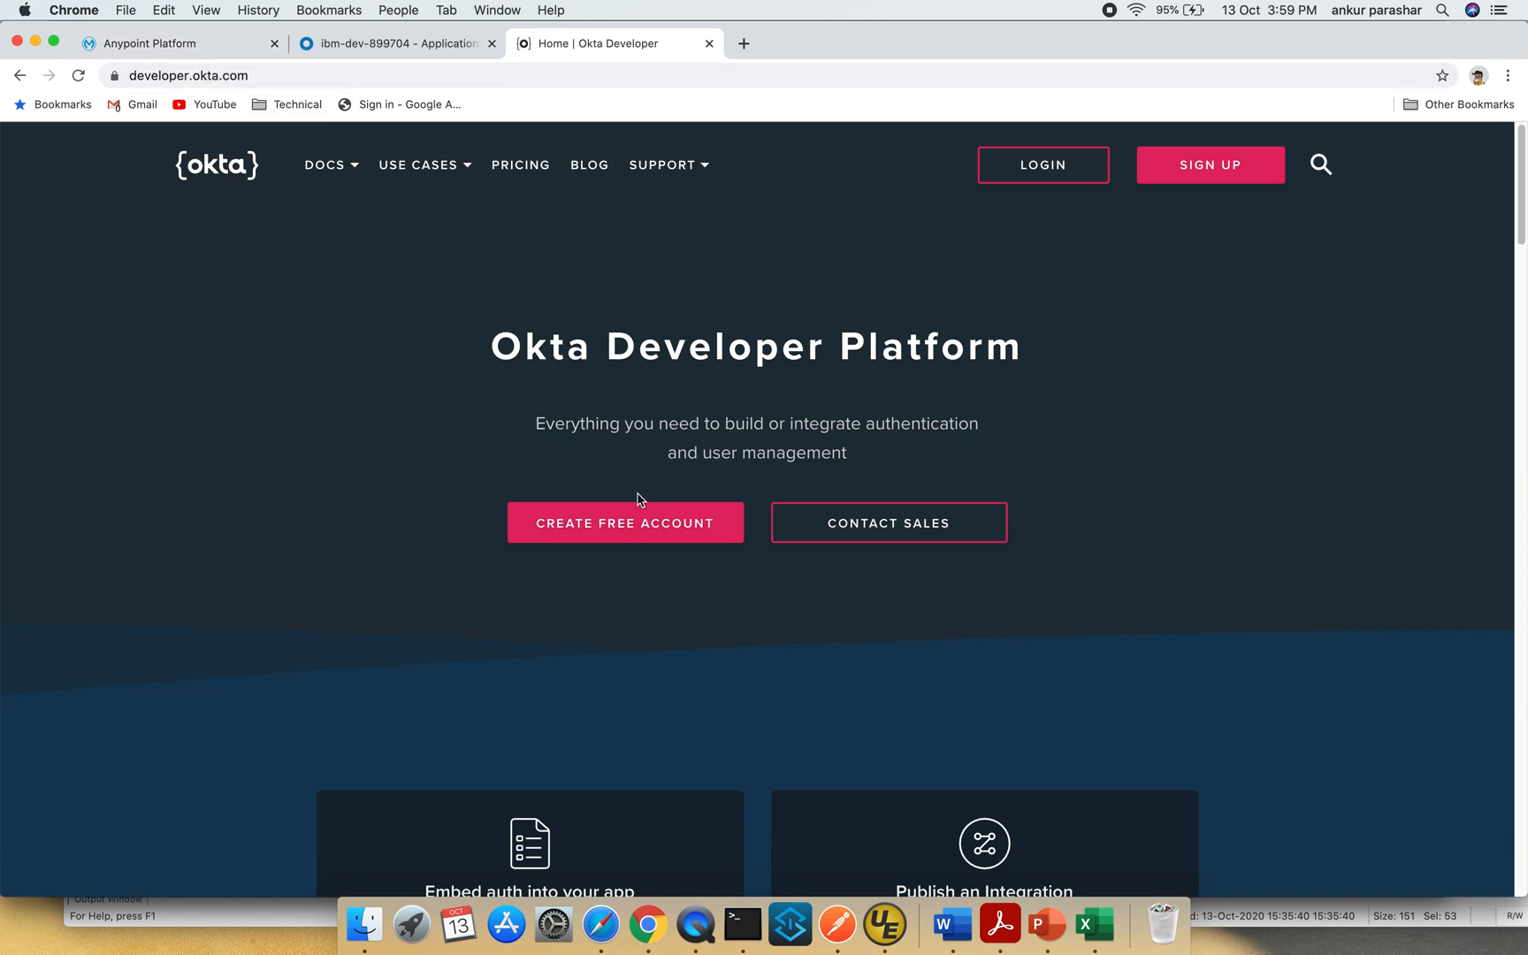
Start the CREATE FREE ACCOUNT flow on developer.okta.com to load the sign-up form
left_click(624, 523)
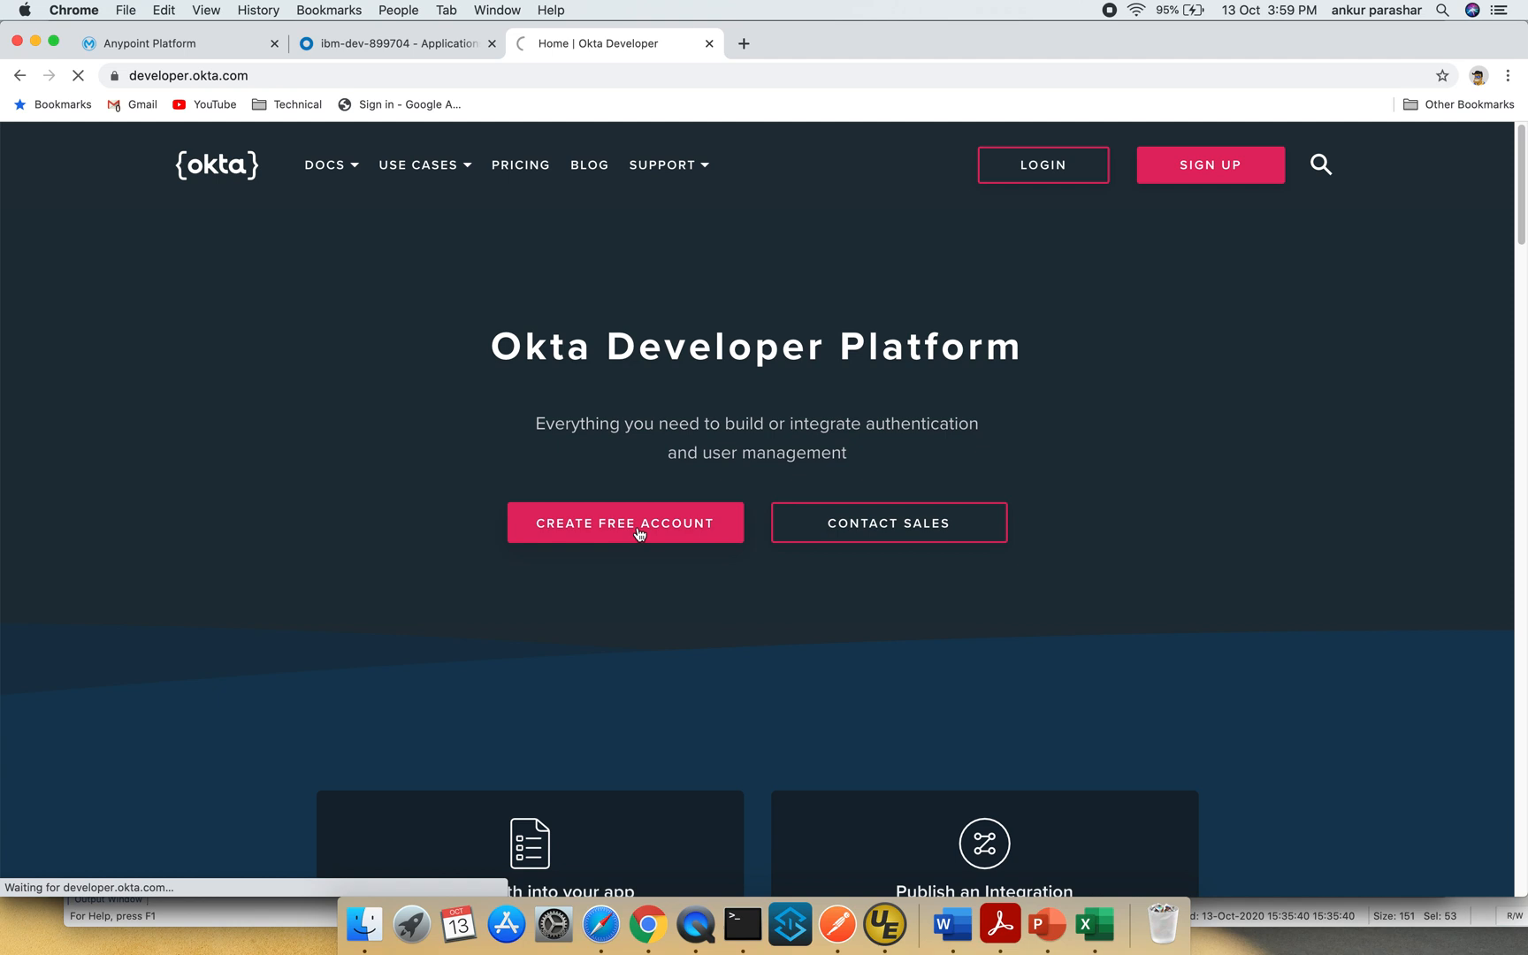
left_click(624, 521)
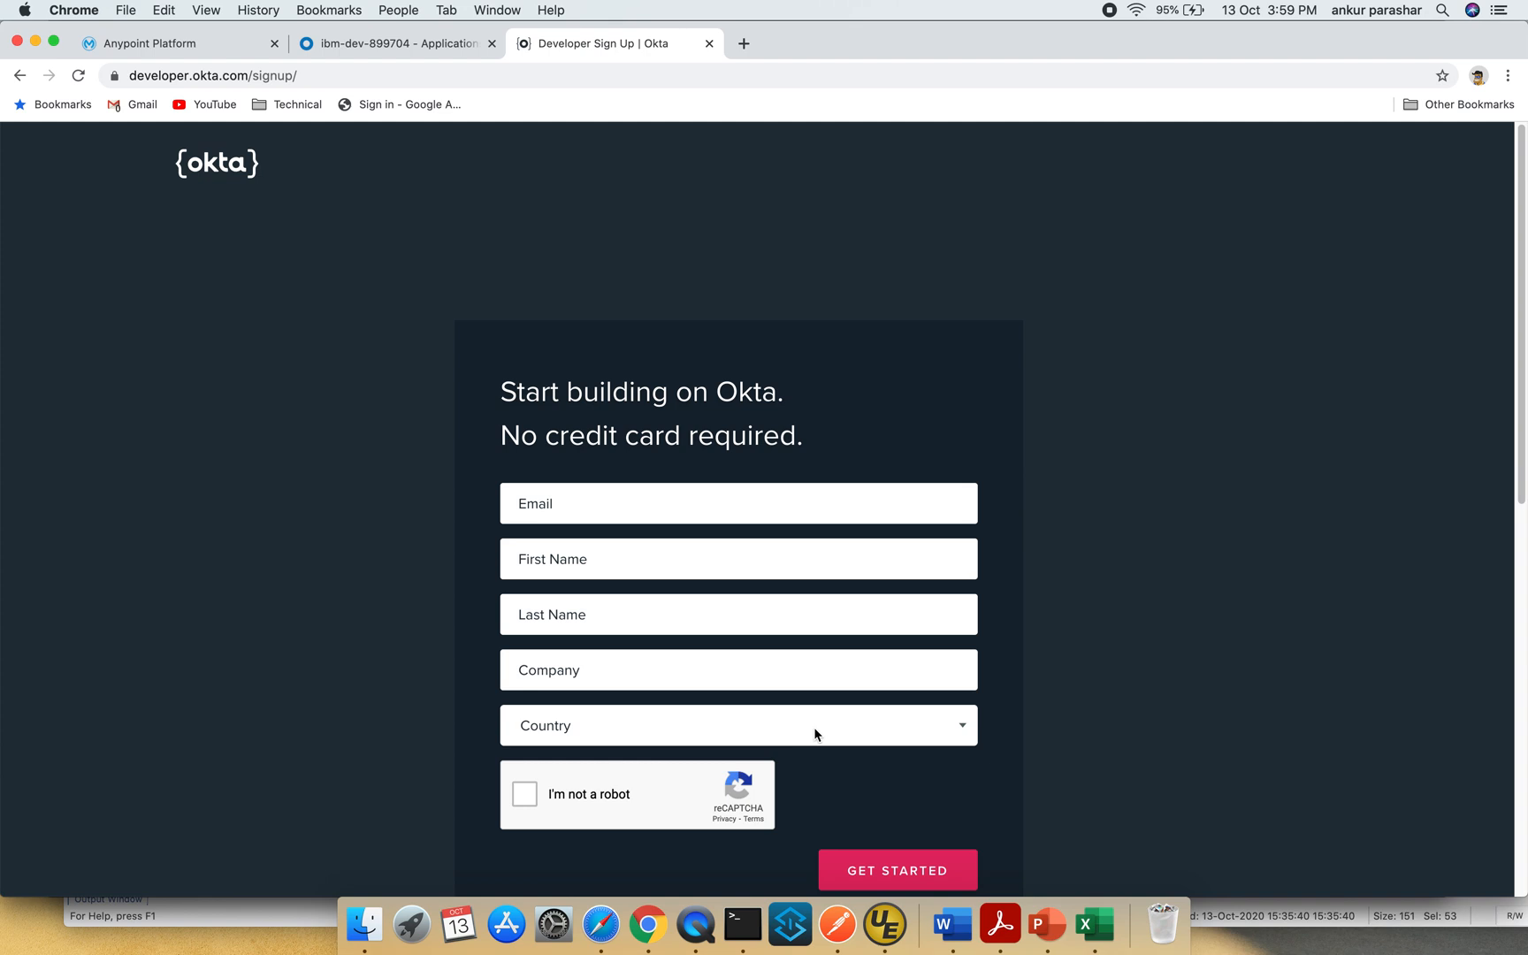
mouse_move(1119, 431)
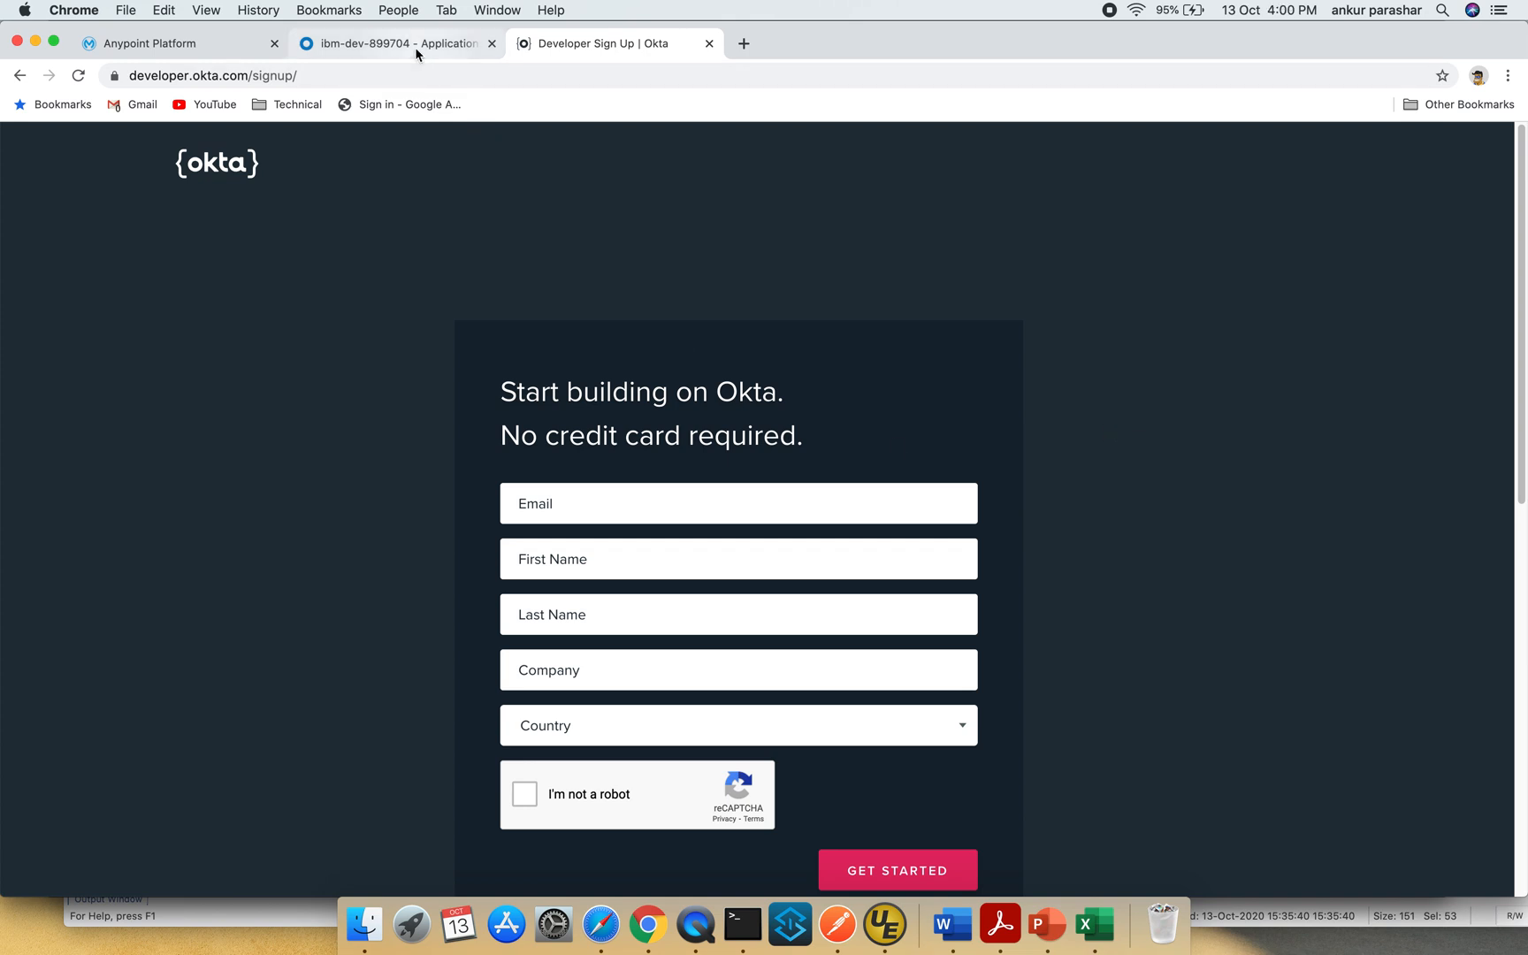
Navigate the Okta admin console to API > Authorization Servers and load the 'default' server's settings
left_click(394, 42)
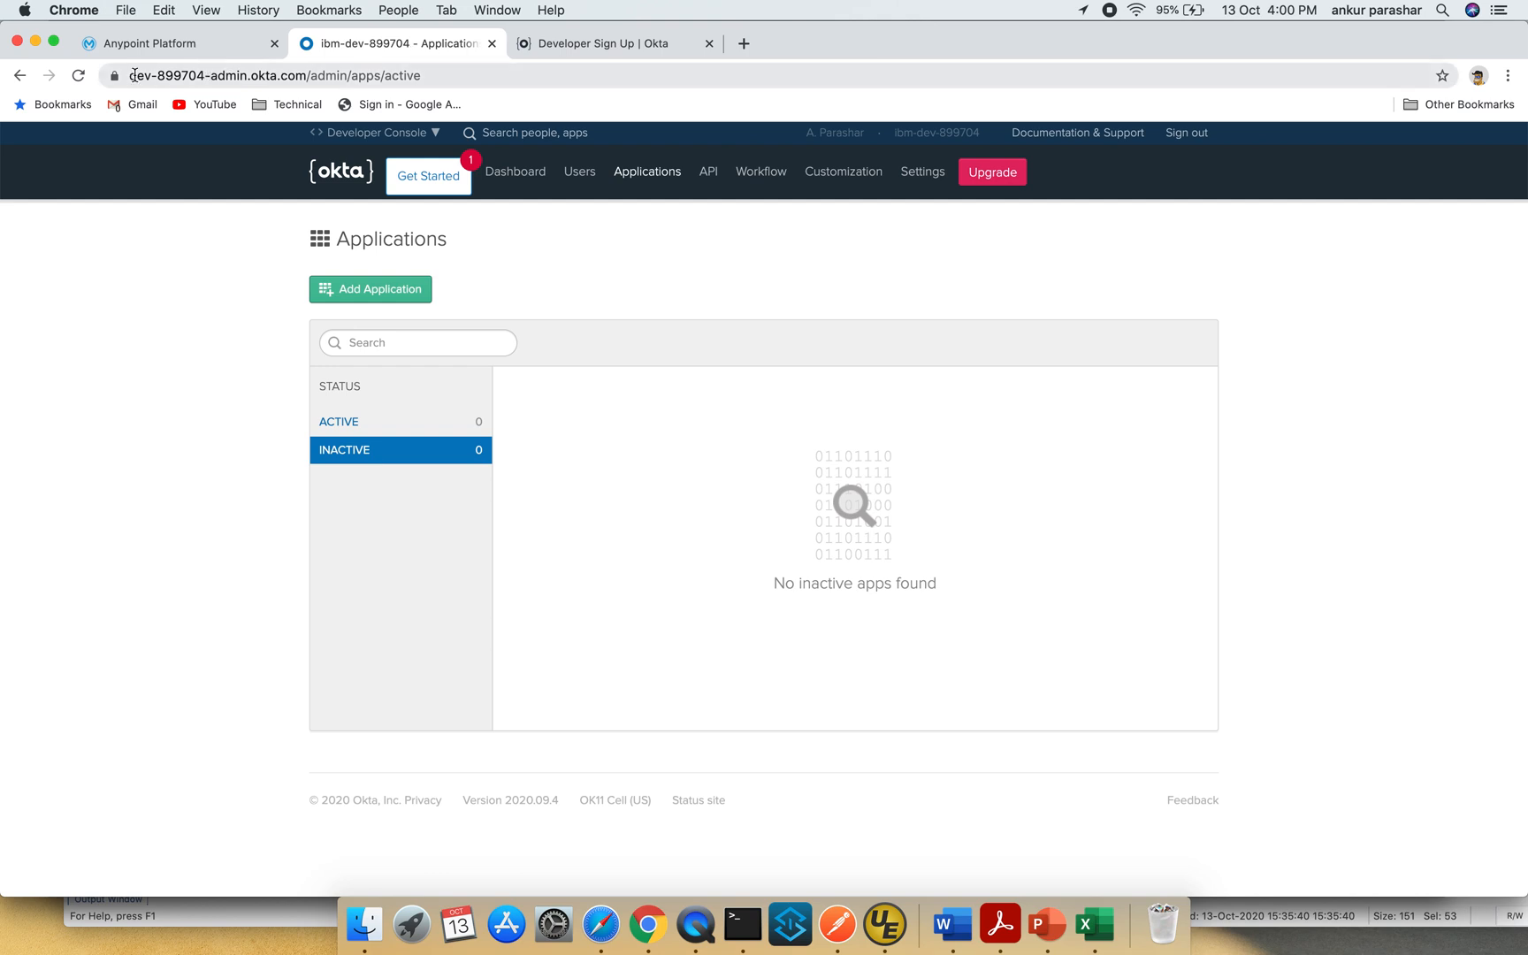
mouse_move(168, 76)
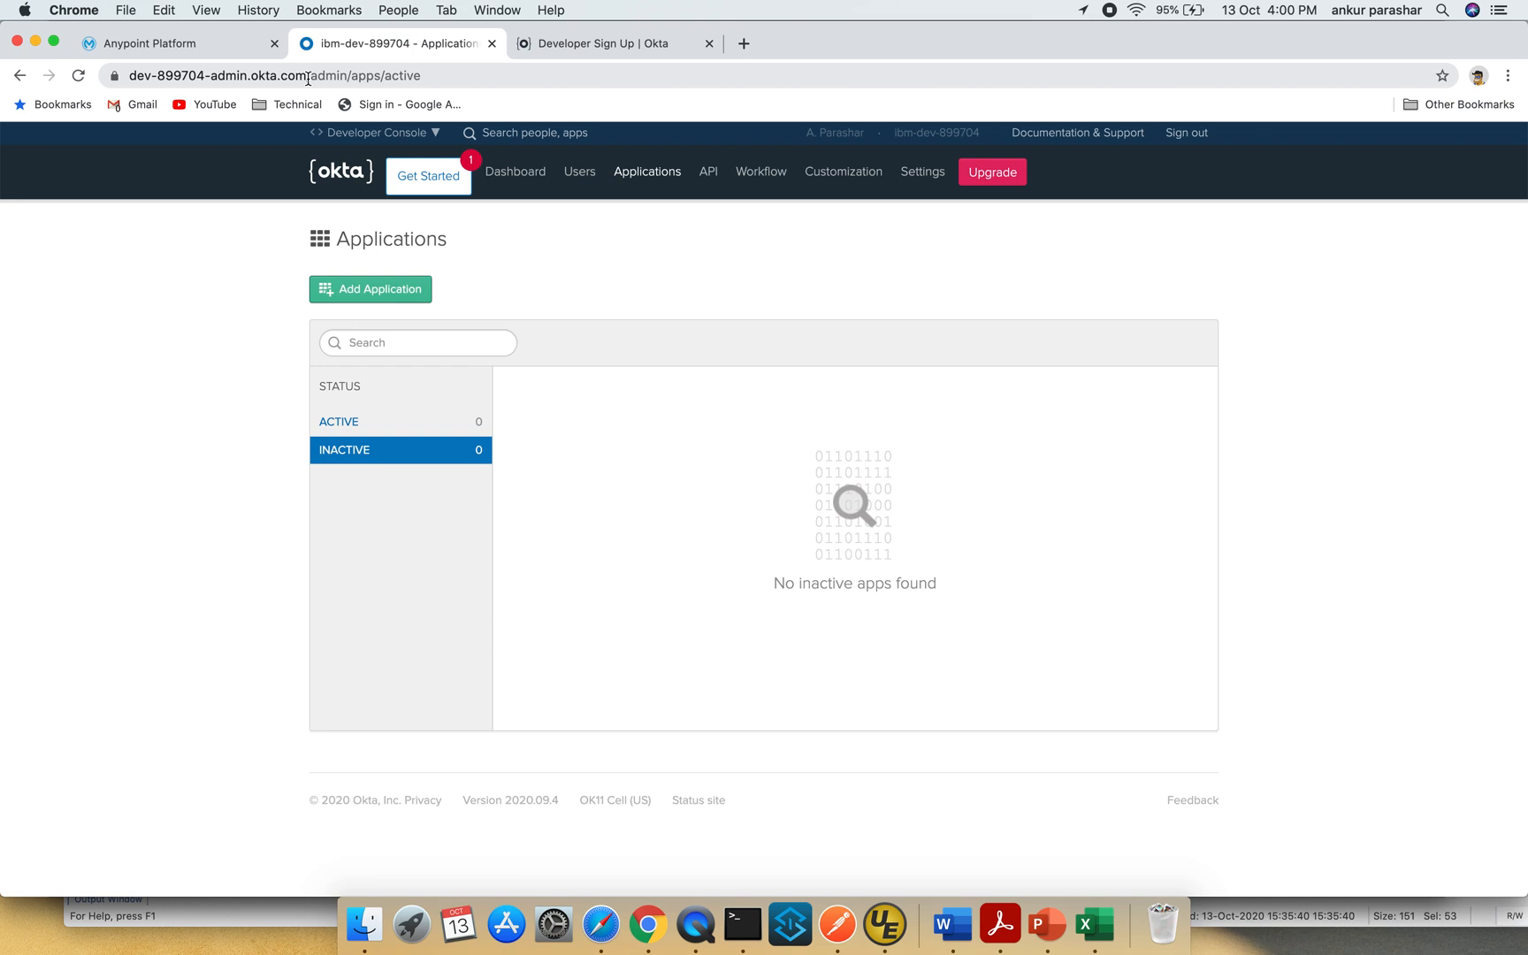
left_click(842, 172)
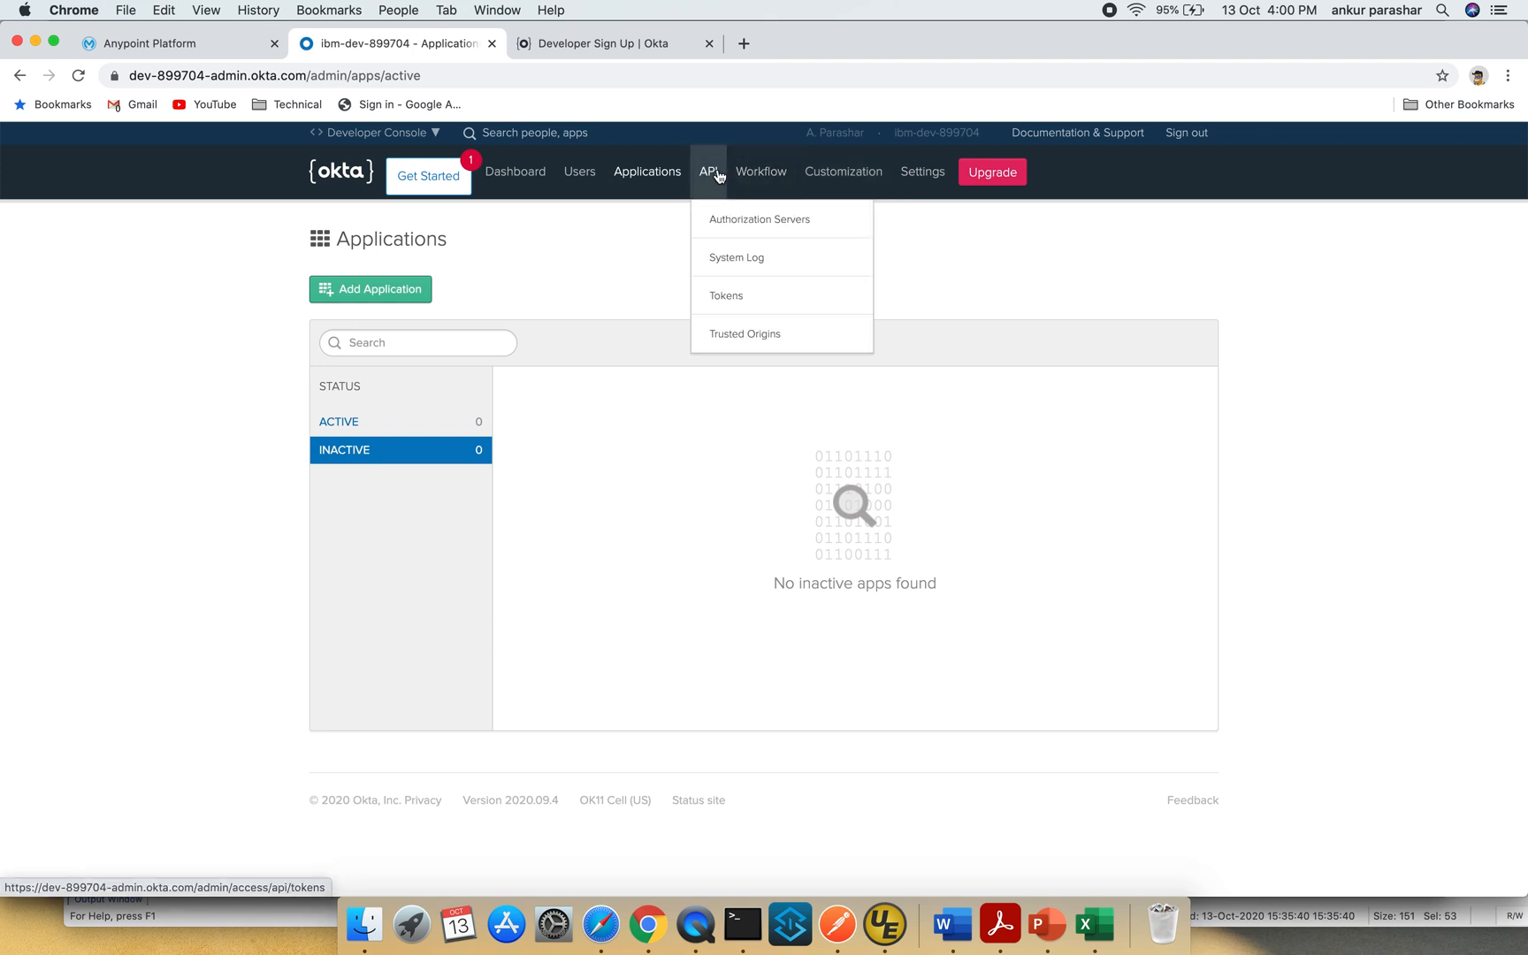
mouse_move(718, 214)
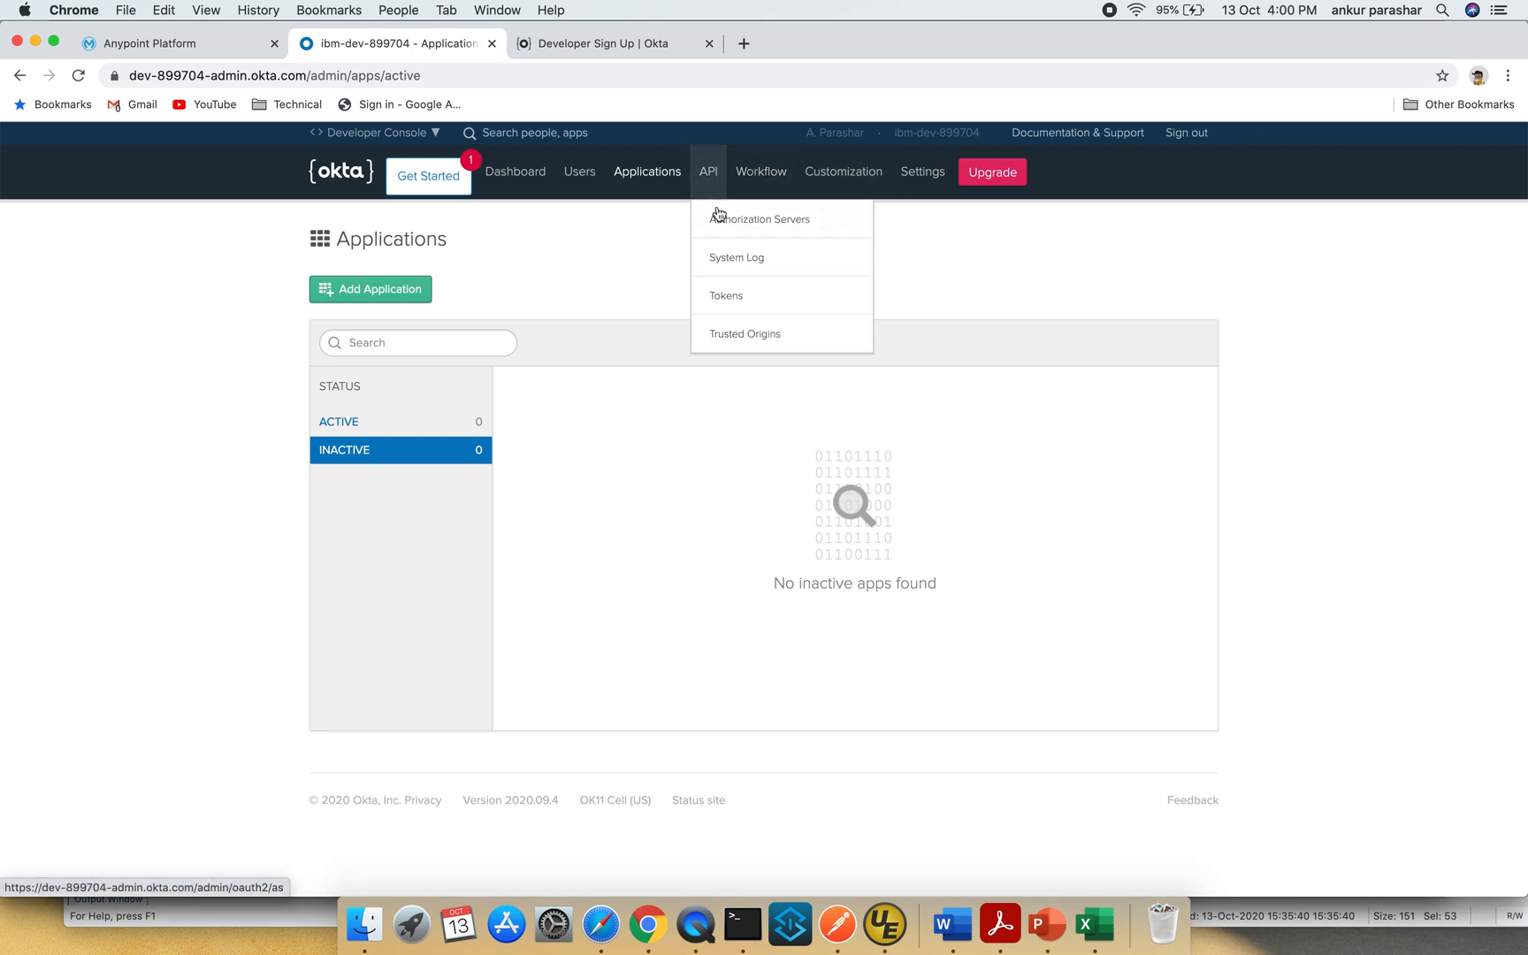
left_click(762, 217)
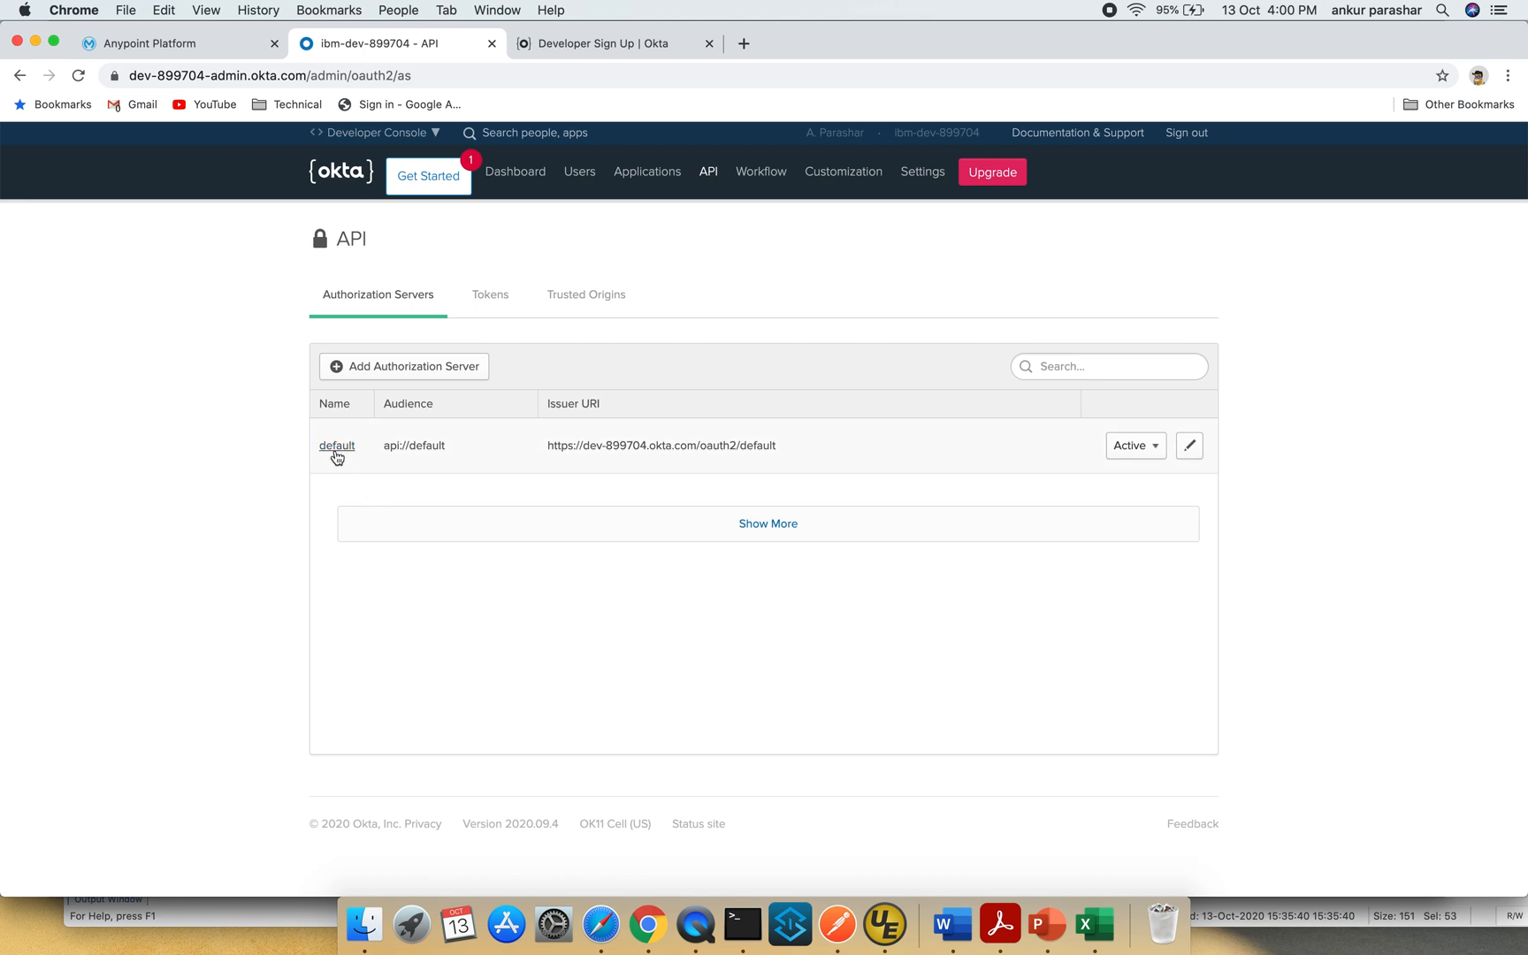
mouse_move(715, 451)
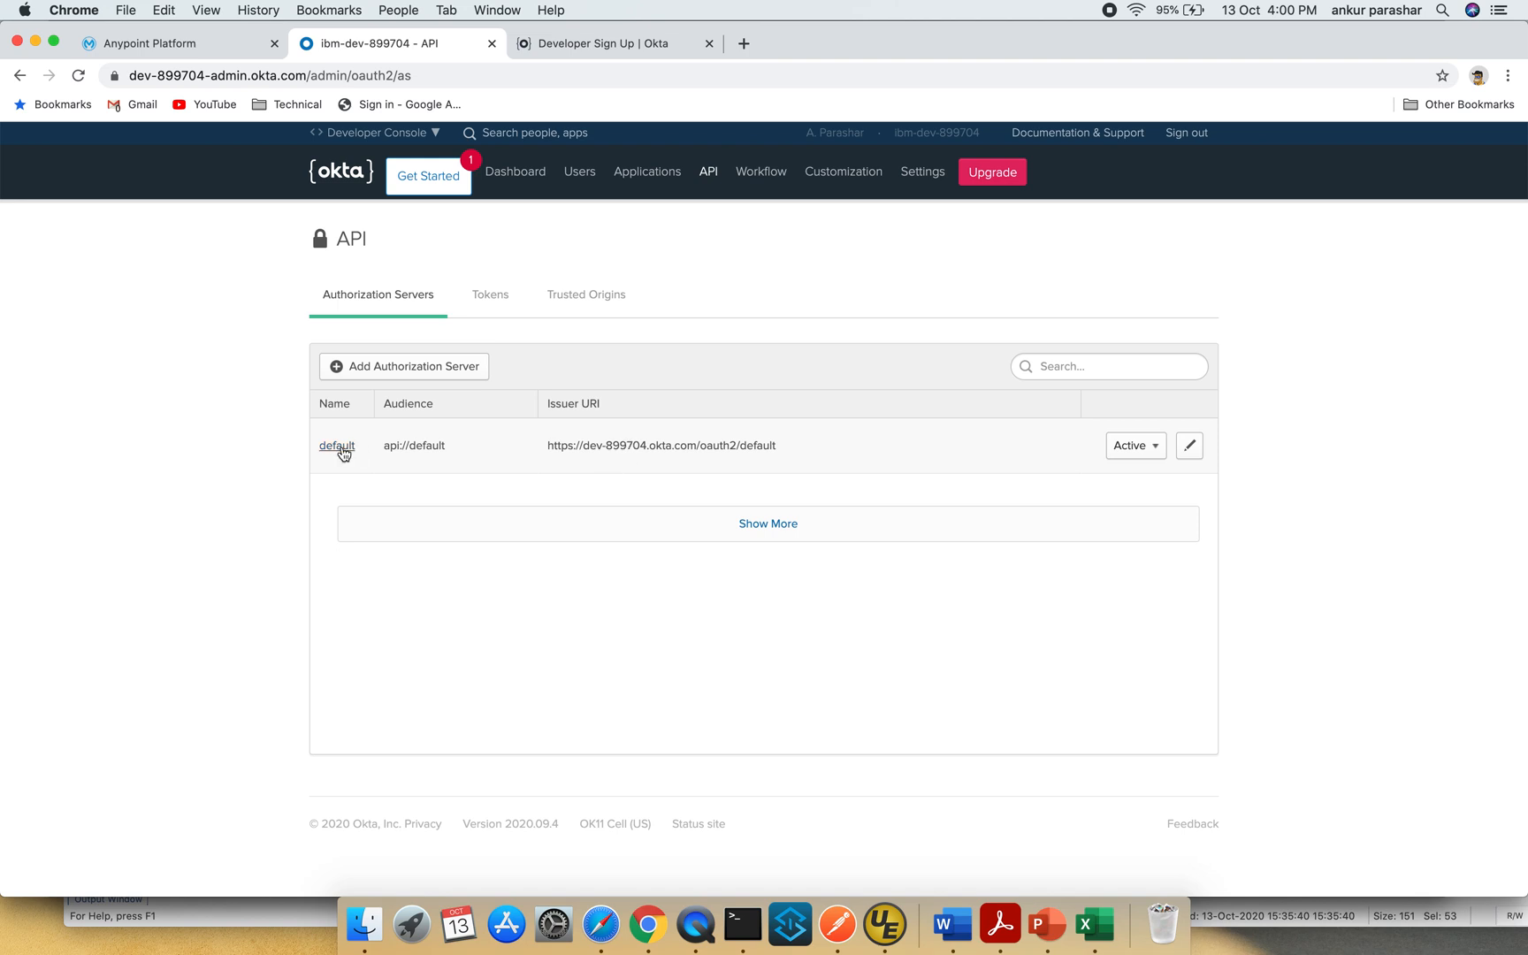
left_click(336, 445)
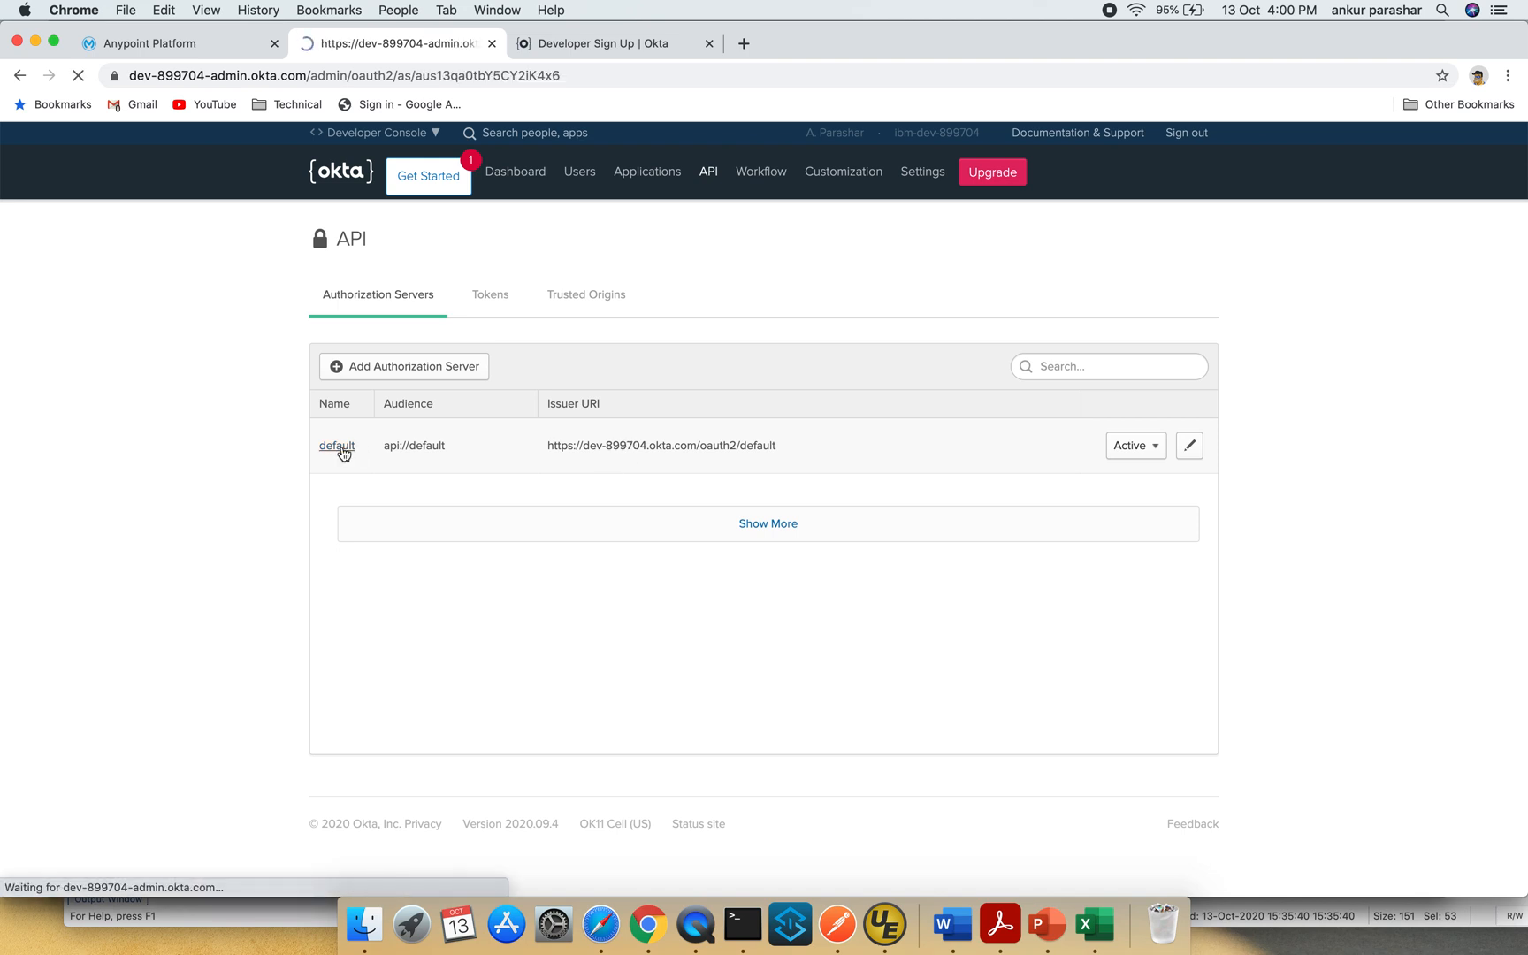
left_click(336, 446)
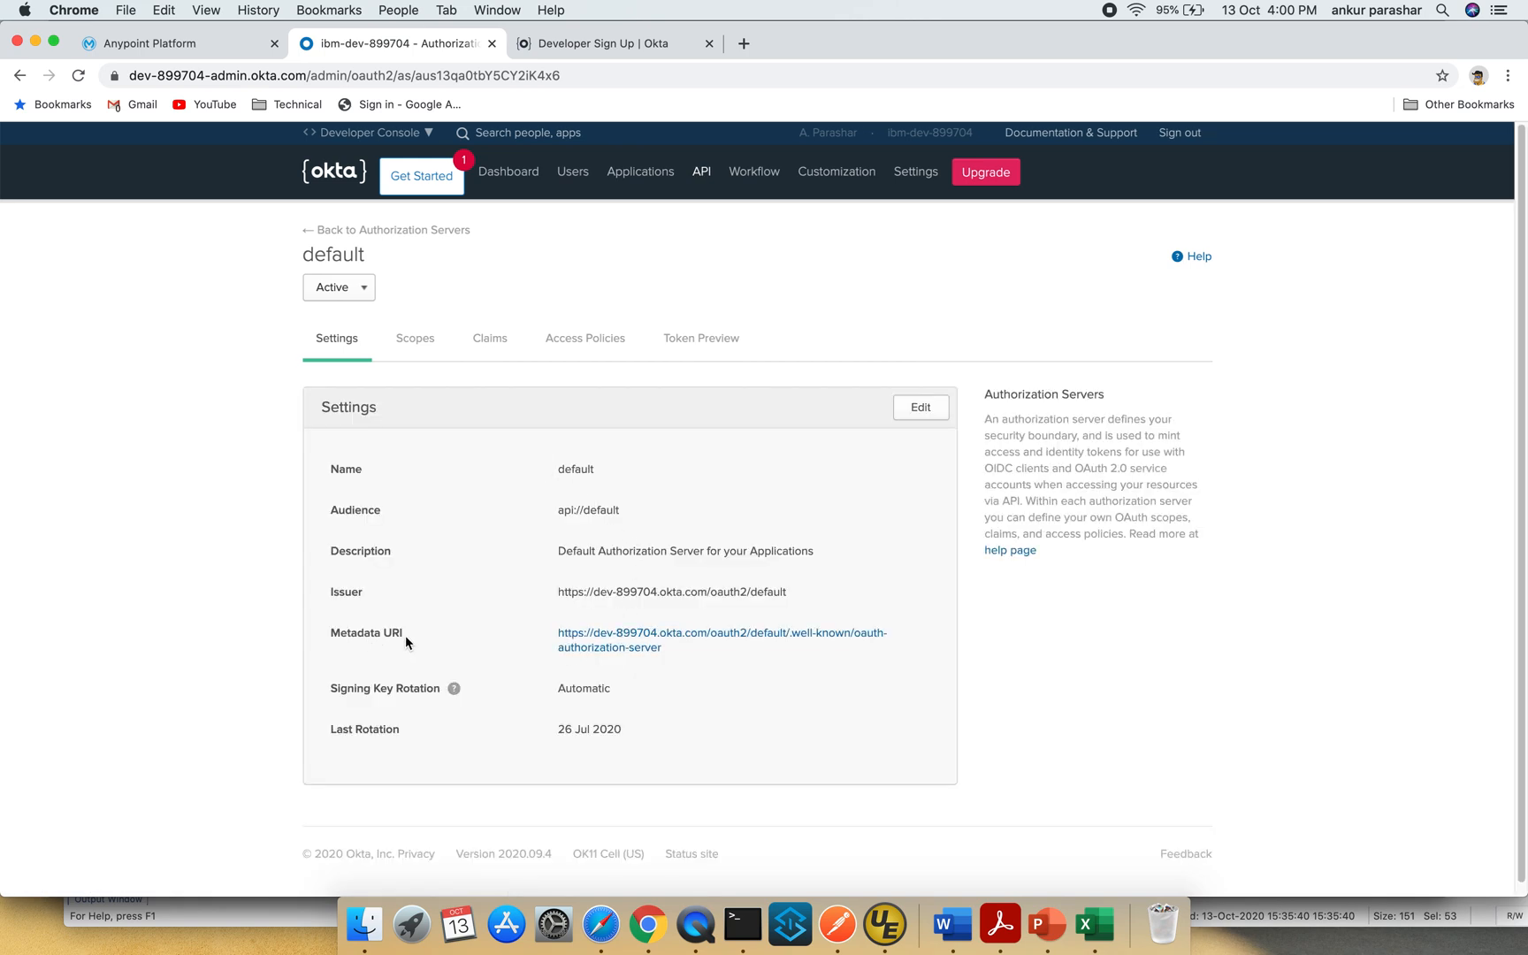
mouse_move(632, 606)
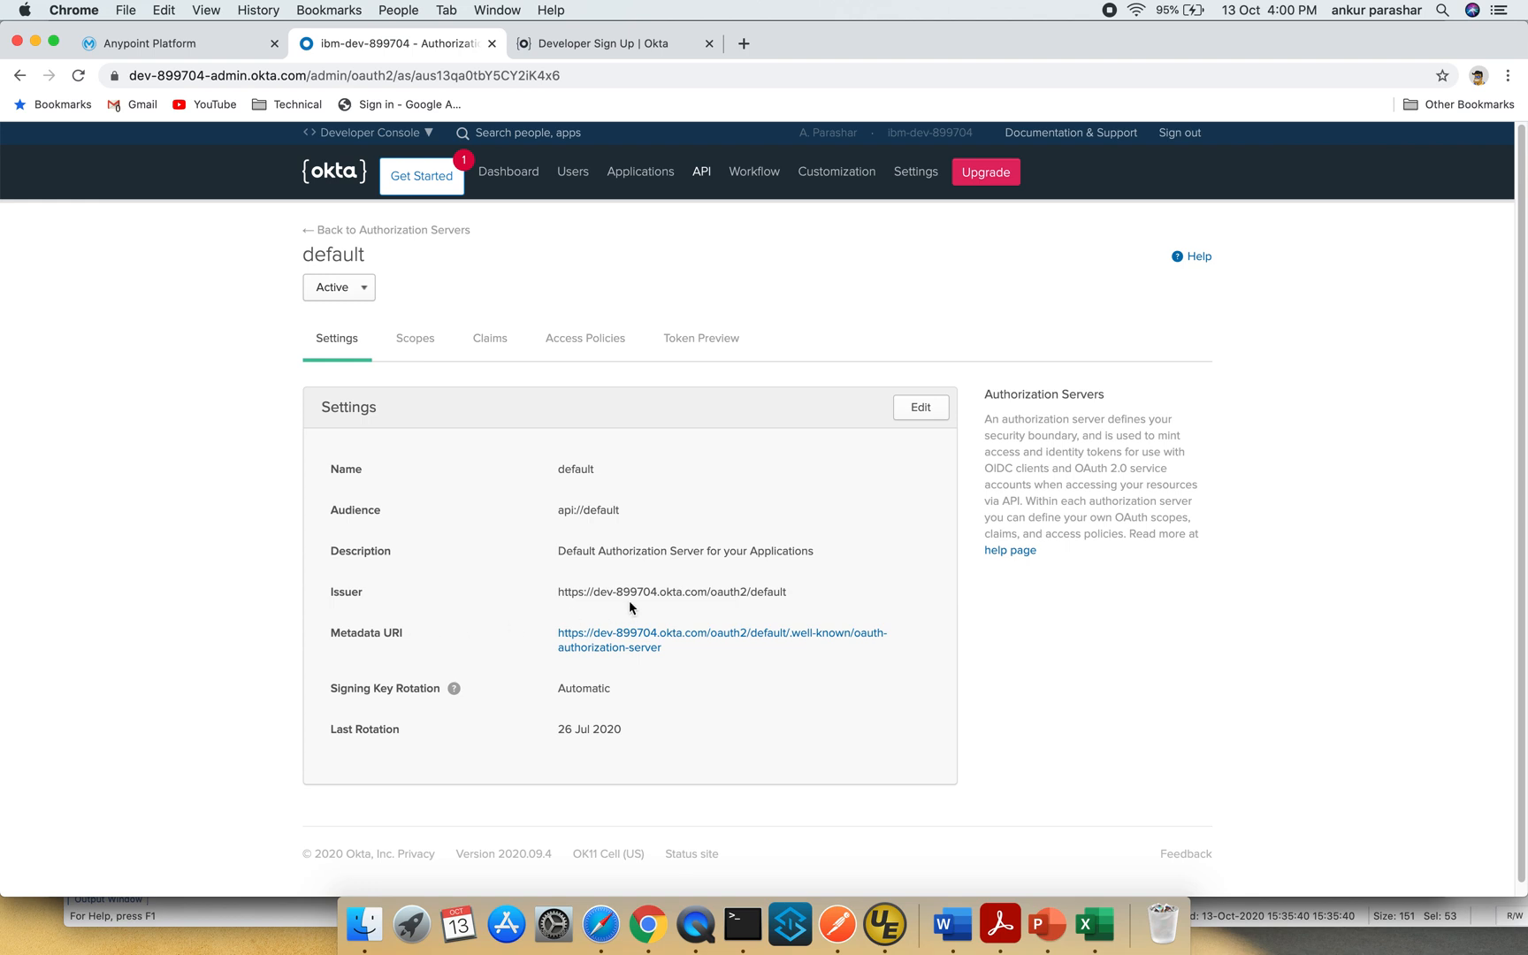
mouse_move(643, 595)
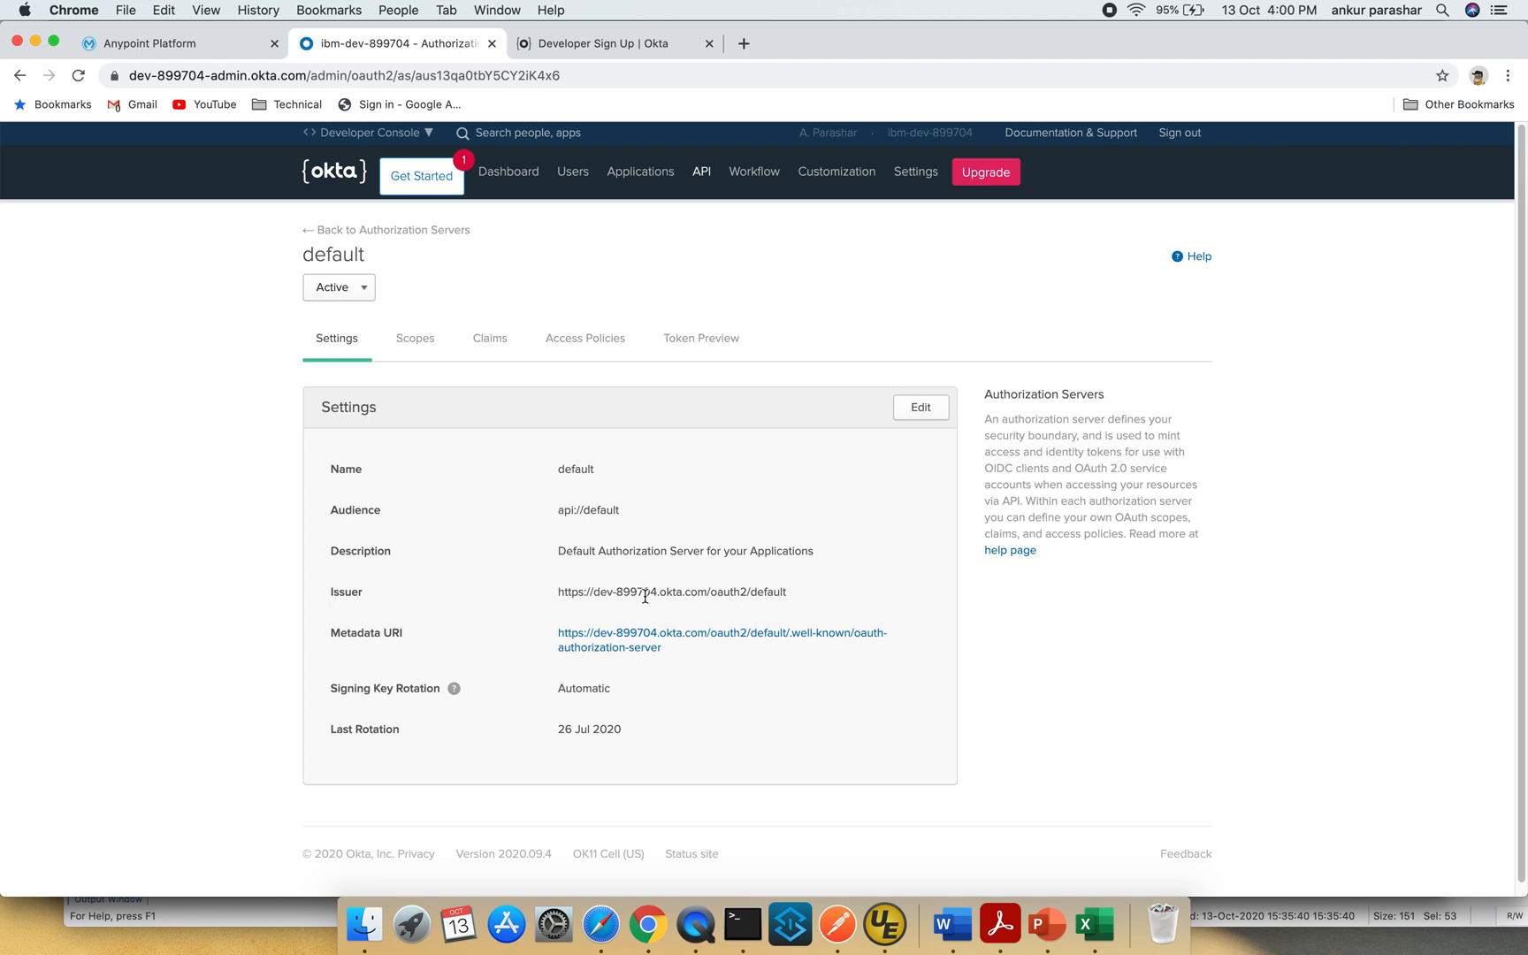
mouse_move(644, 640)
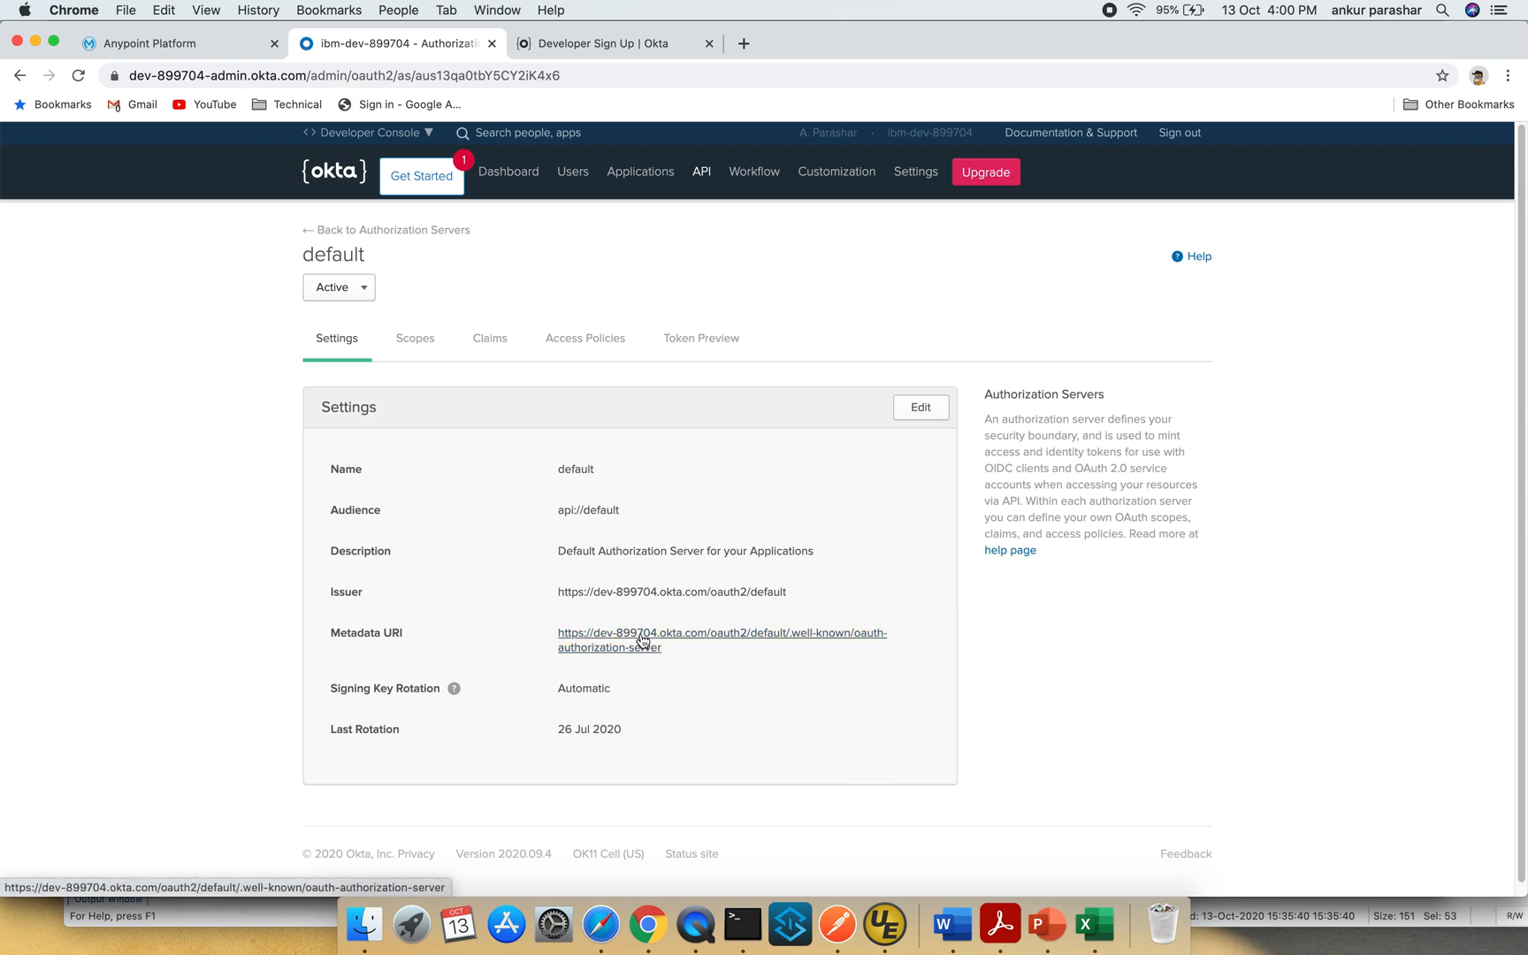
Load the default server's Metadata URI link in a new tab via the context menu
right_click(643, 640)
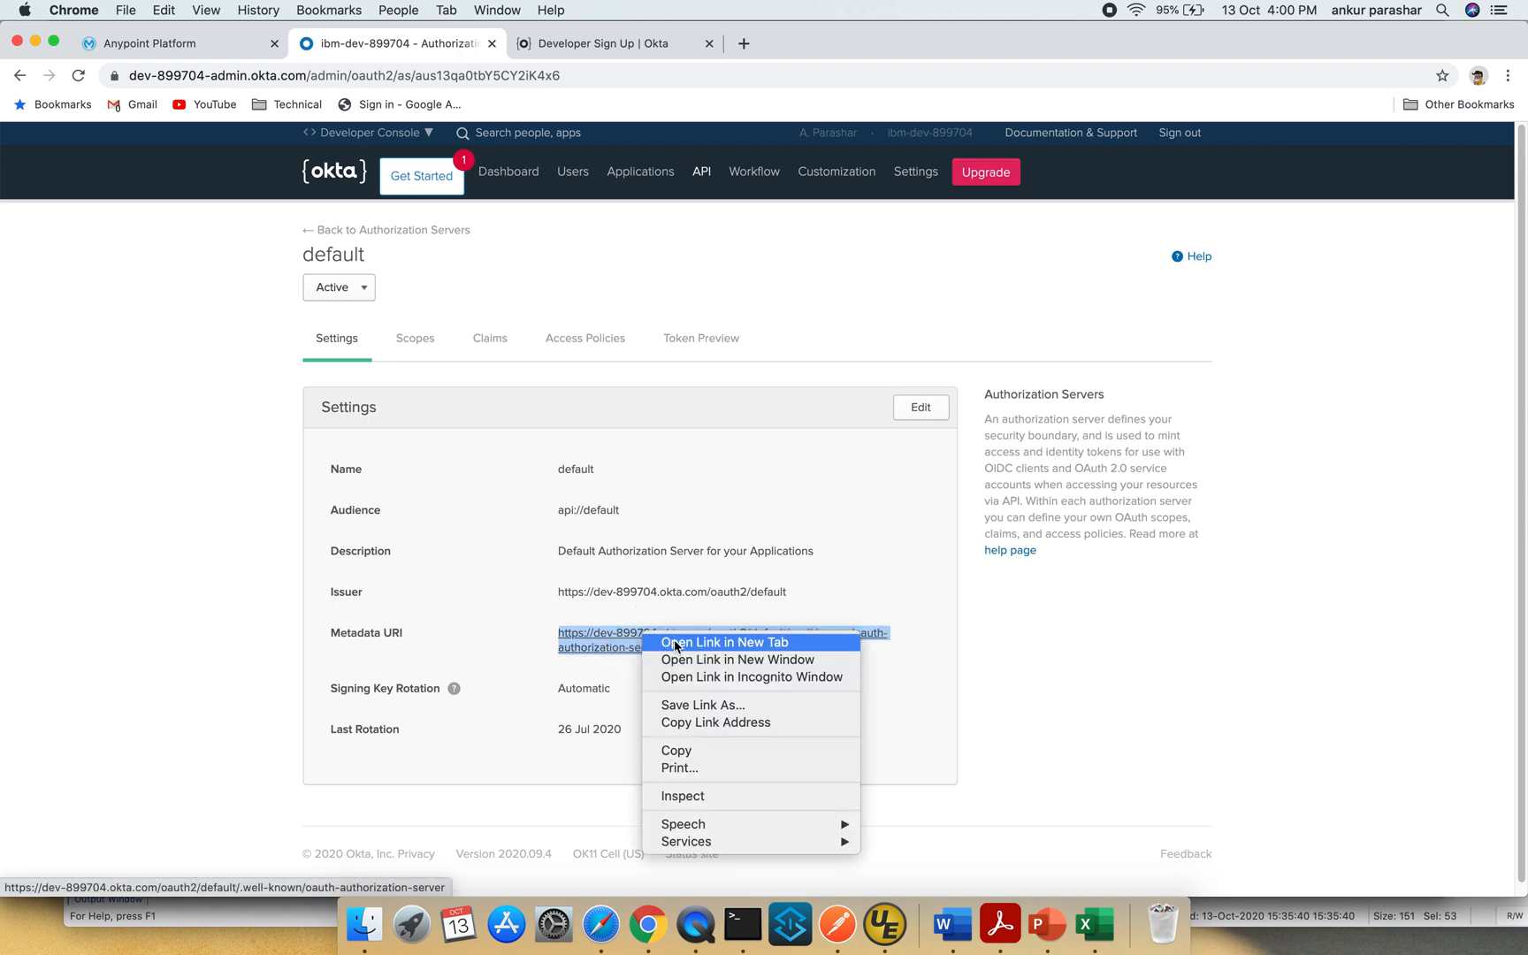
left_click(723, 642)
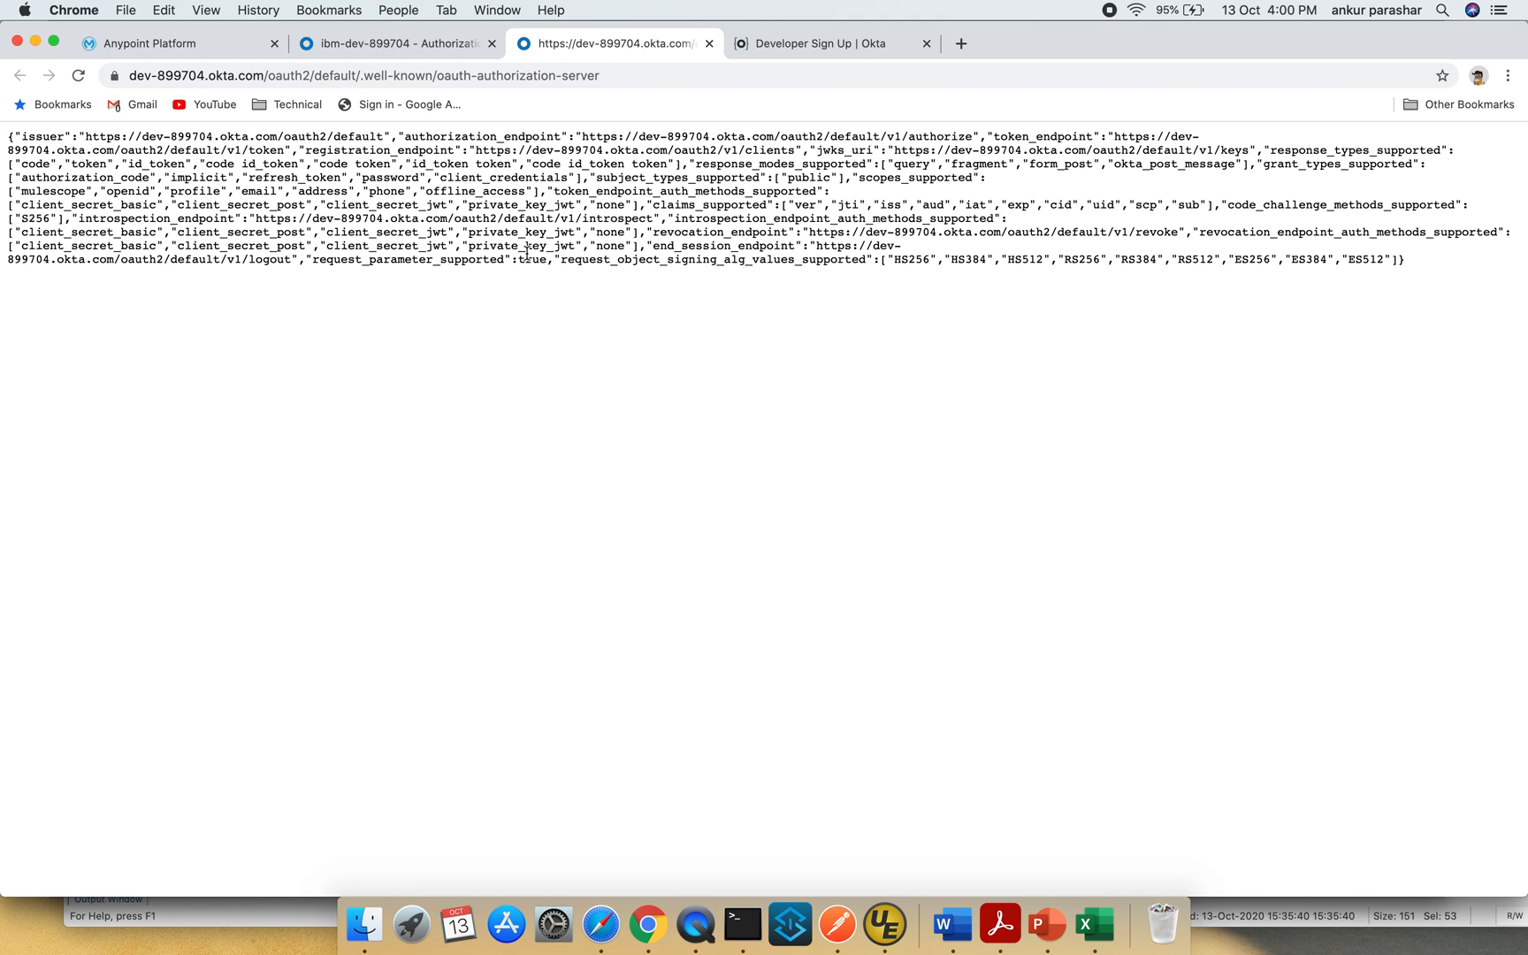
mouse_move(587, 465)
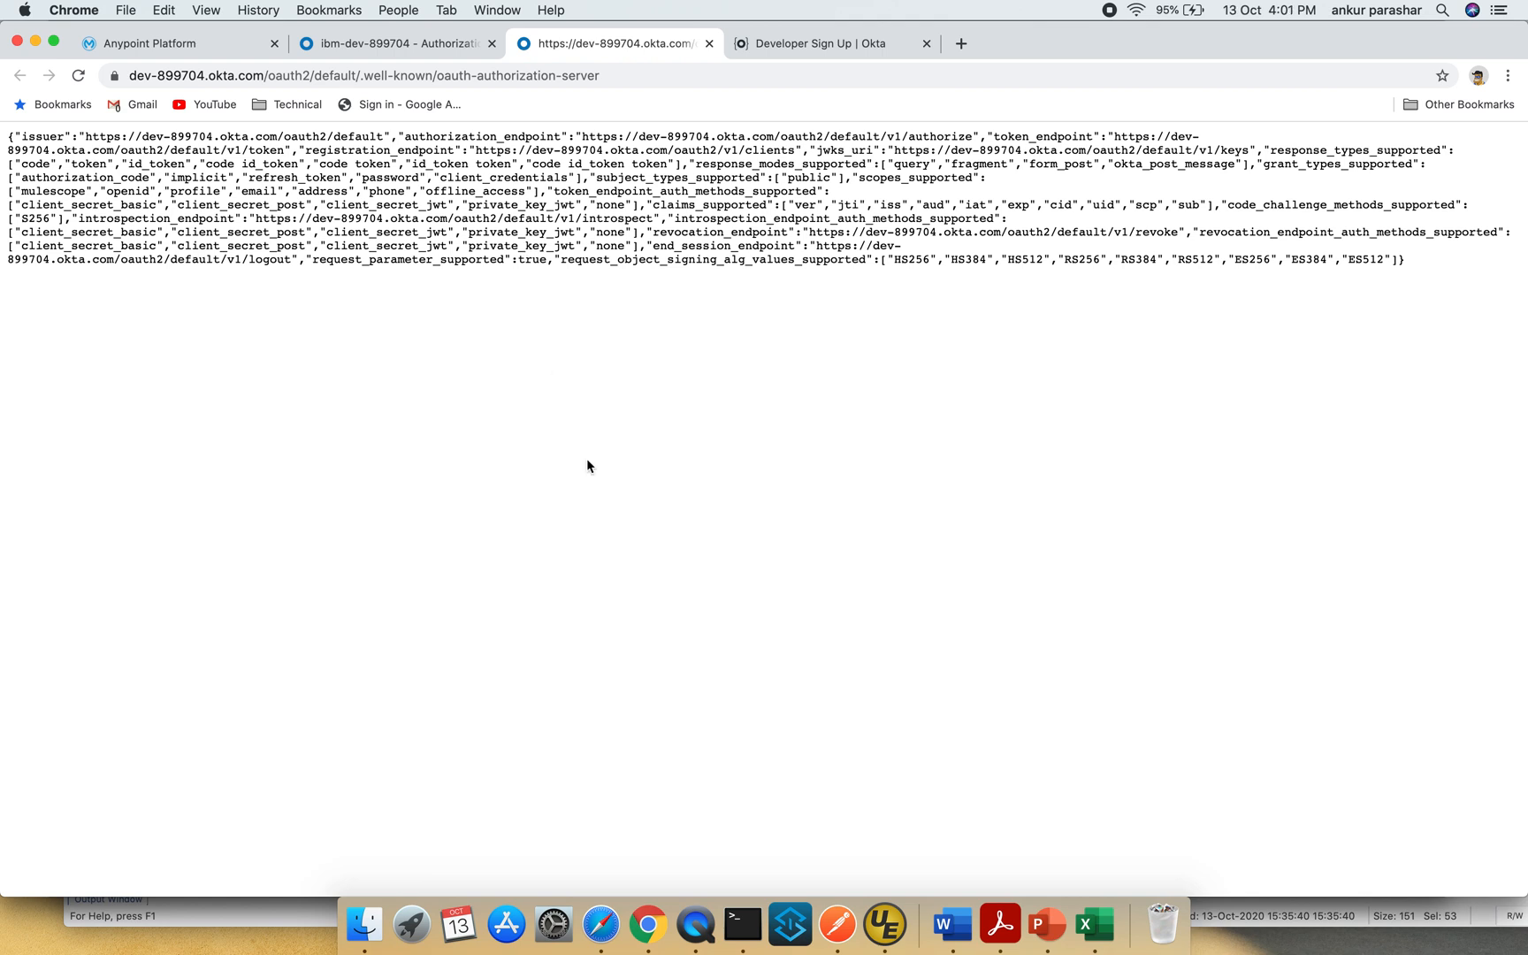
mouse_move(836, 886)
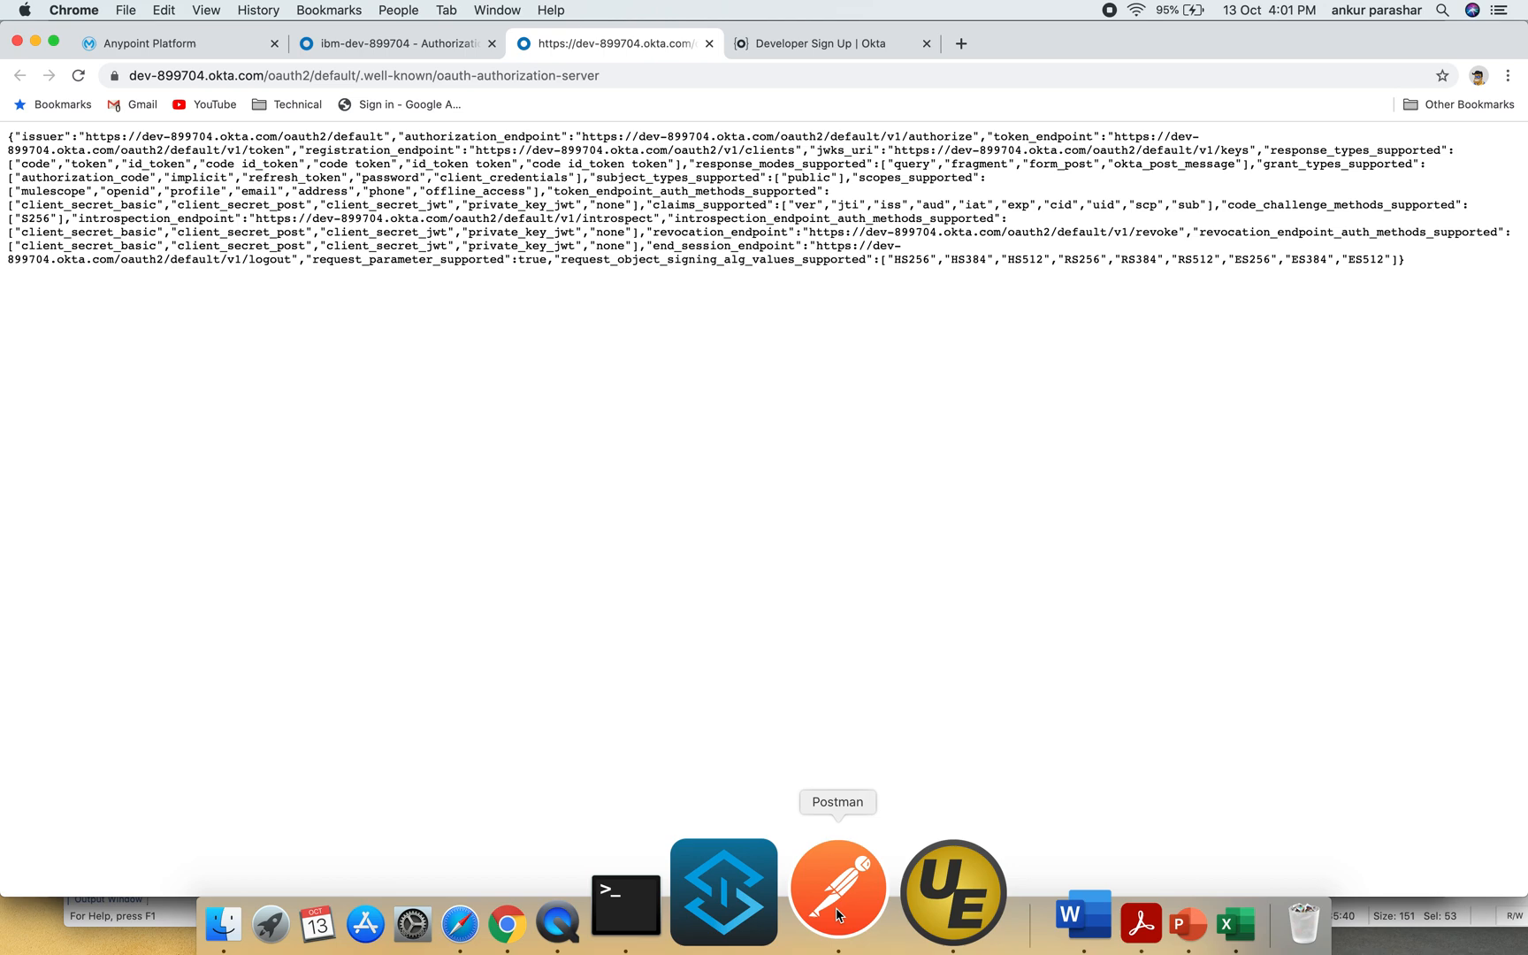
left_click(836, 886)
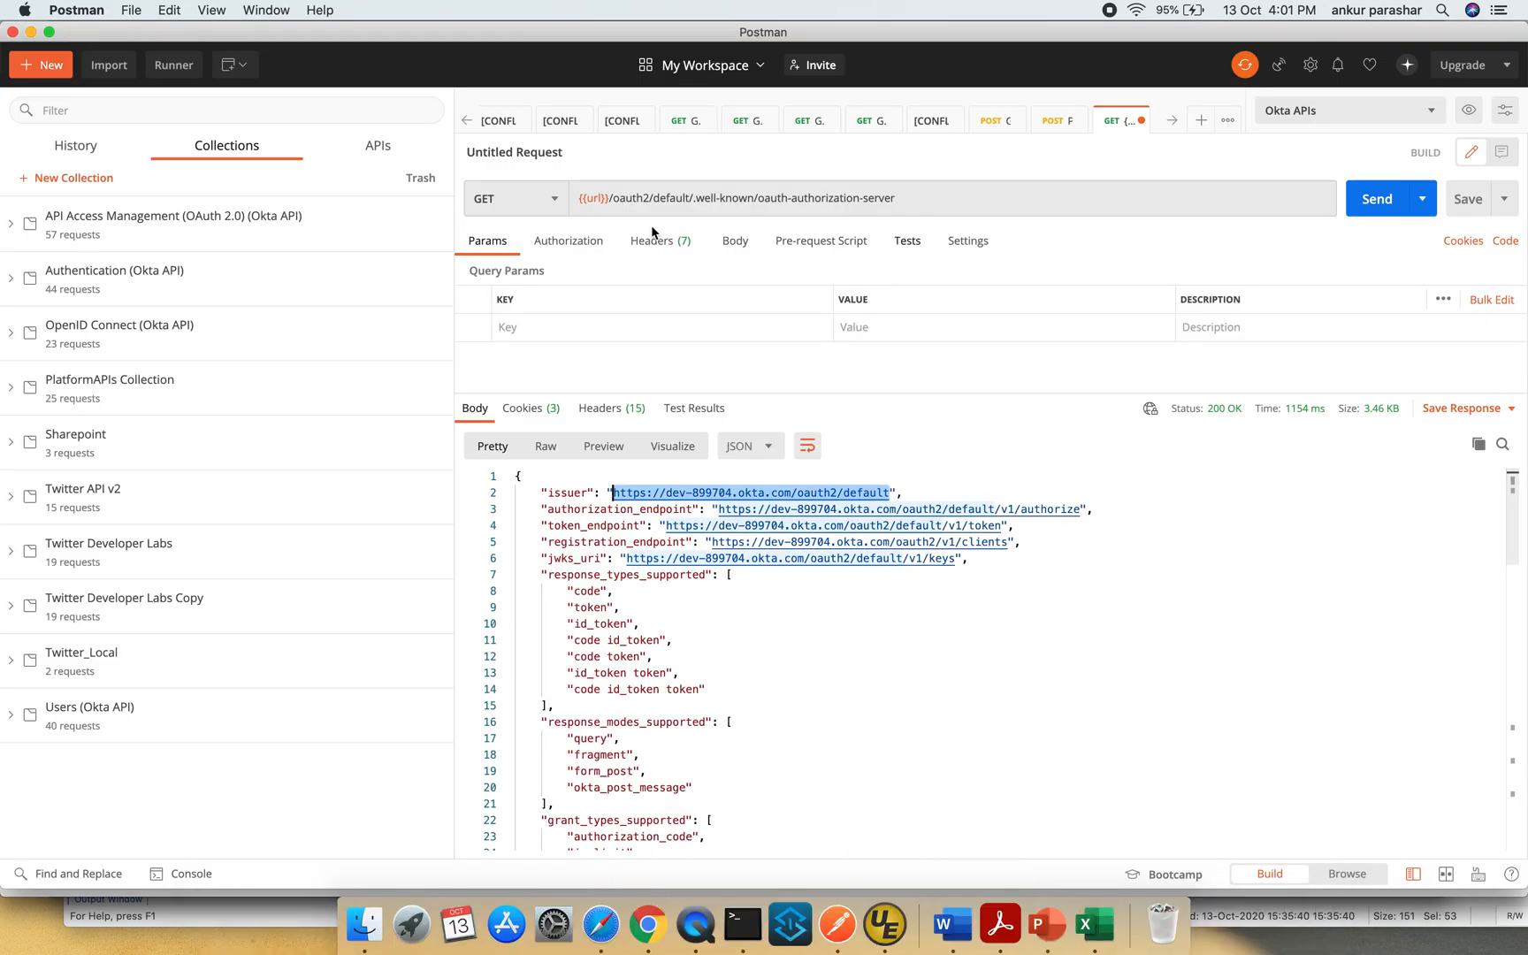
mouse_move(594, 198)
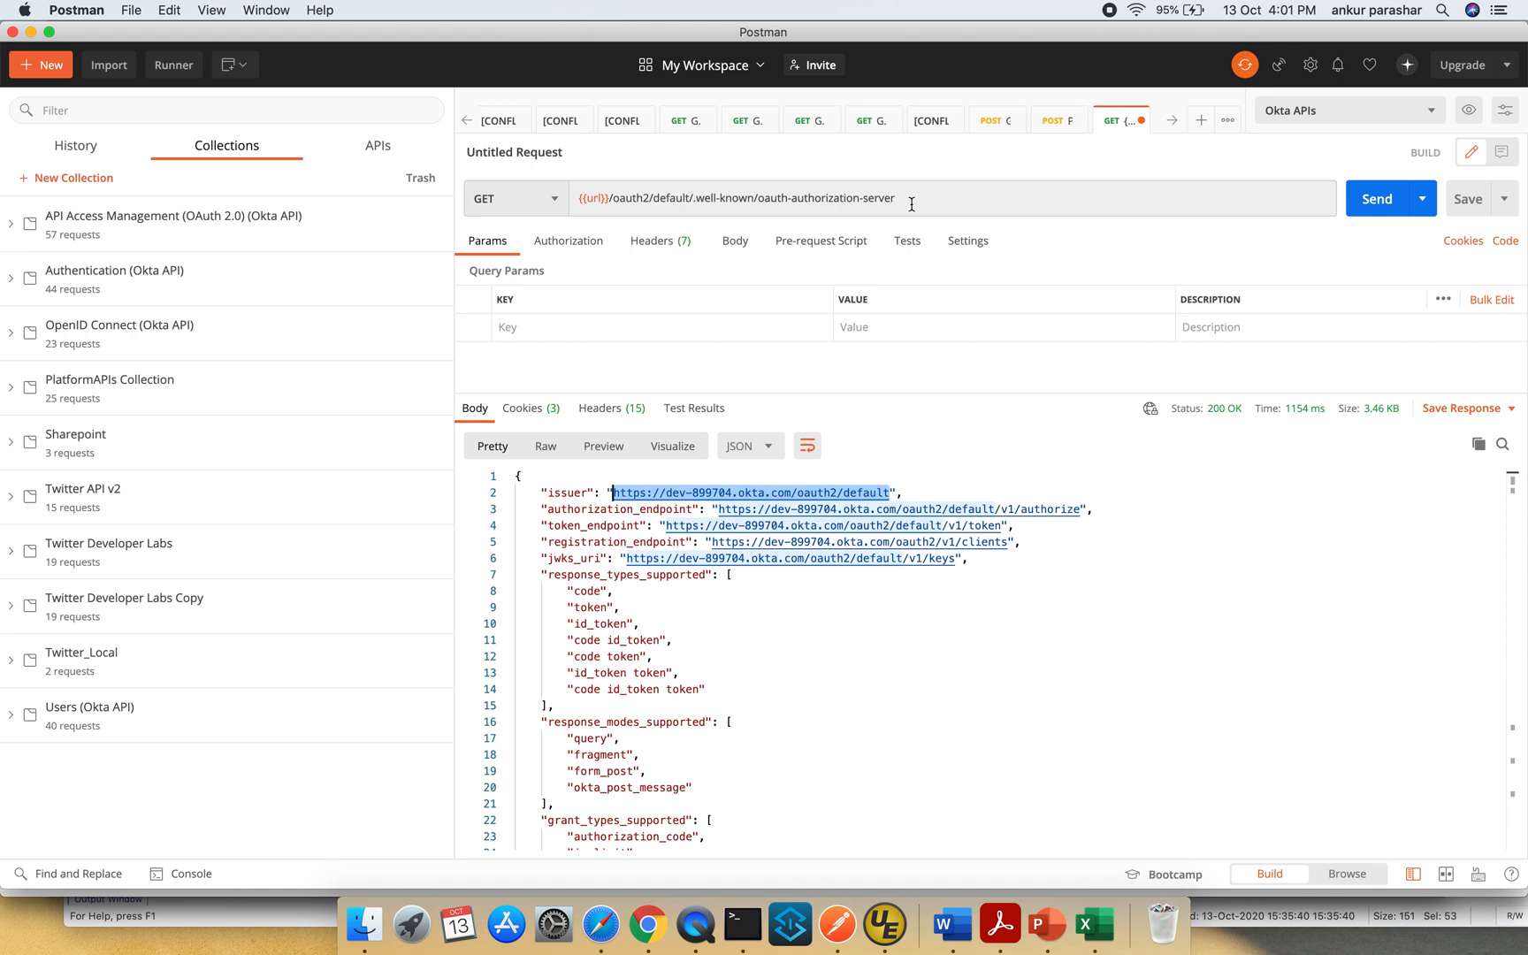
left_click(1376, 198)
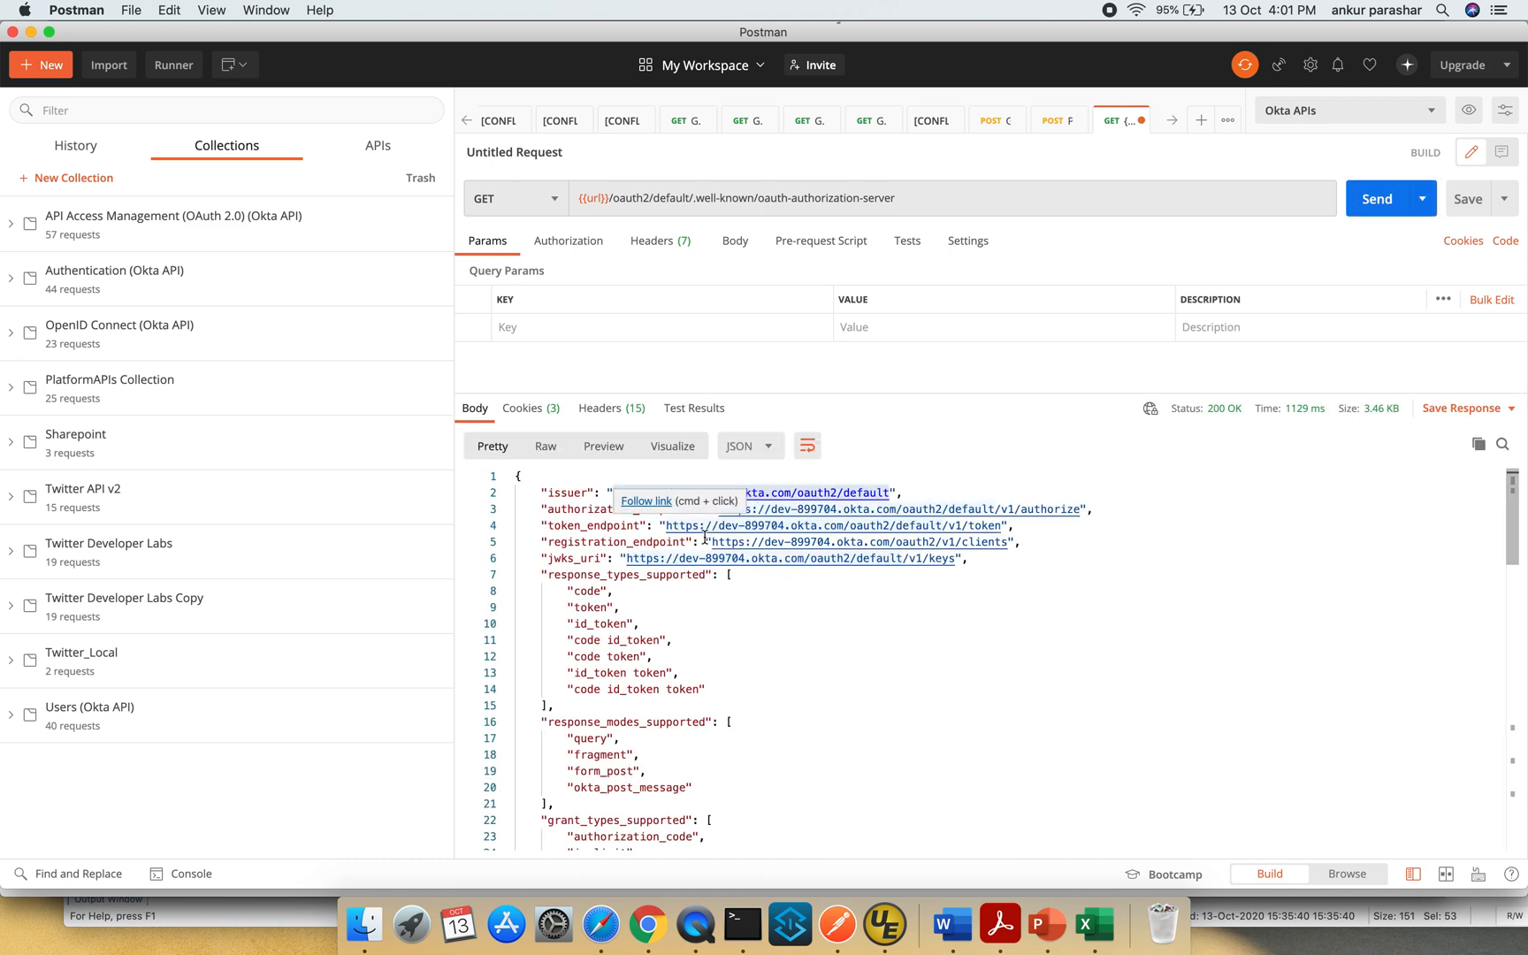
mouse_move(746, 615)
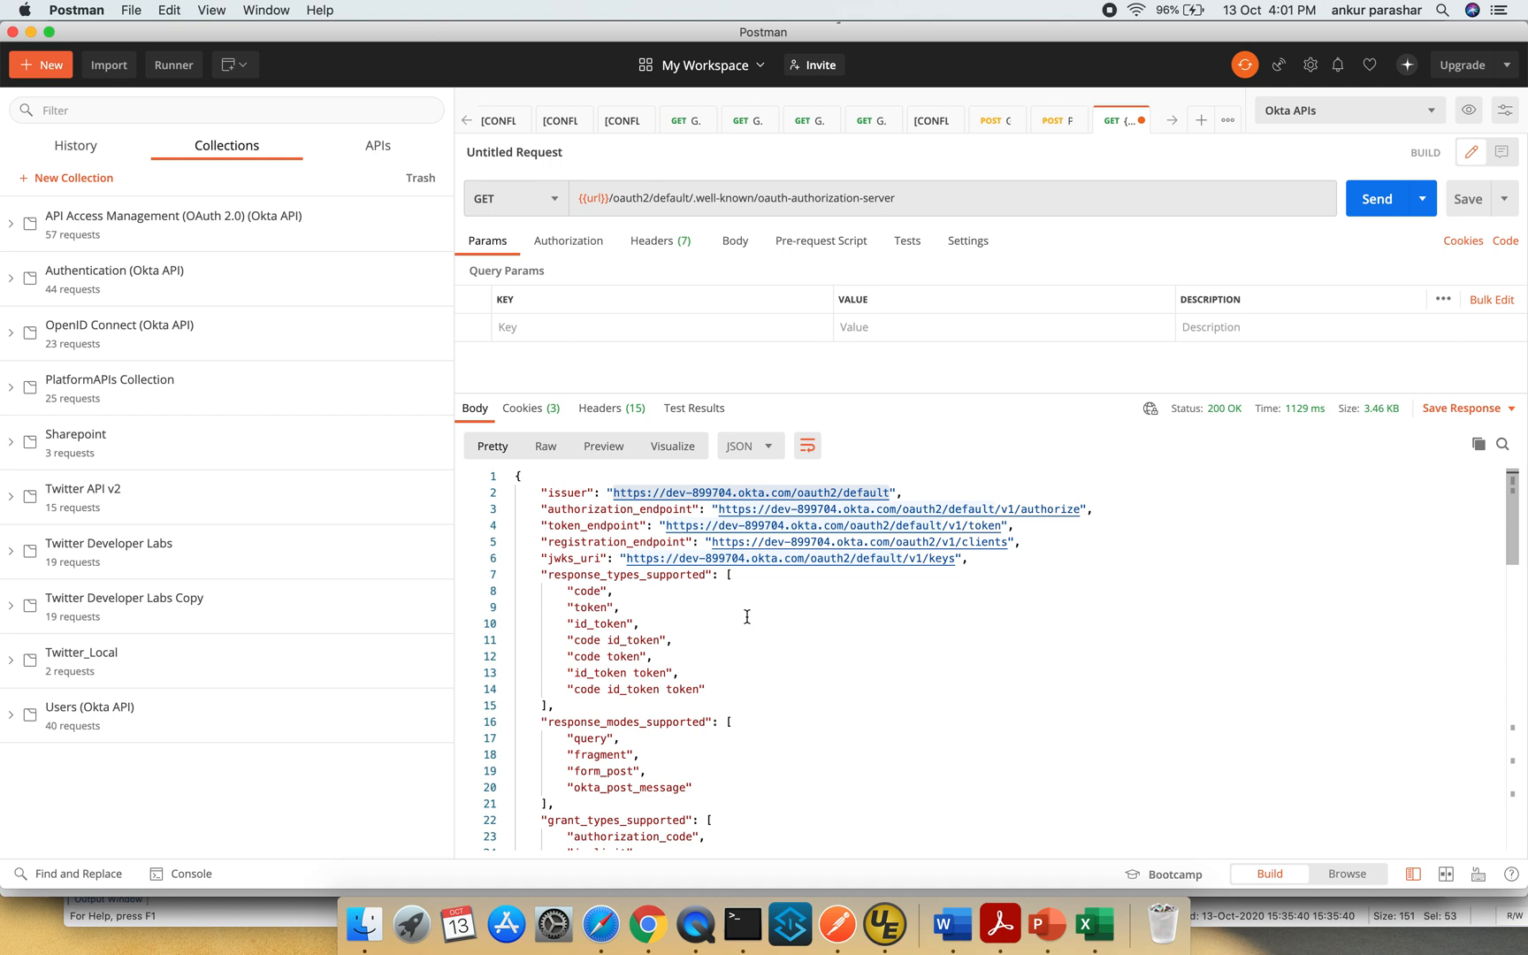
mouse_move(958, 613)
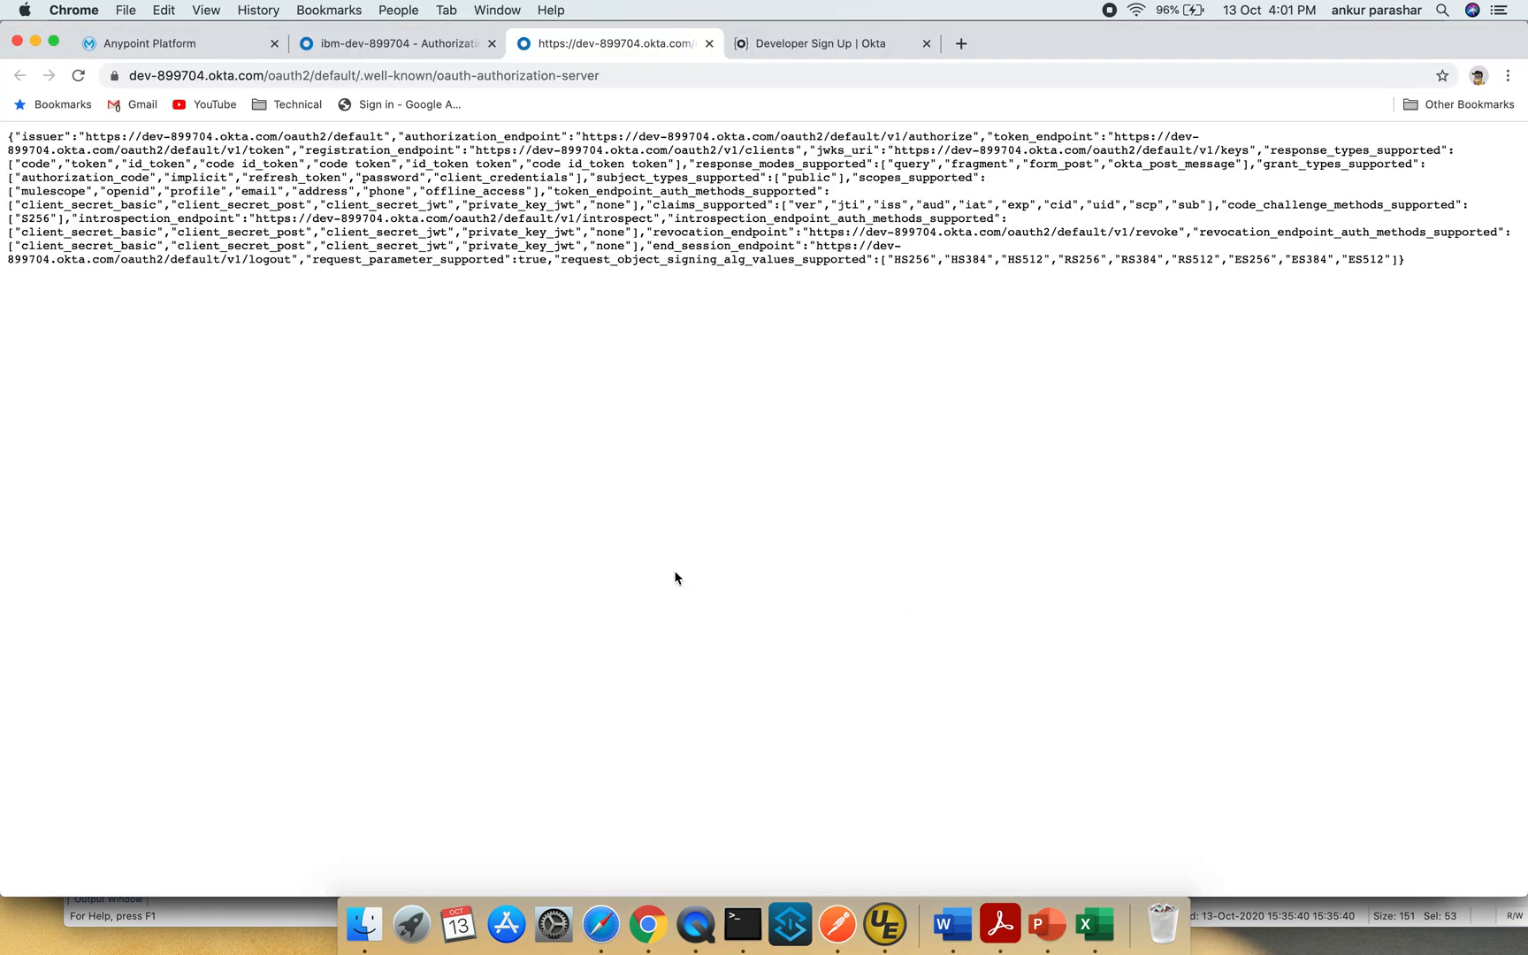
In Anypoint Identity Providers, choose OpenID Connect with manual client registration
left_click(170, 42)
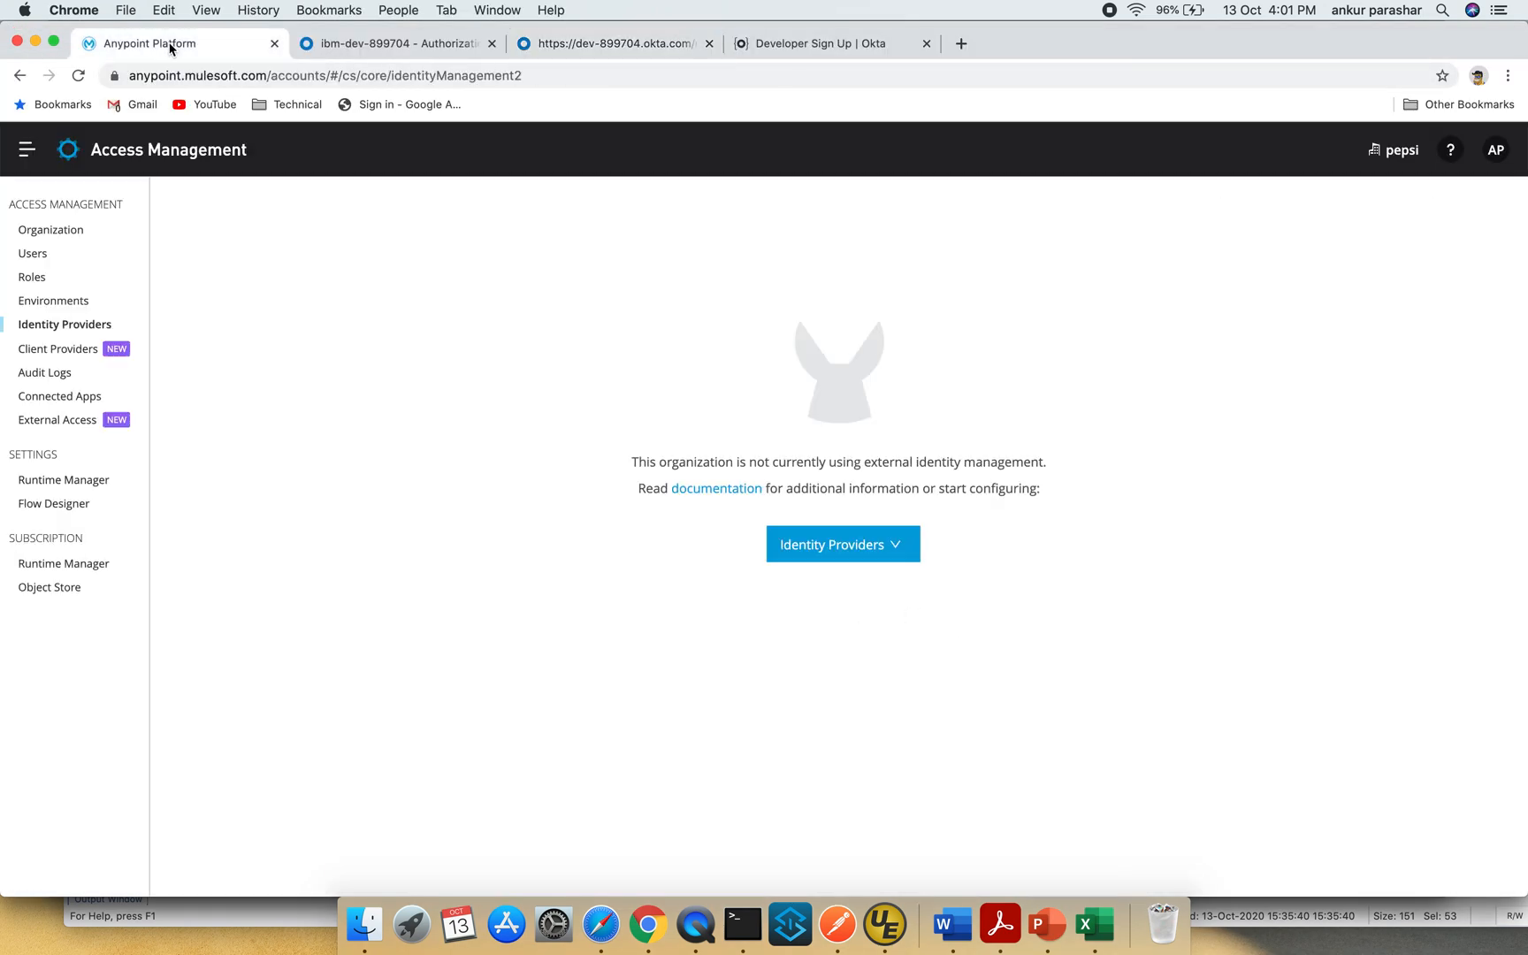
mouse_move(98, 175)
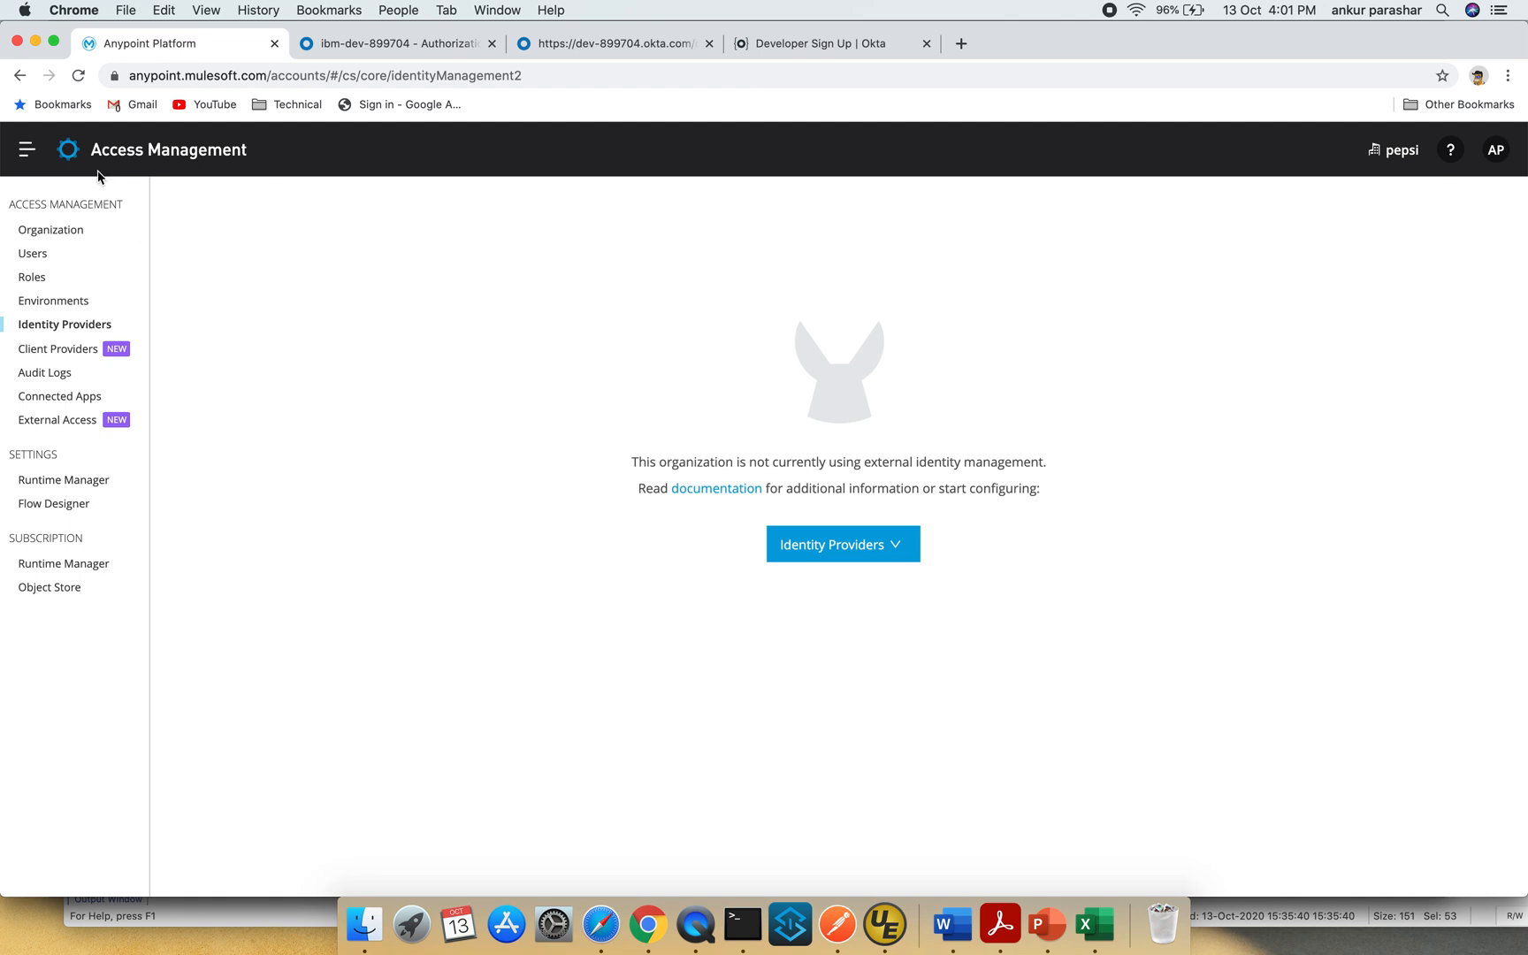
mouse_move(843, 542)
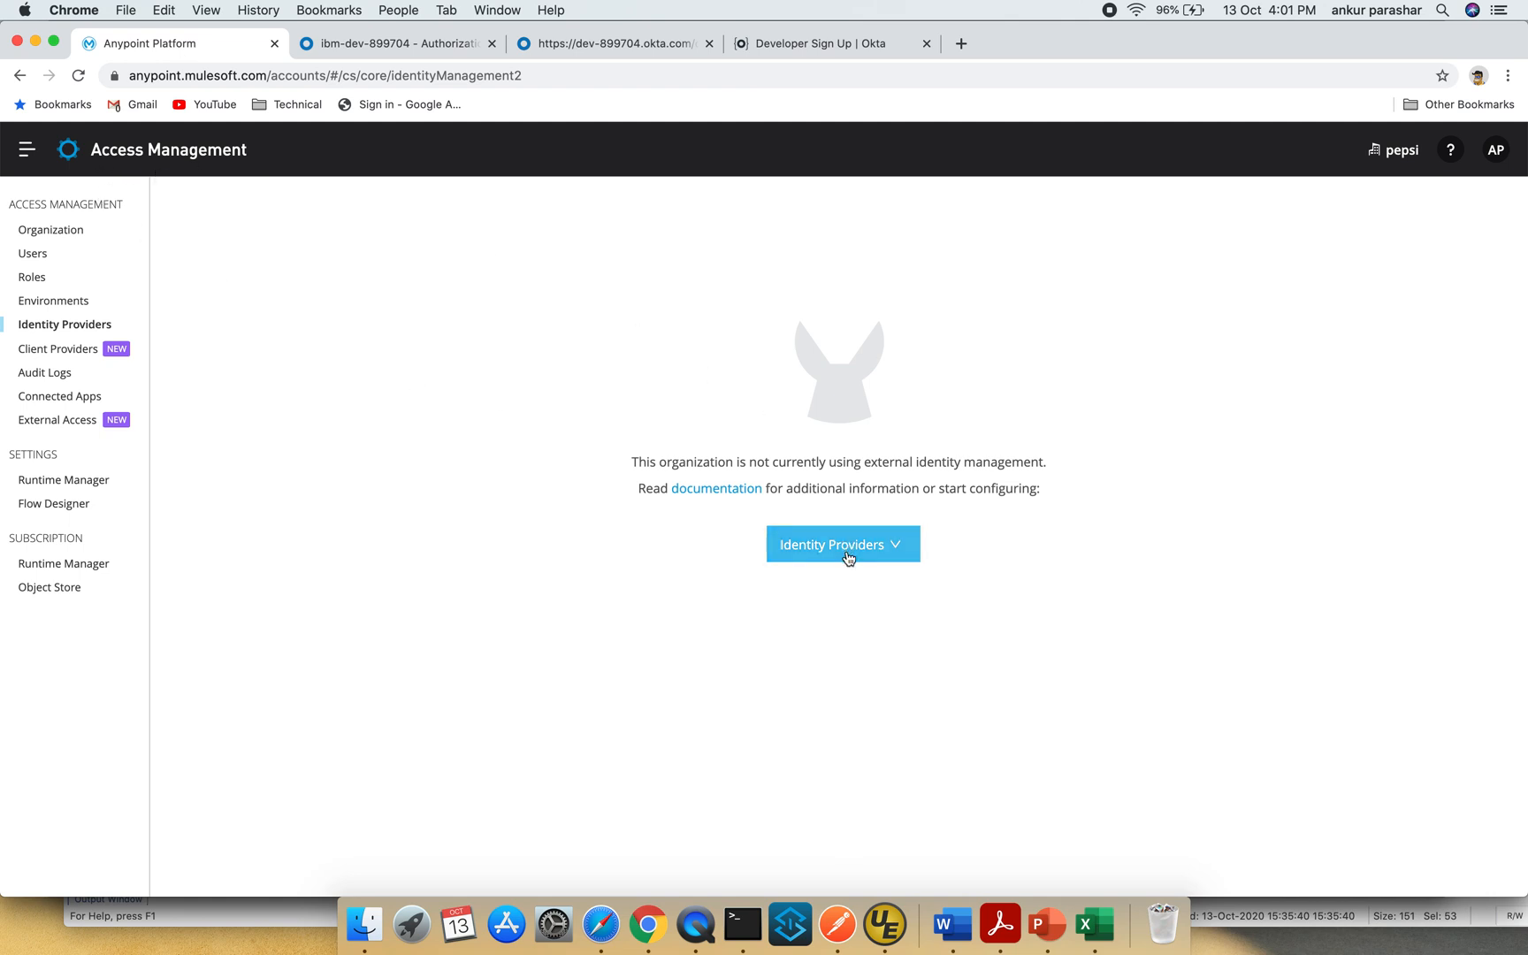
left_click(841, 543)
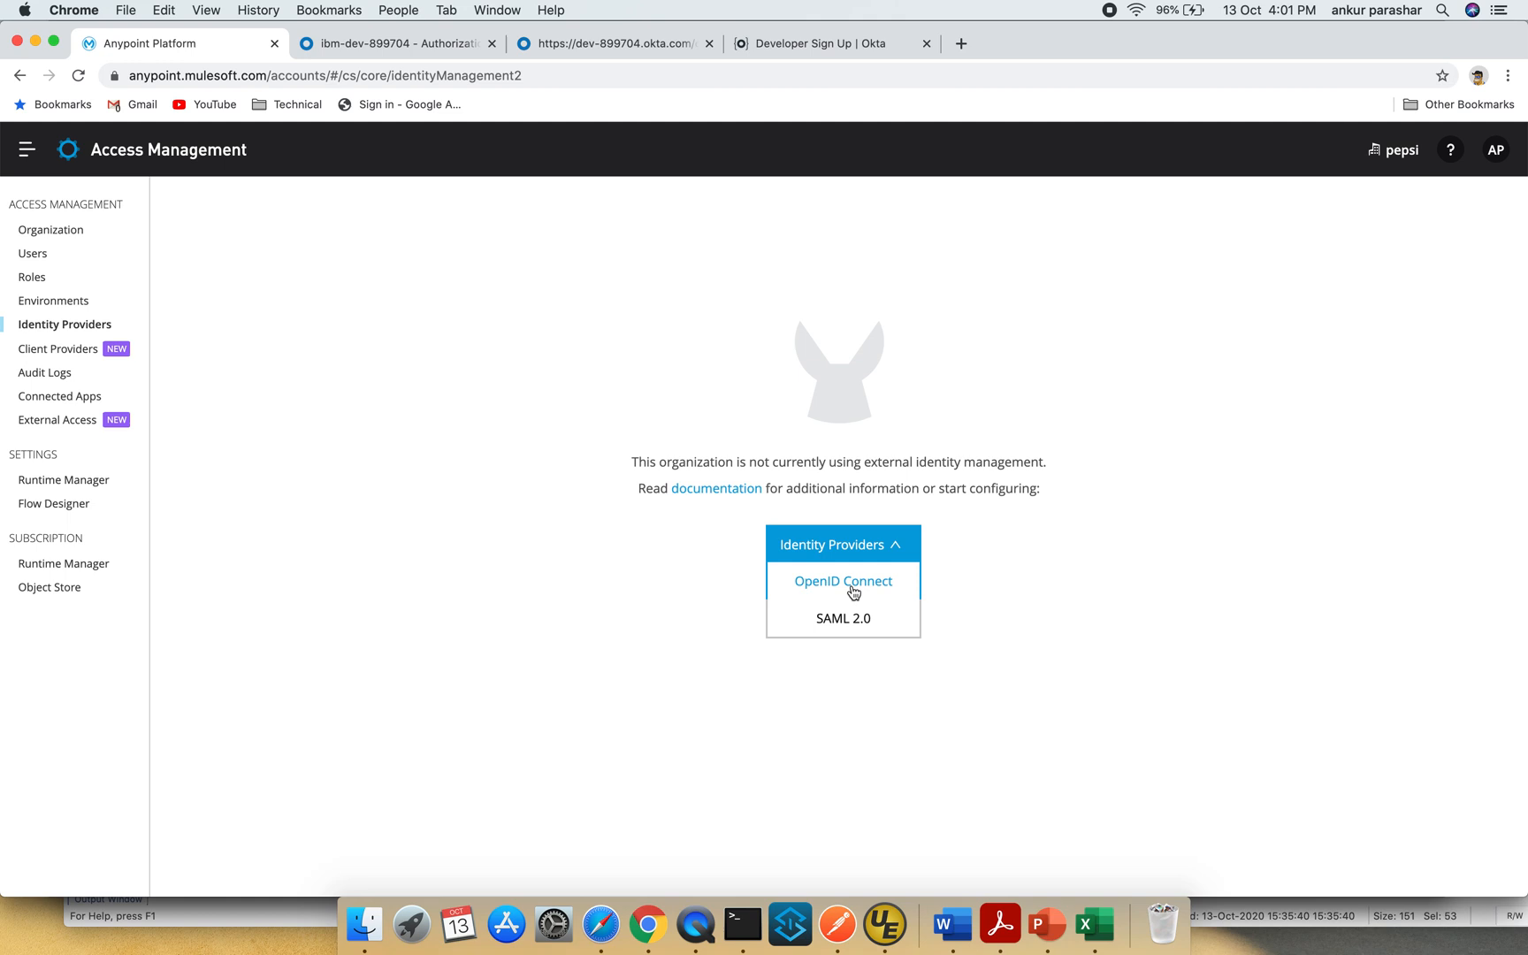
left_click(841, 580)
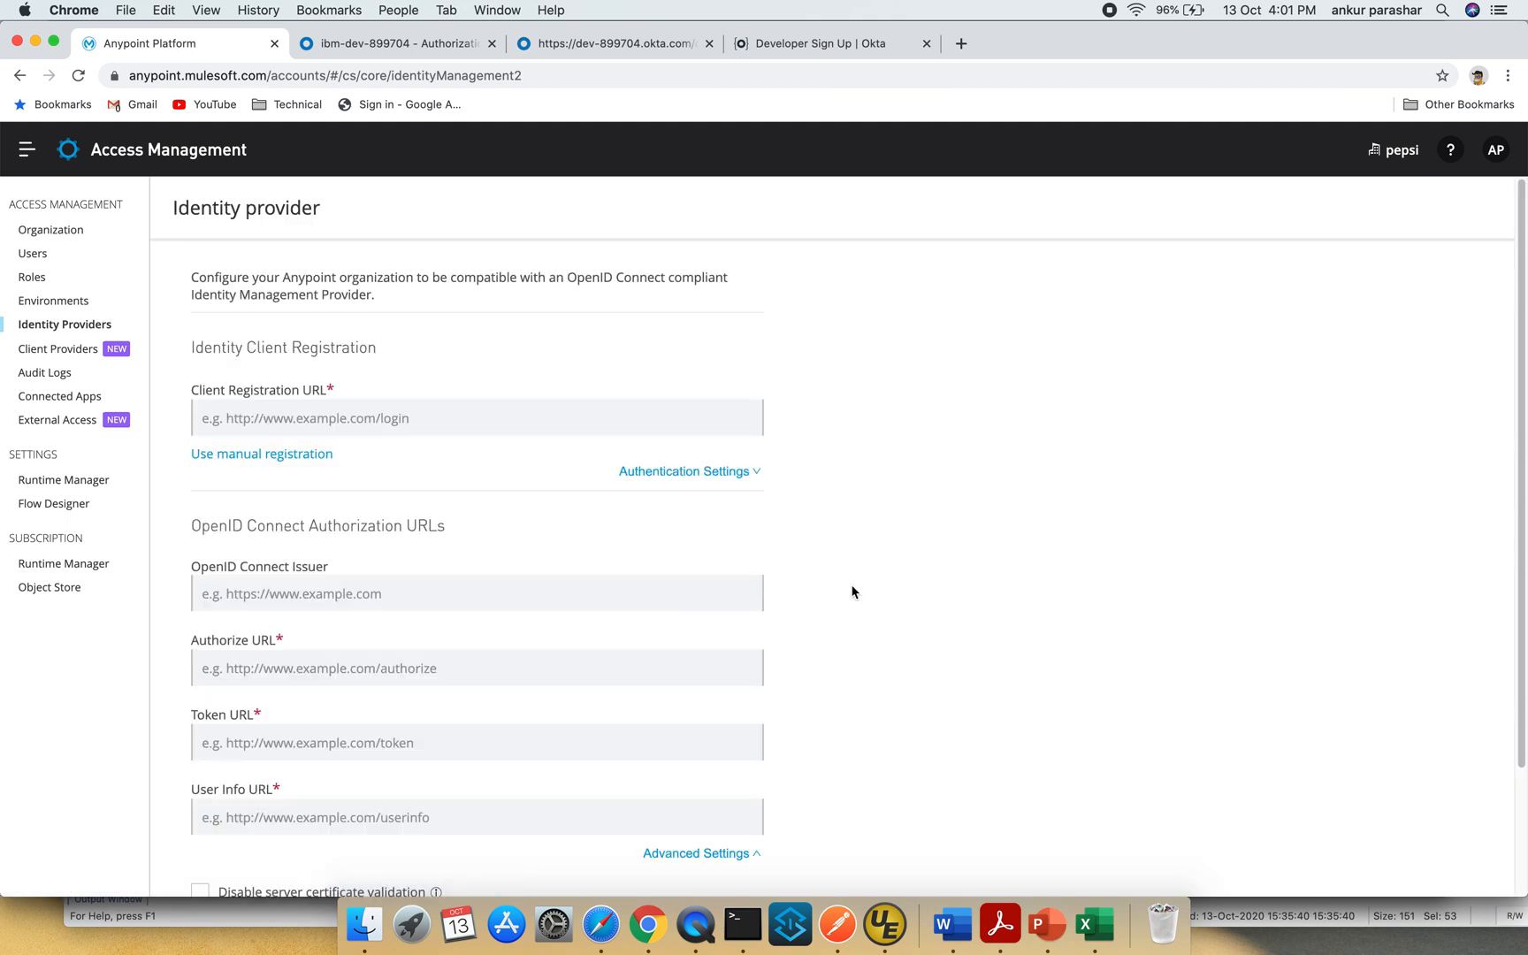
mouse_move(294, 460)
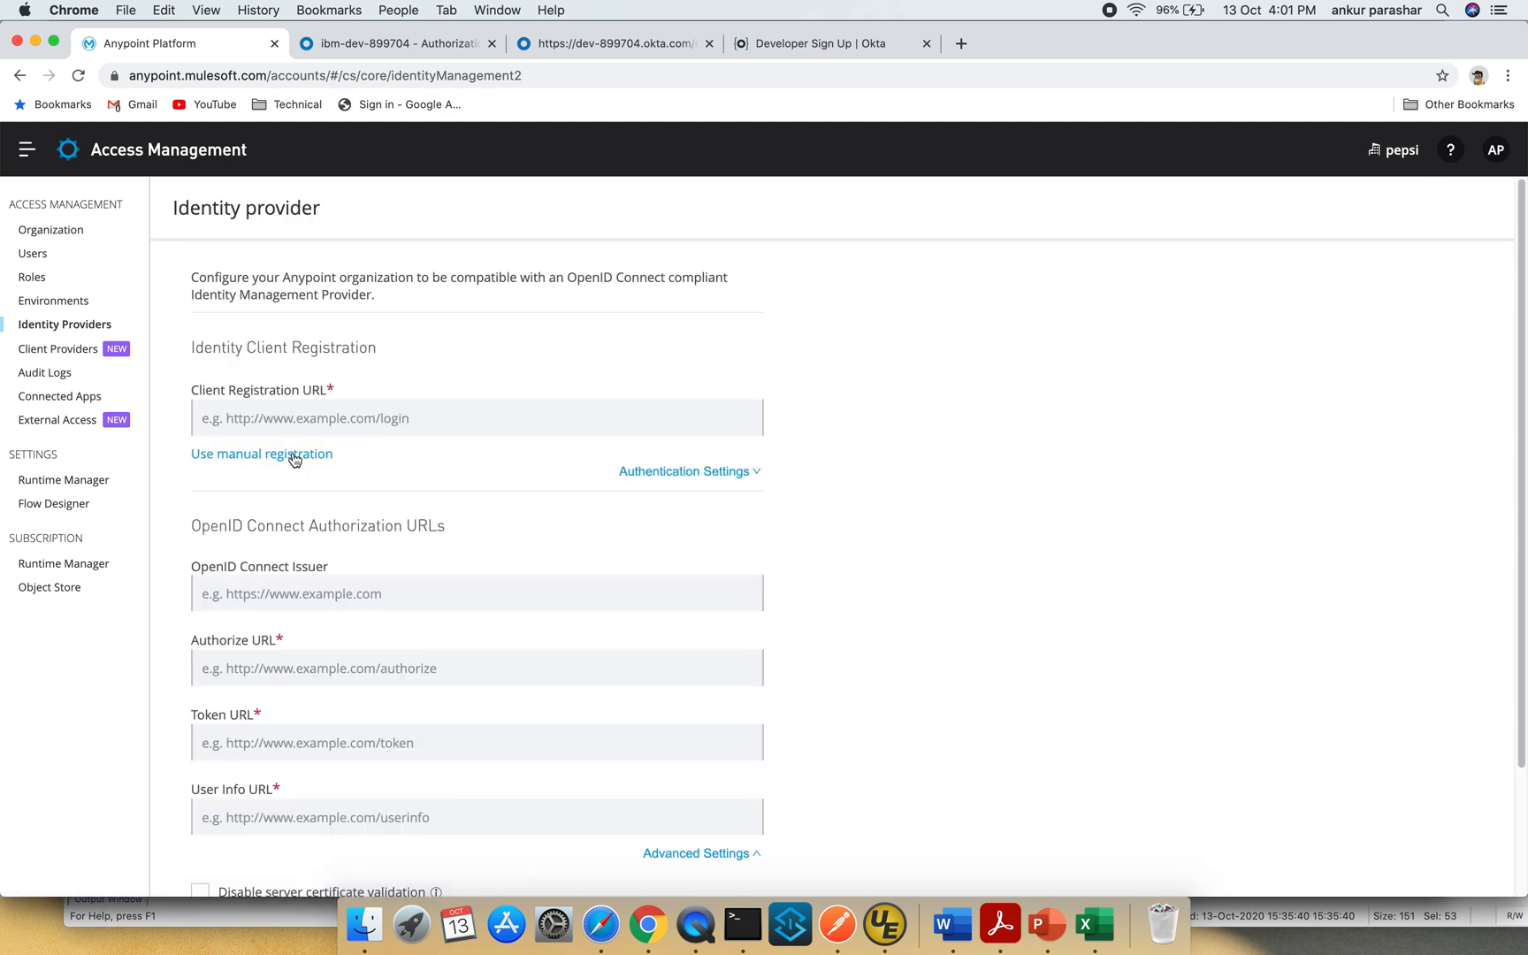
left_click(260, 453)
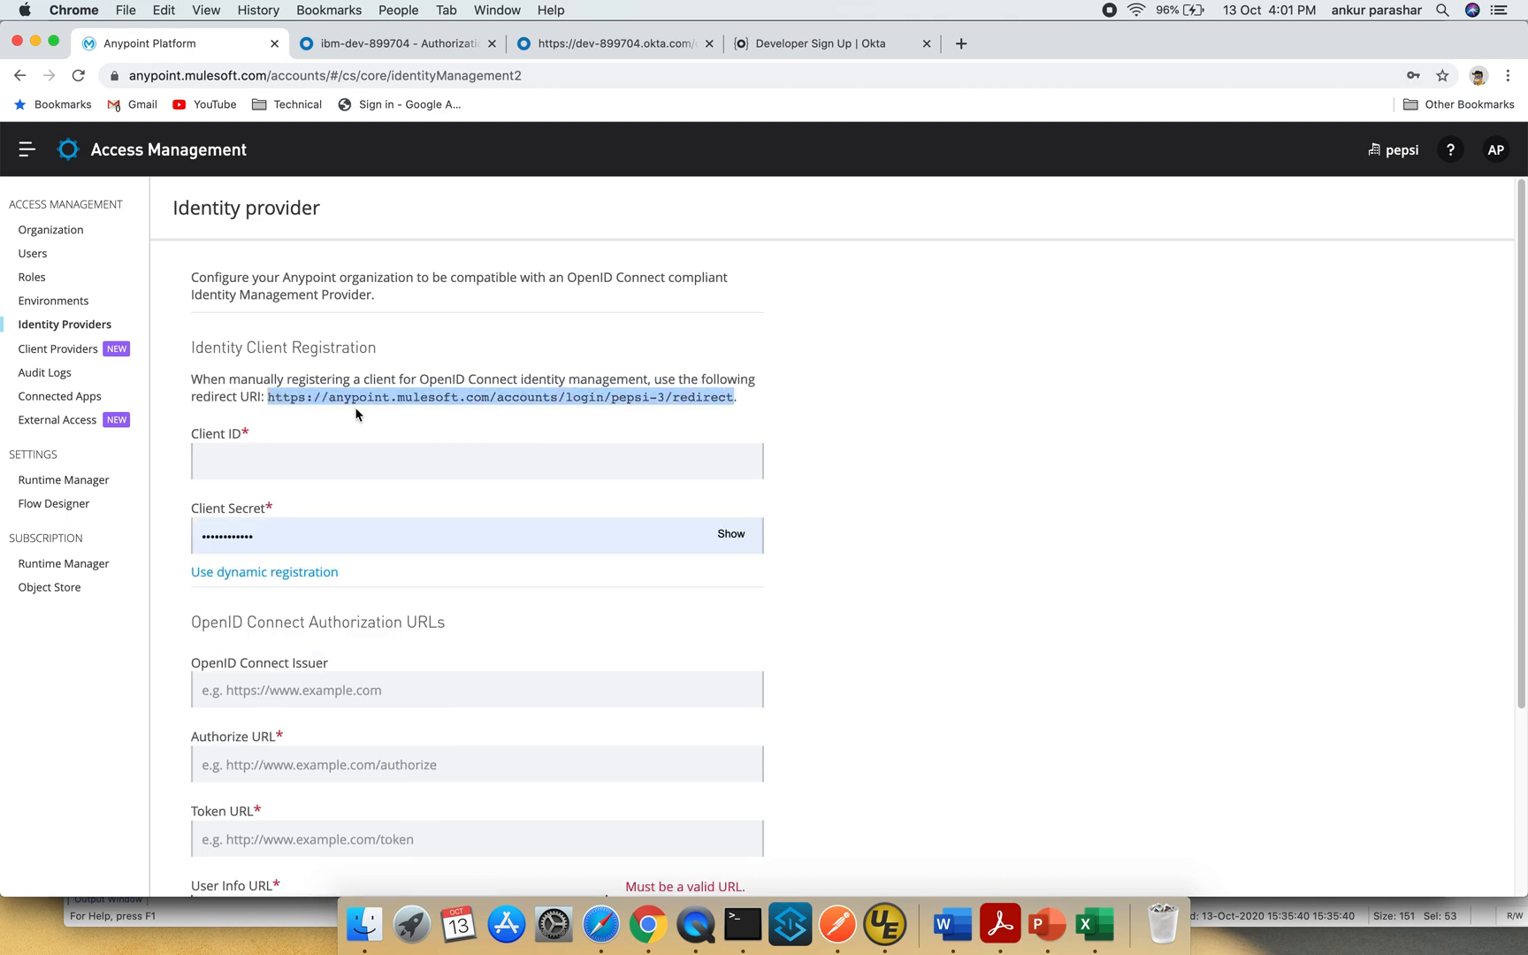
mouse_move(861, 882)
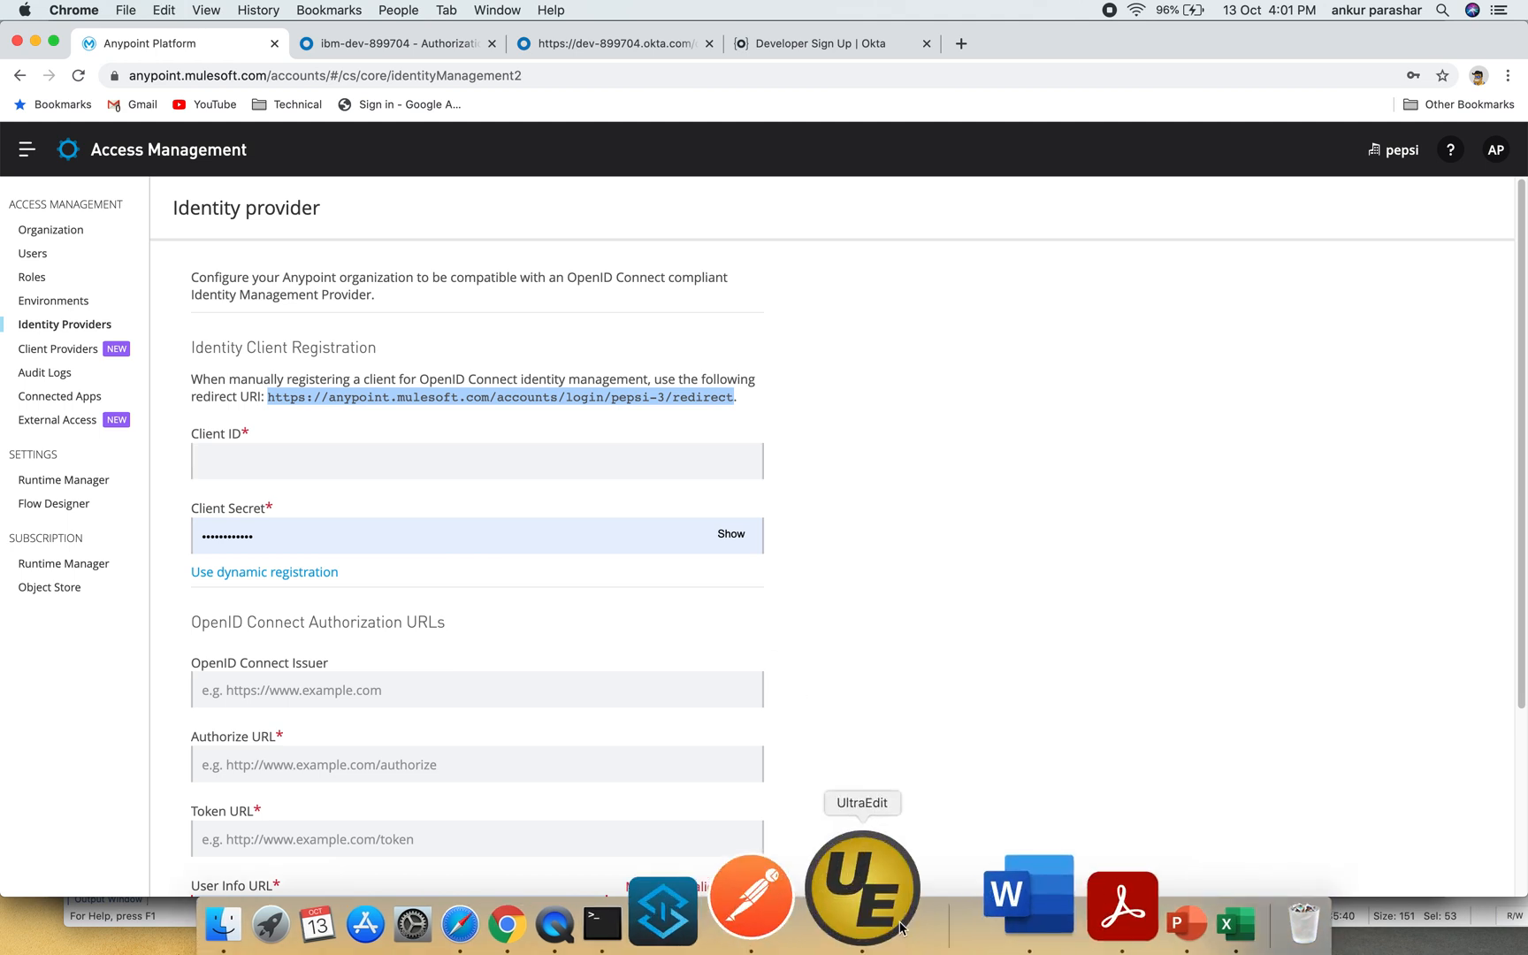
Keep the redirect URI in the UltraEdit note and leave the extra Okta tab
left_click(859, 888)
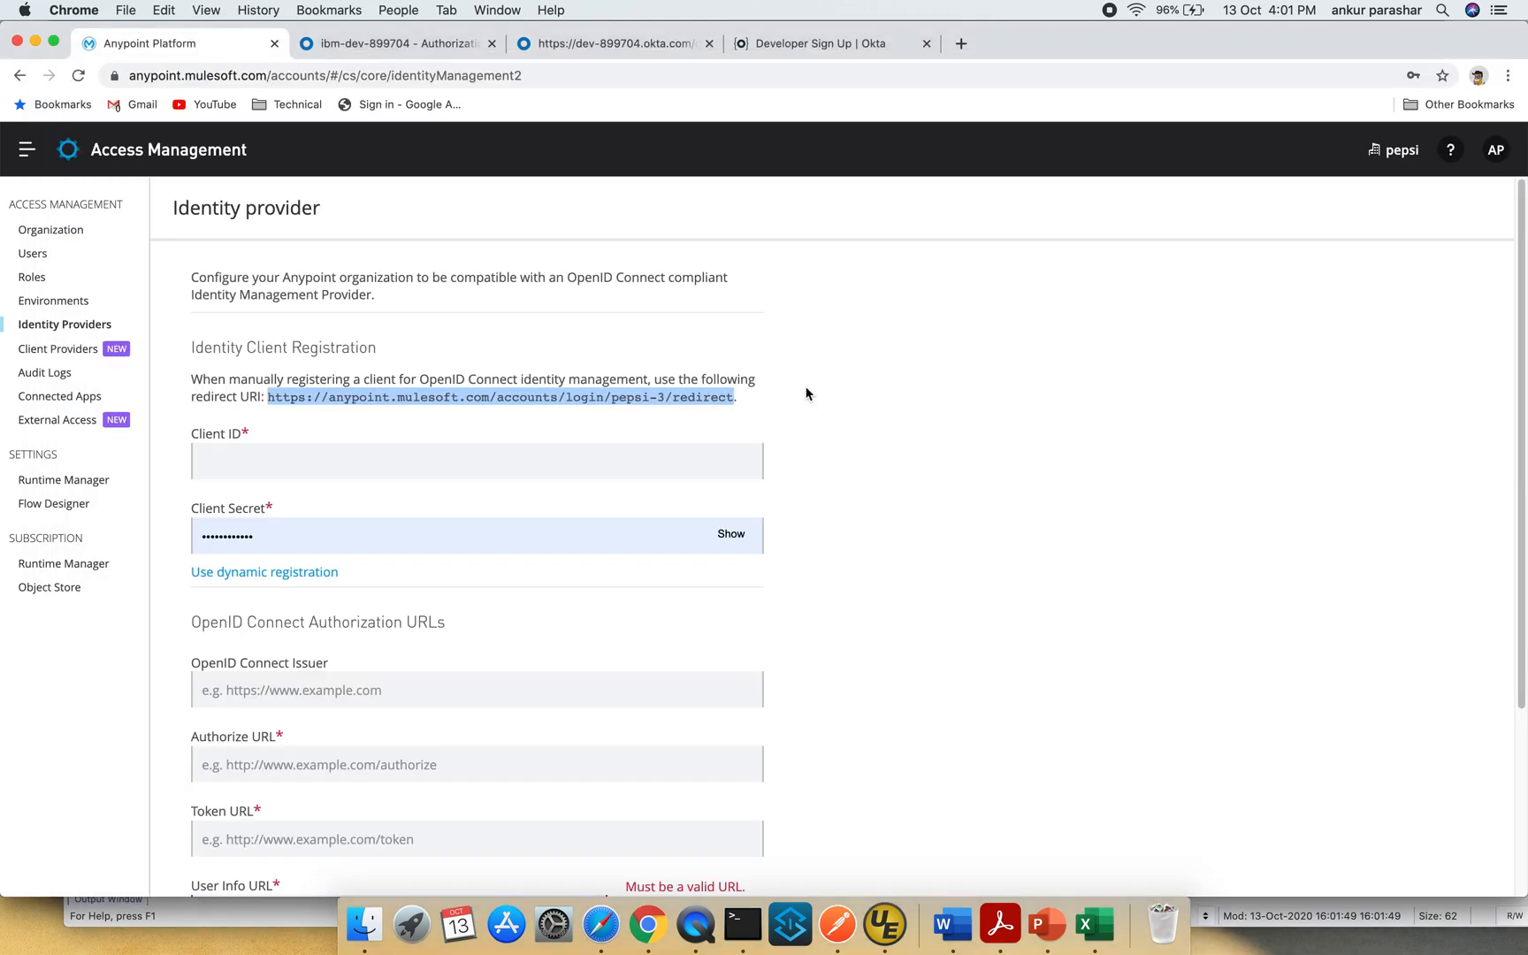
left_click(610, 42)
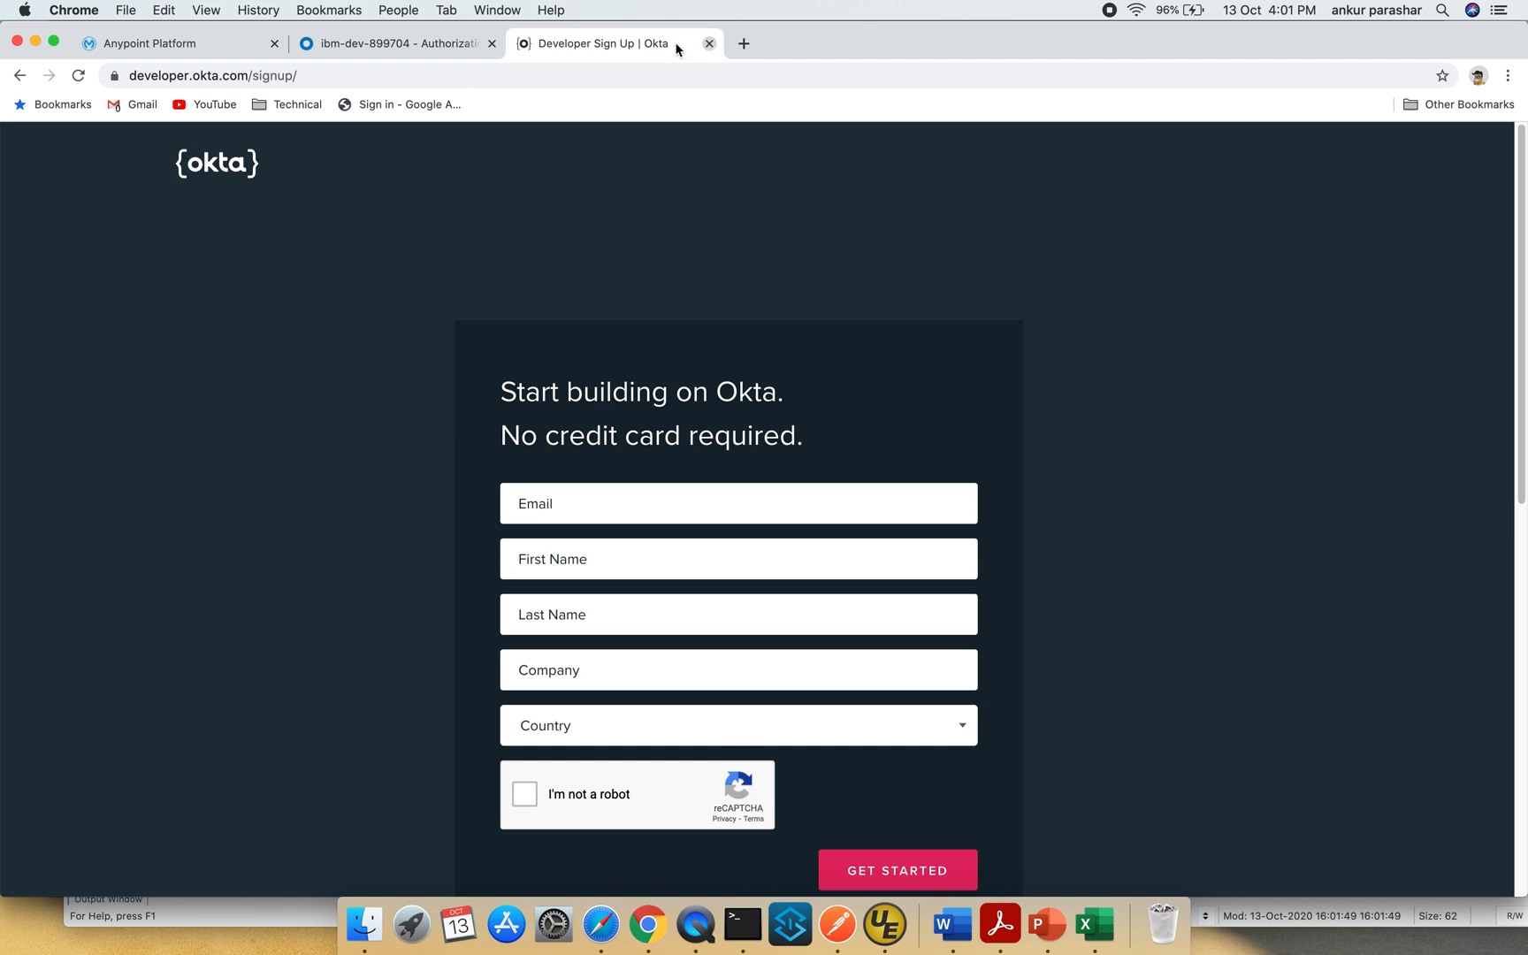
Add a new Okta application with Web as its platform and move to the settings step
left_click(708, 44)
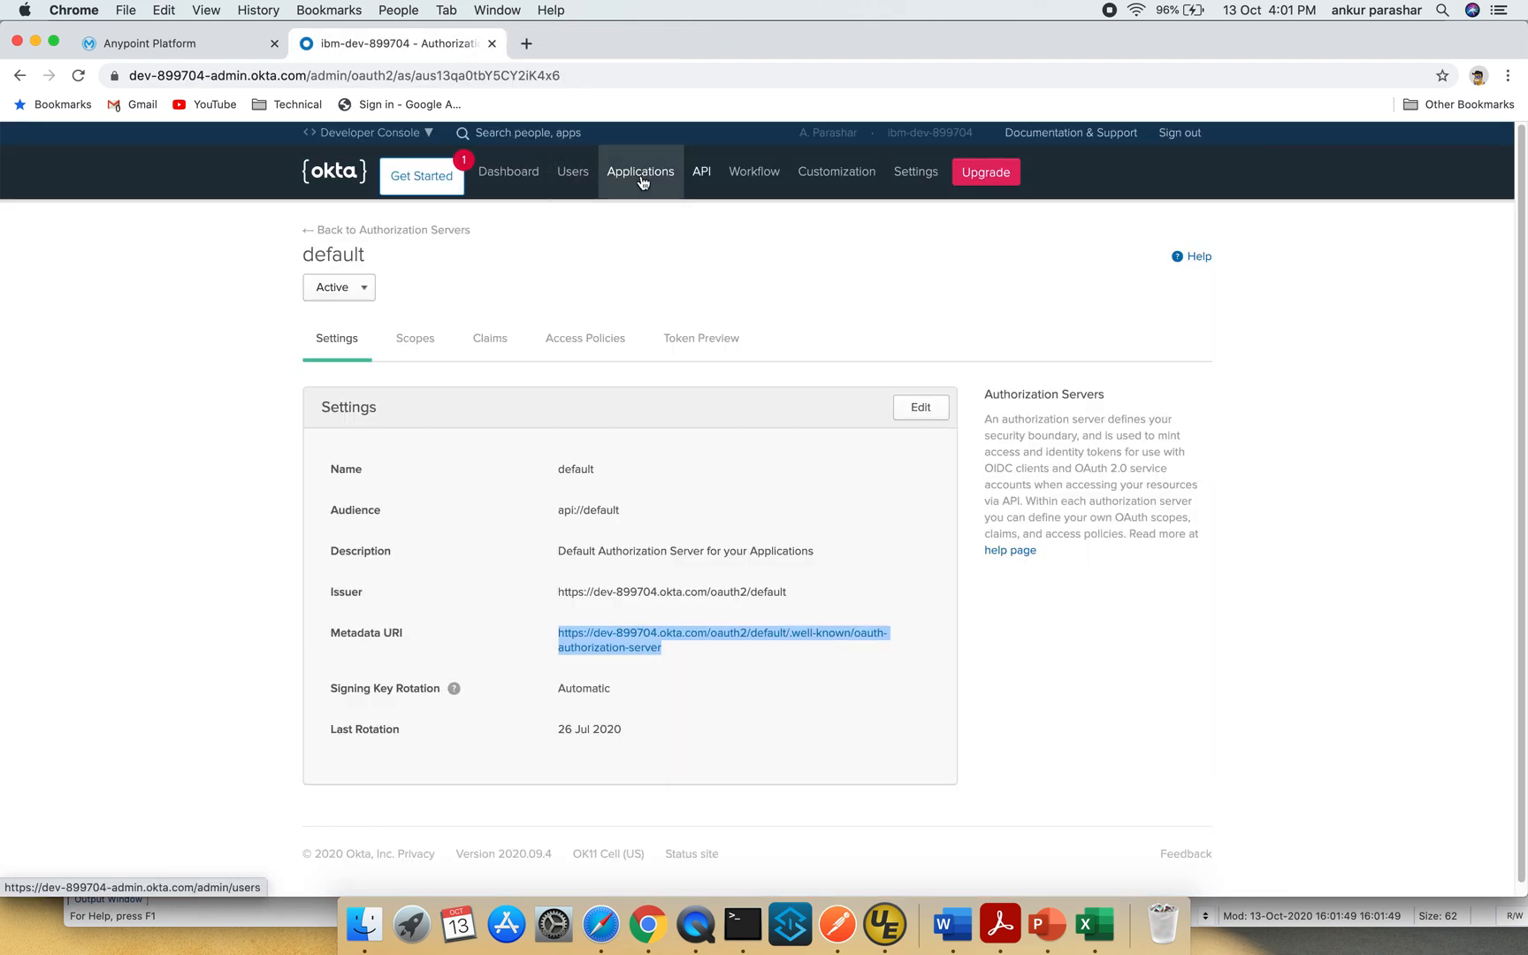
left_click(640, 172)
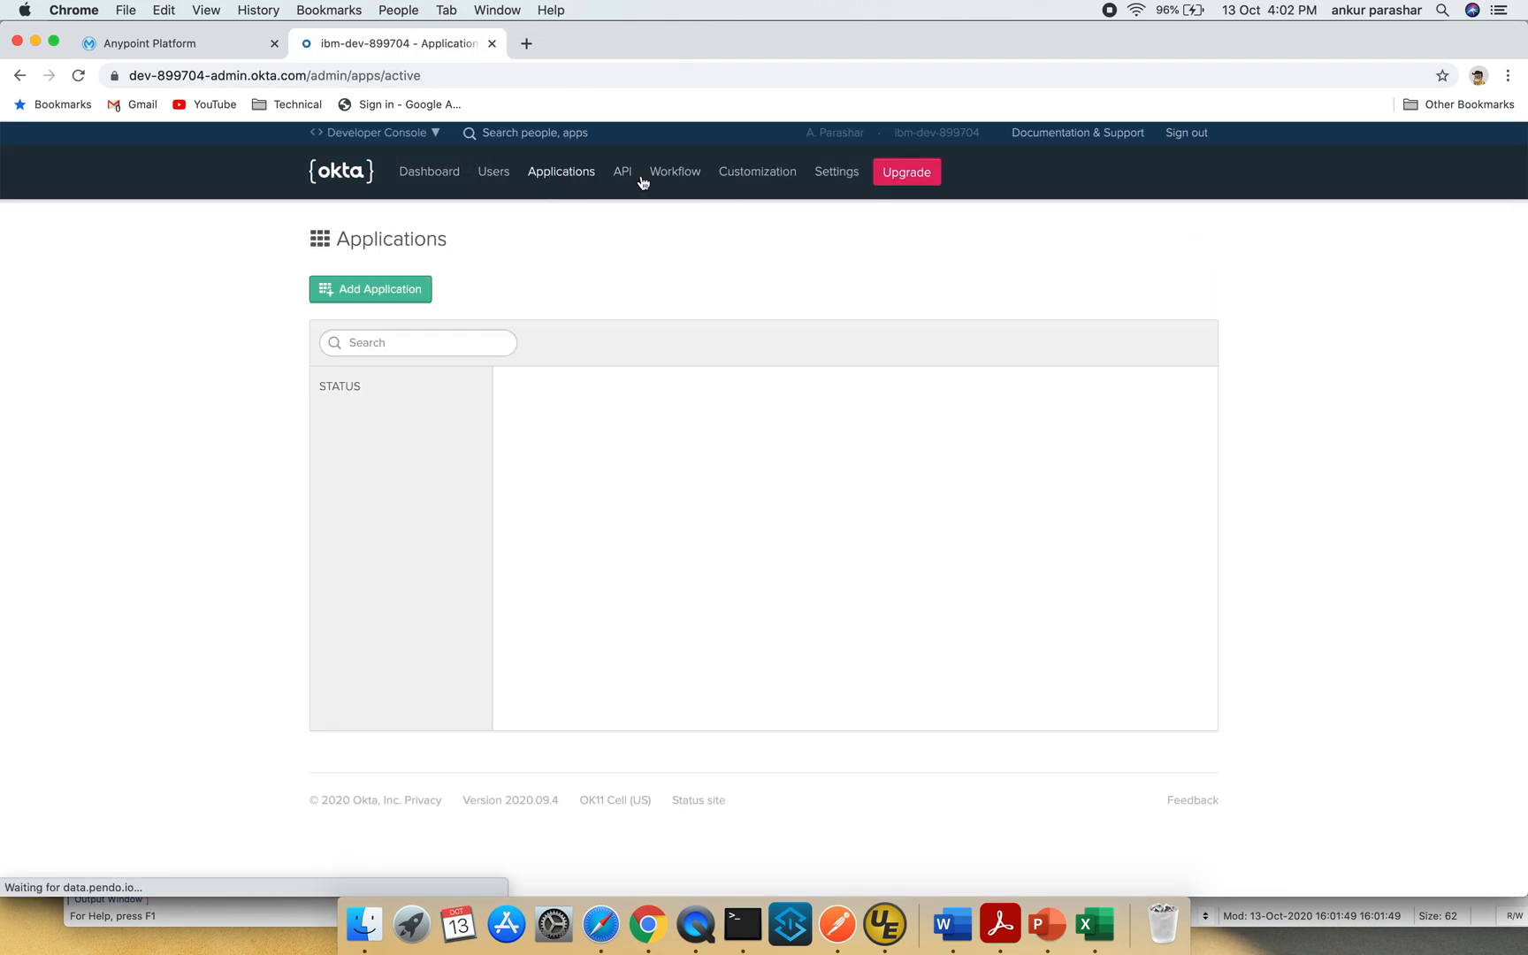
left_click(369, 288)
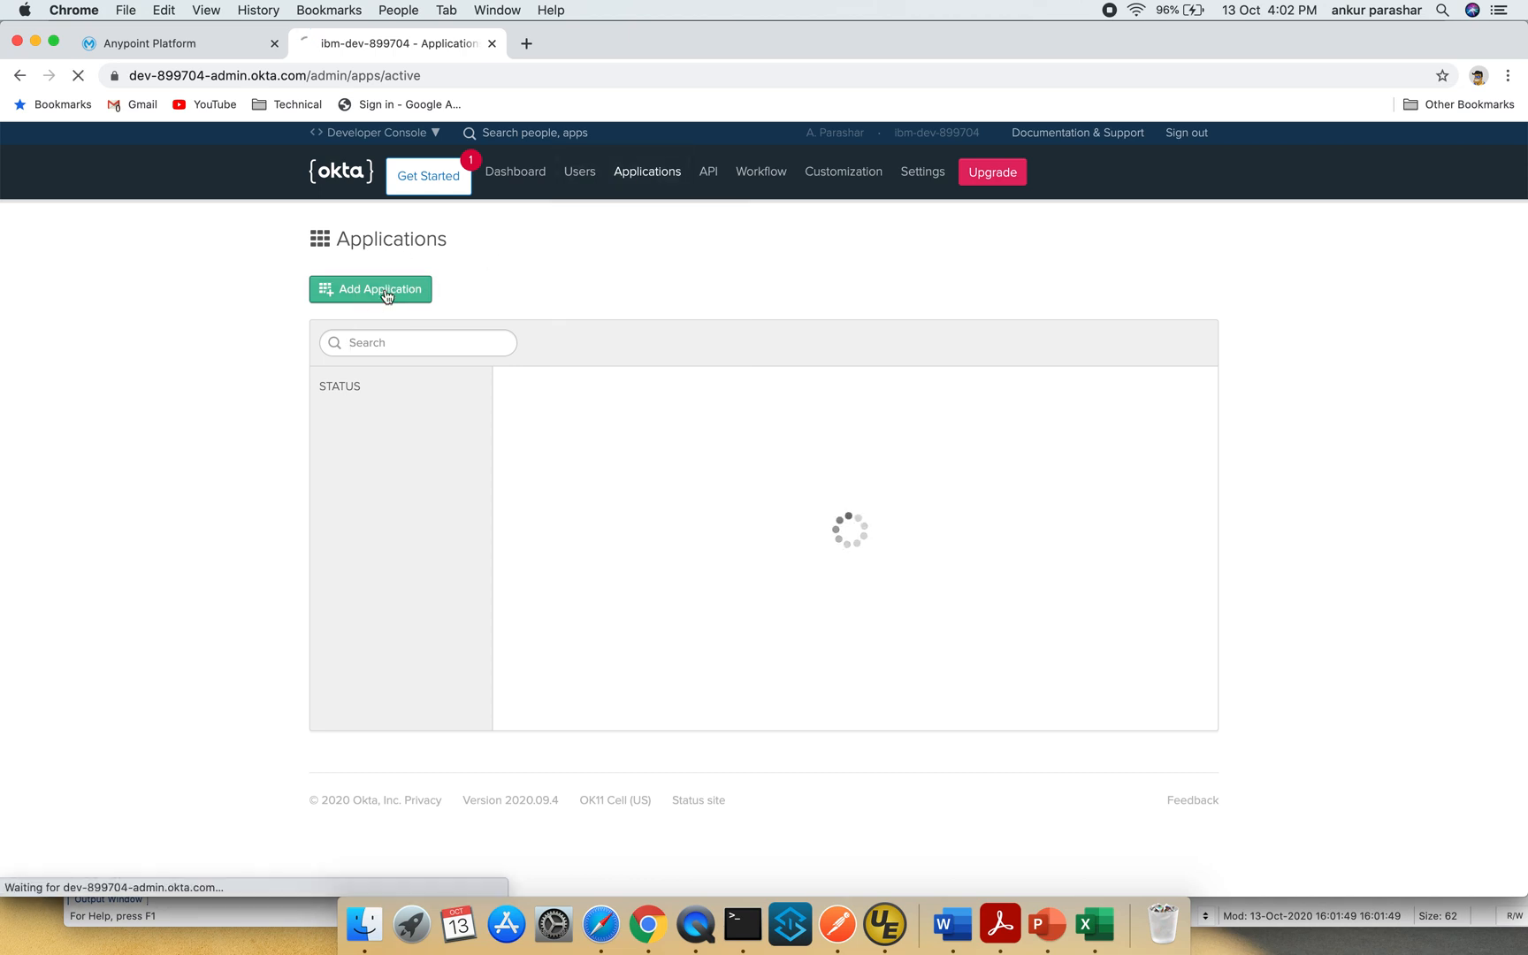
left_click(369, 289)
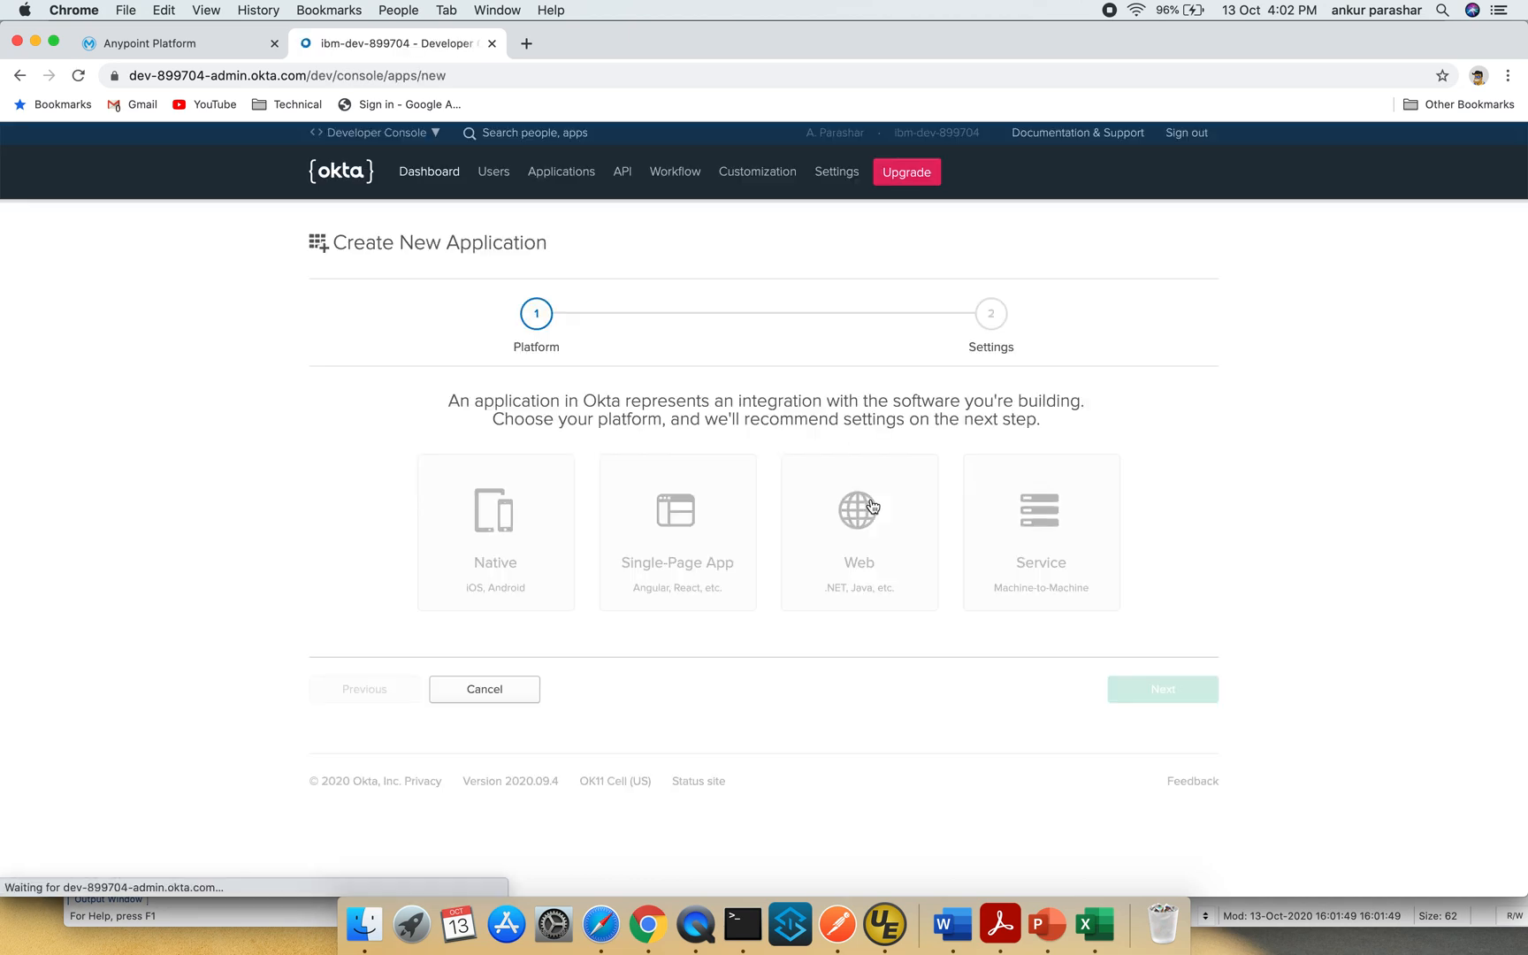
left_click(858, 532)
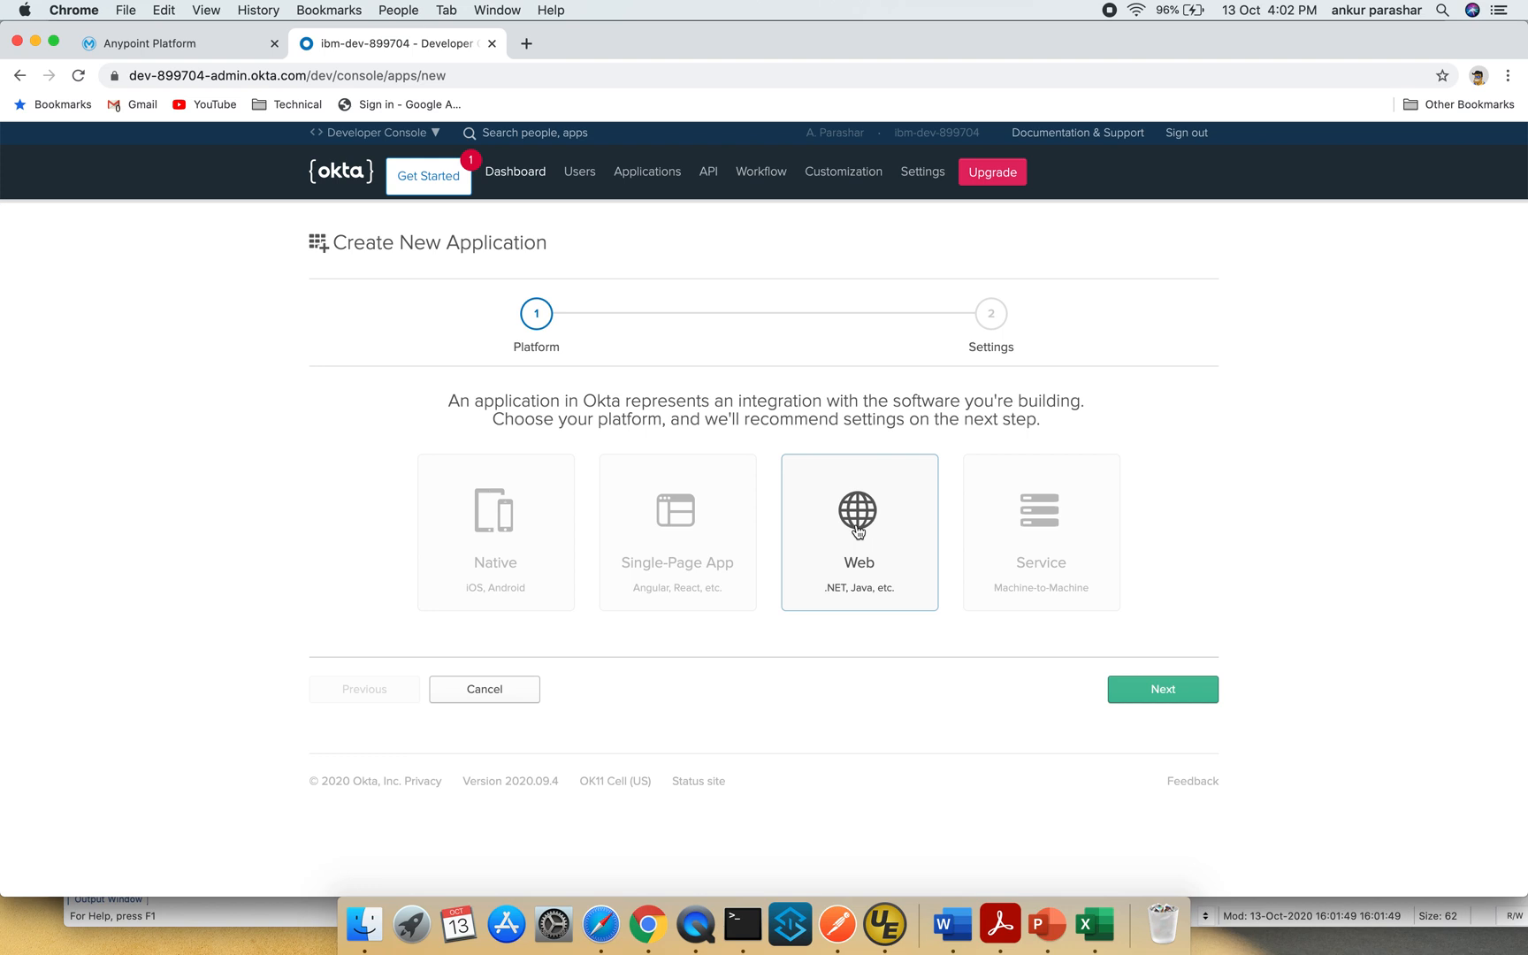
left_click(146, 43)
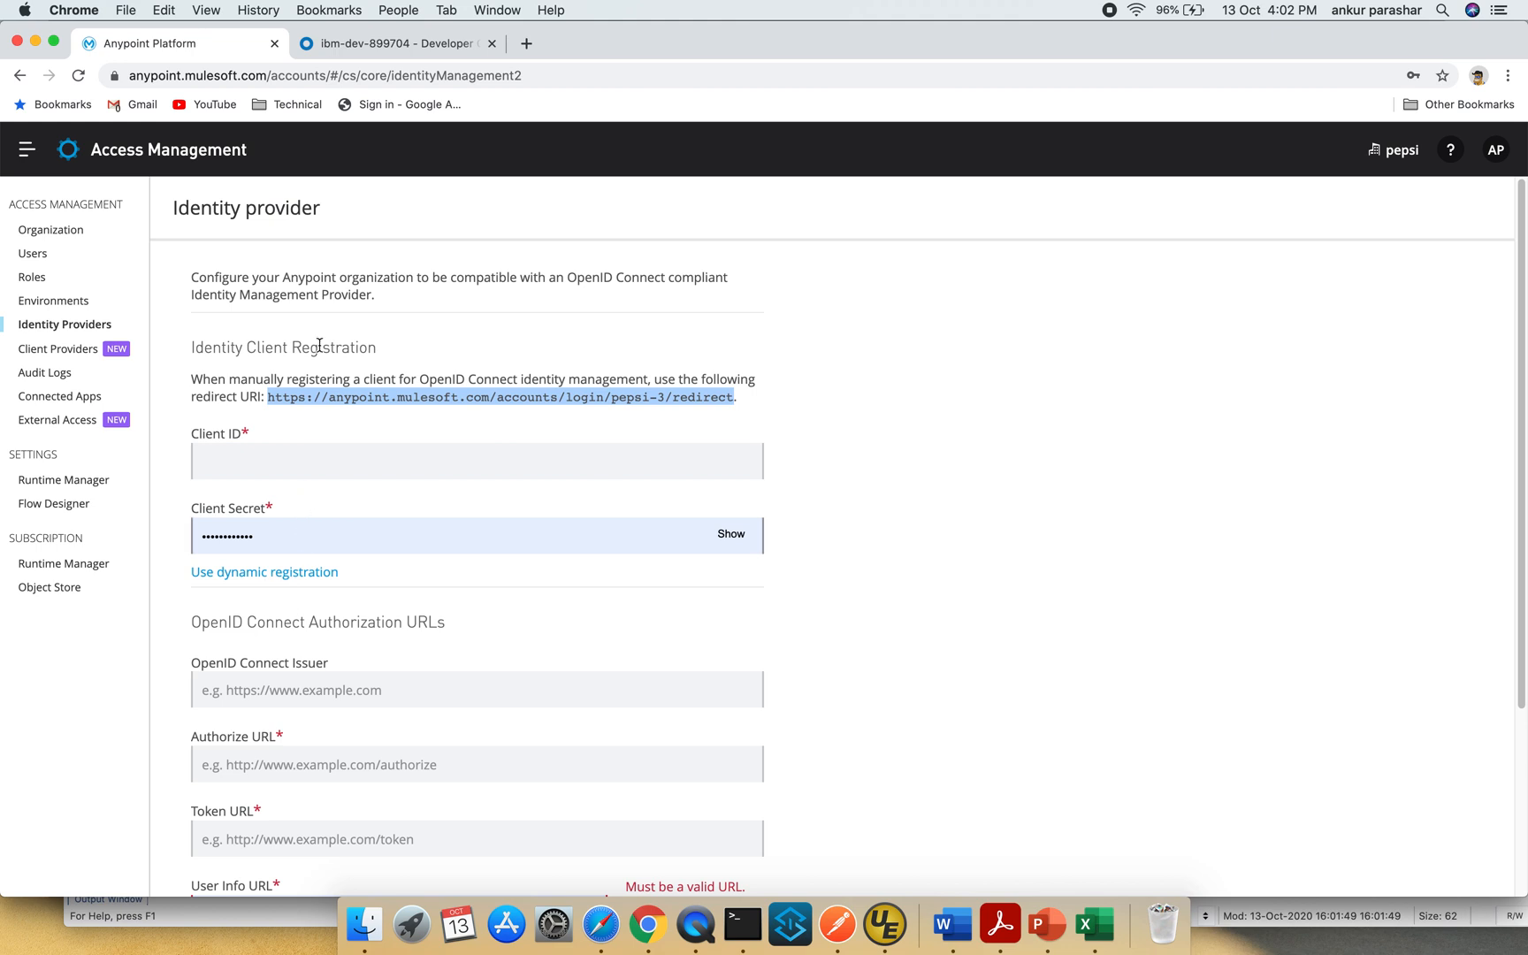
left_click(395, 43)
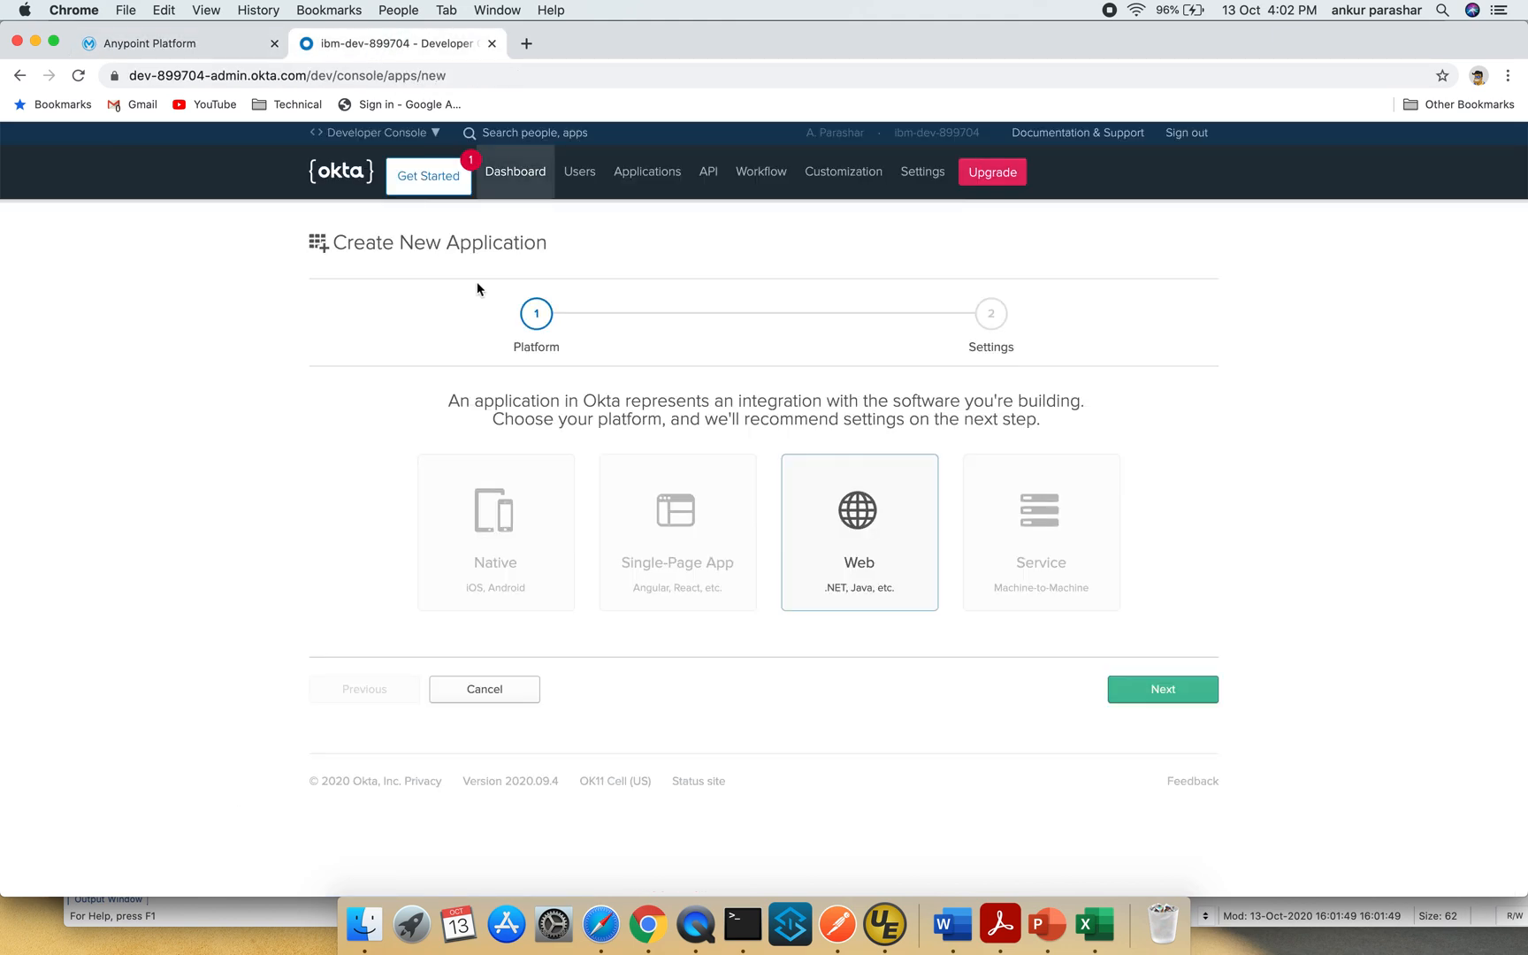
left_click(1162, 690)
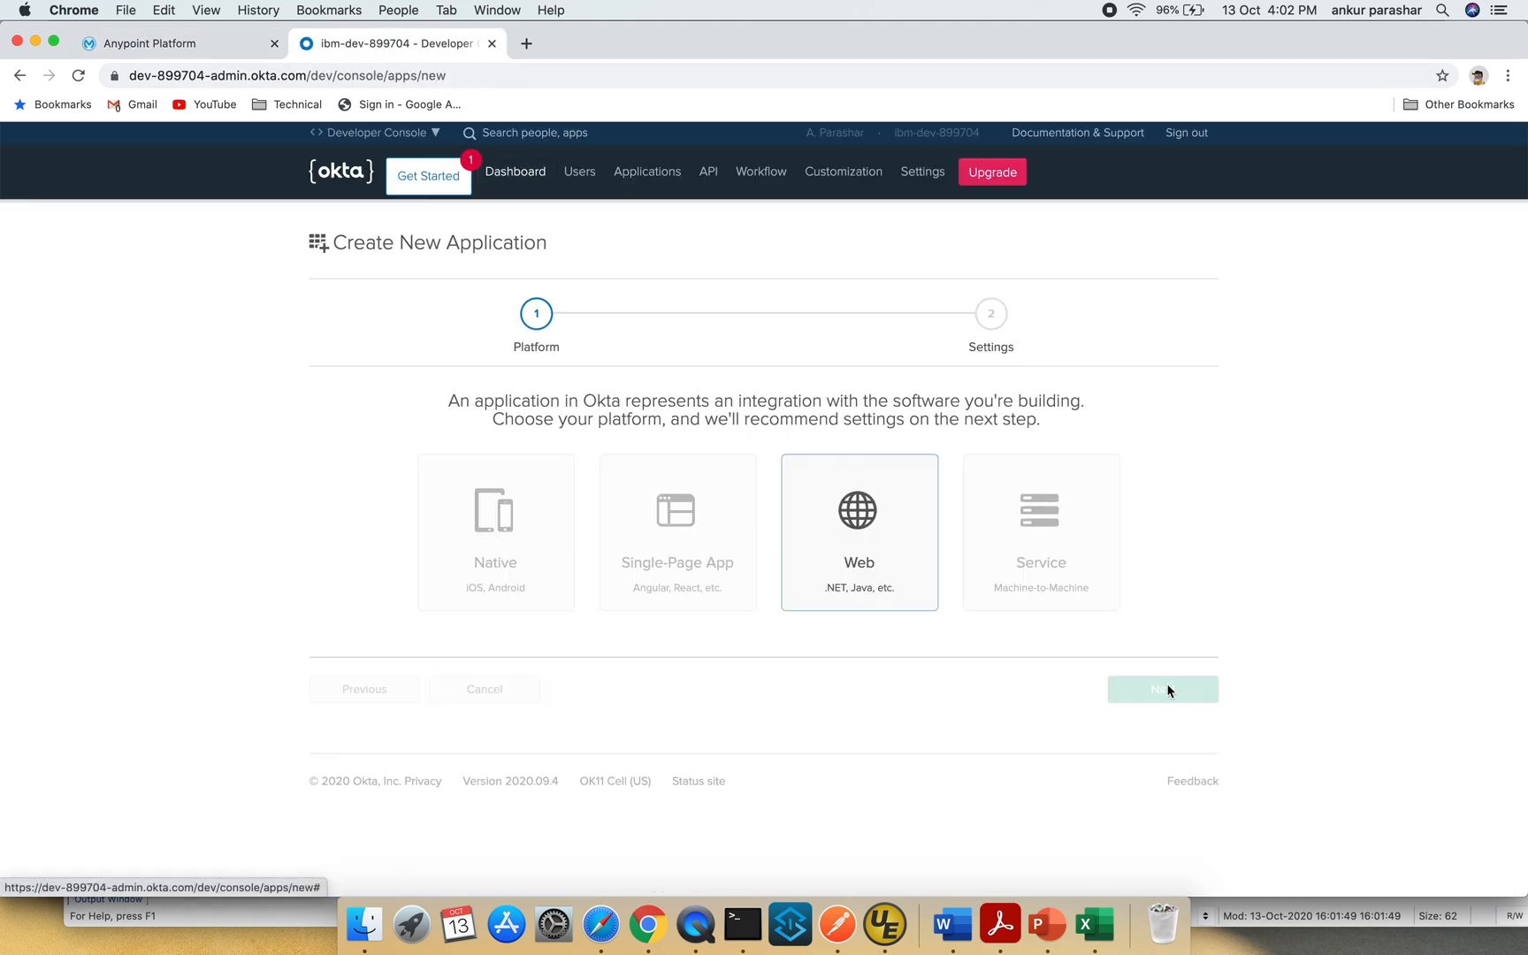
Name the new application AnypointPlatform_Login
left_click(1162, 689)
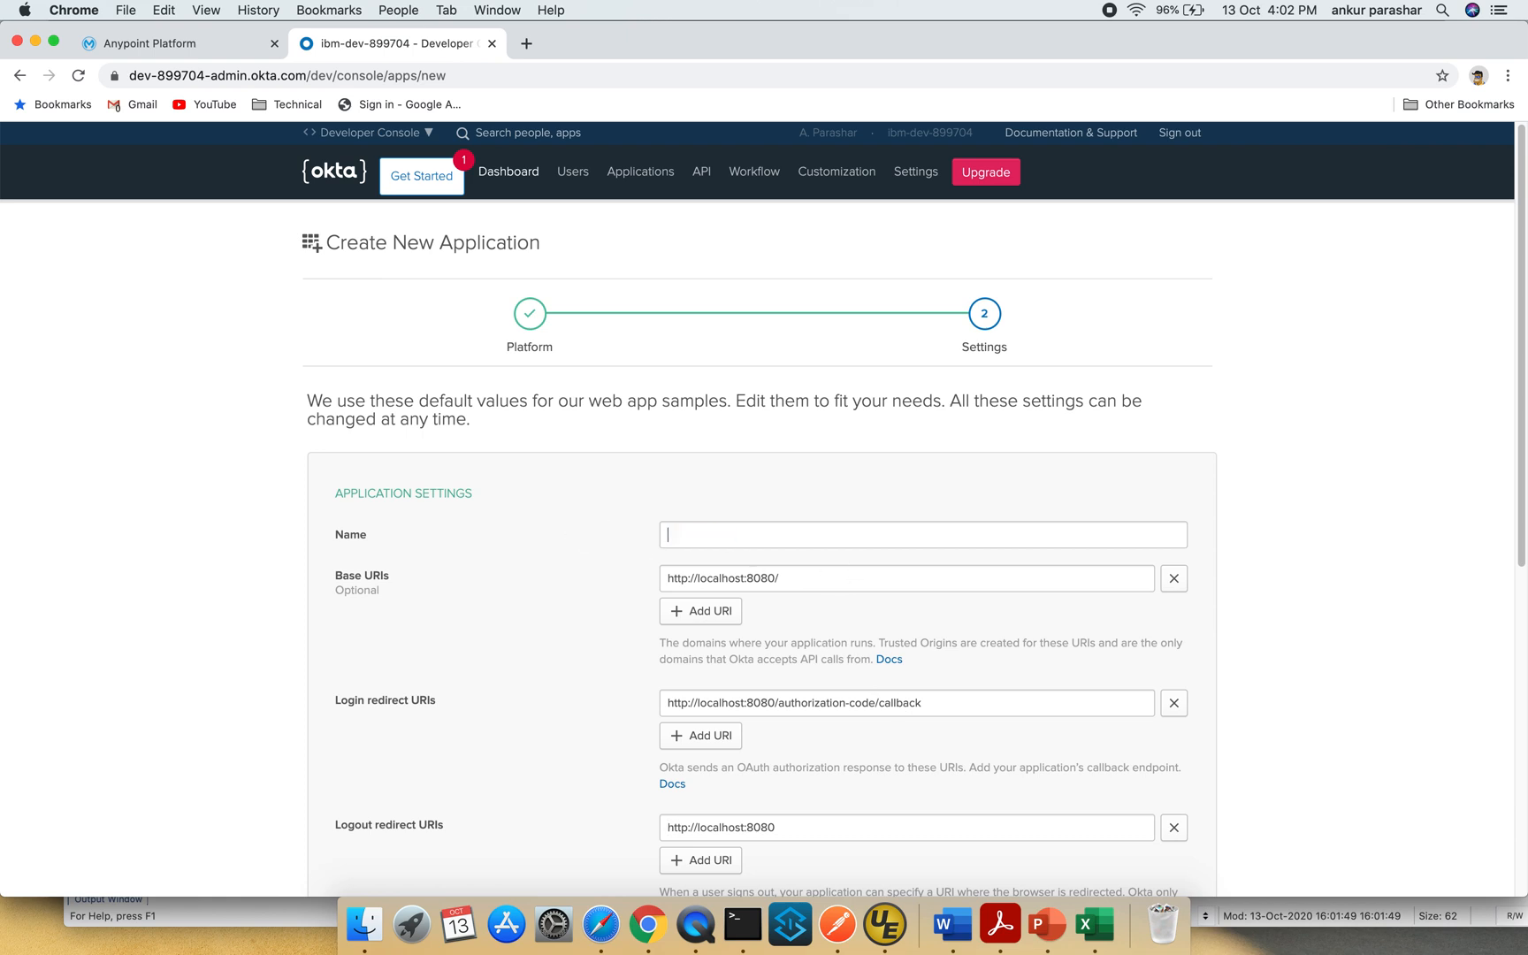
type("Anyp")
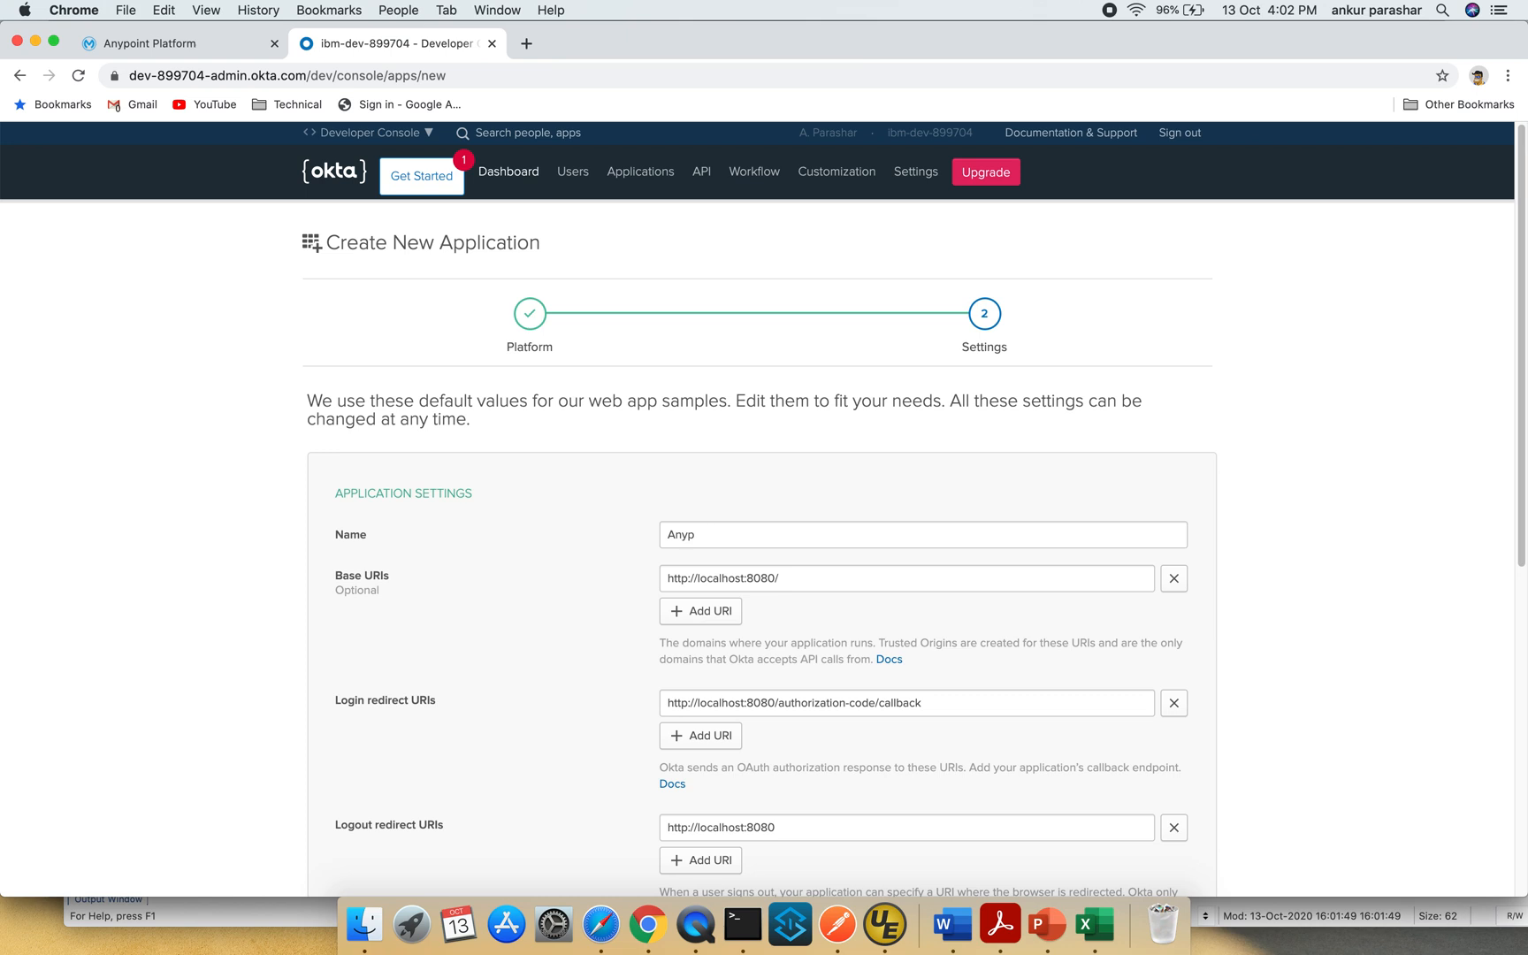
type("ointPla")
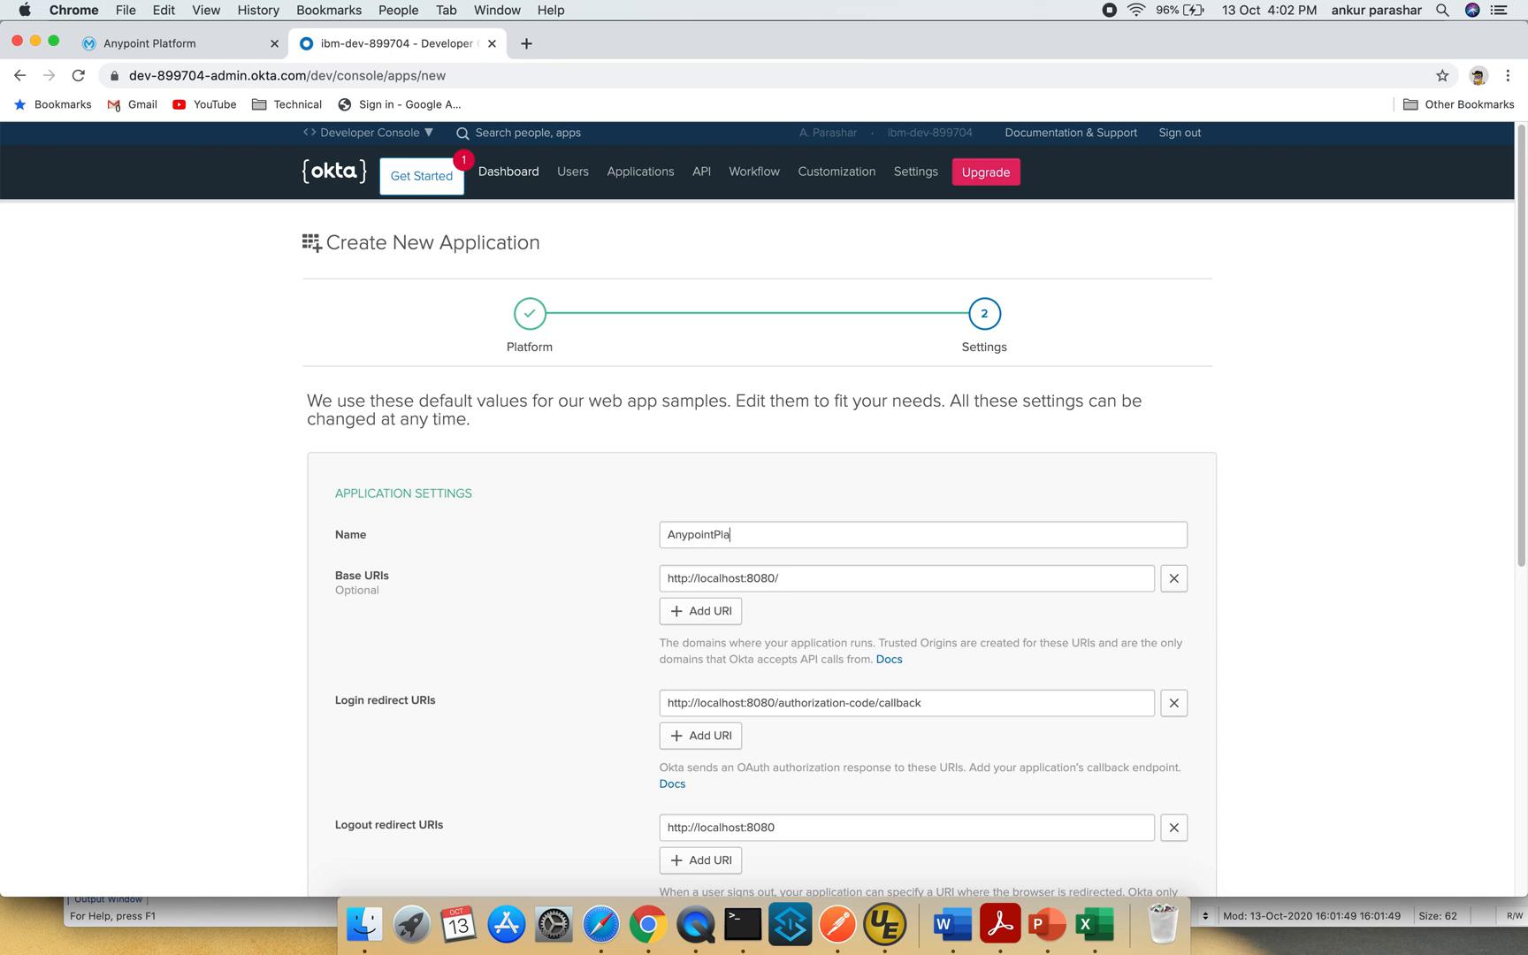
type("to")
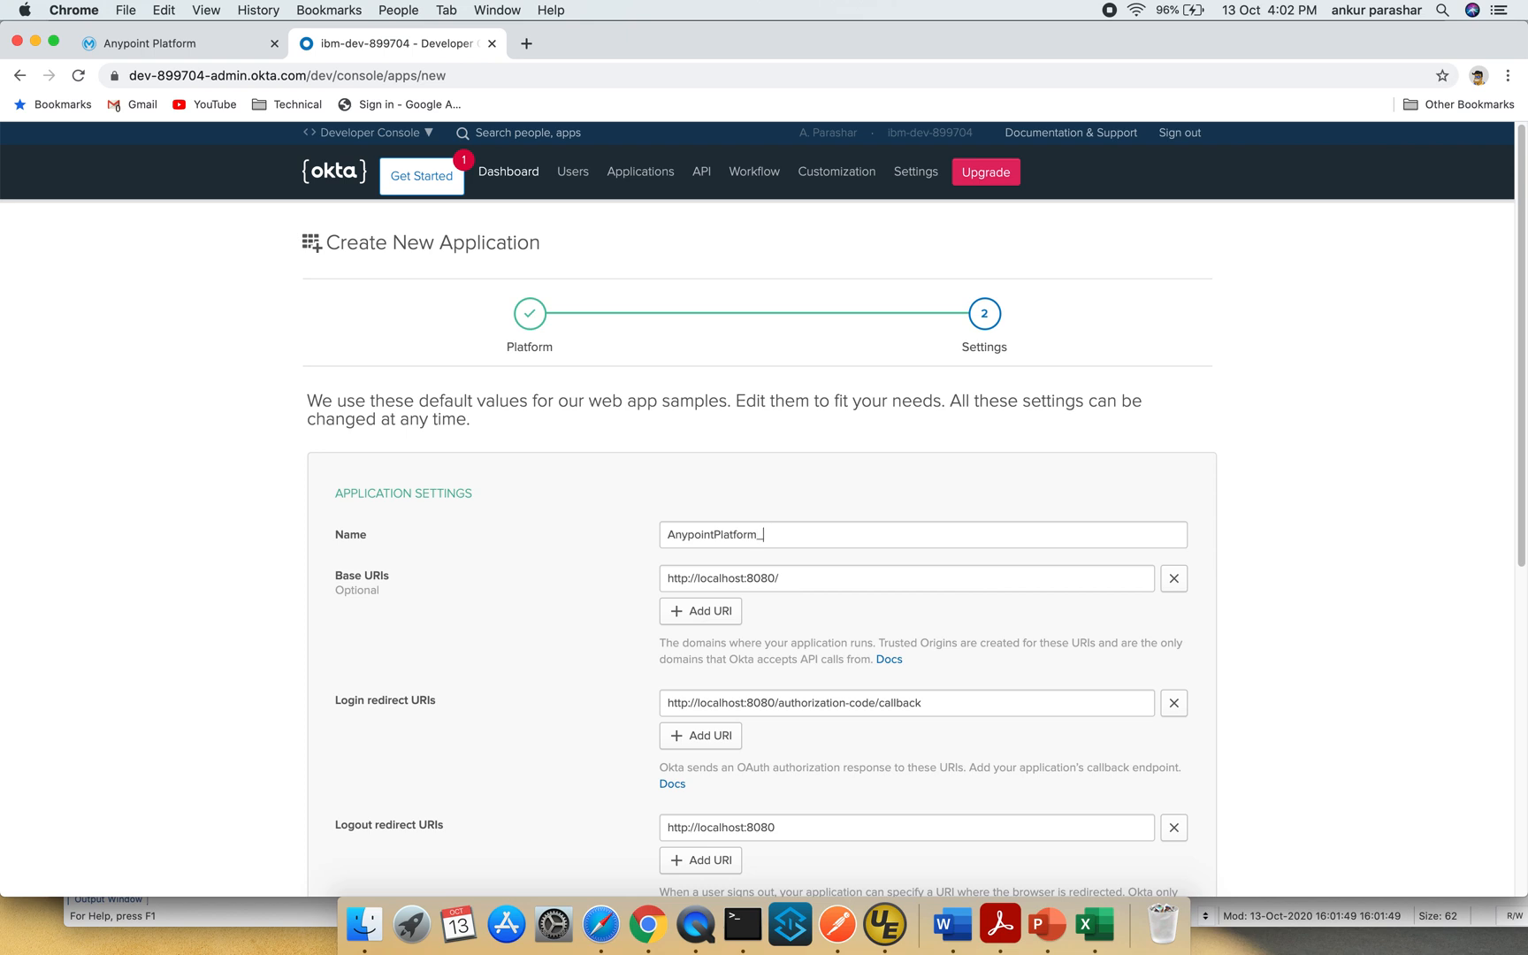
type("Login")
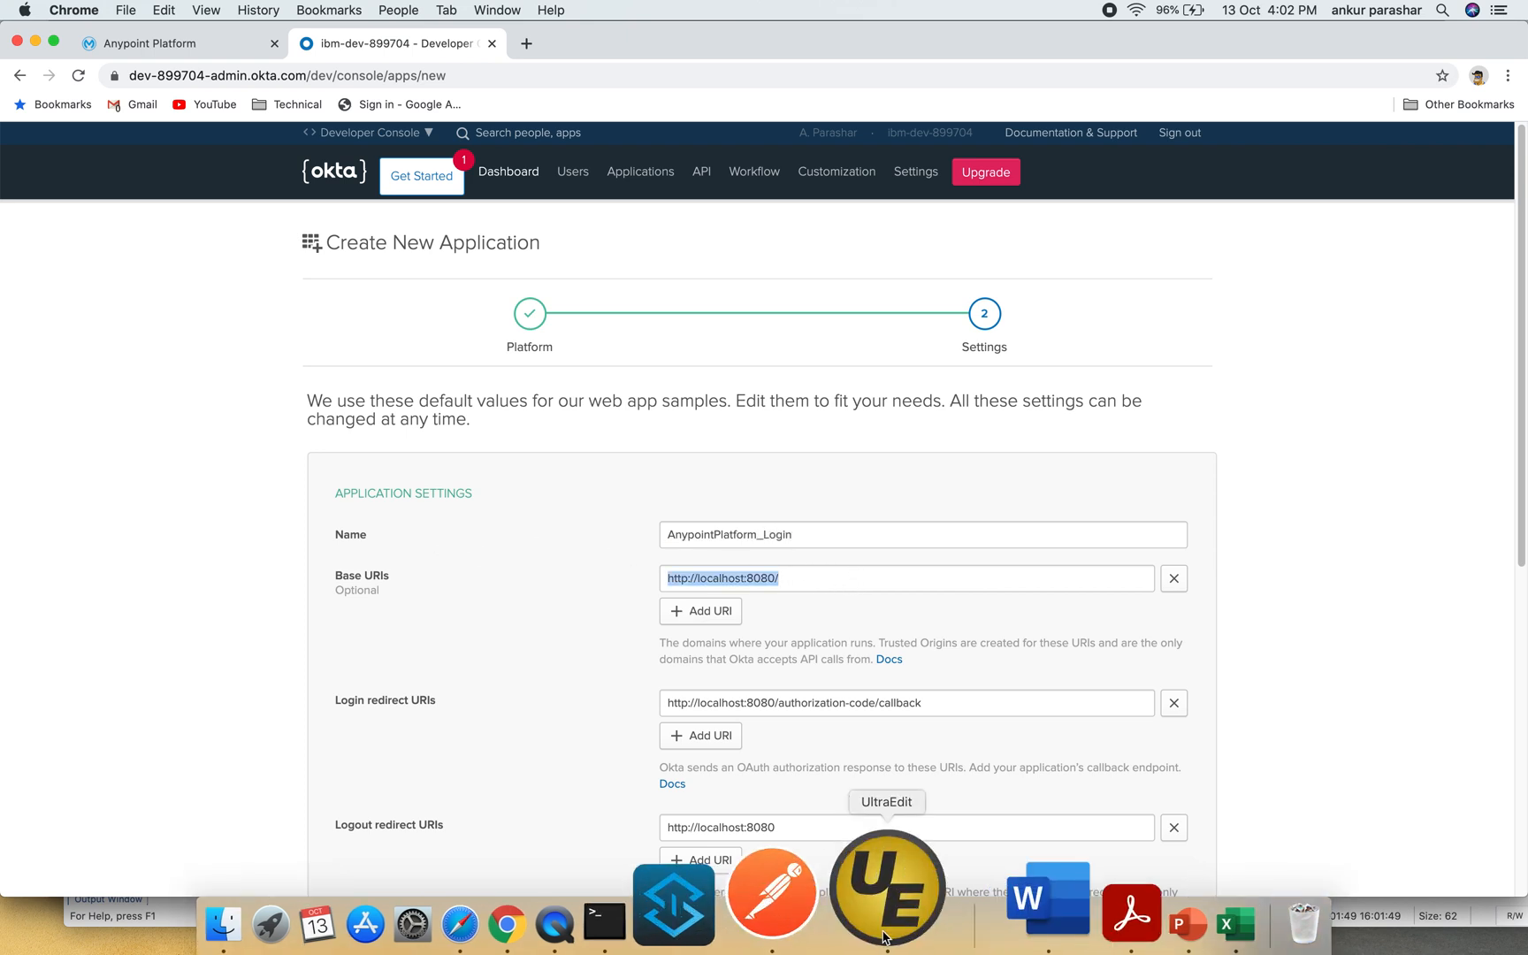
left_click(884, 886)
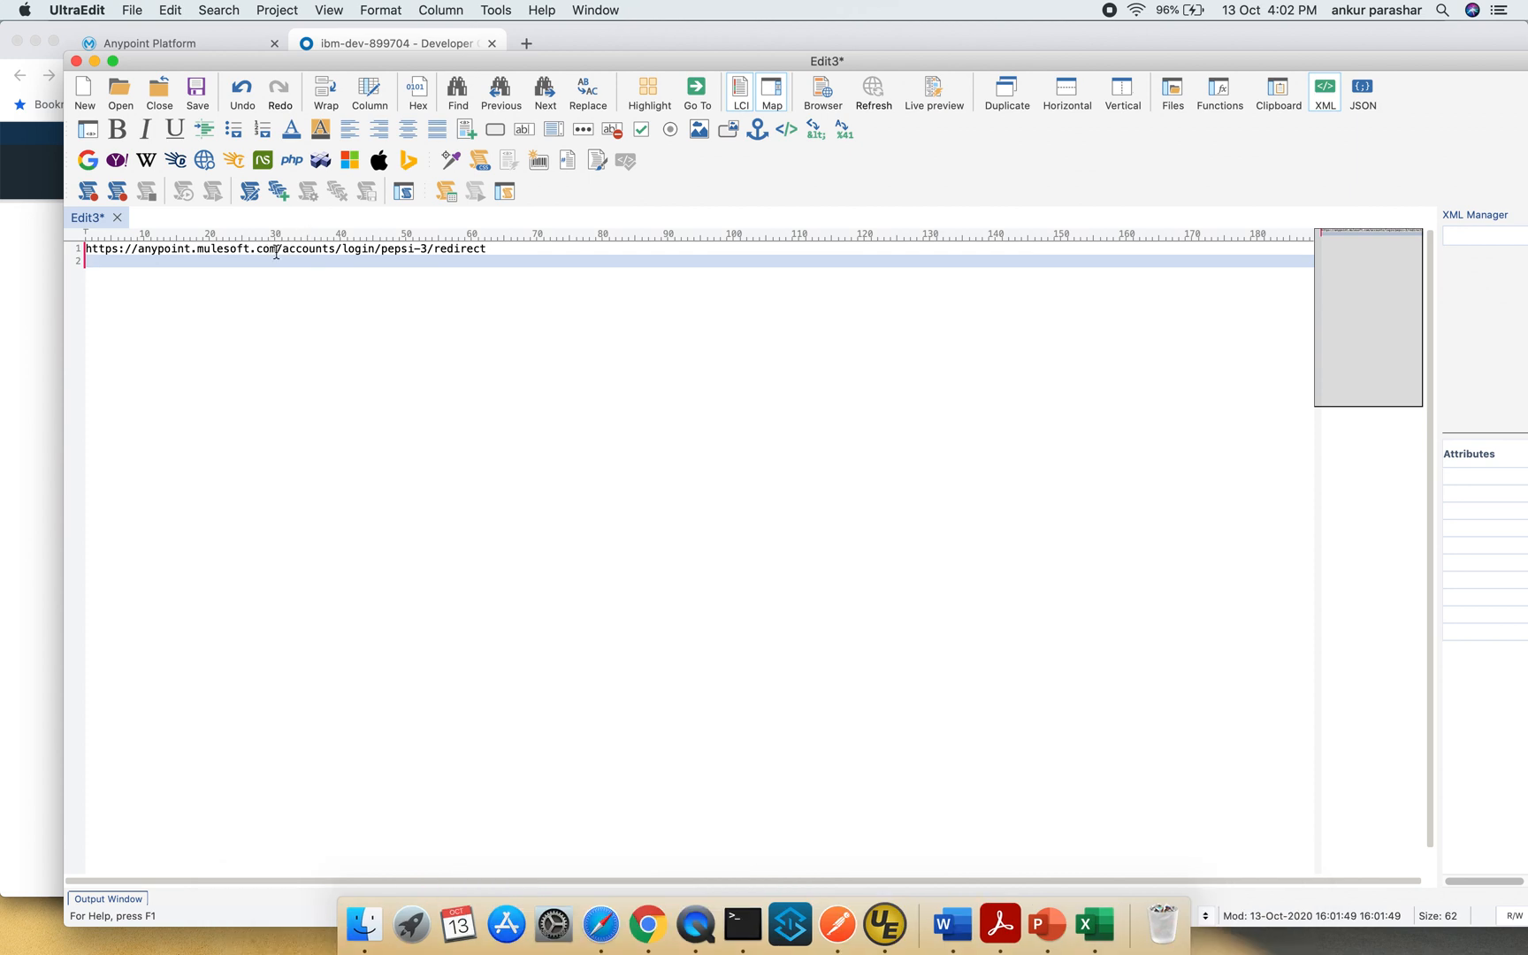
left_click(645, 923)
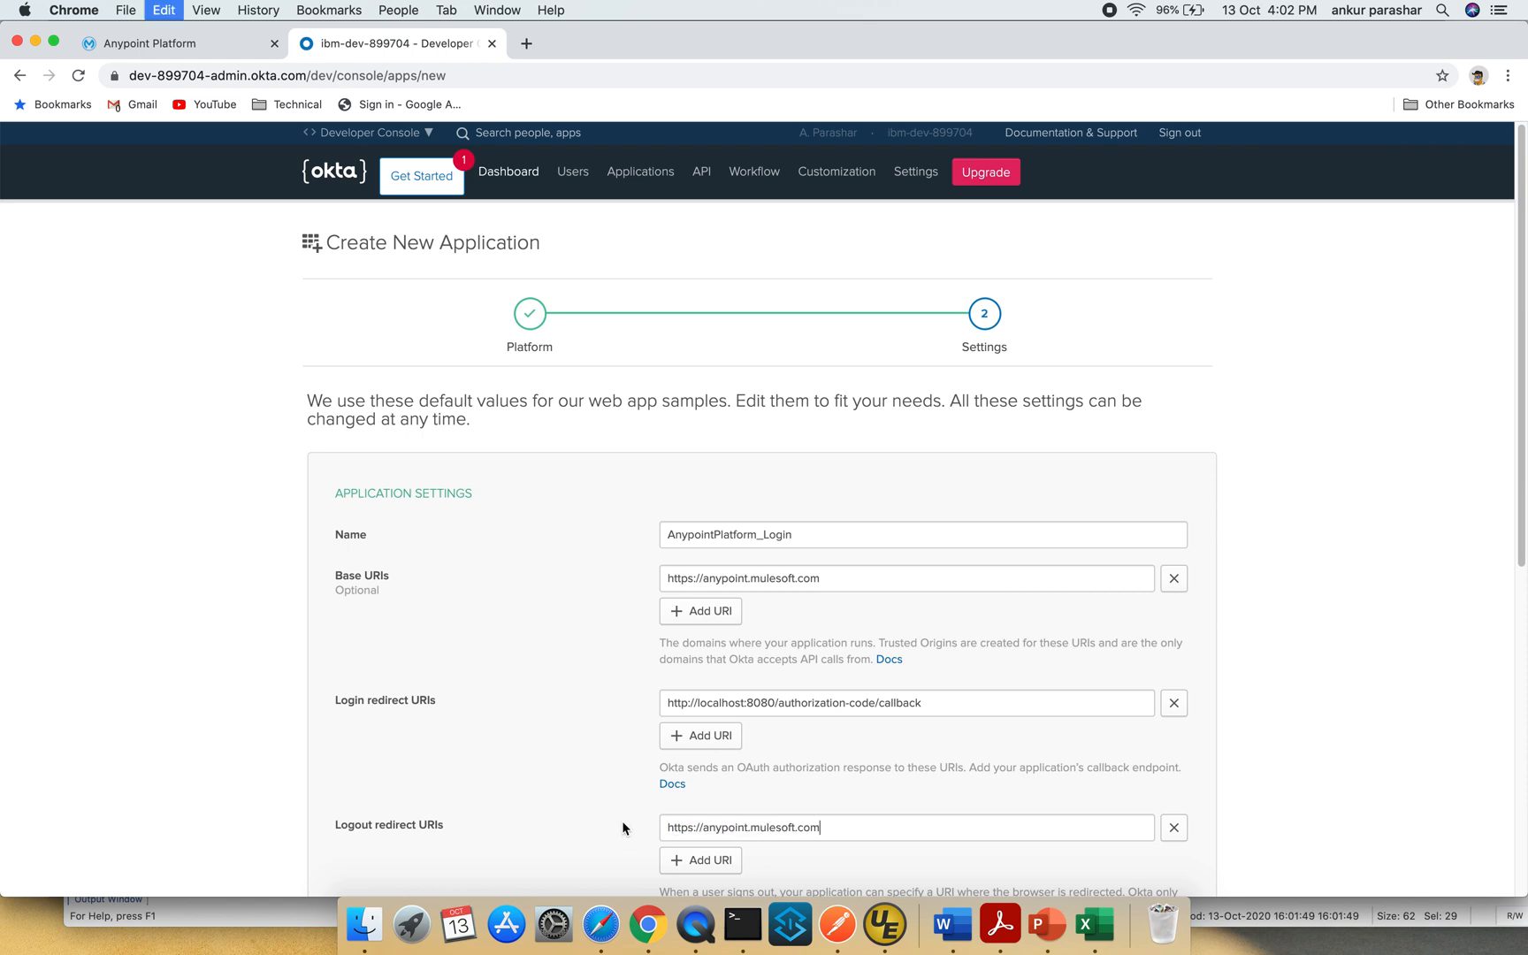
left_click(881, 923)
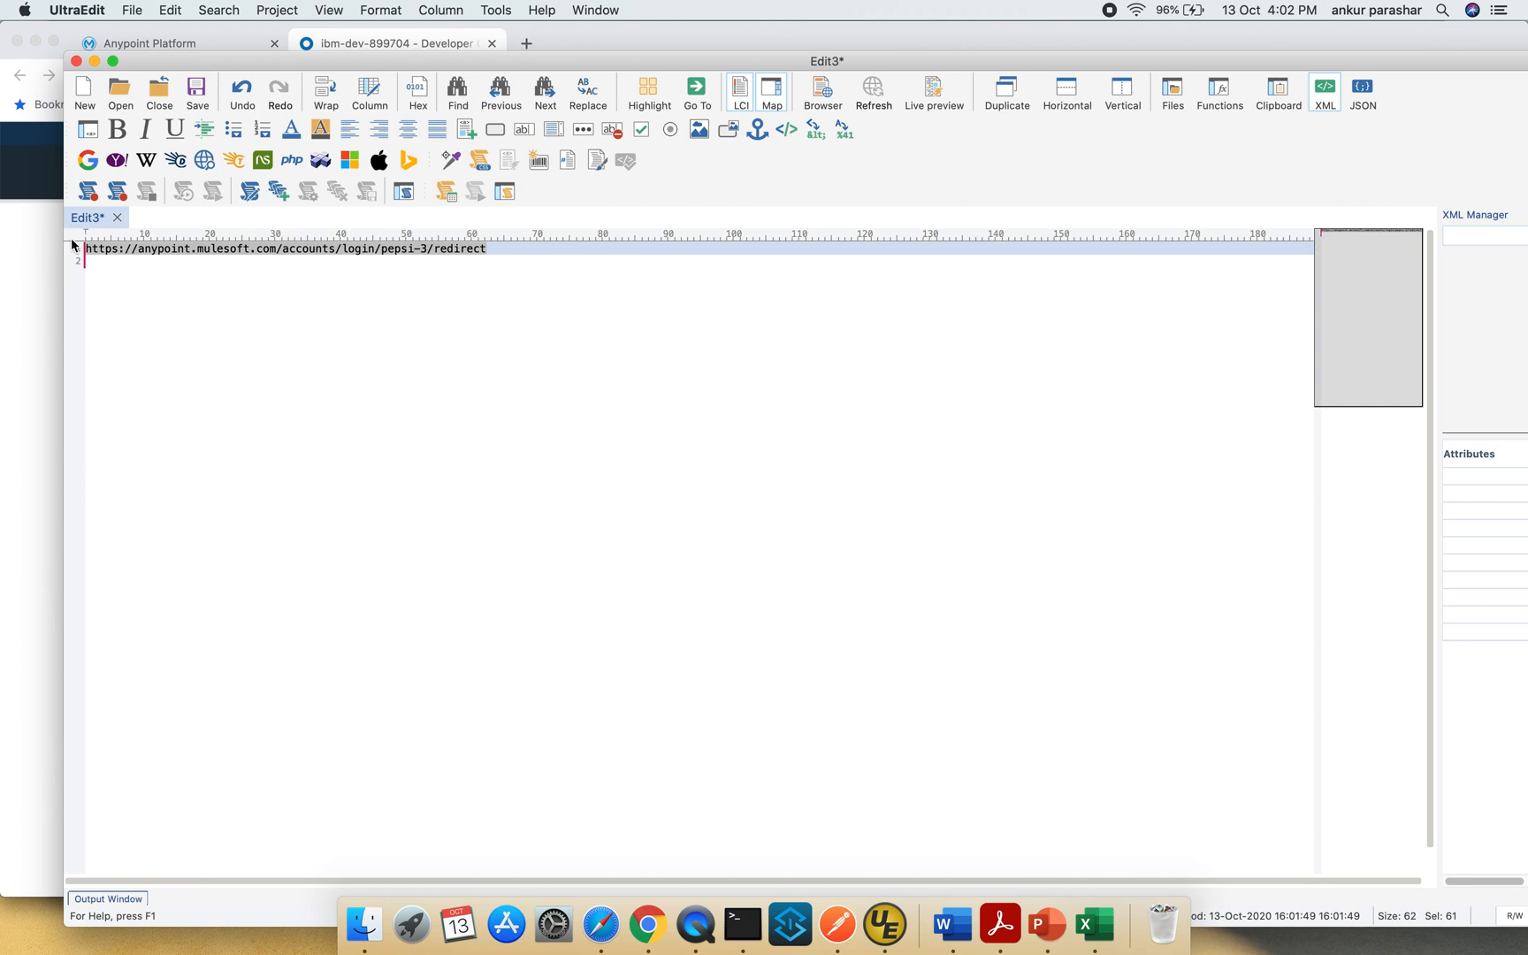
left_click(647, 923)
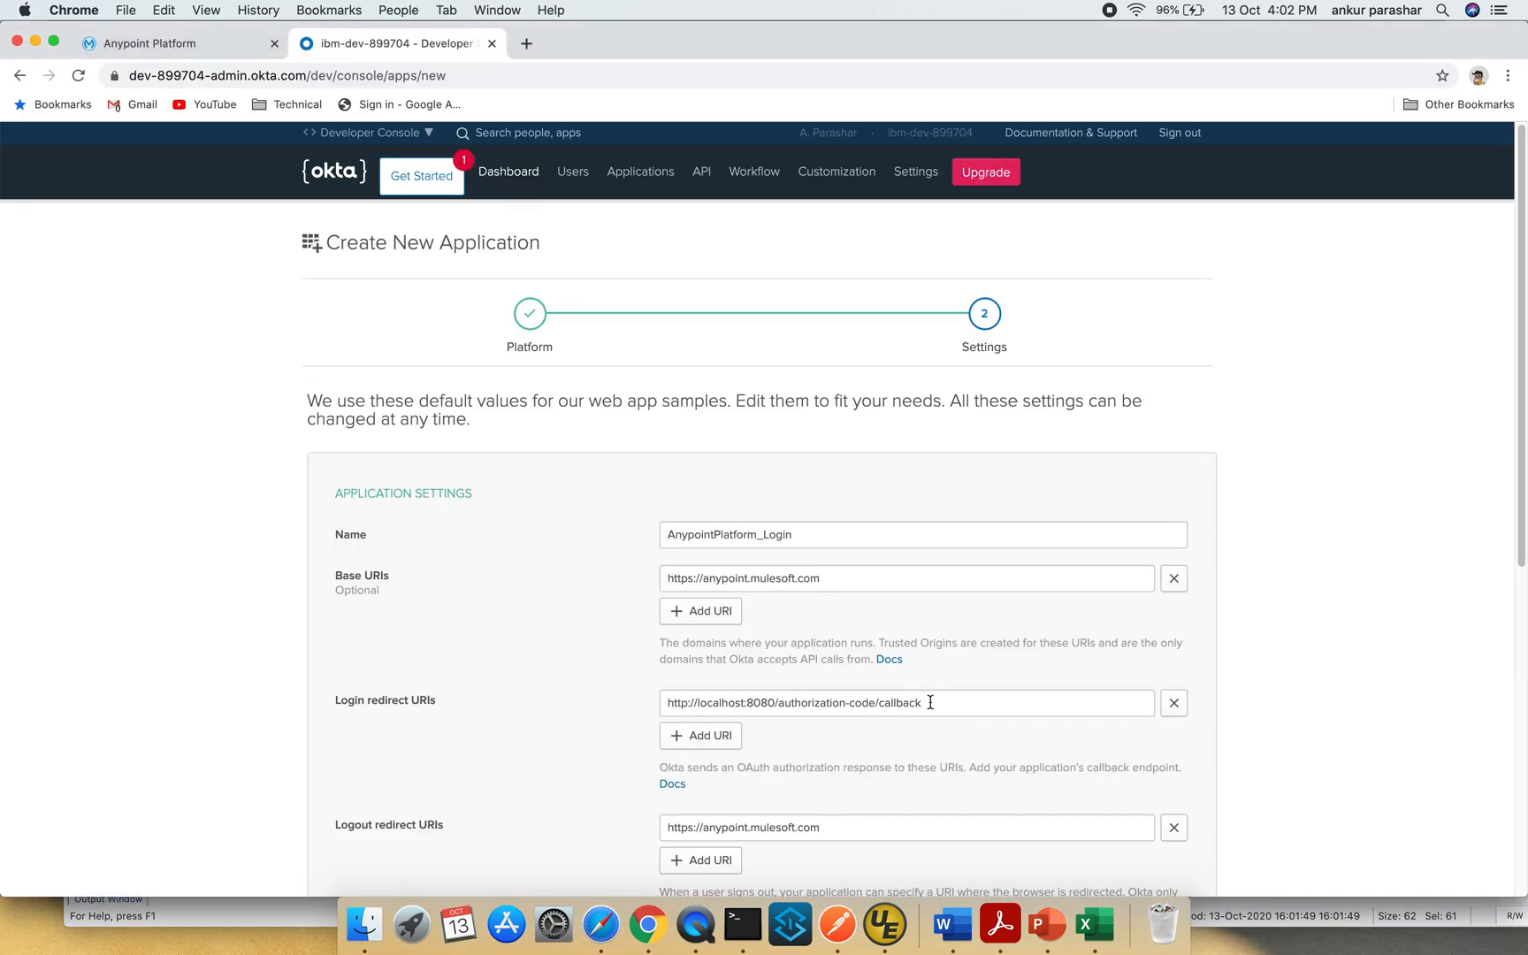
type("https://anypoint.mulesoft.com/accounts/login/pepsi-3/redirect")
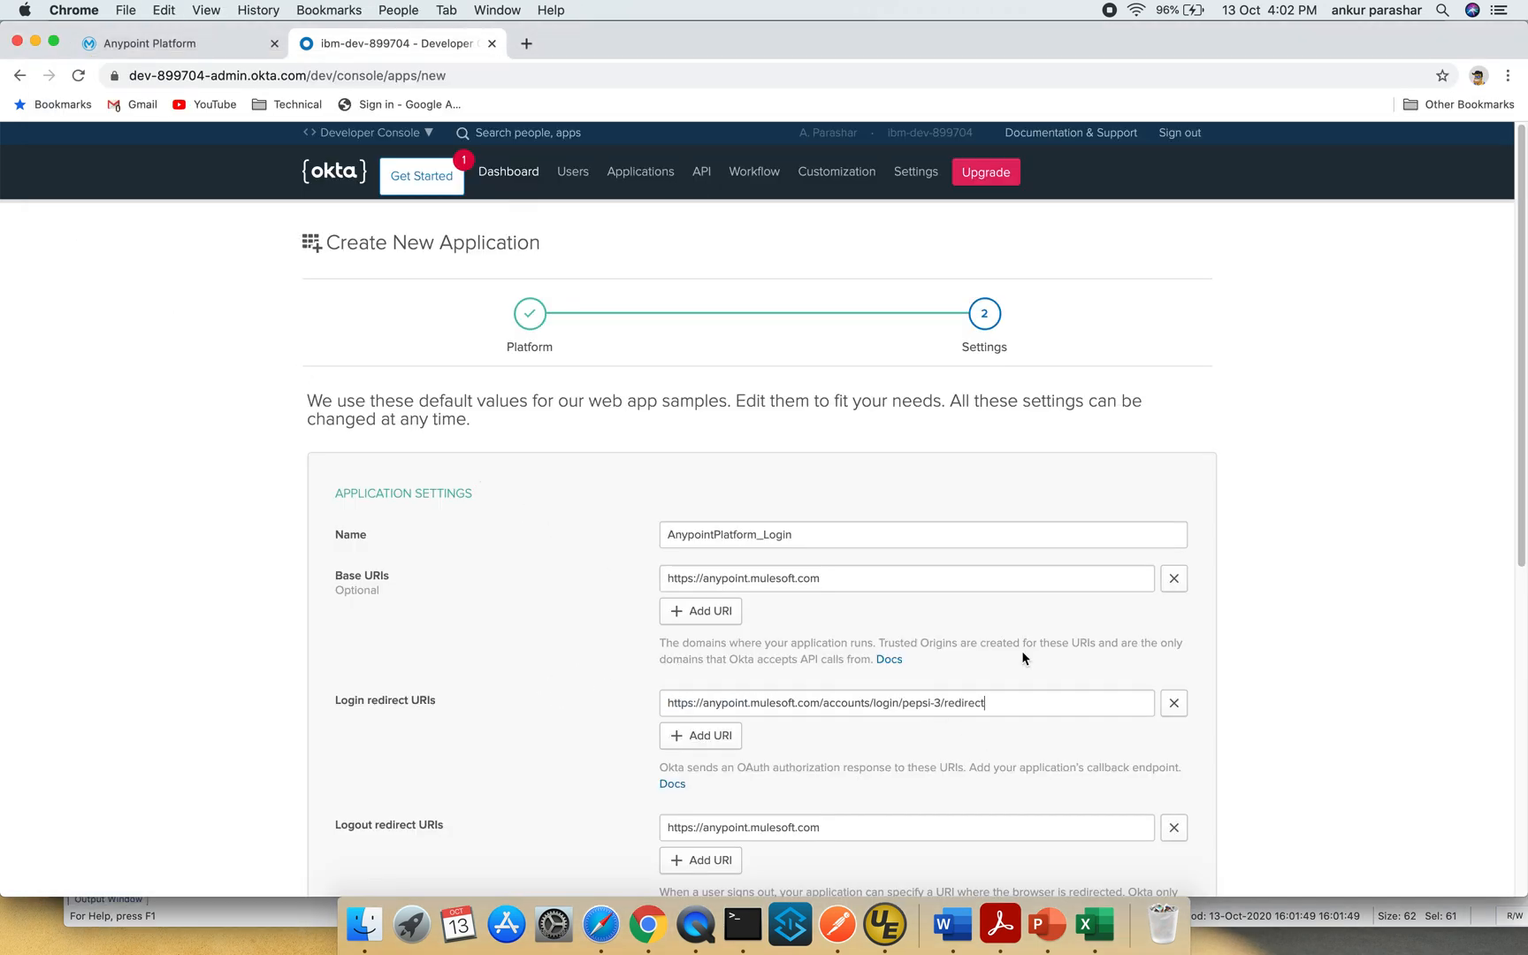
scroll("down", 3)
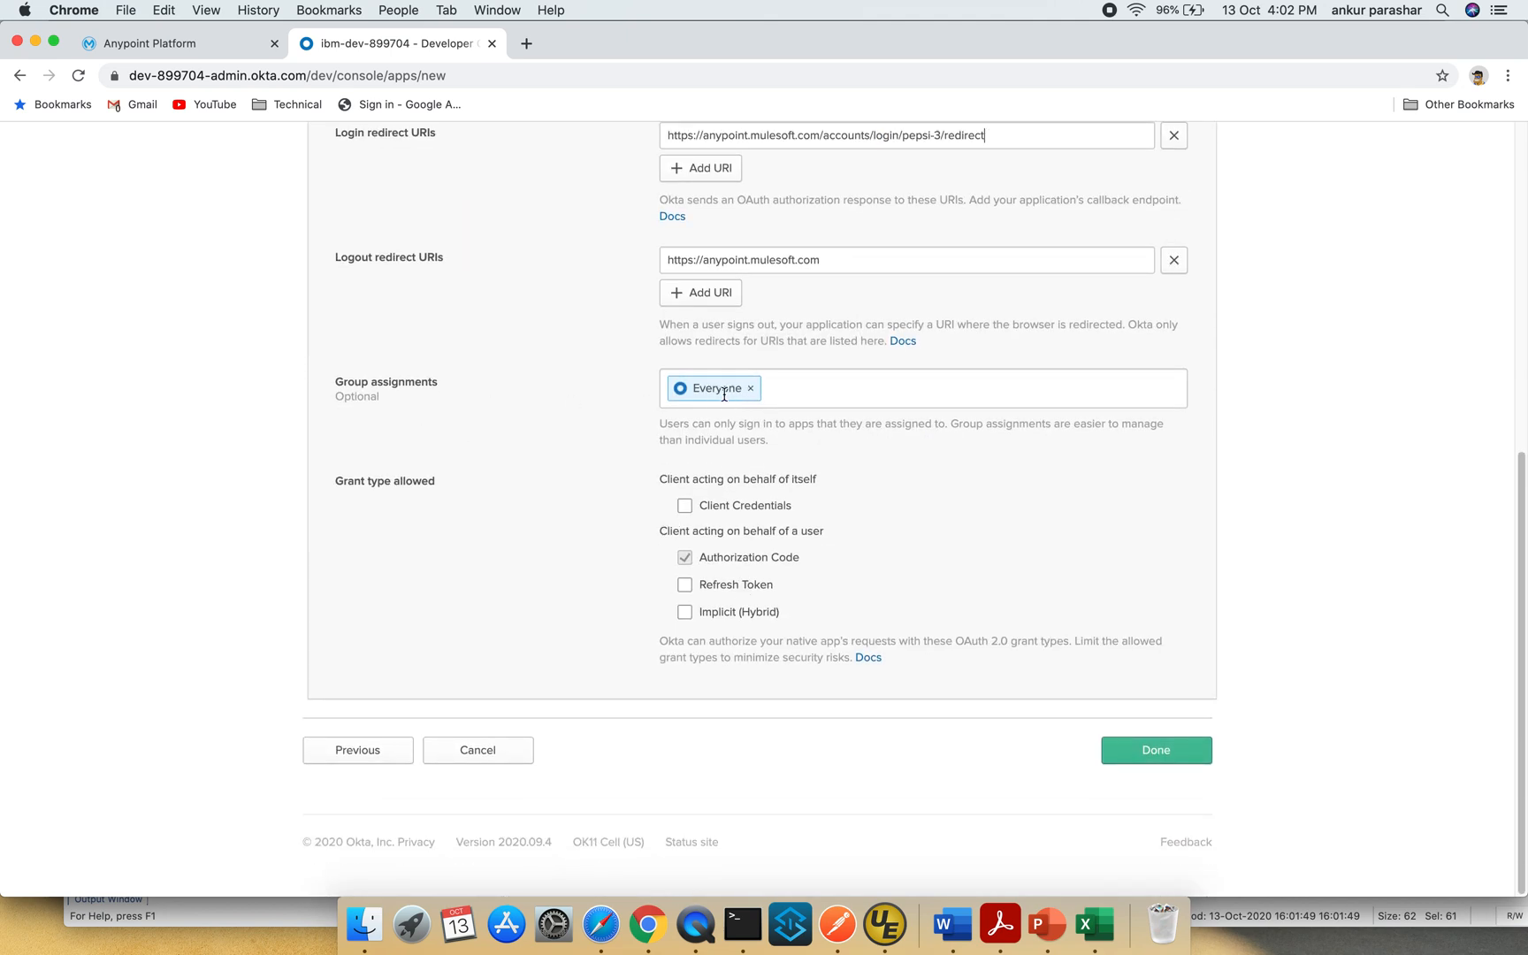
mouse_move(440, 529)
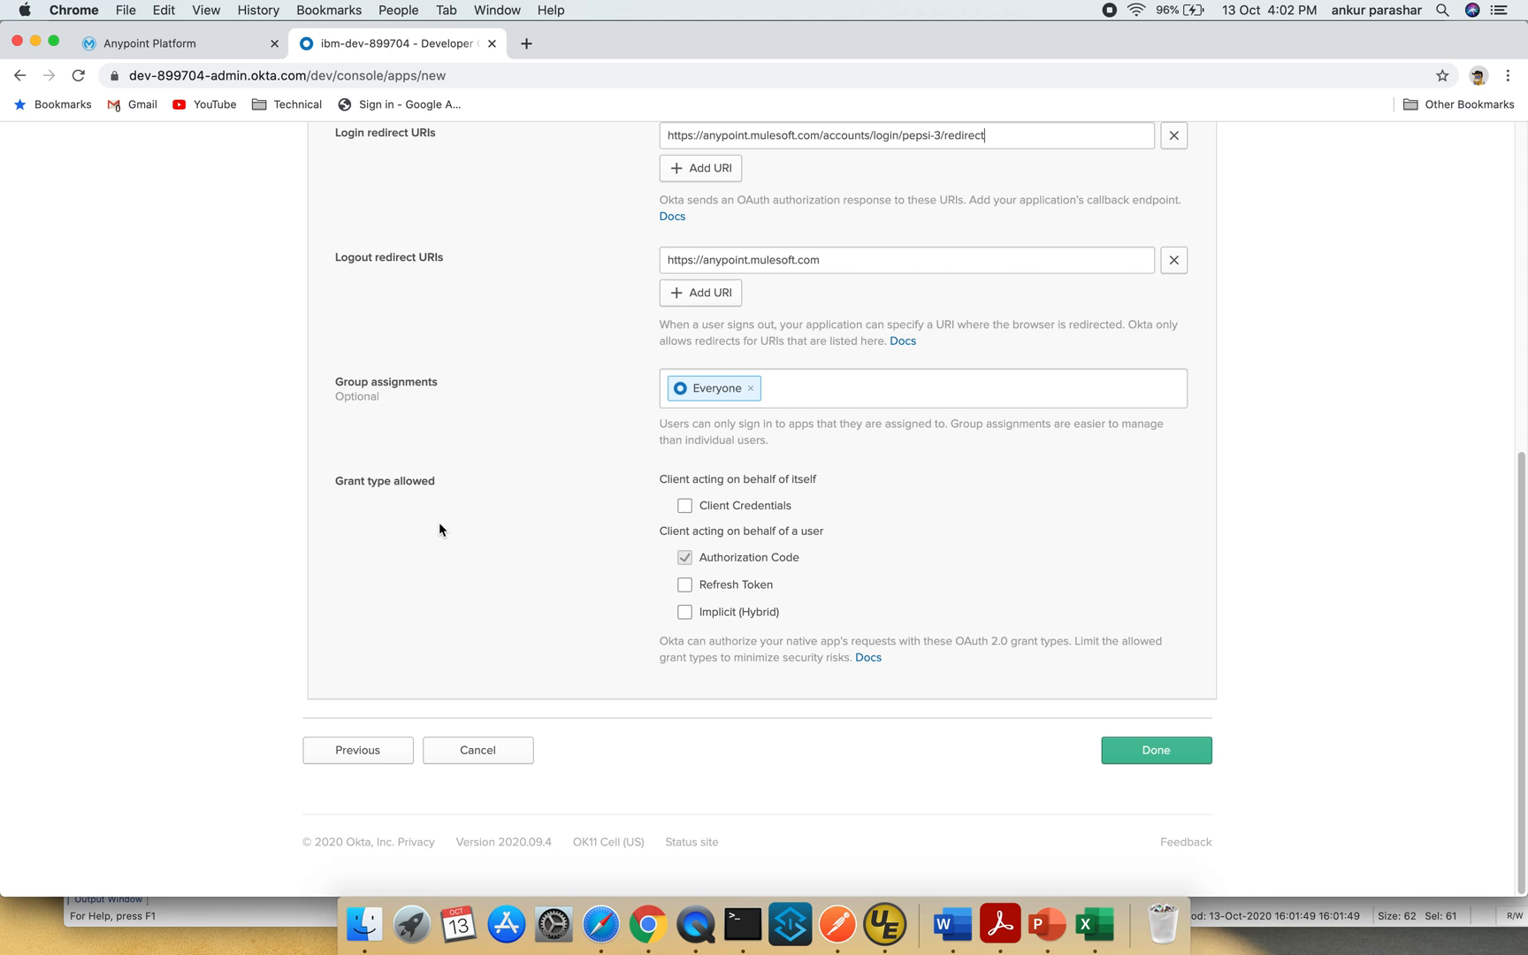
mouse_move(1157, 749)
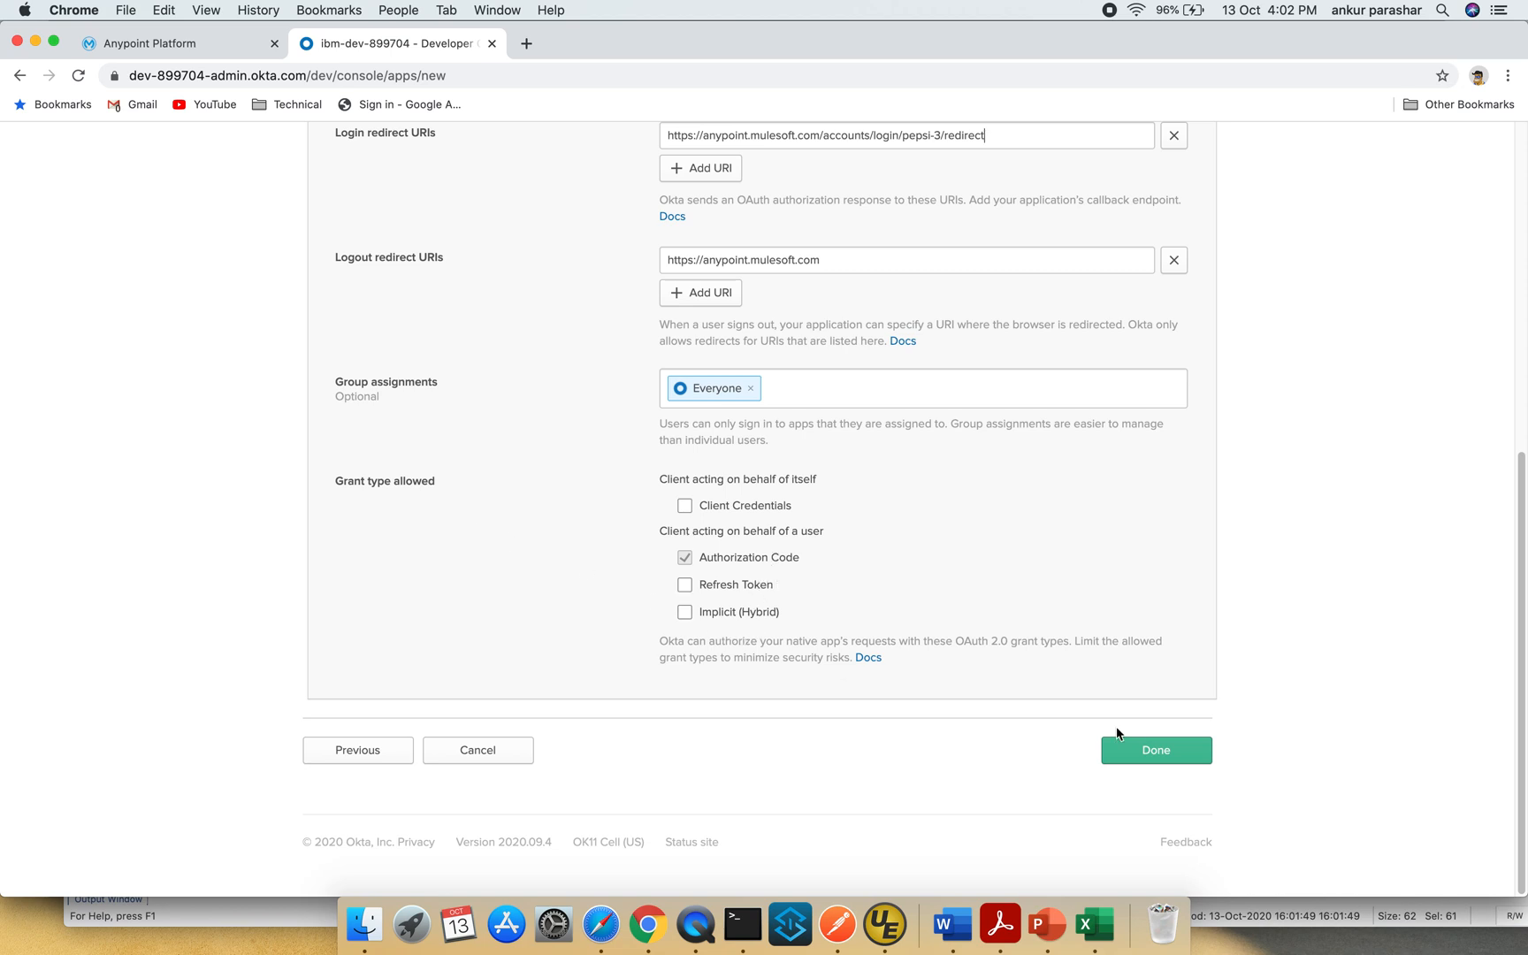
Finish creating the AnypointPlatform_Login app with Done and reach its Client Credentials
left_click(1156, 749)
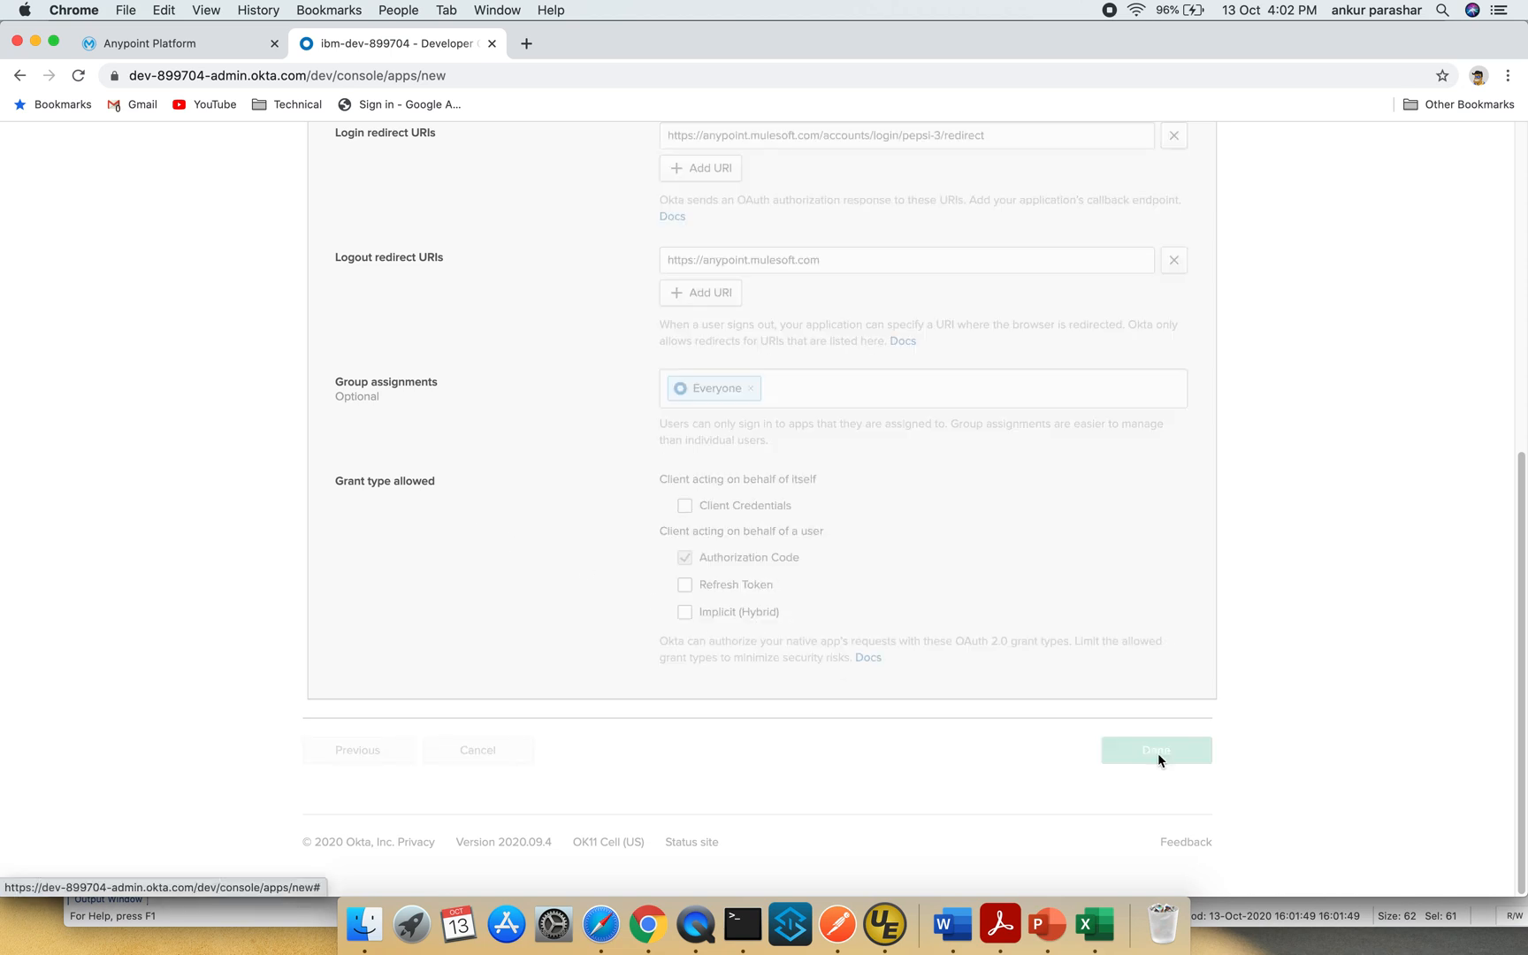
left_click(1156, 749)
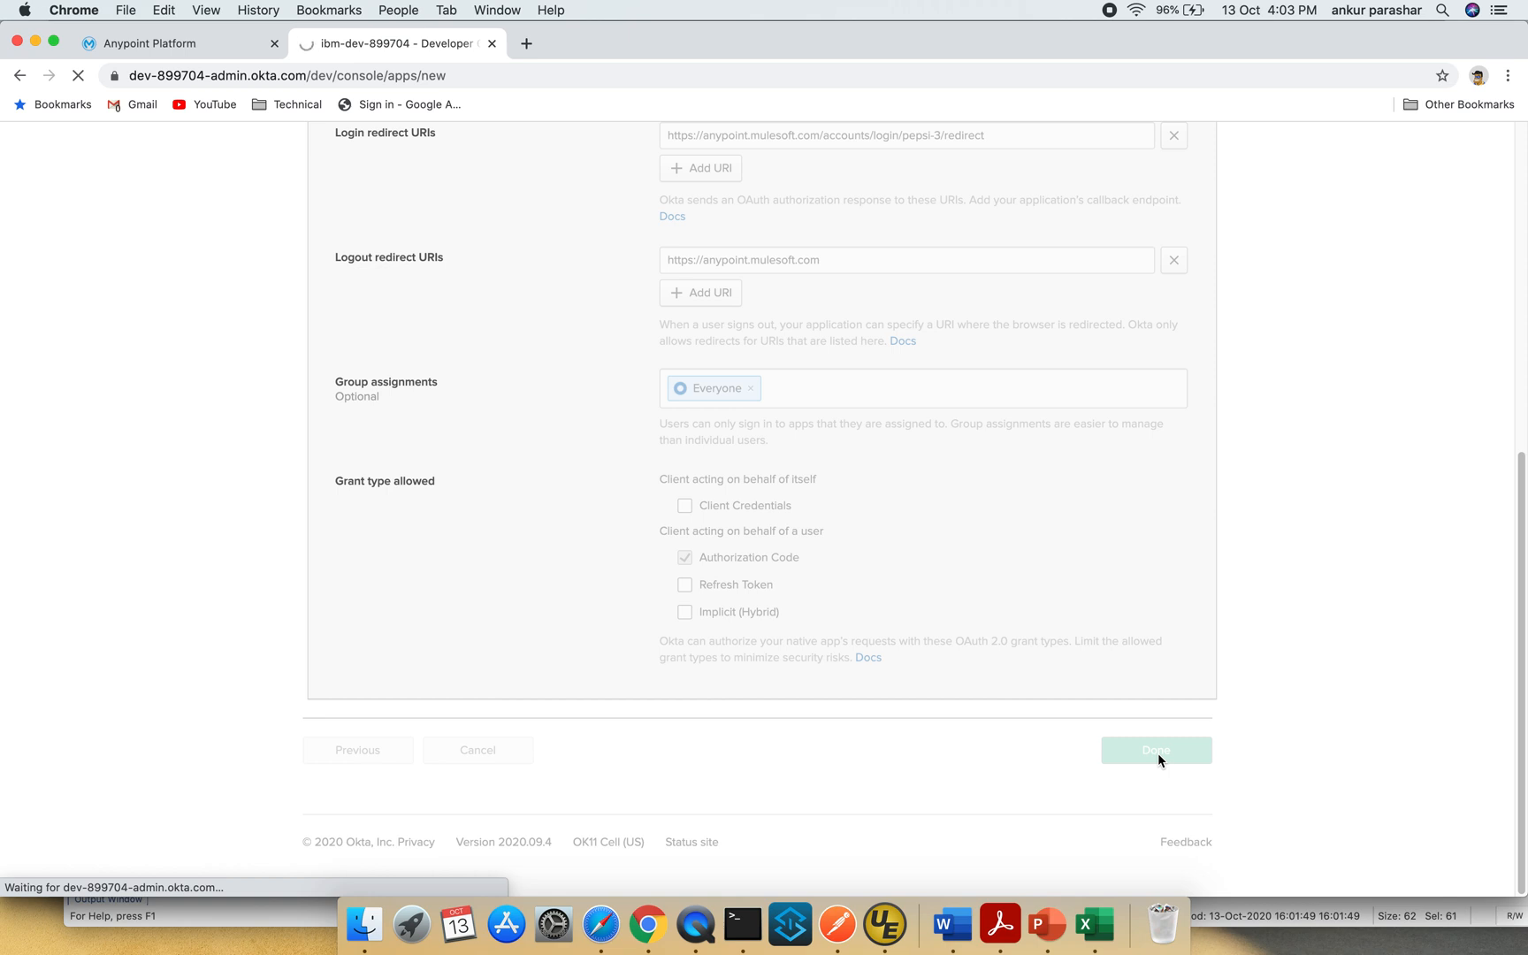
left_click(1157, 750)
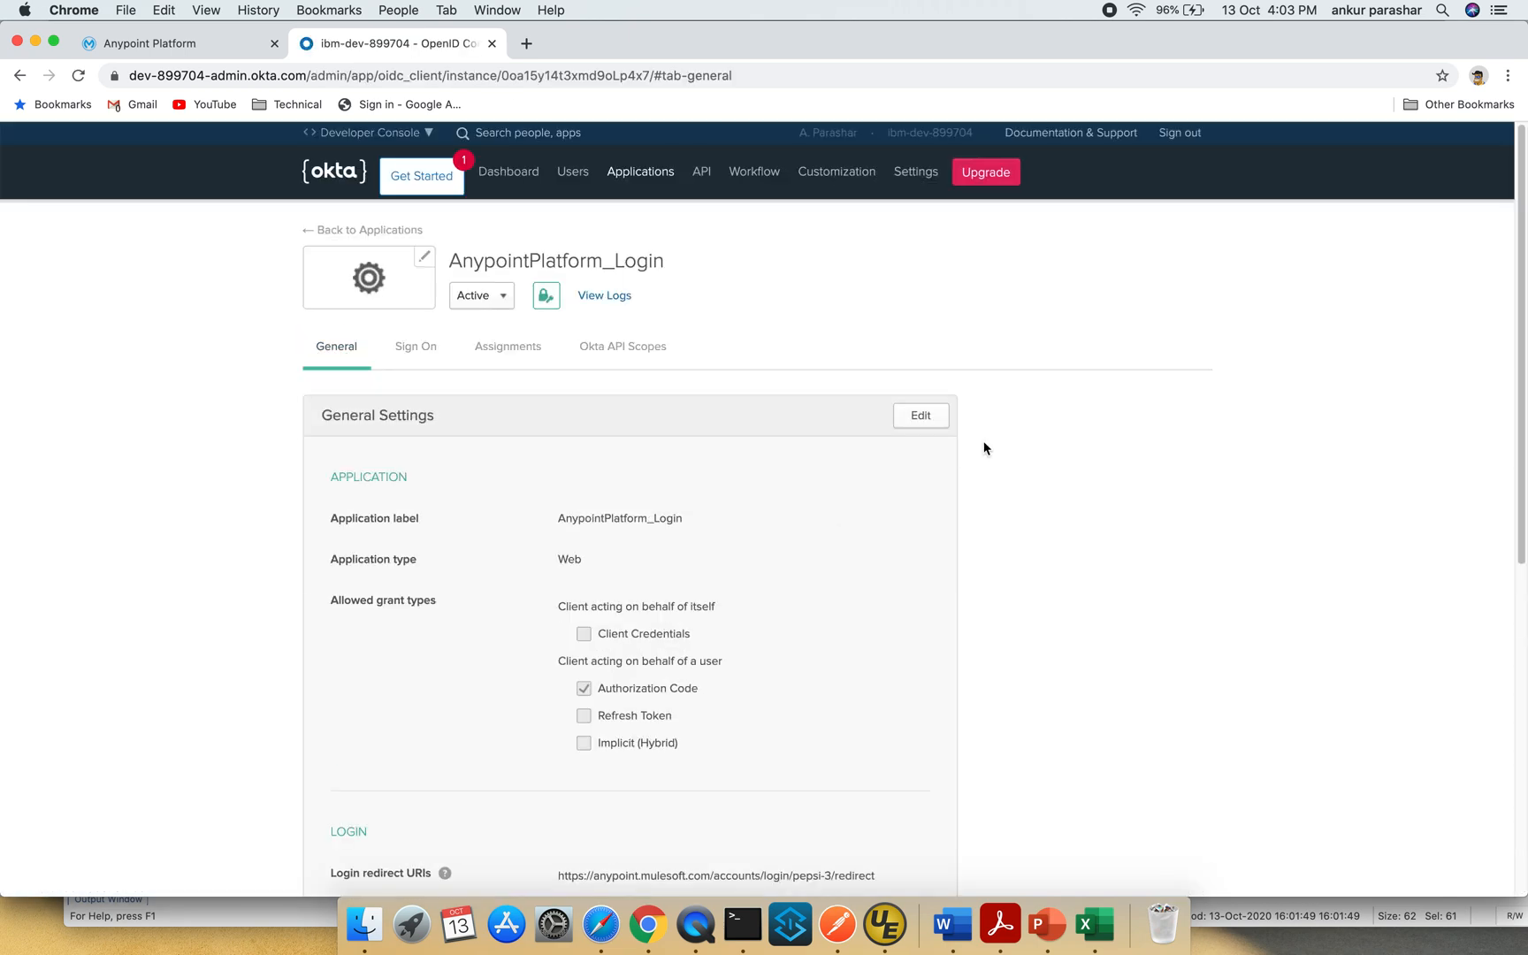
scroll("down", 3)
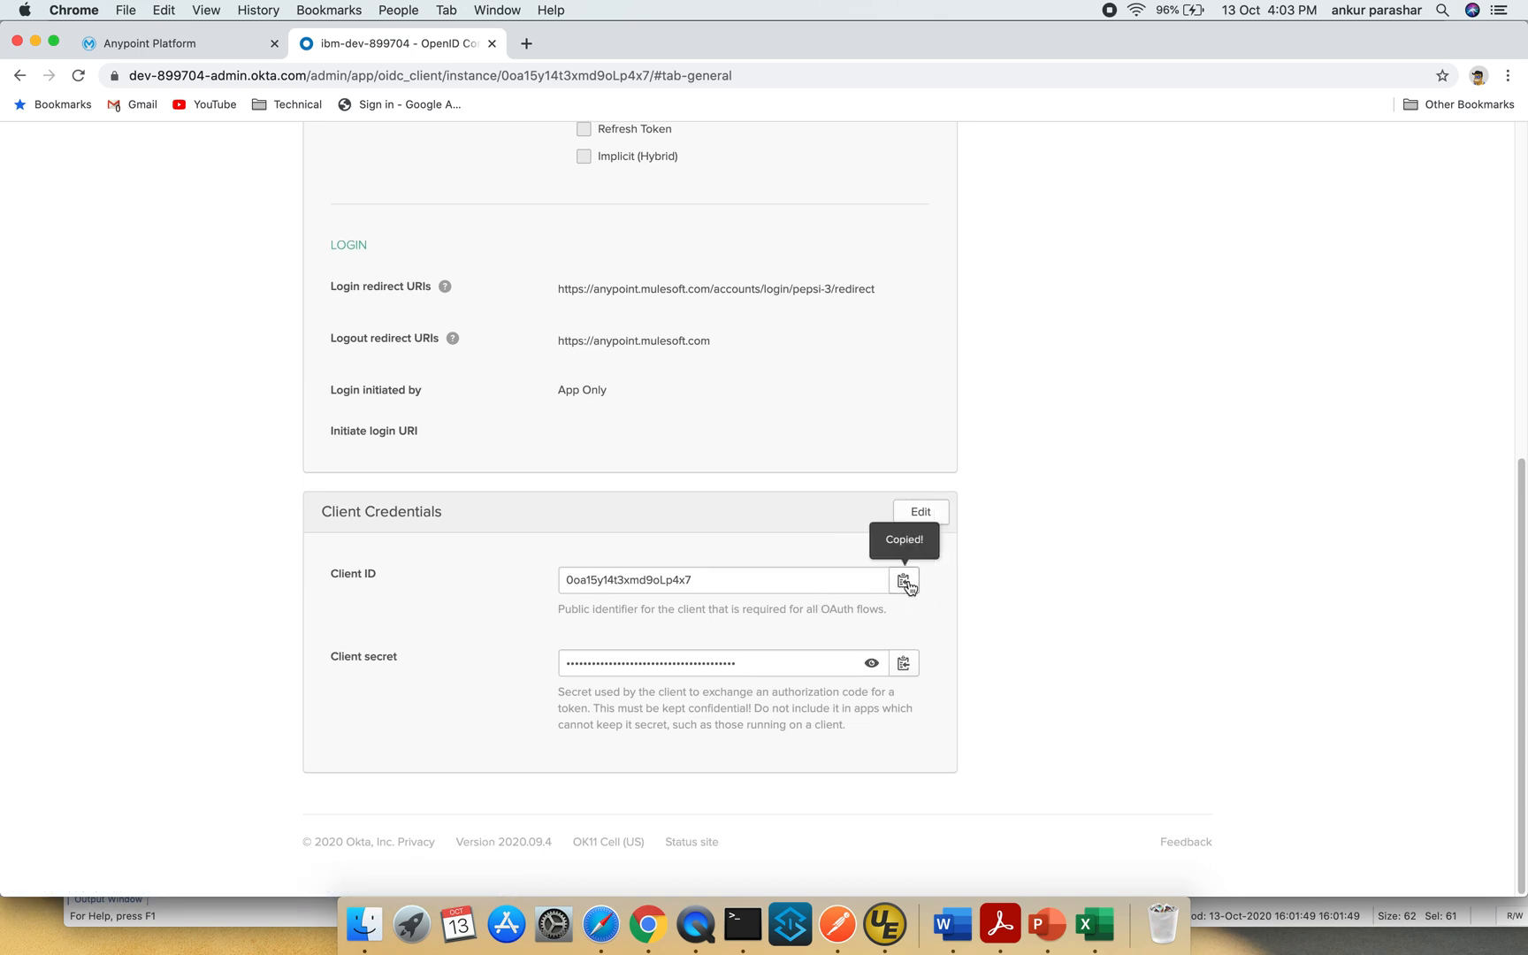
Copy the app's client ID and client secret into the UltraEdit note
left_click(882, 923)
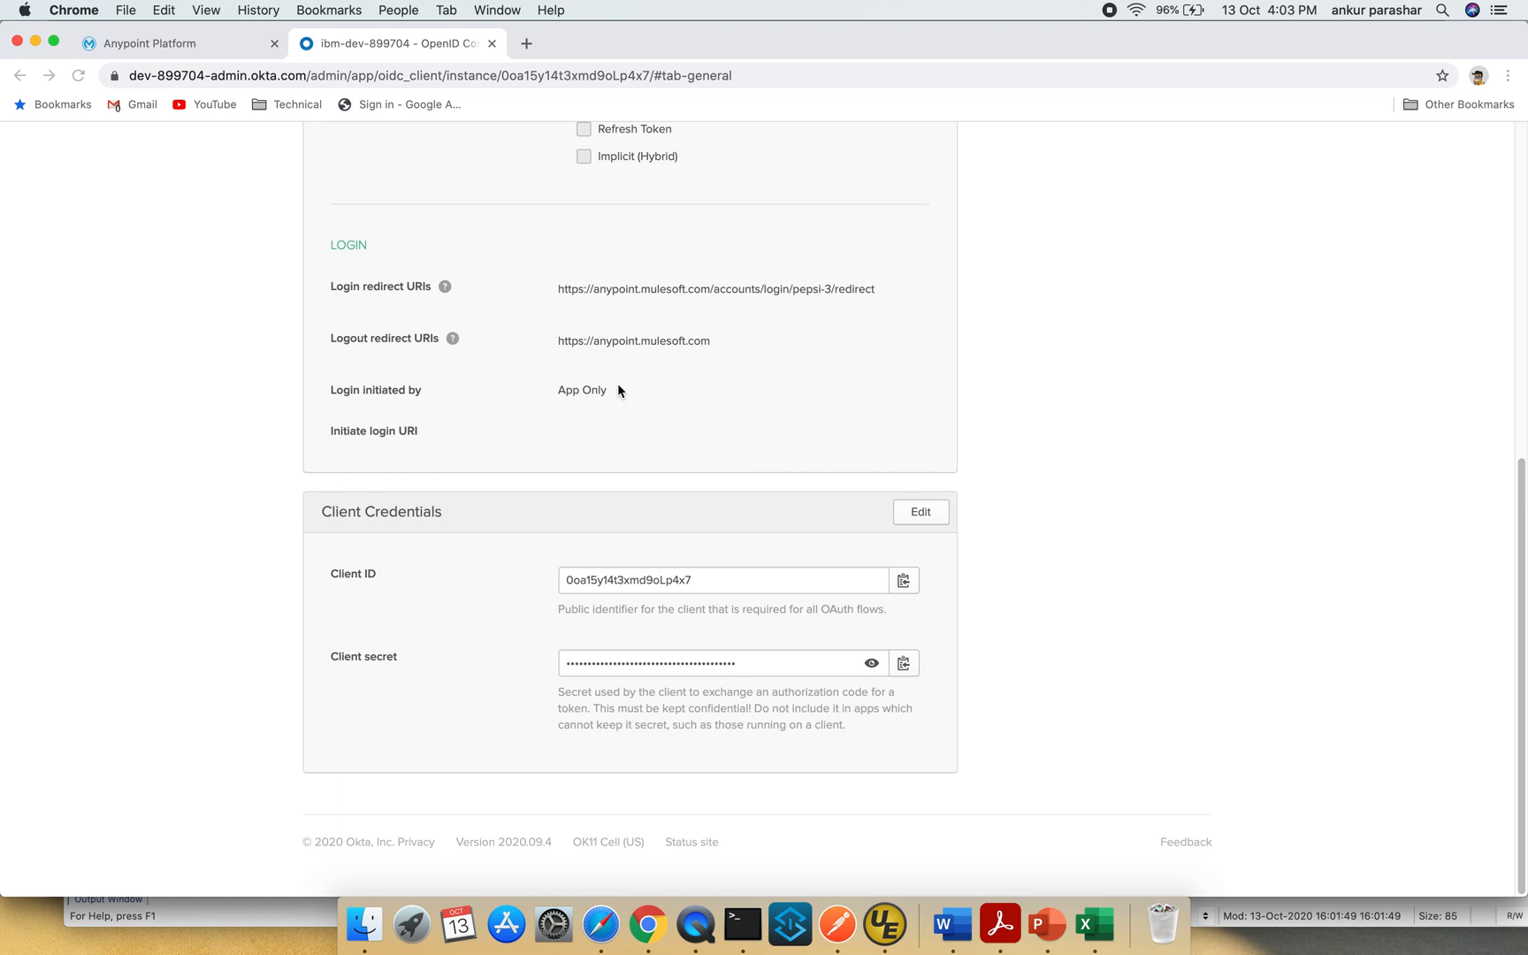
left_click(882, 923)
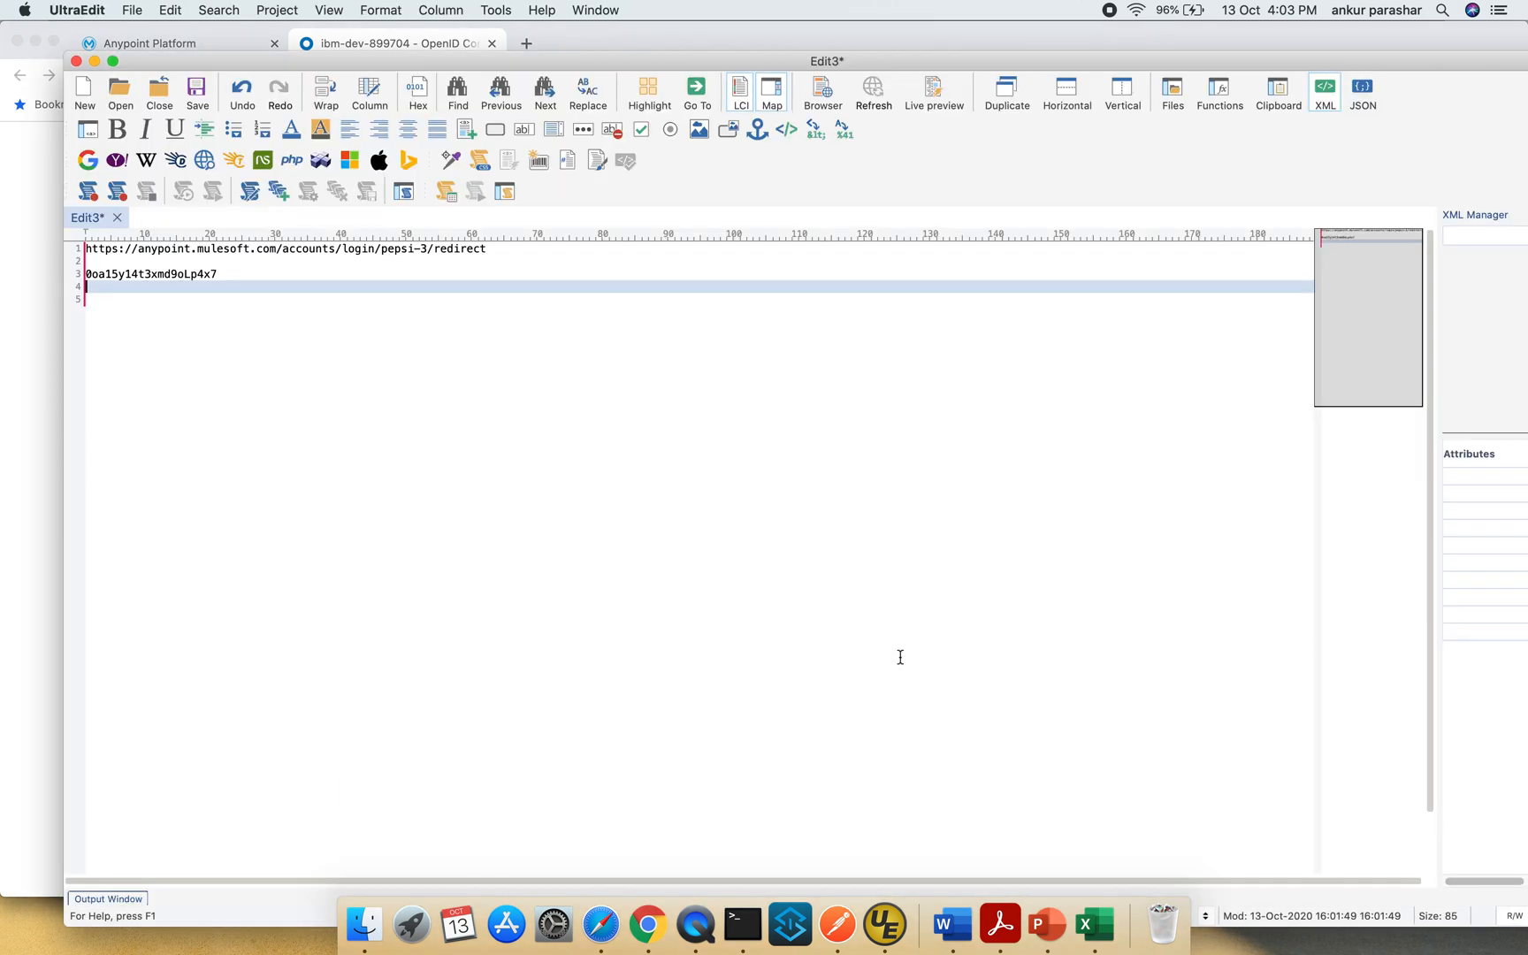
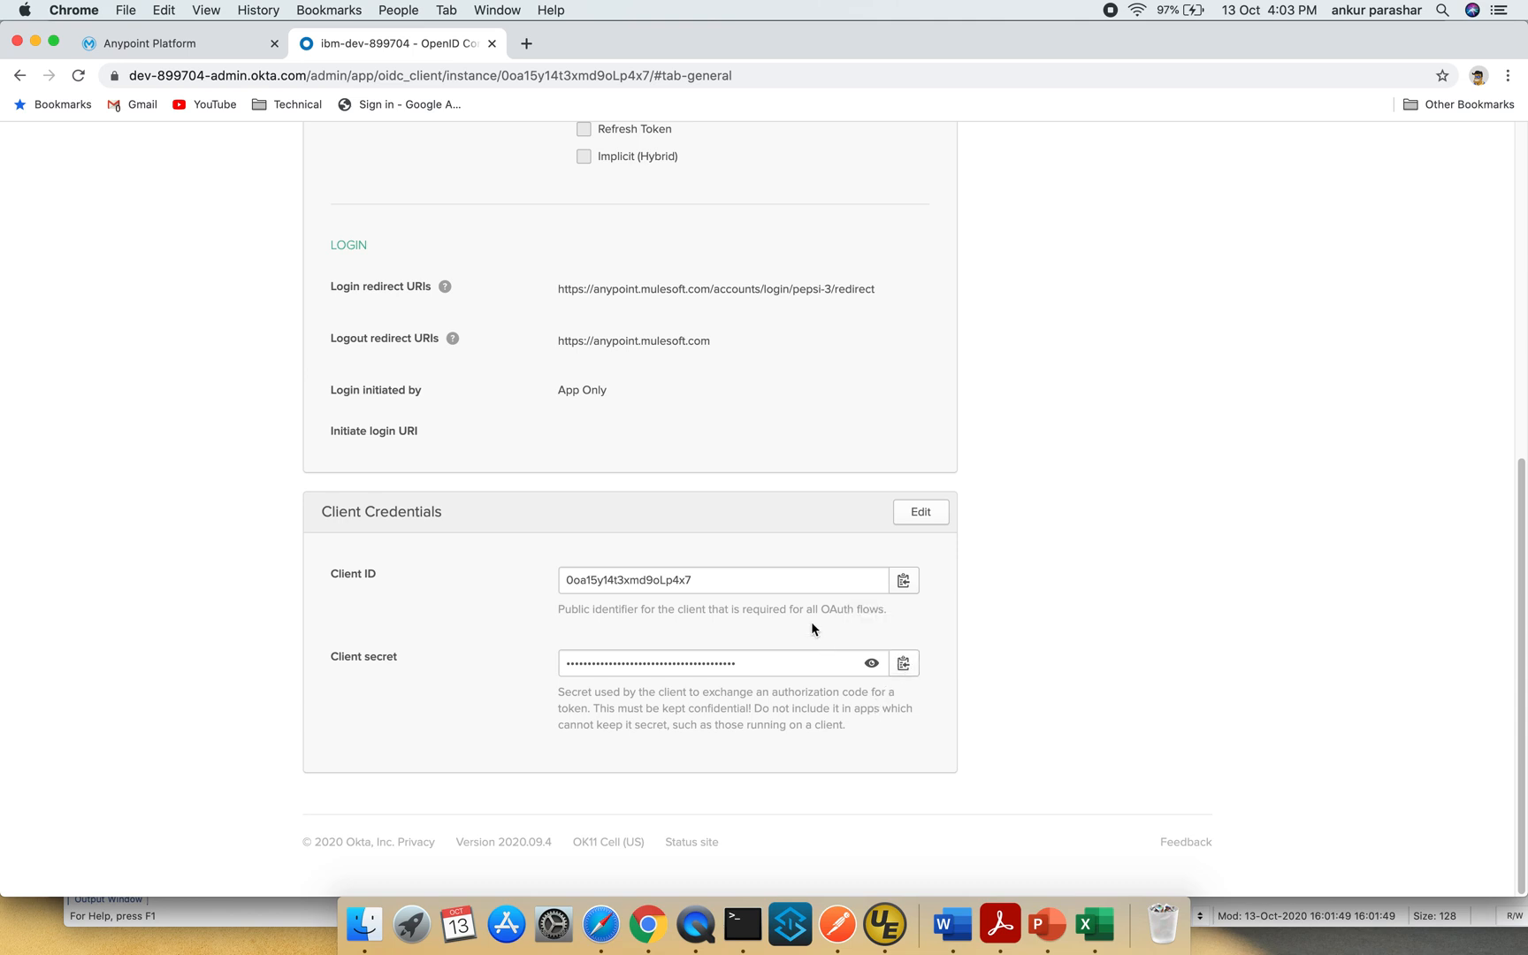
scroll("up", 3)
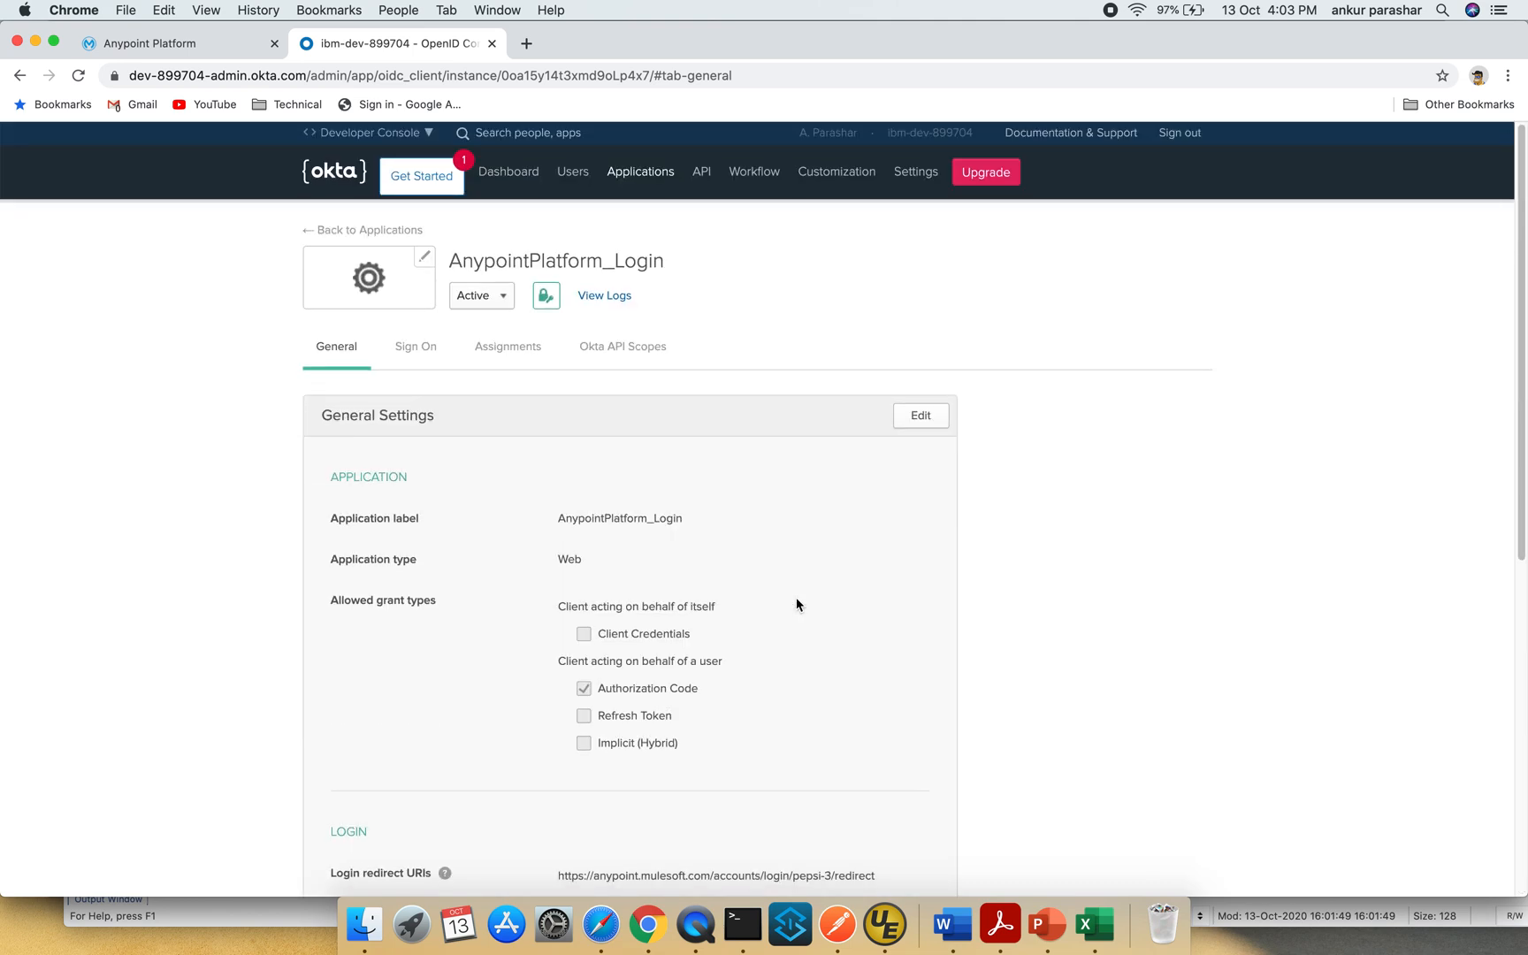
mouse_move(558, 179)
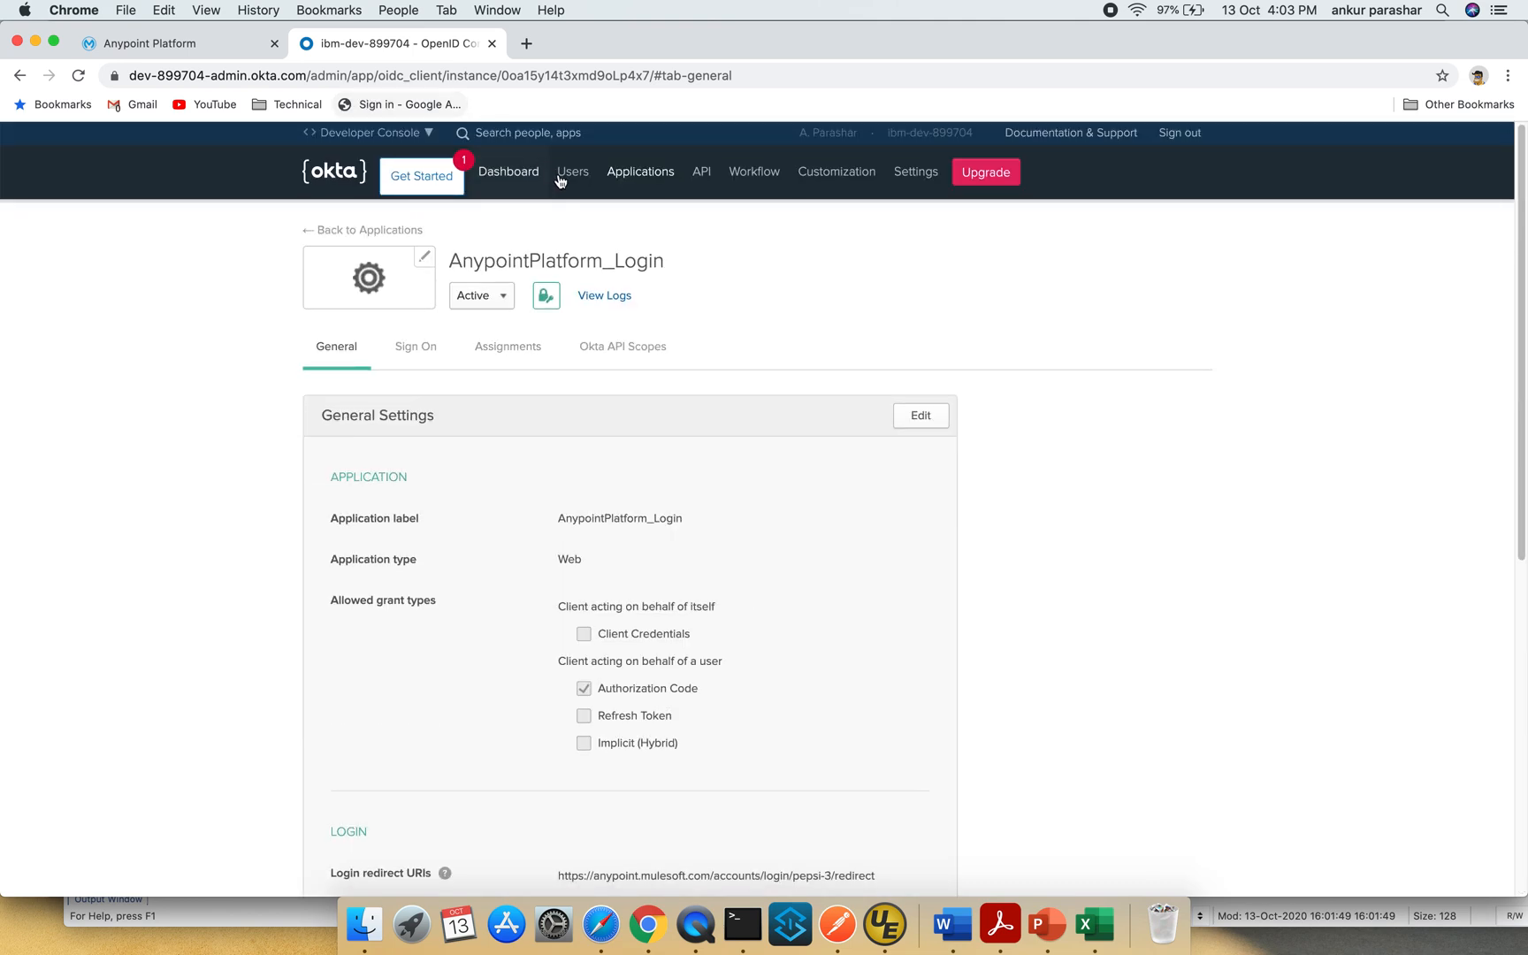
Review Okta's People list of users, then return to the Anypoint identity provider form
left_click(573, 171)
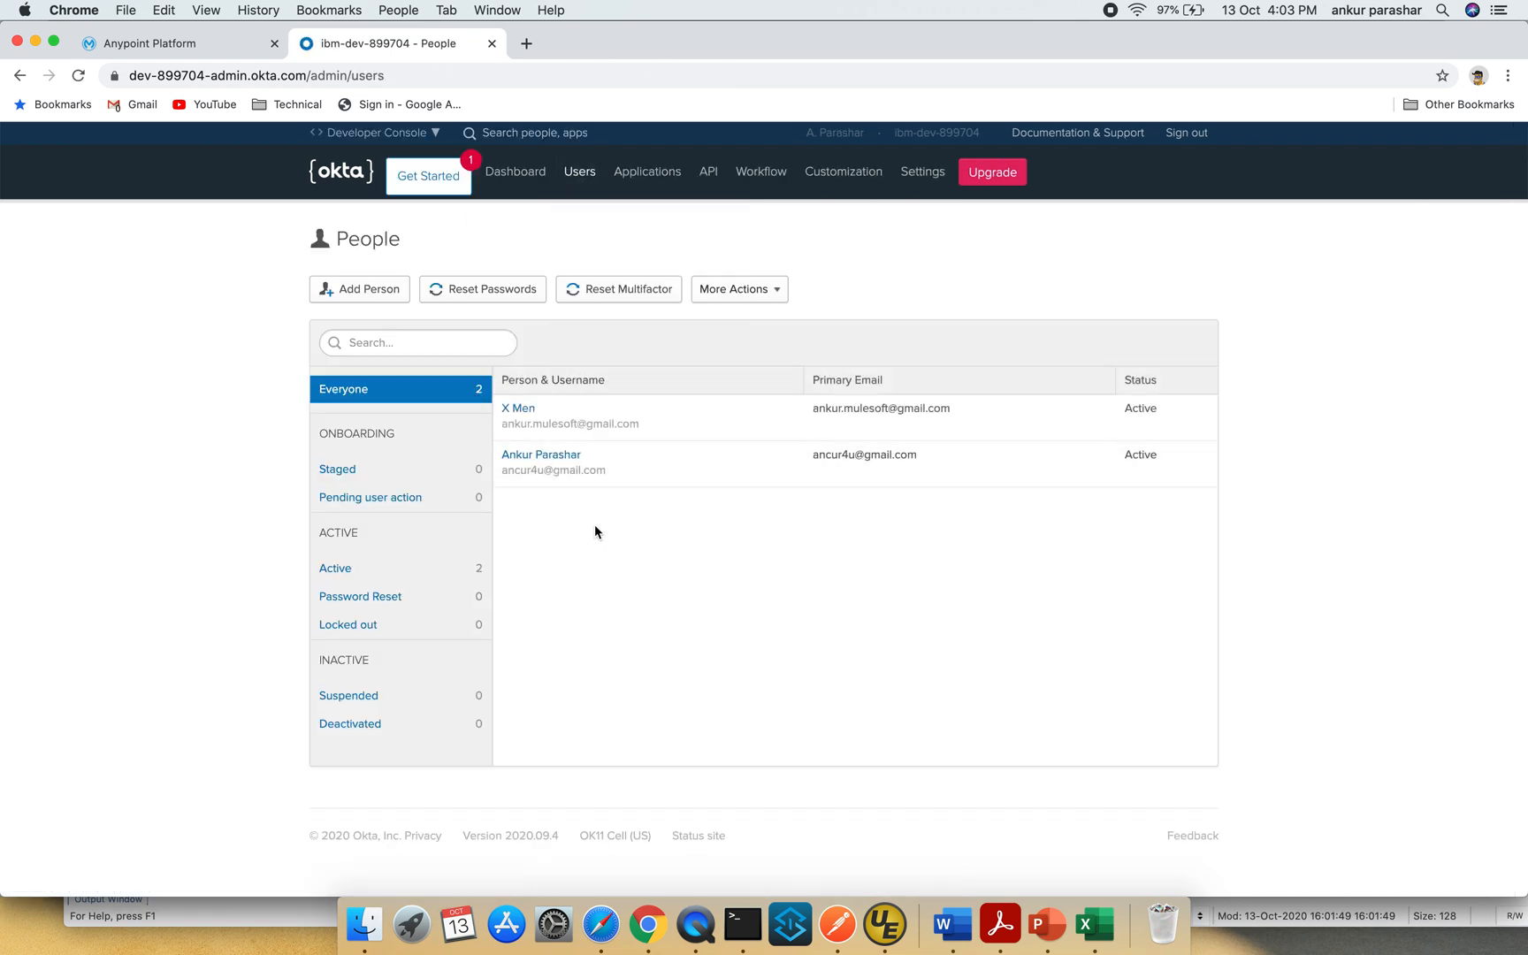
mouse_move(585, 431)
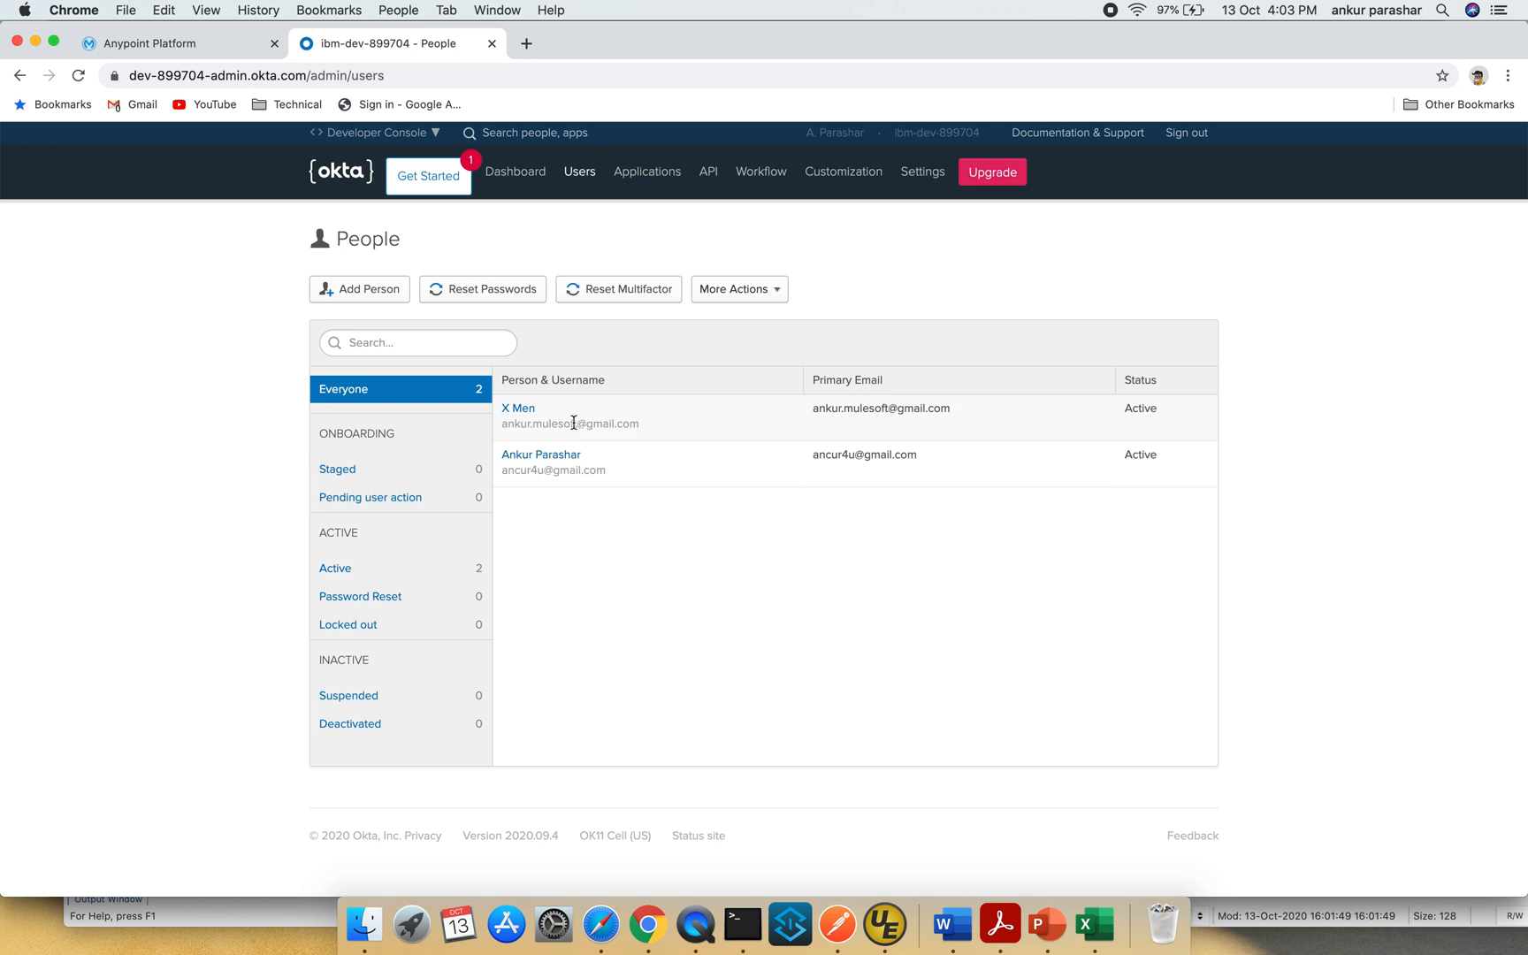
mouse_move(596, 462)
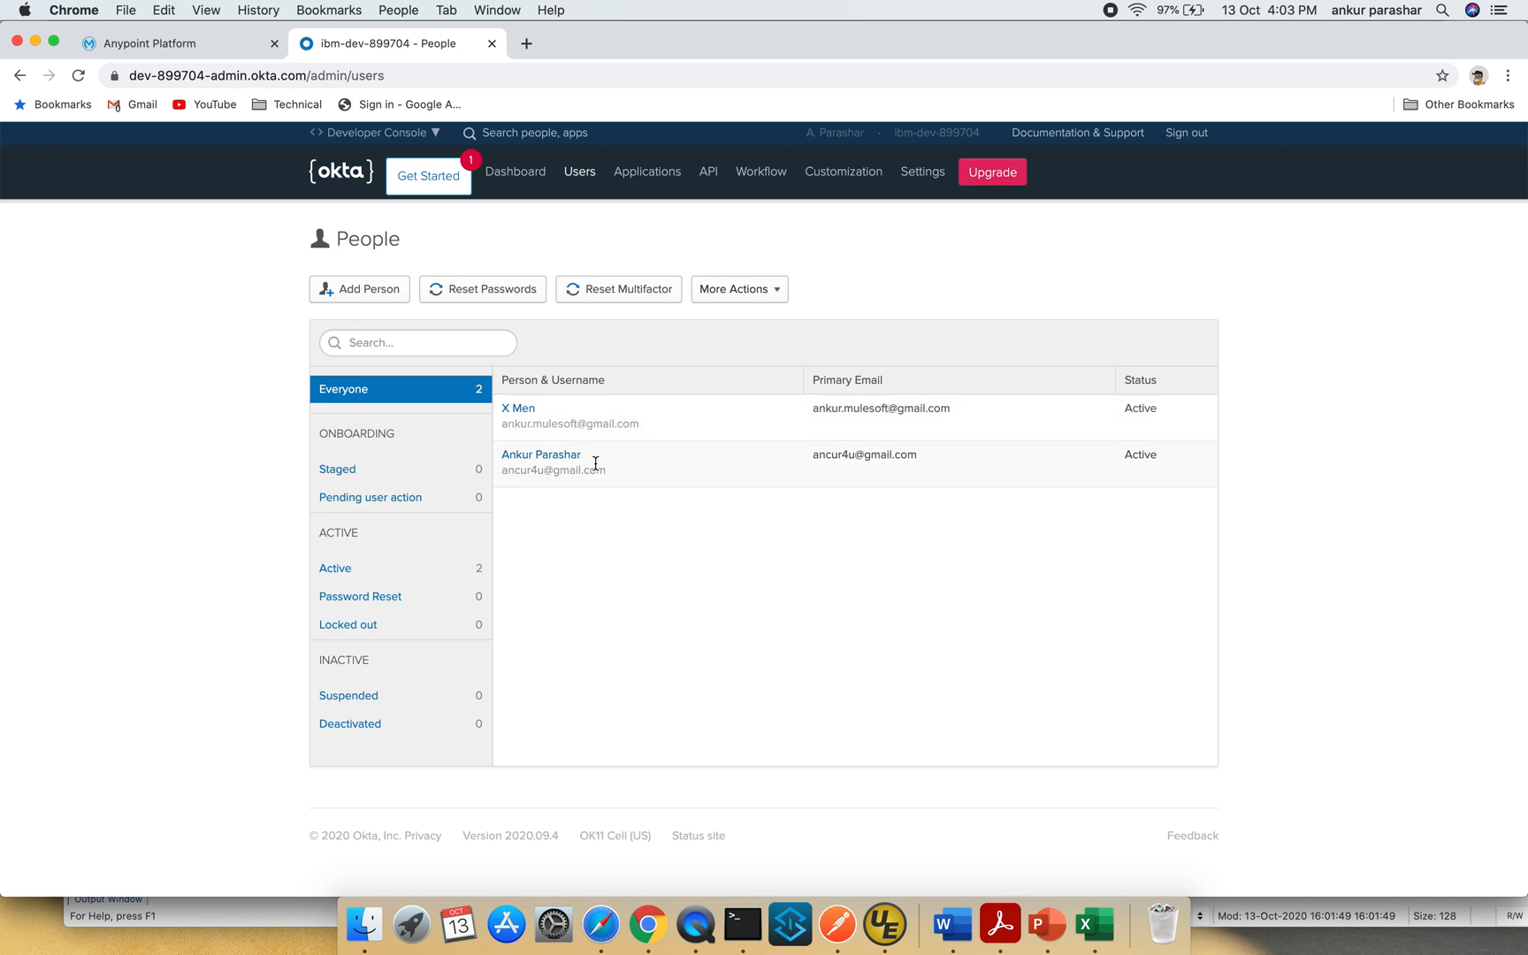
mouse_move(619, 449)
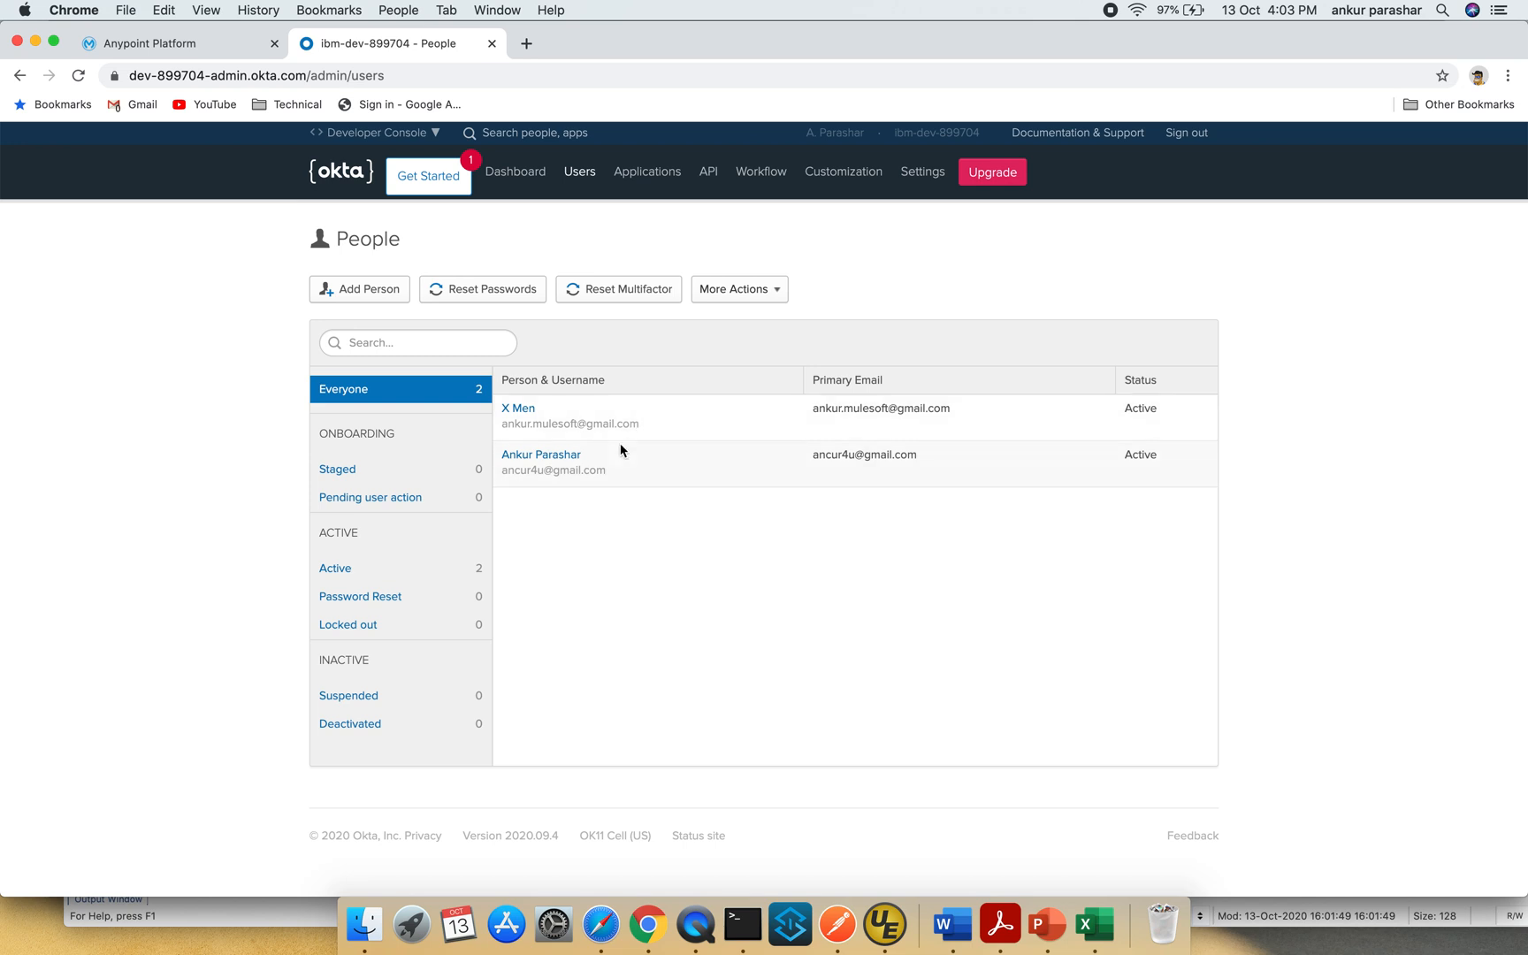
mouse_move(1160, 394)
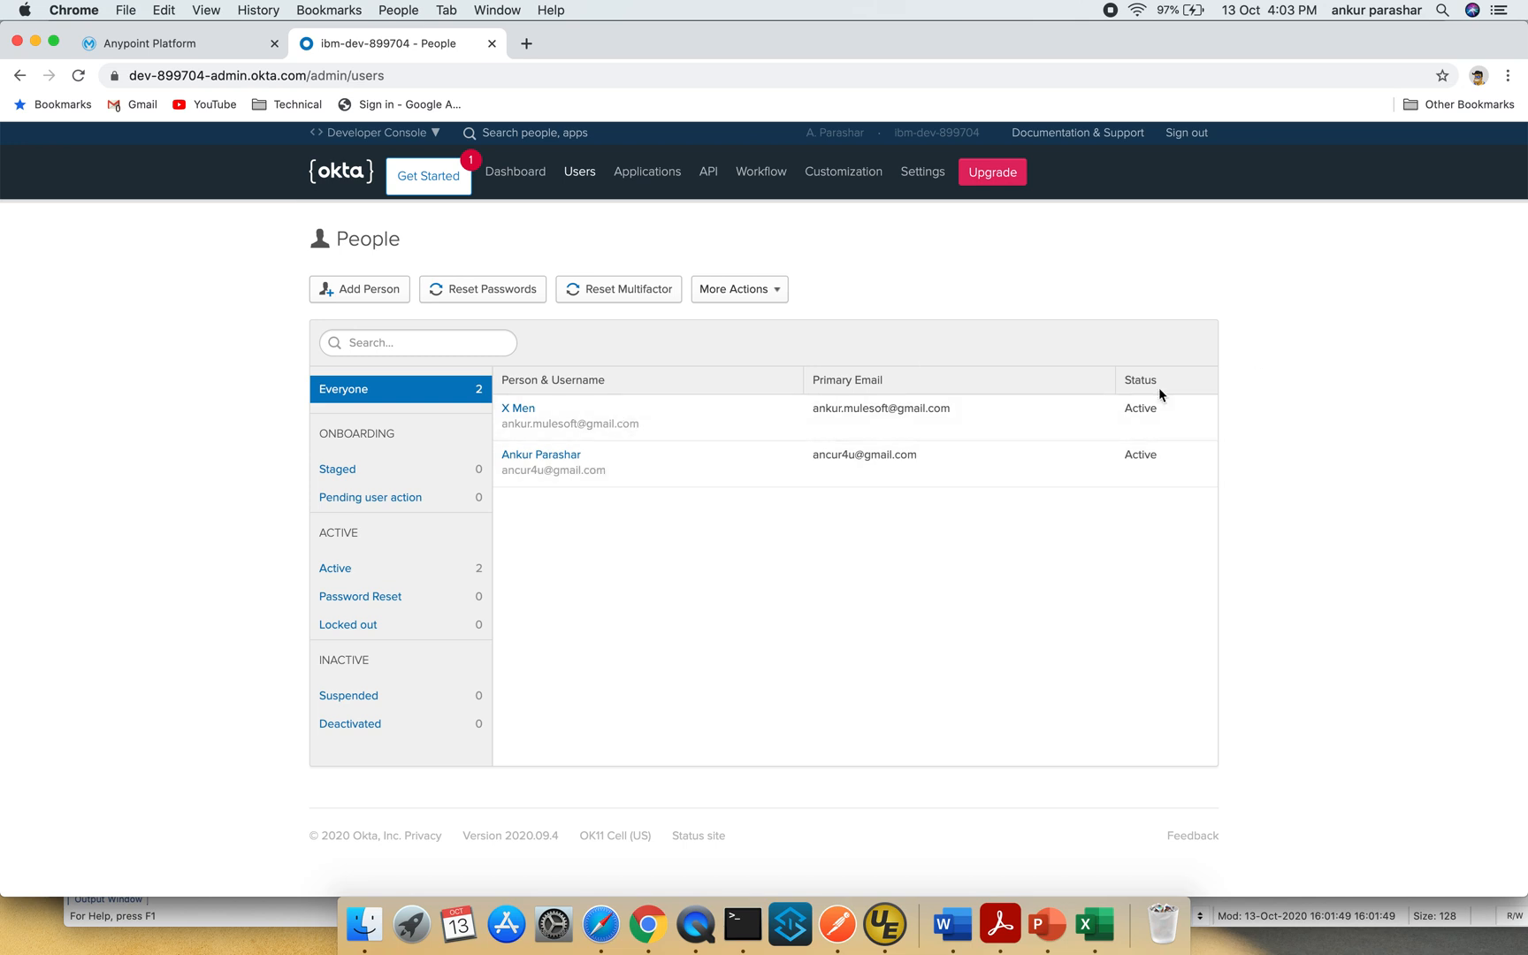
mouse_move(799, 599)
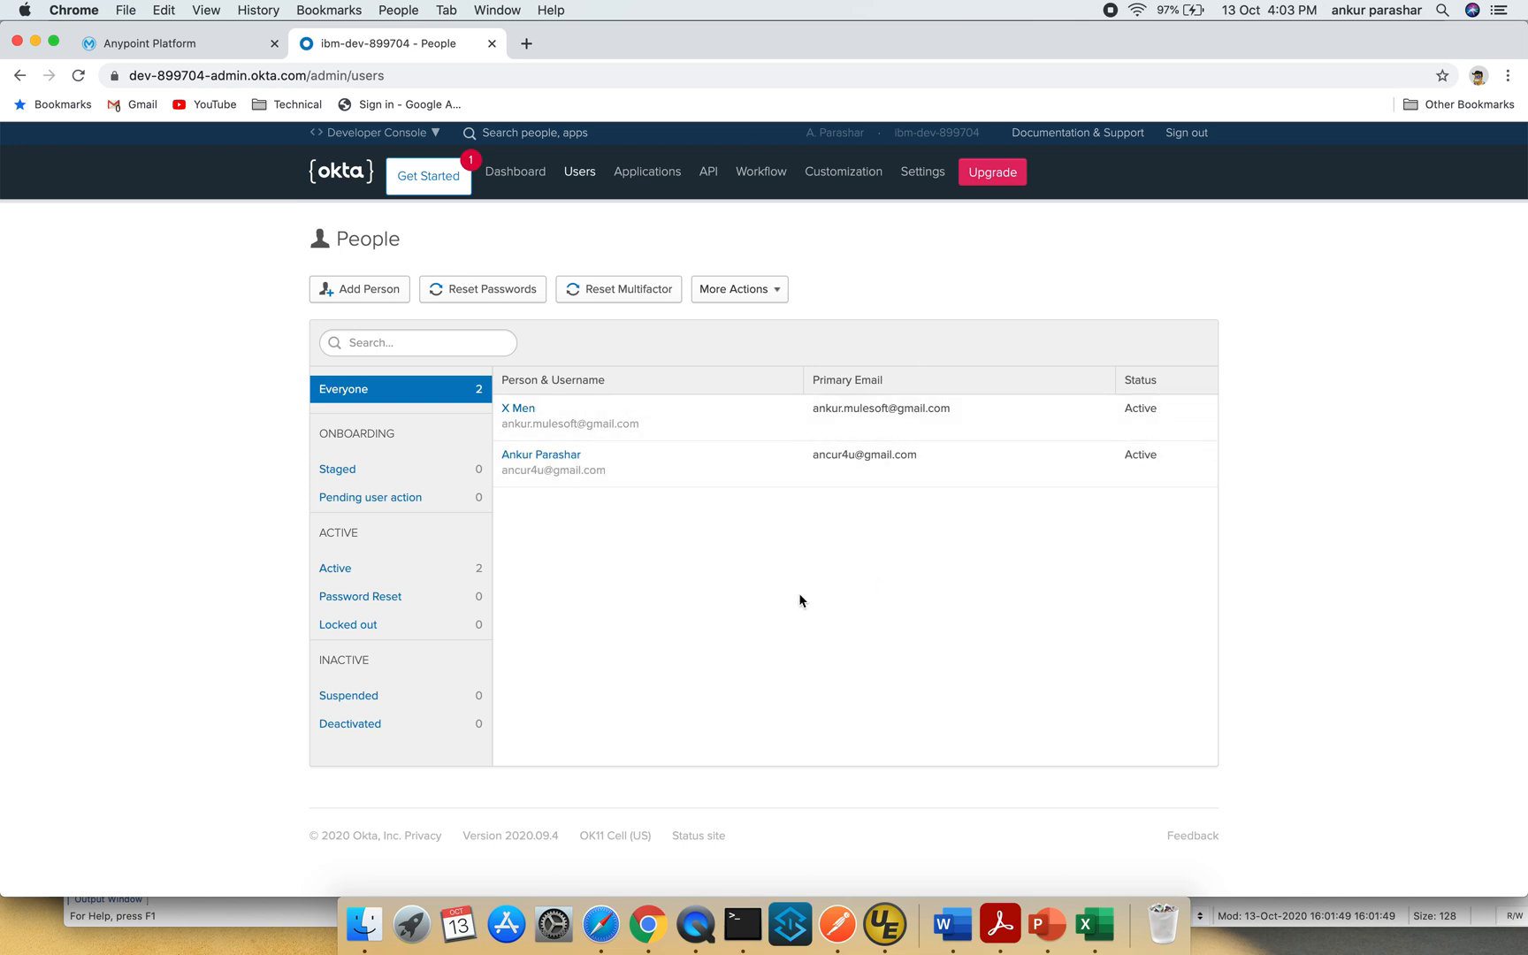
left_click(147, 42)
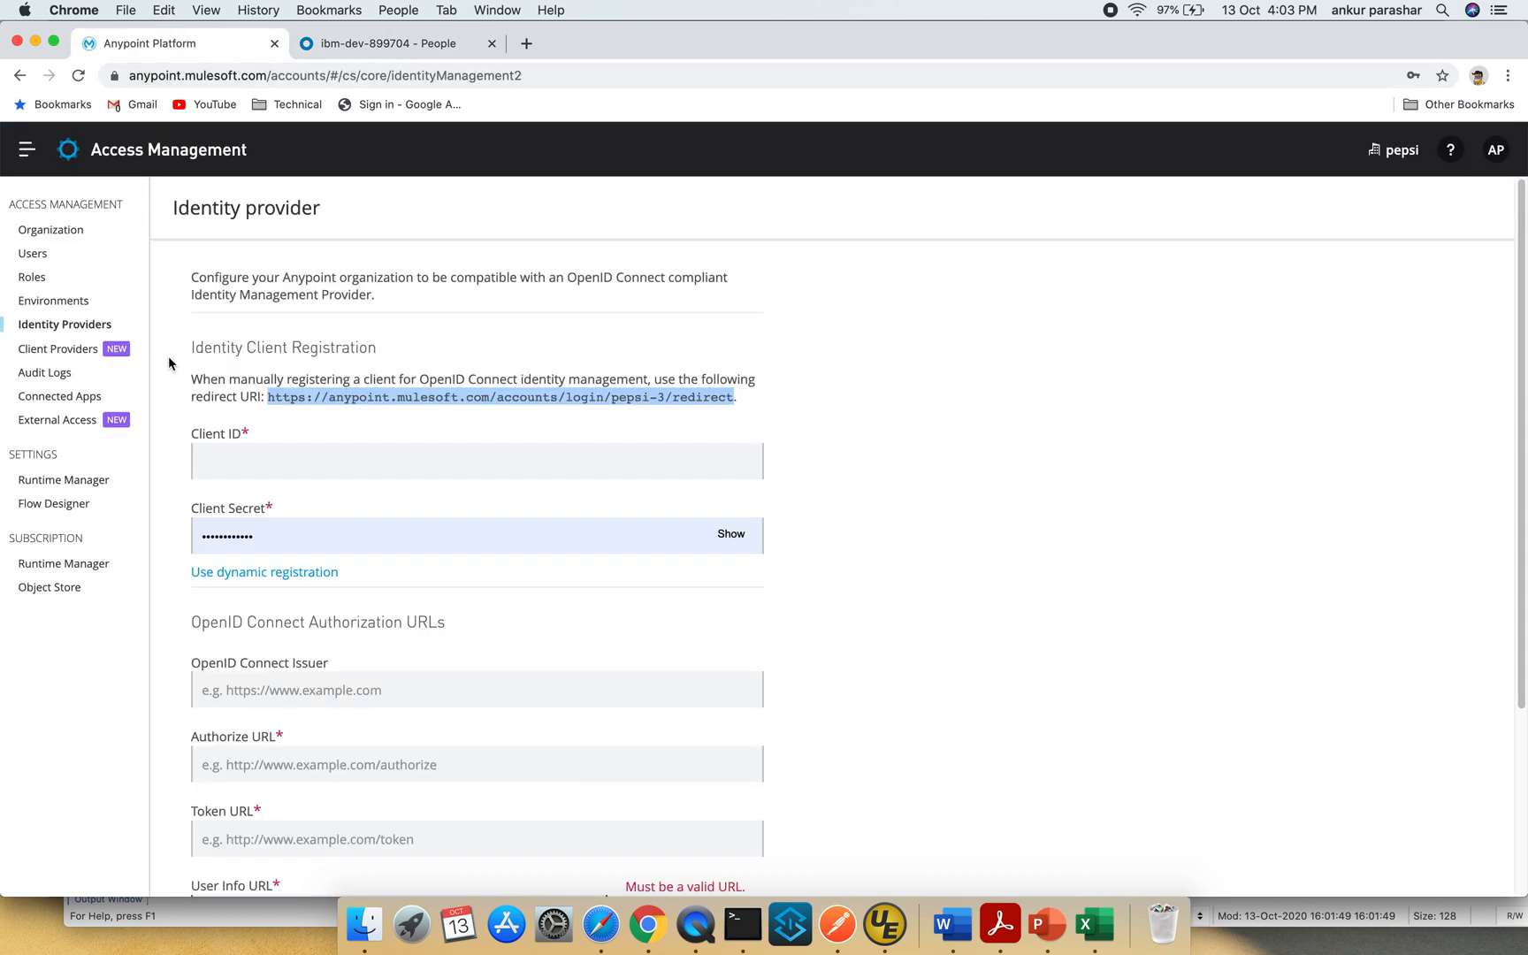
Enter the Okta client ID and secret in the provider form and reveal the secret with Show
left_click(475, 461)
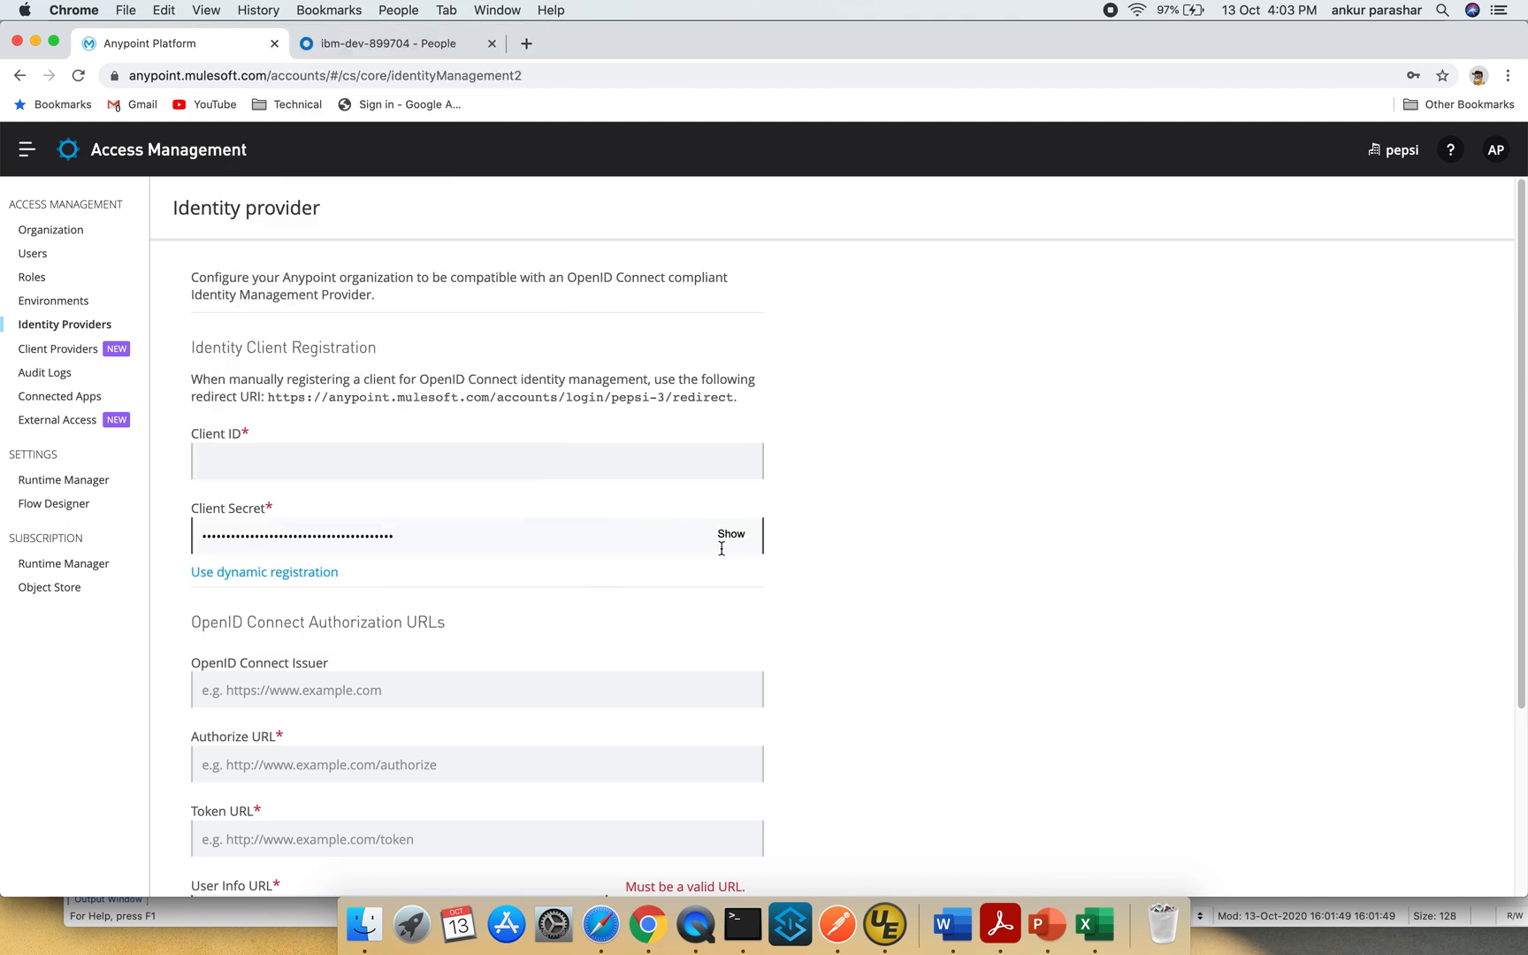
left_click(730, 534)
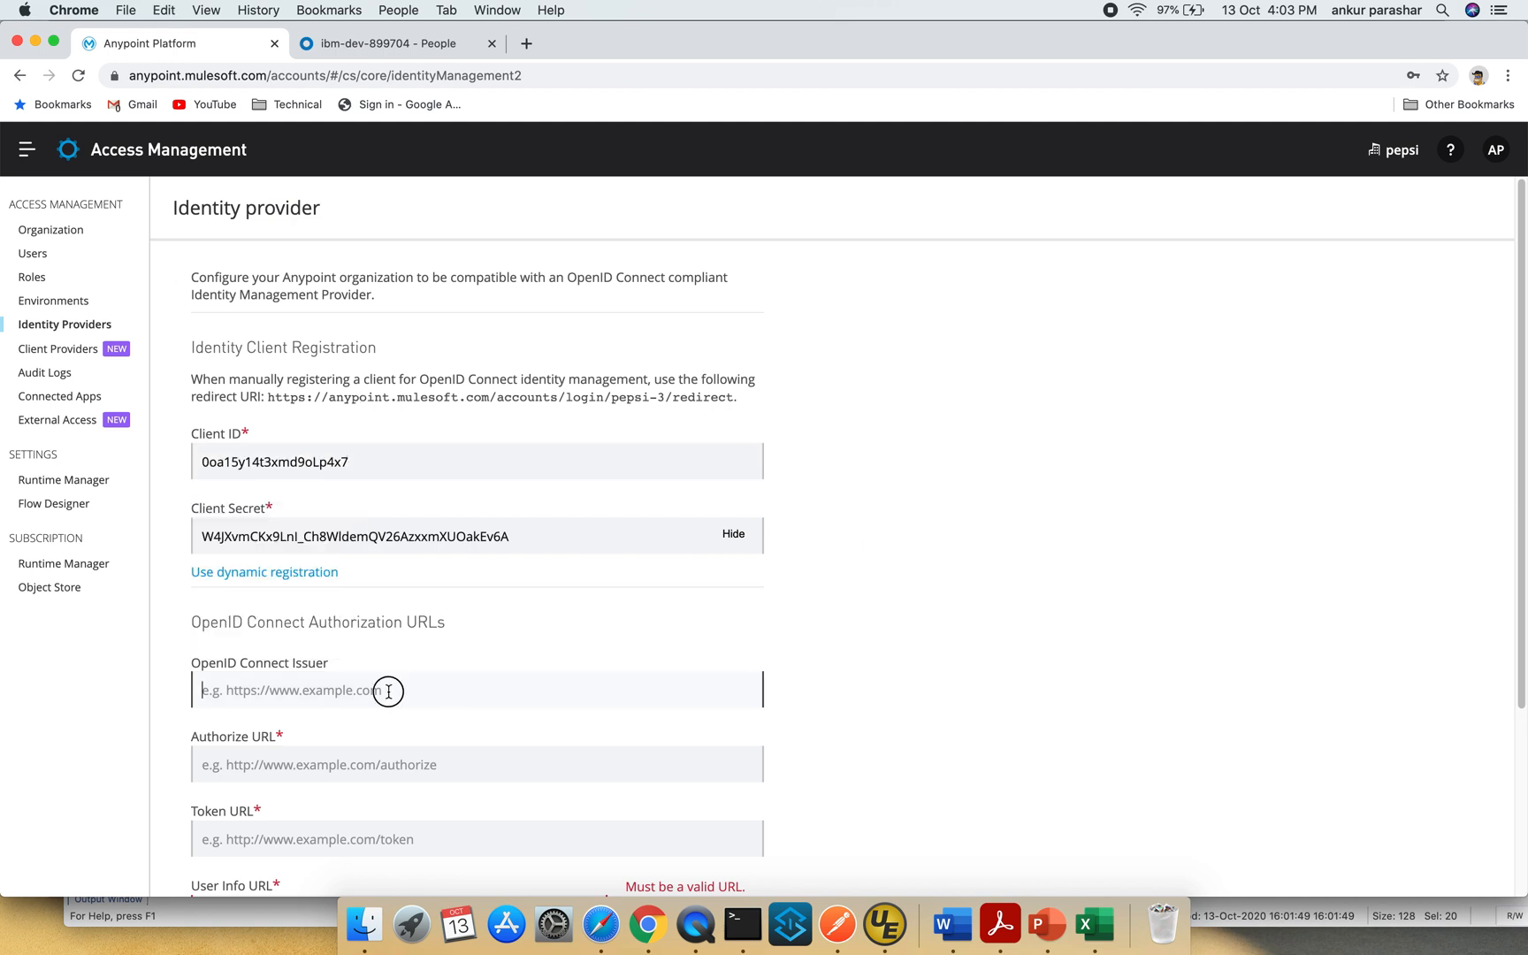
left_click(389, 689)
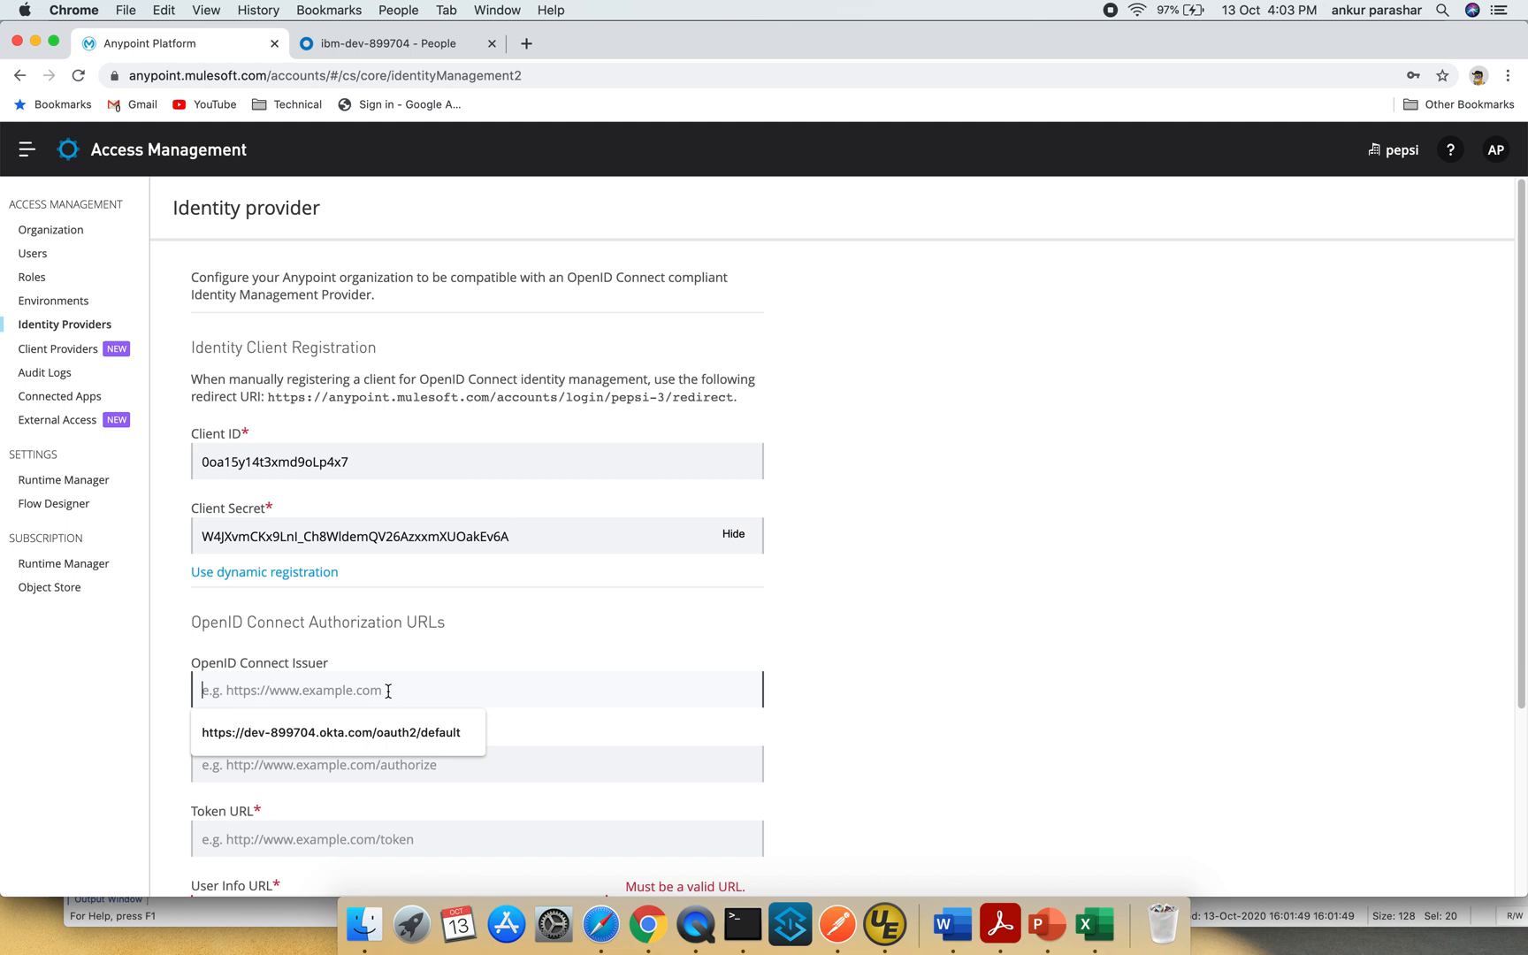
left_click(333, 732)
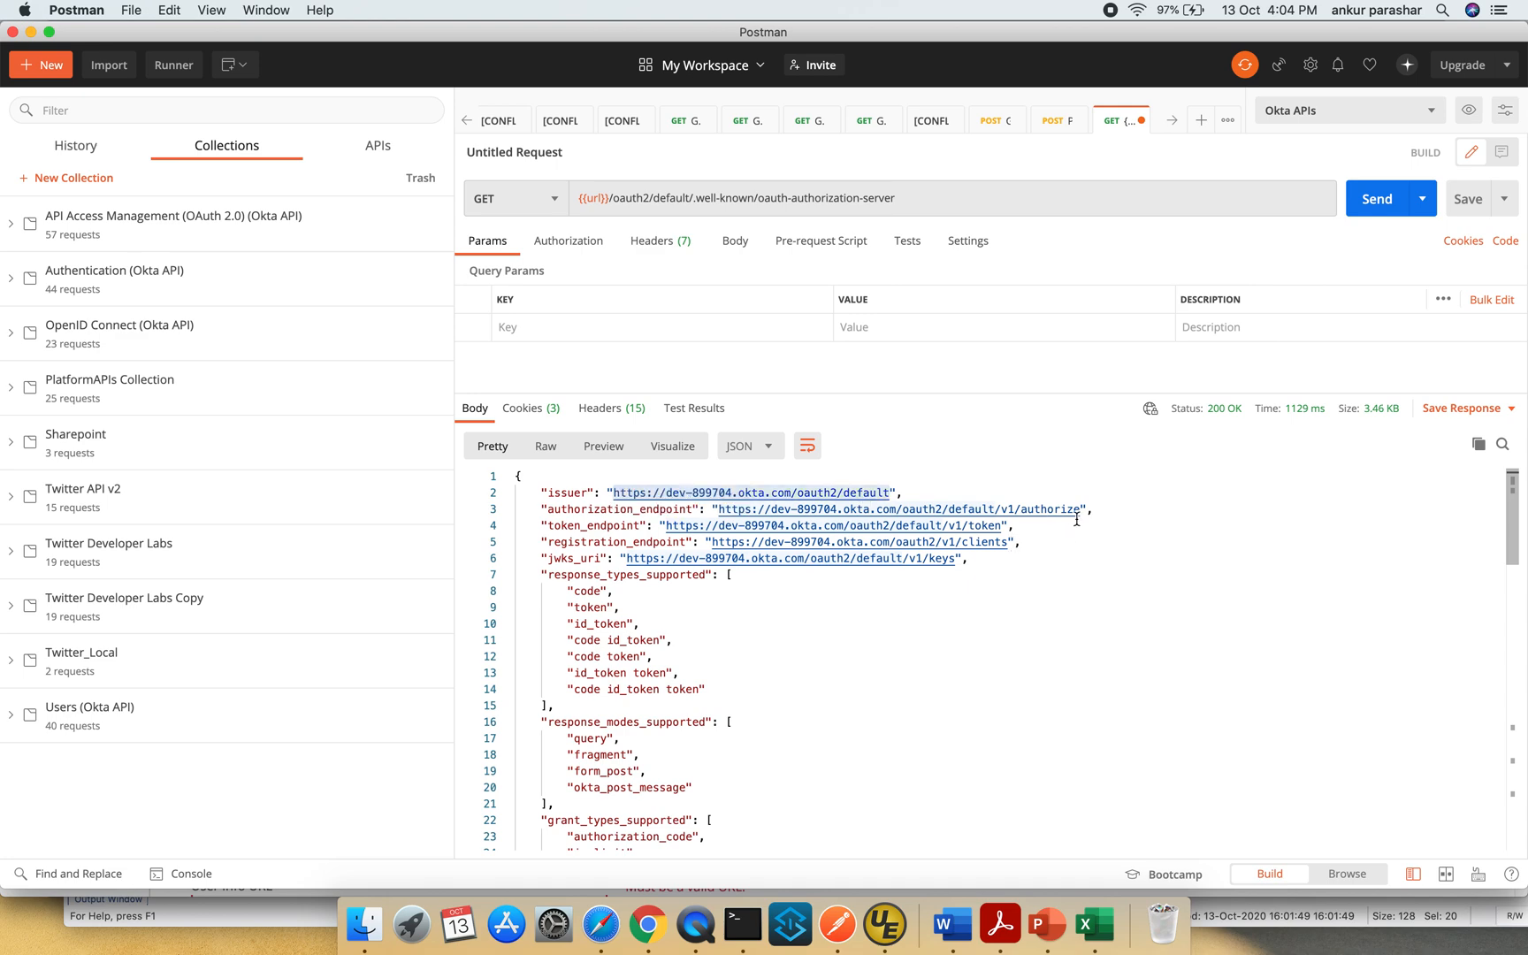
left_click(645, 925)
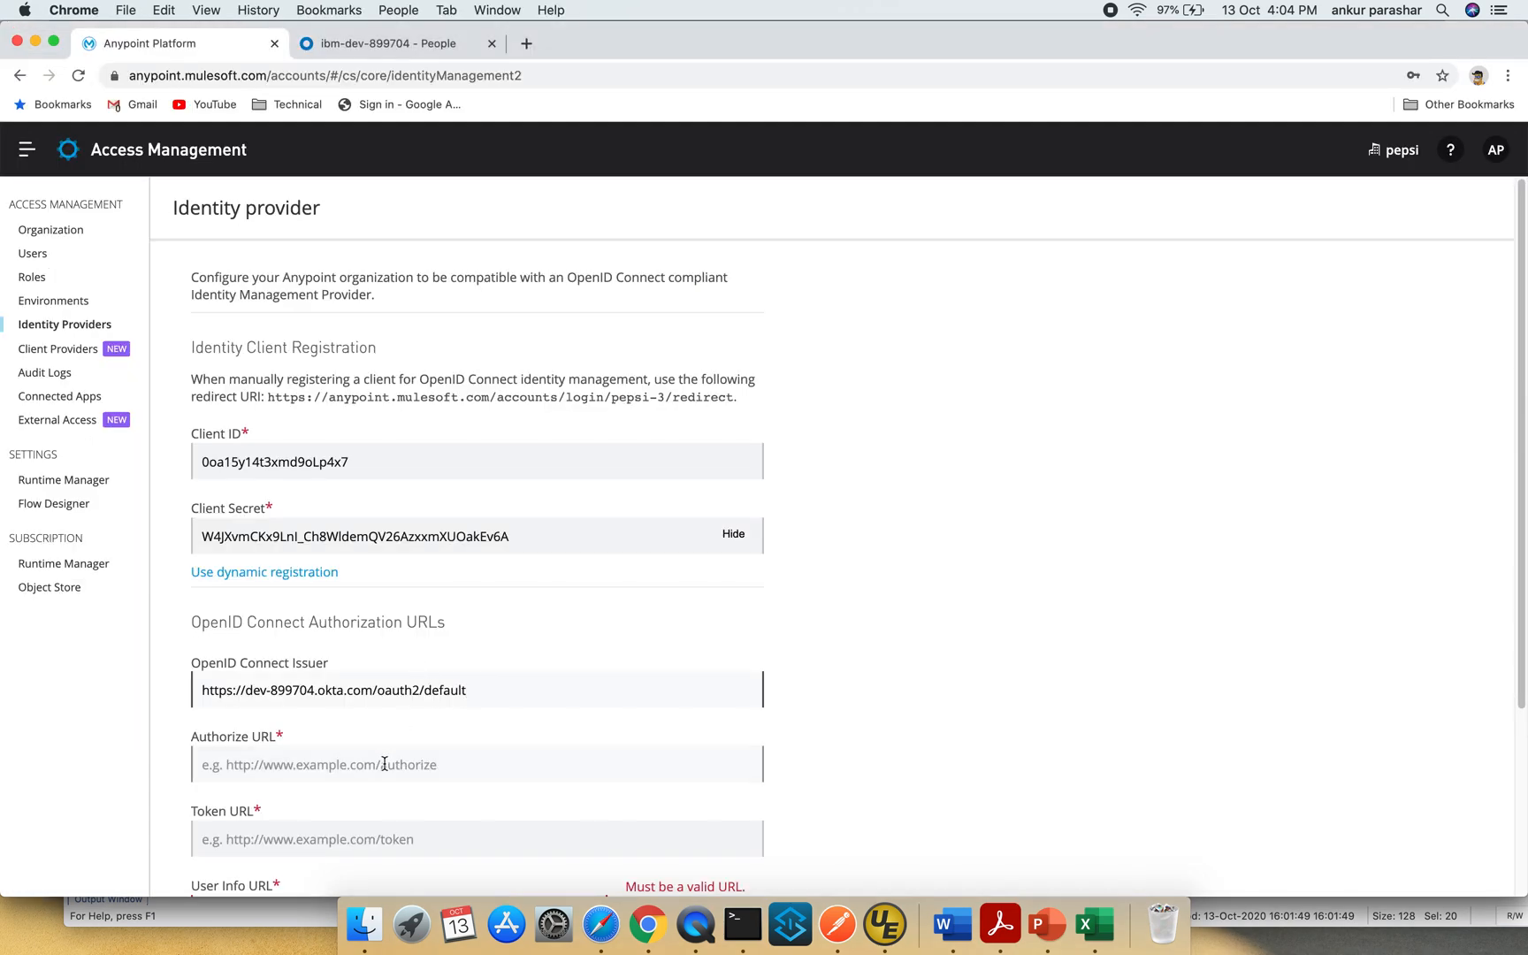
type("https://dev-899704.okta.com/oauth2/default/v1/authorize")
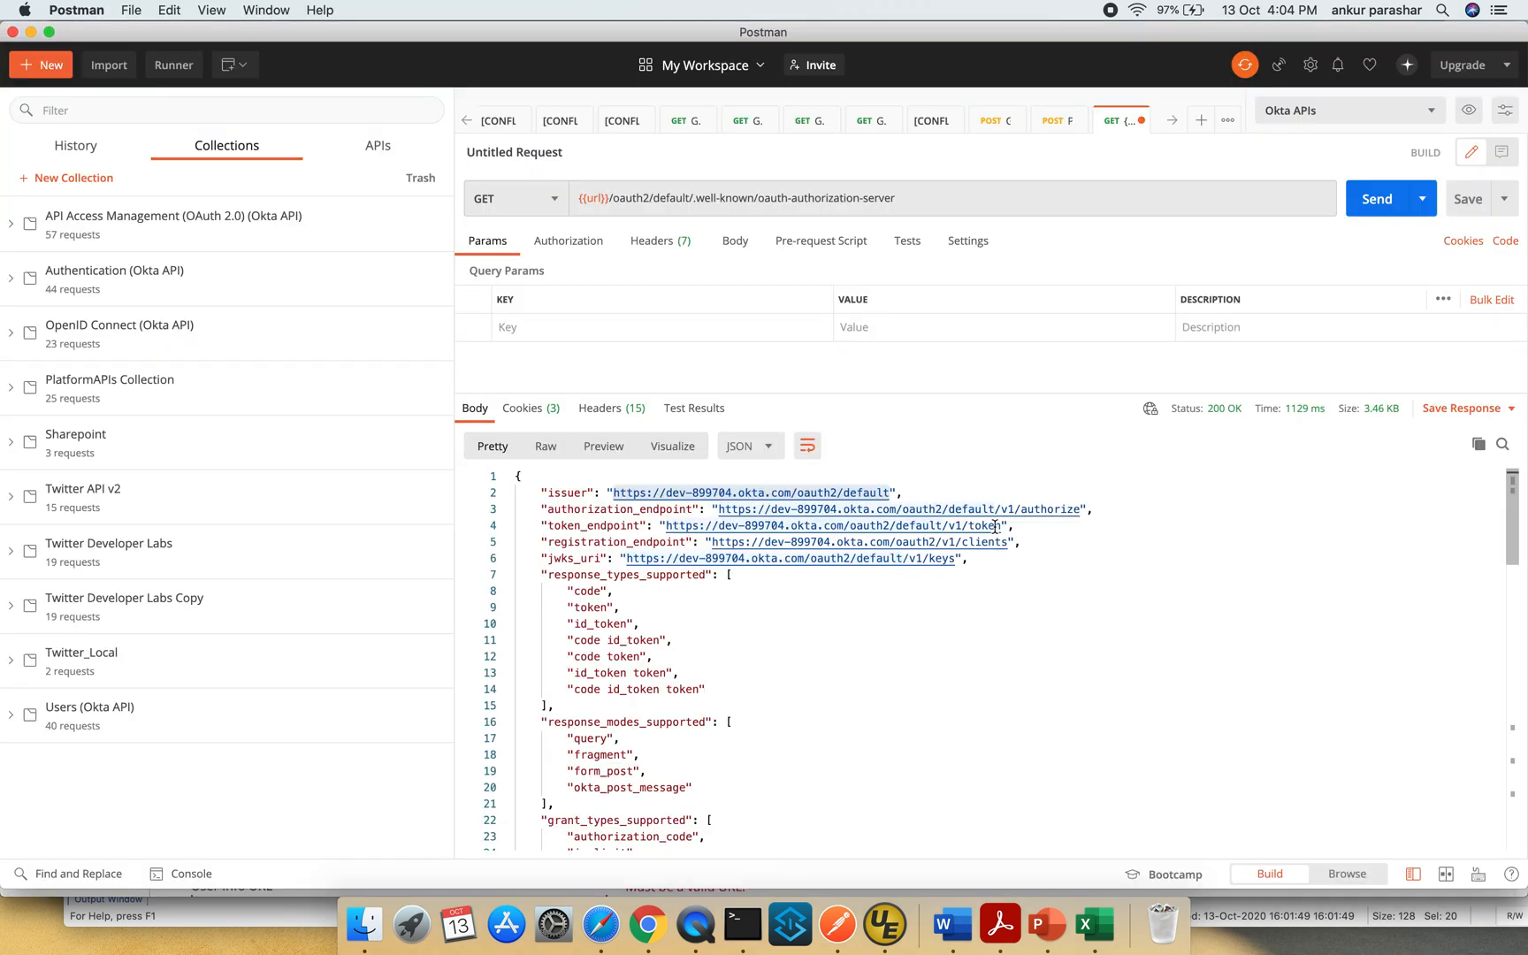
left_click(646, 923)
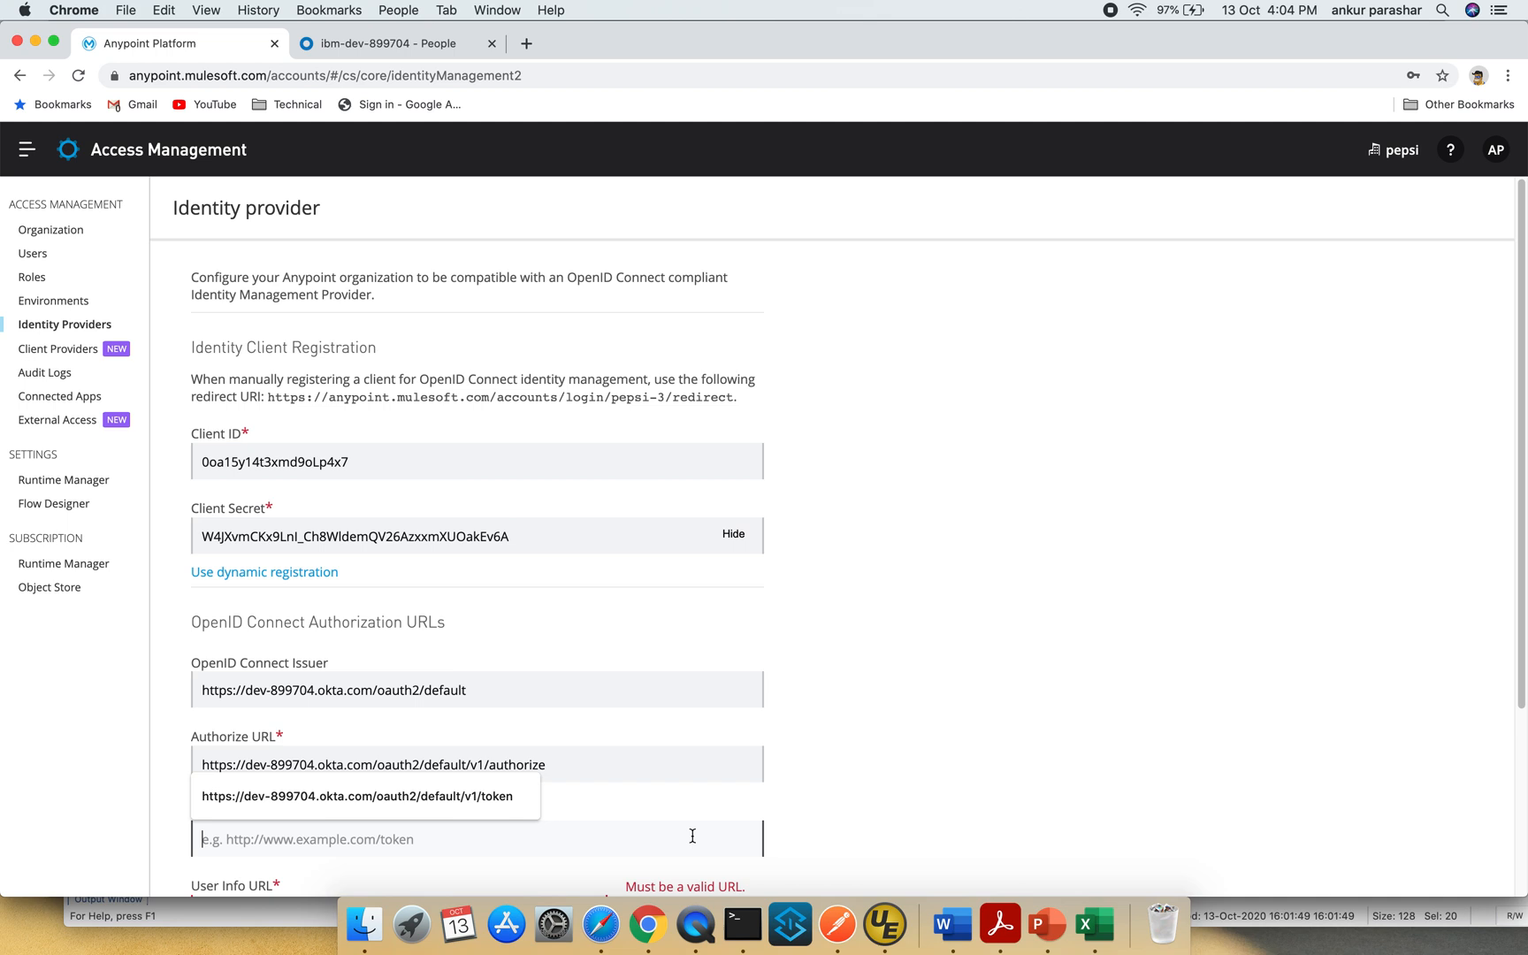
left_click(357, 795)
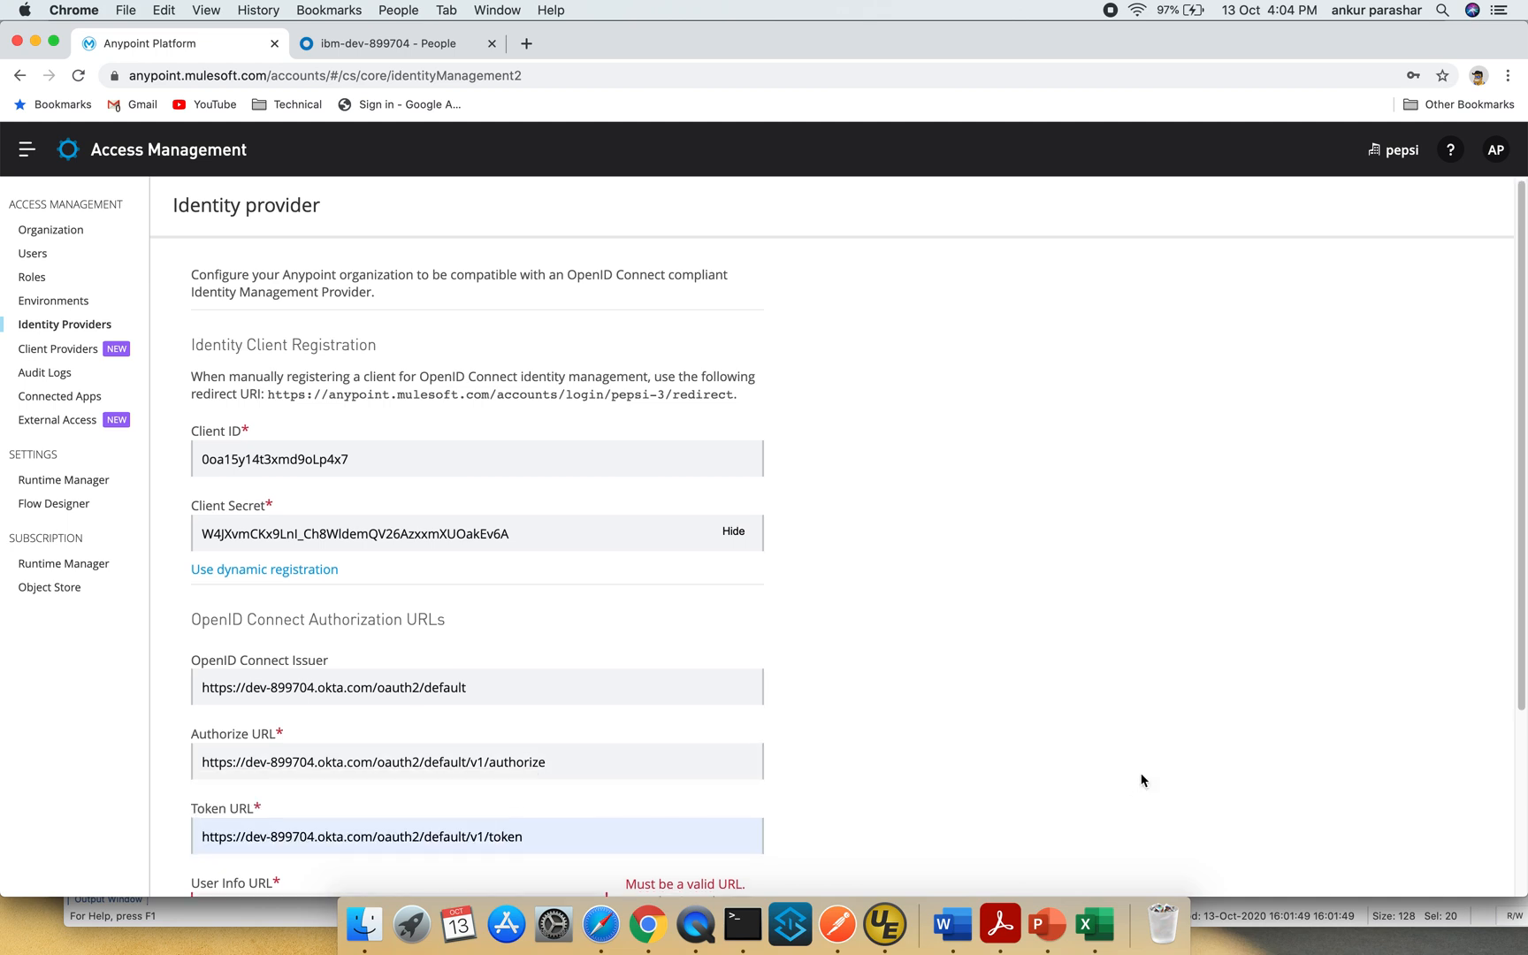
scroll("down", 3)
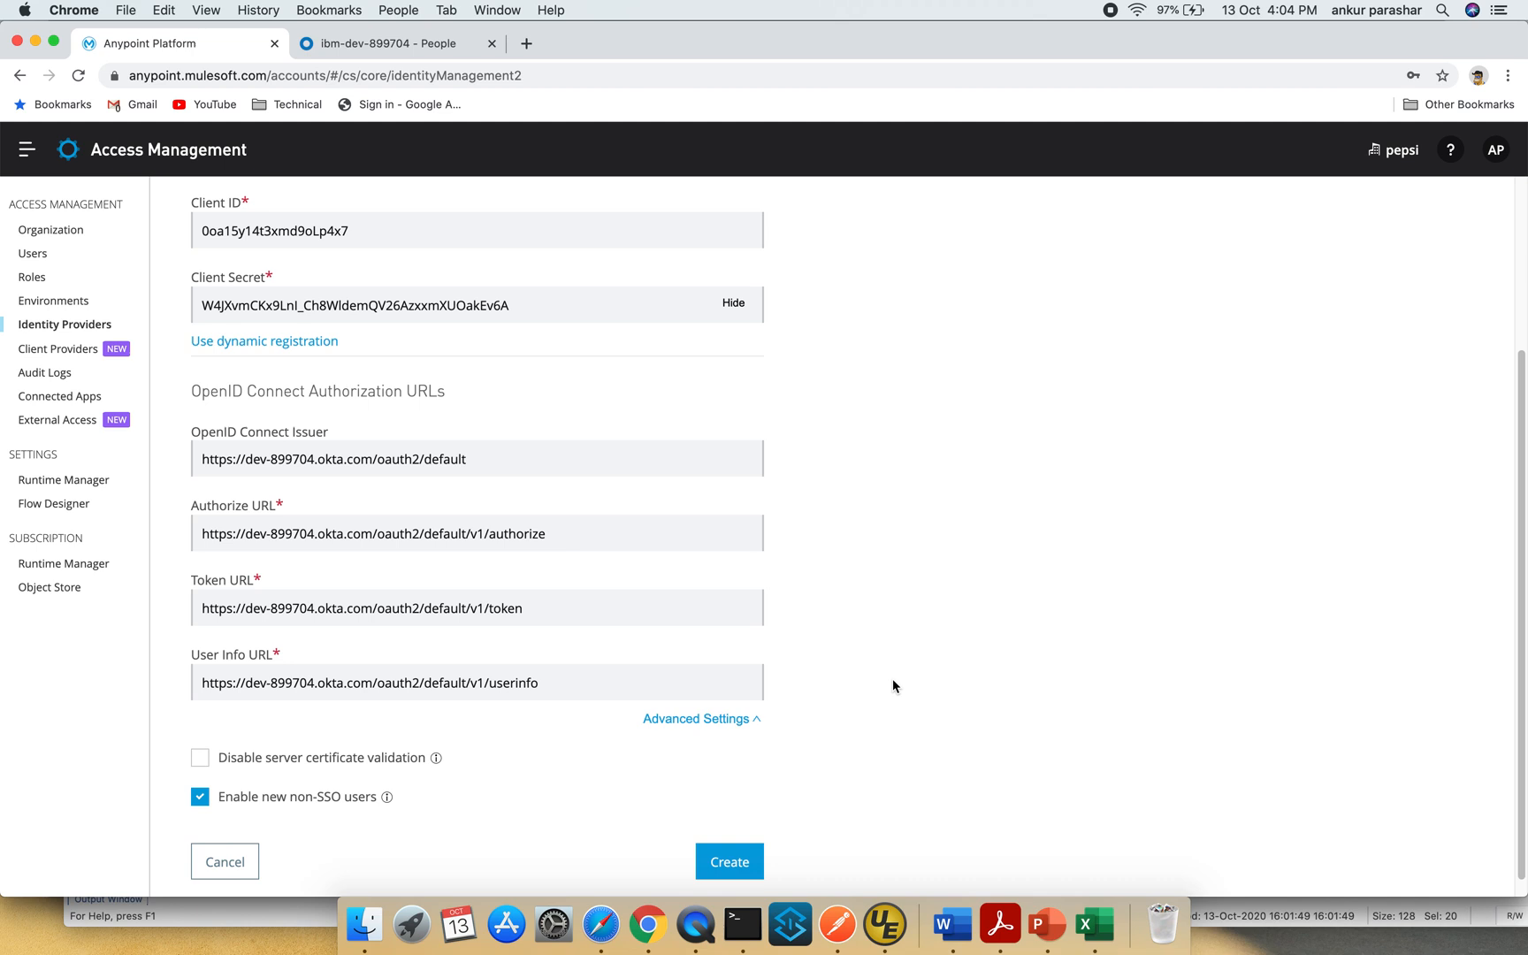
Create the Okta OpenID Connect identity provider so it is listed as enabled
left_click(729, 861)
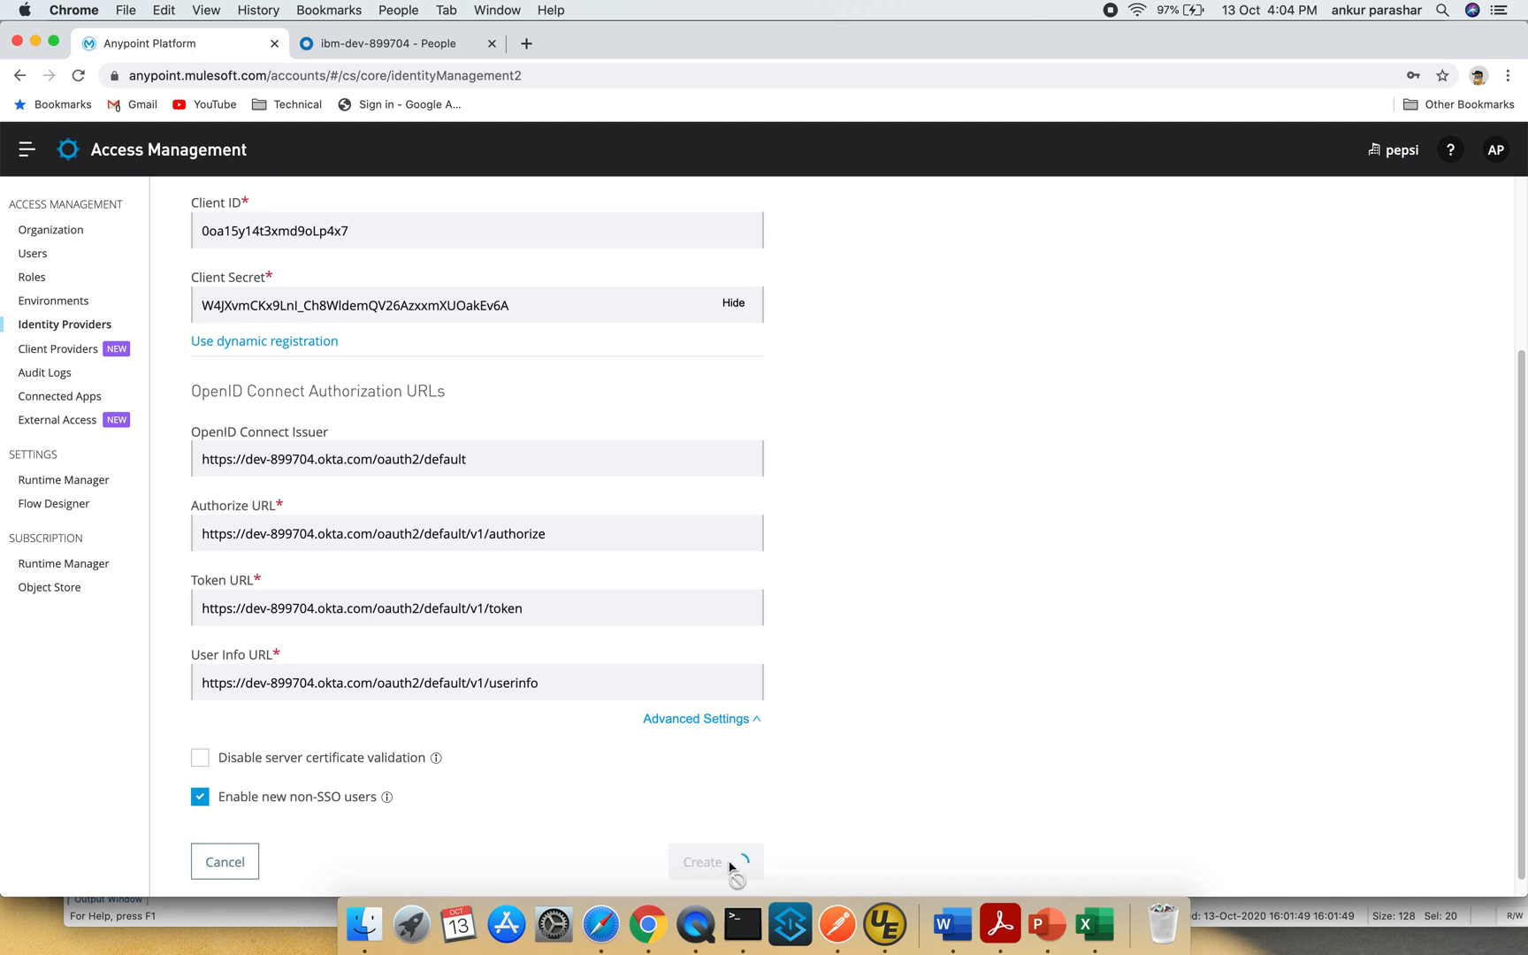
left_click(700, 861)
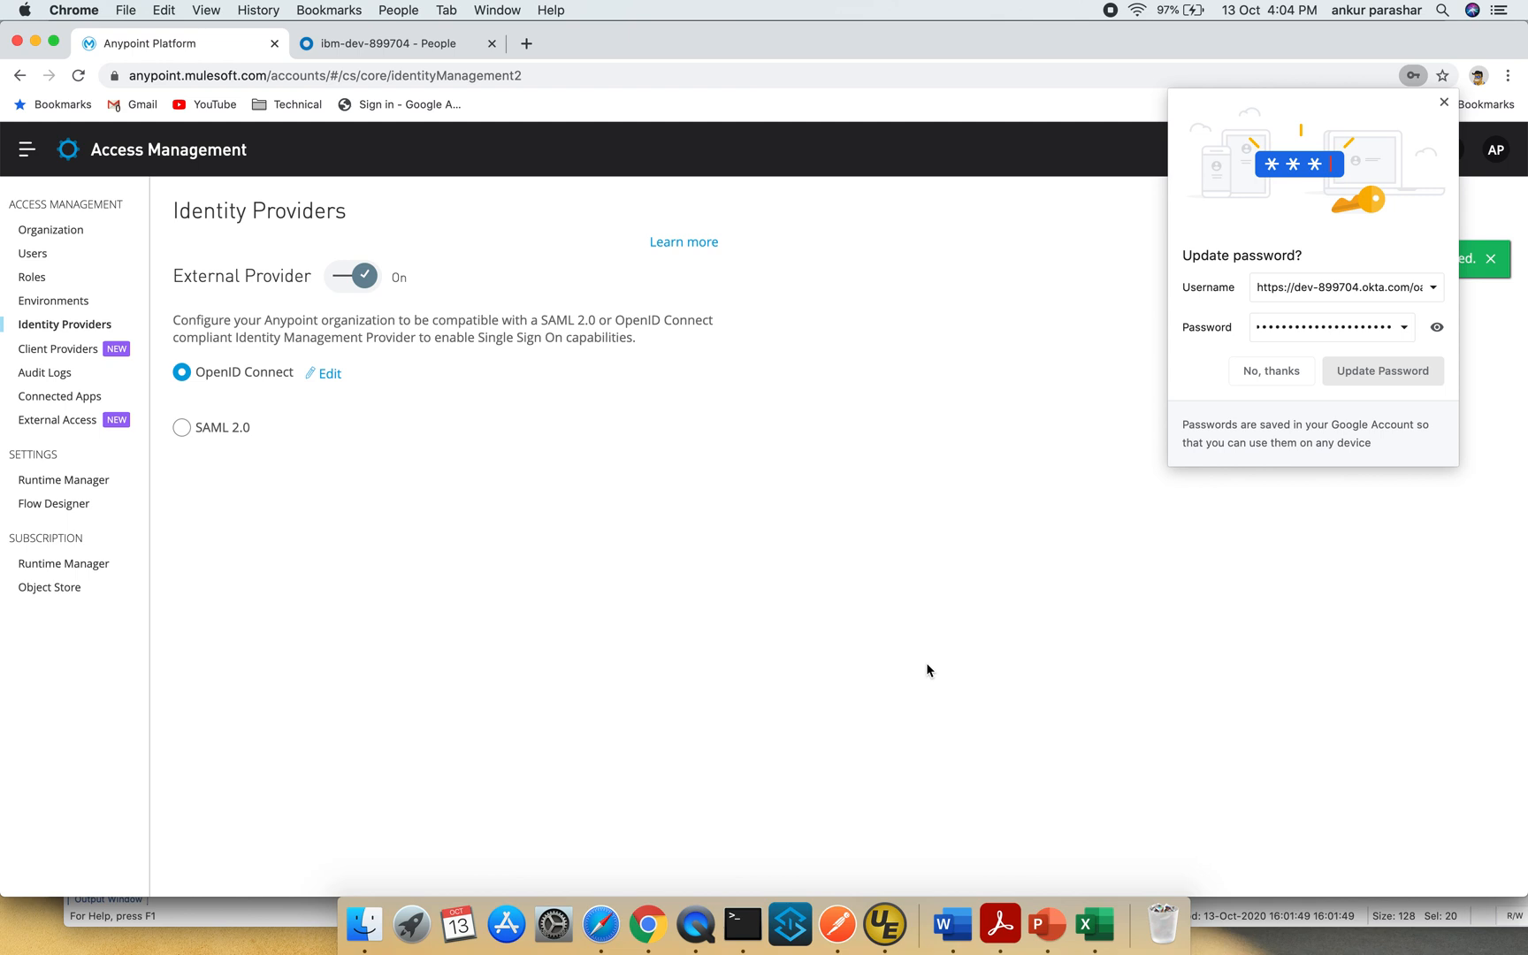
mouse_move(387, 288)
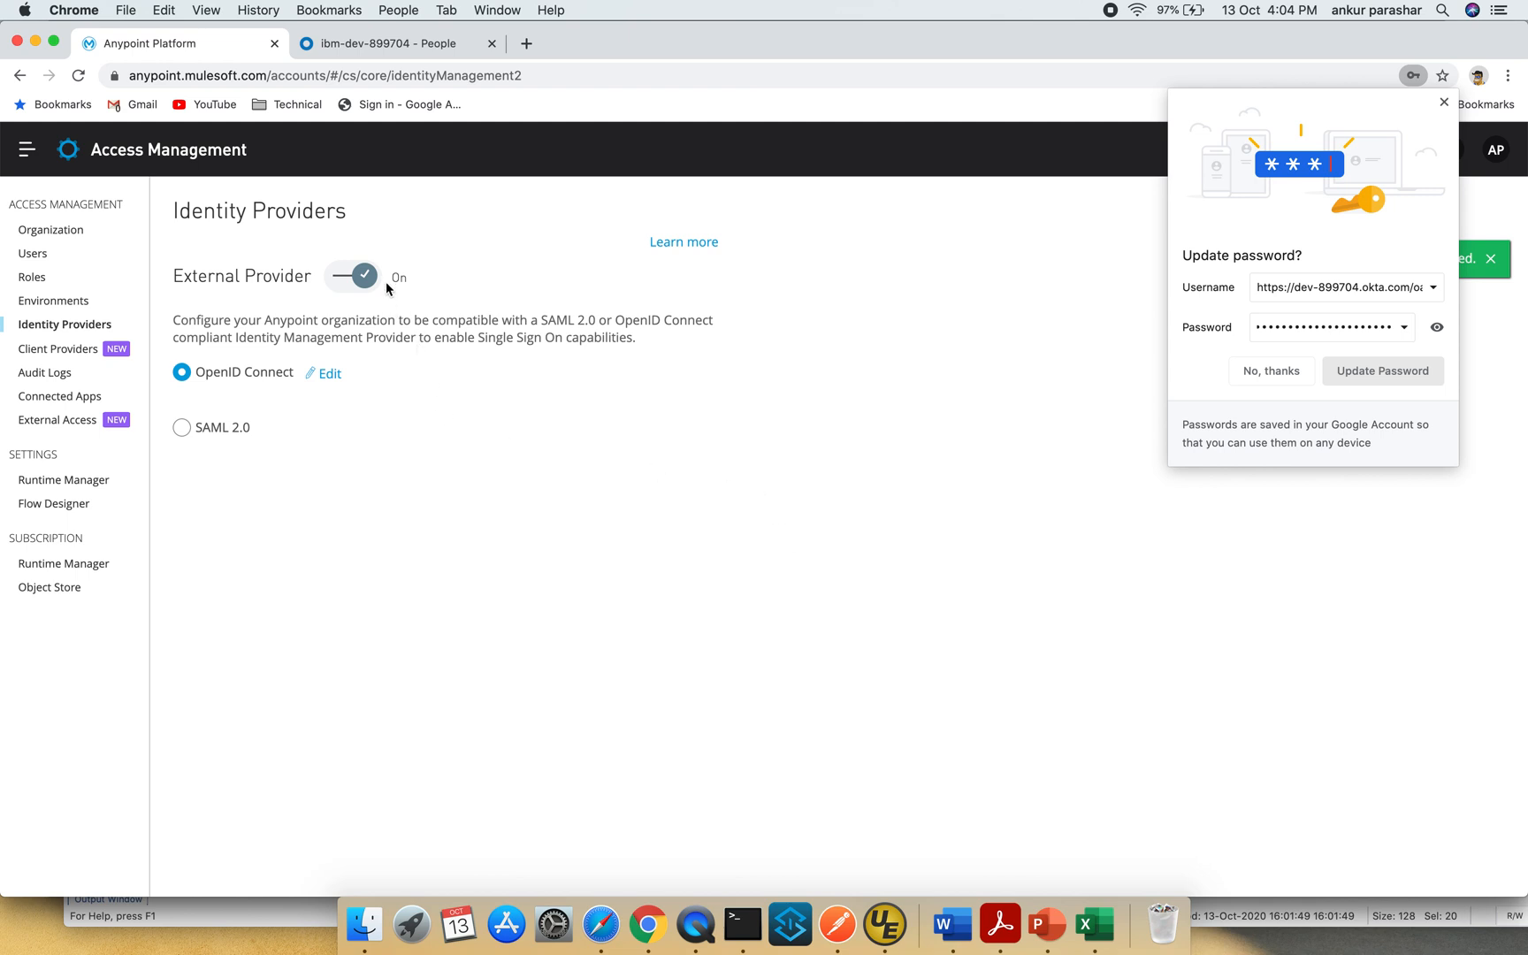
mouse_move(274, 414)
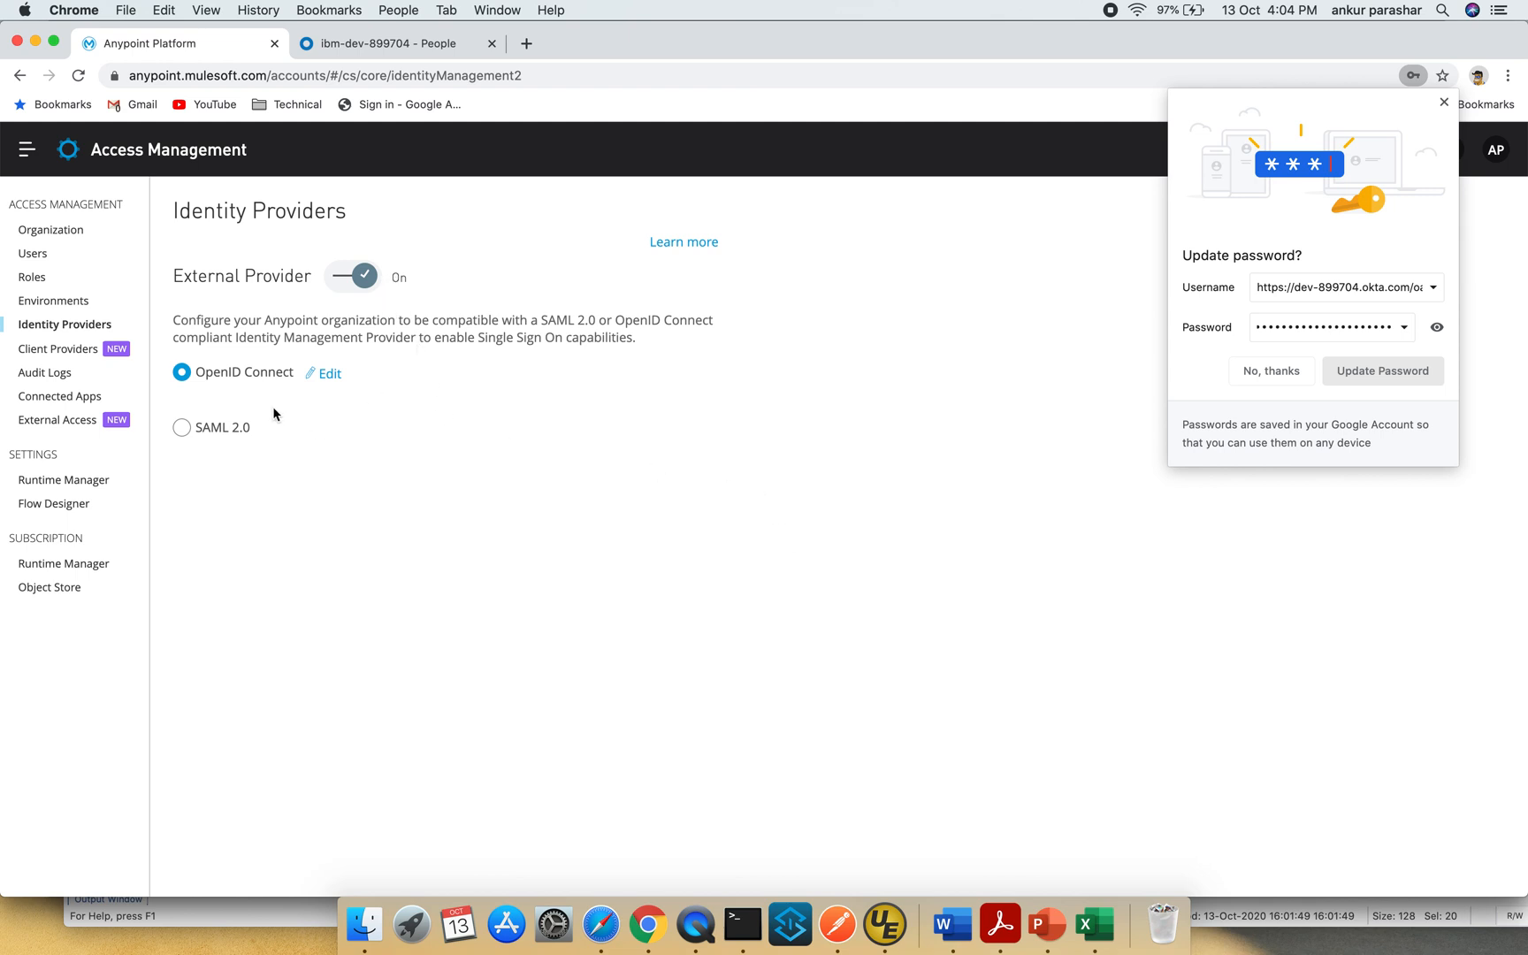
mouse_move(1276, 392)
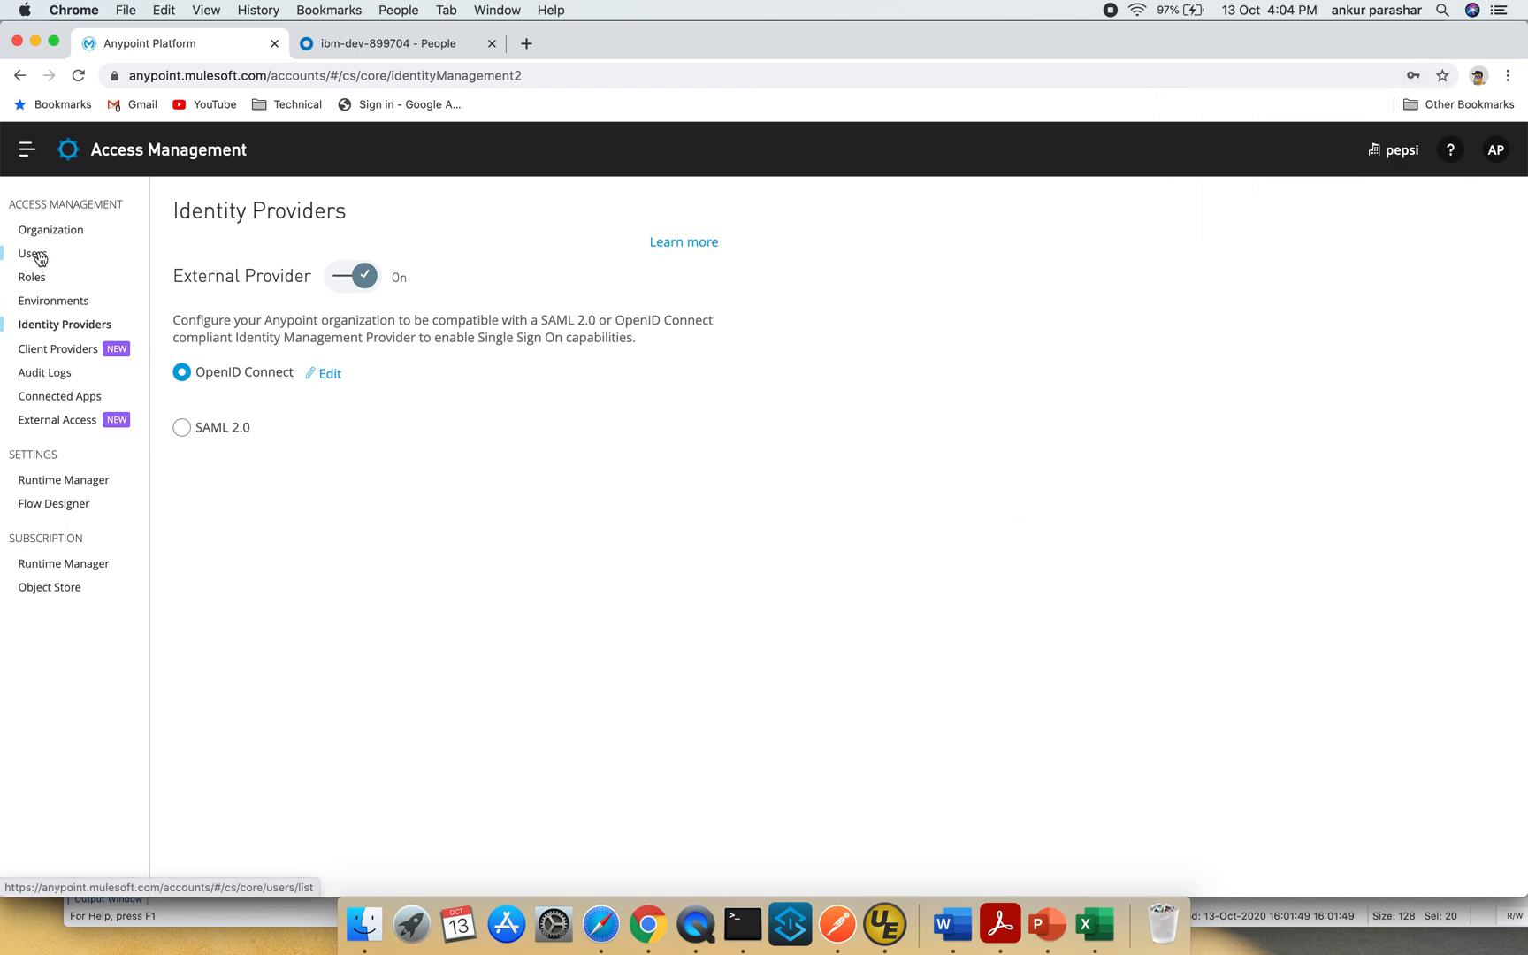
Show the Users page listing the organization's three users with usernames and emails
left_click(32, 254)
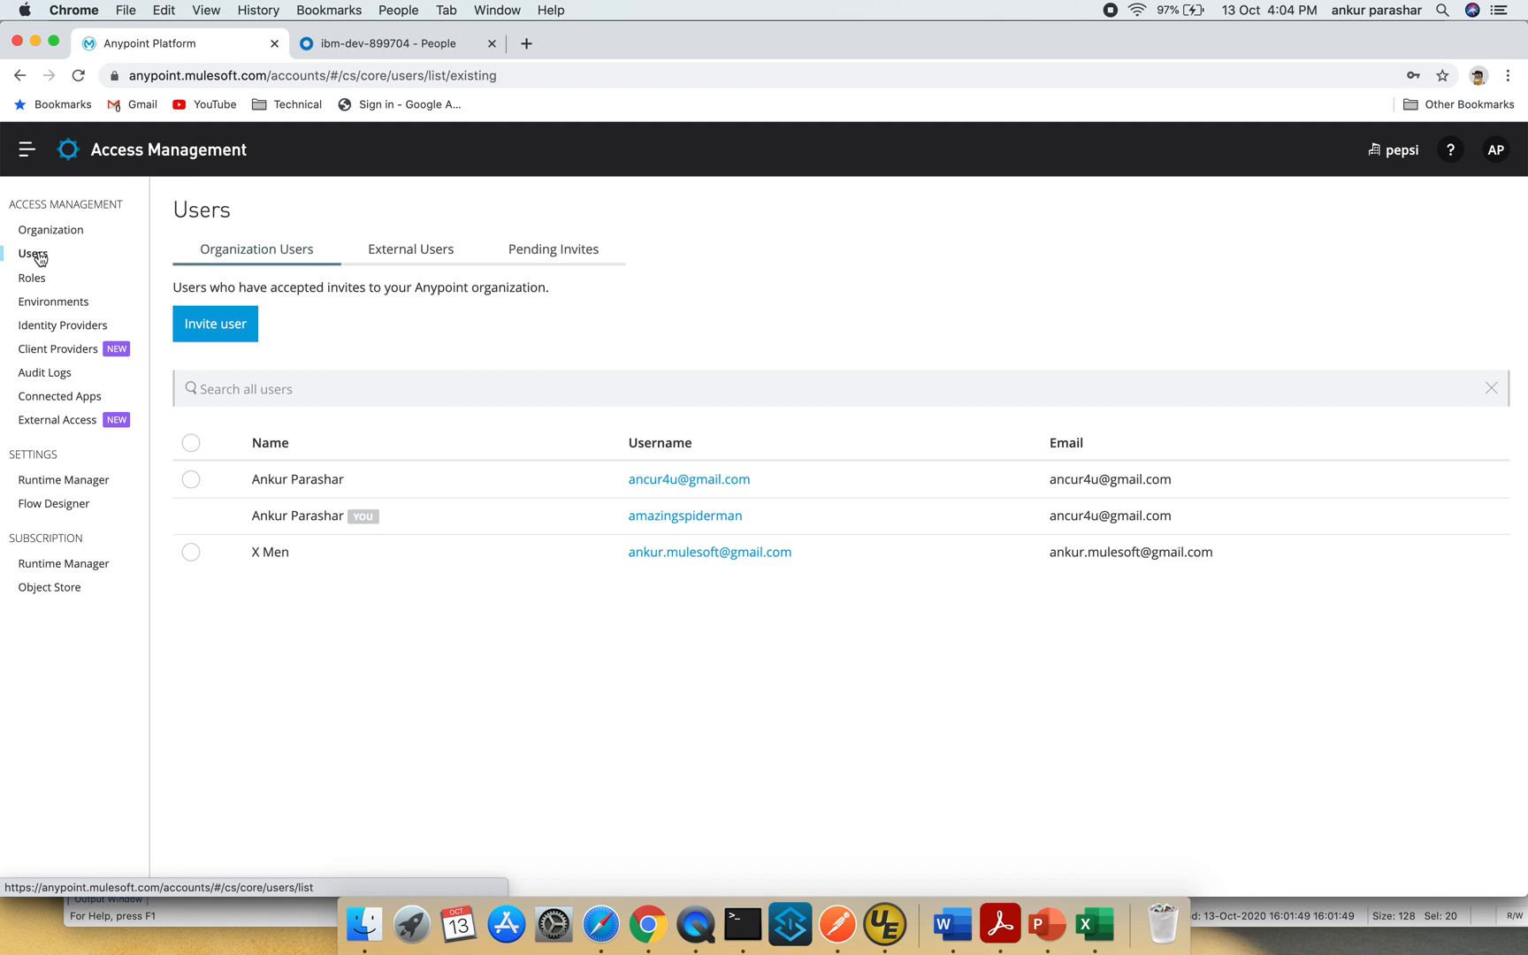
mouse_move(198, 531)
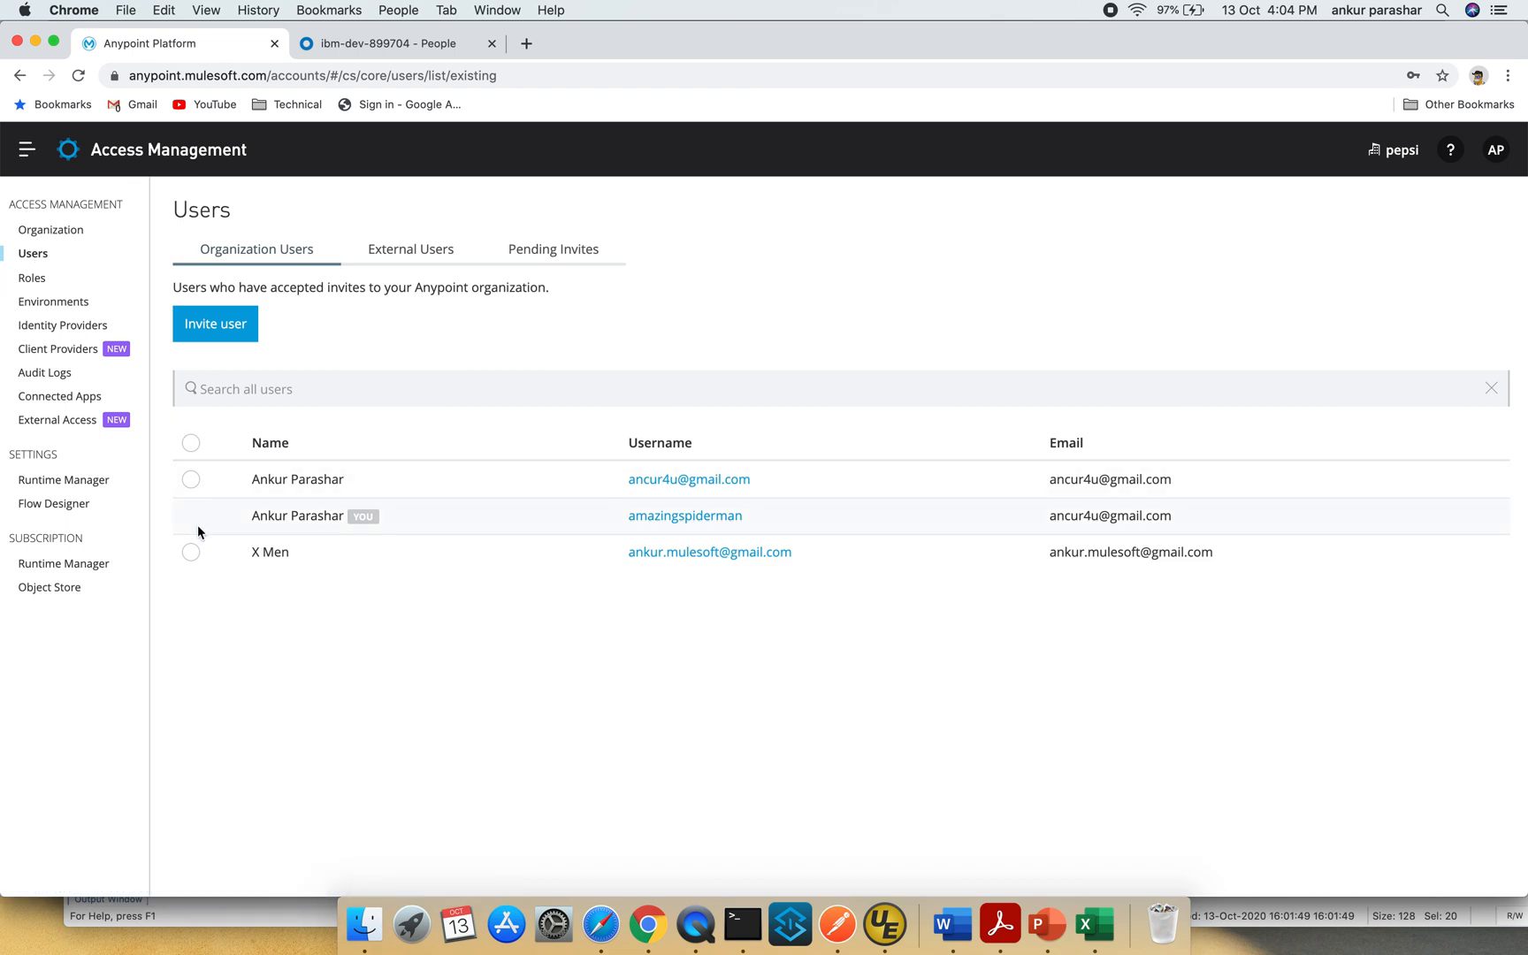
mouse_move(277, 514)
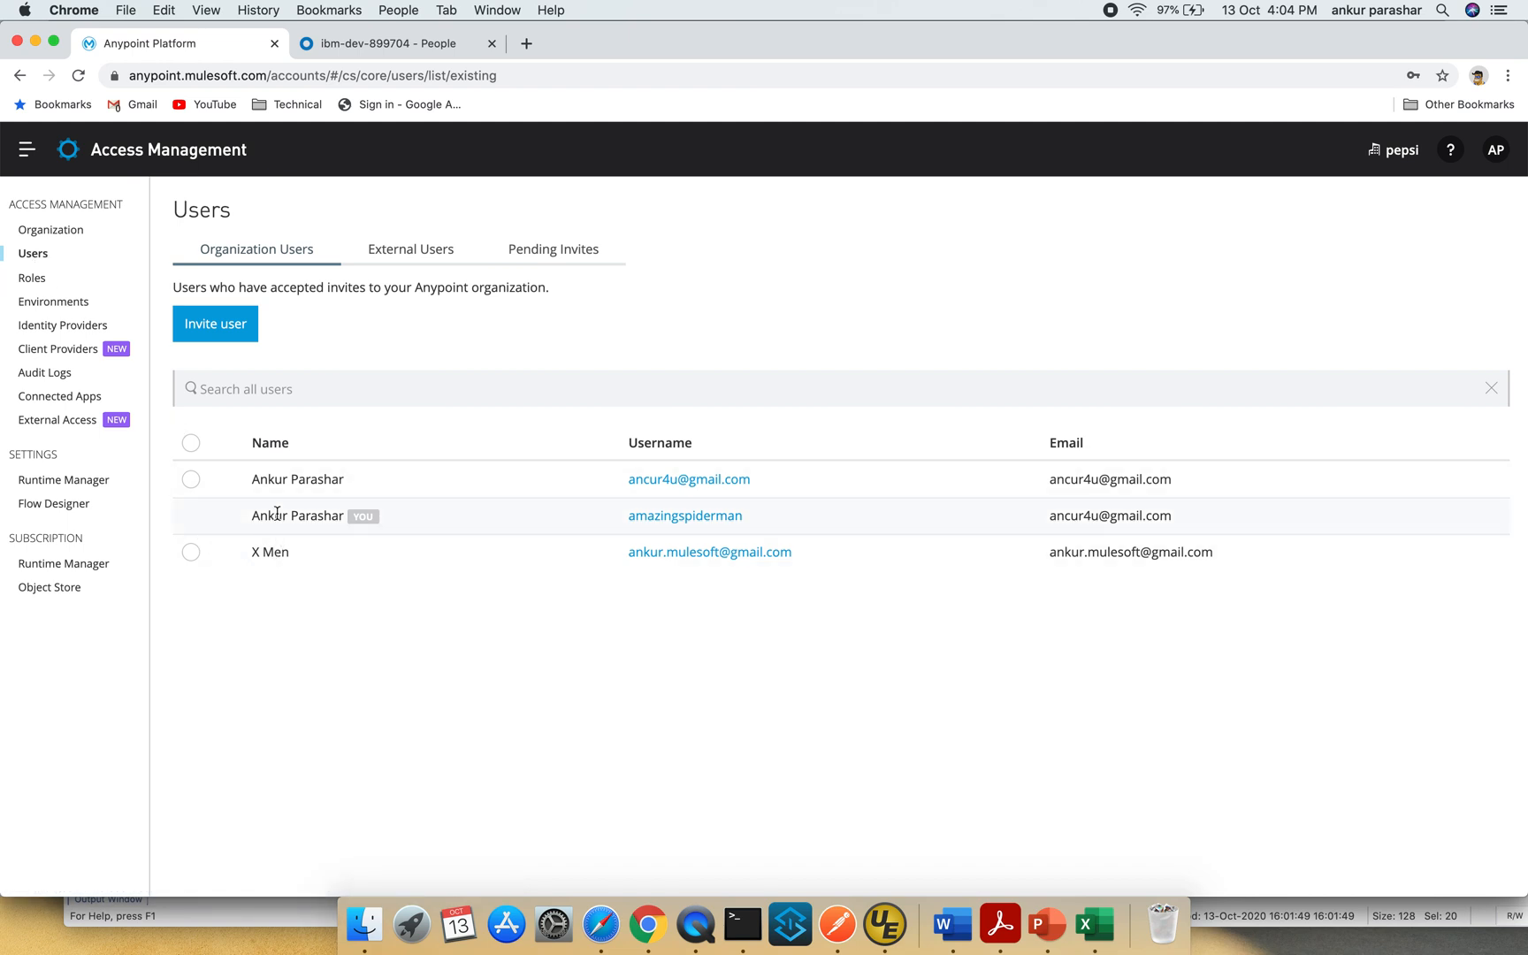
mouse_move(301, 467)
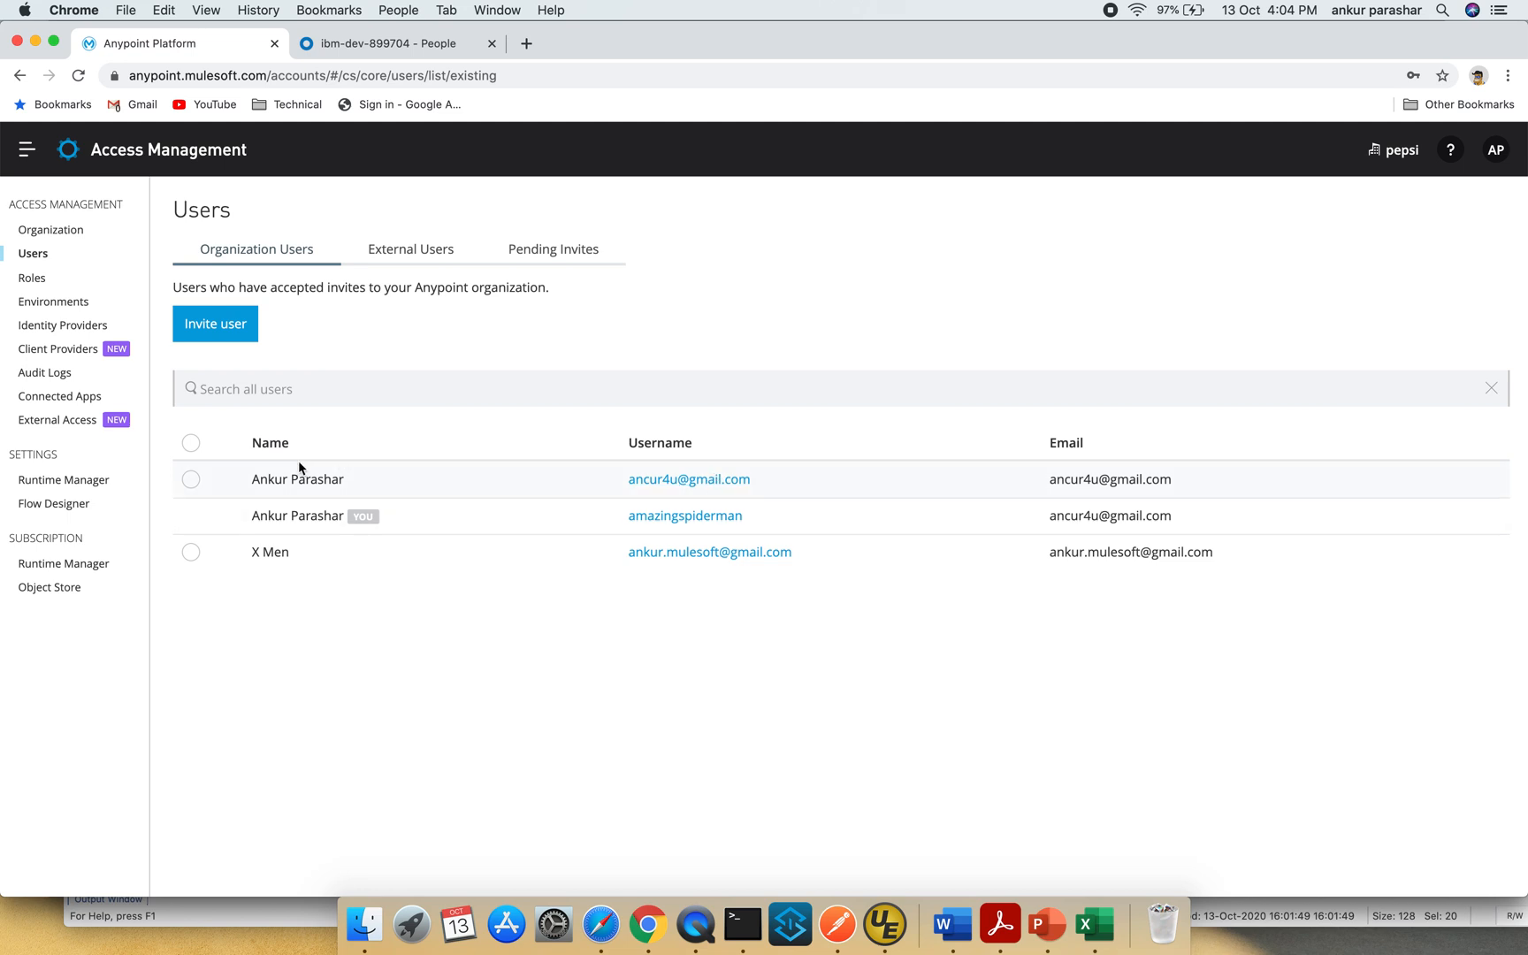
mouse_move(378, 511)
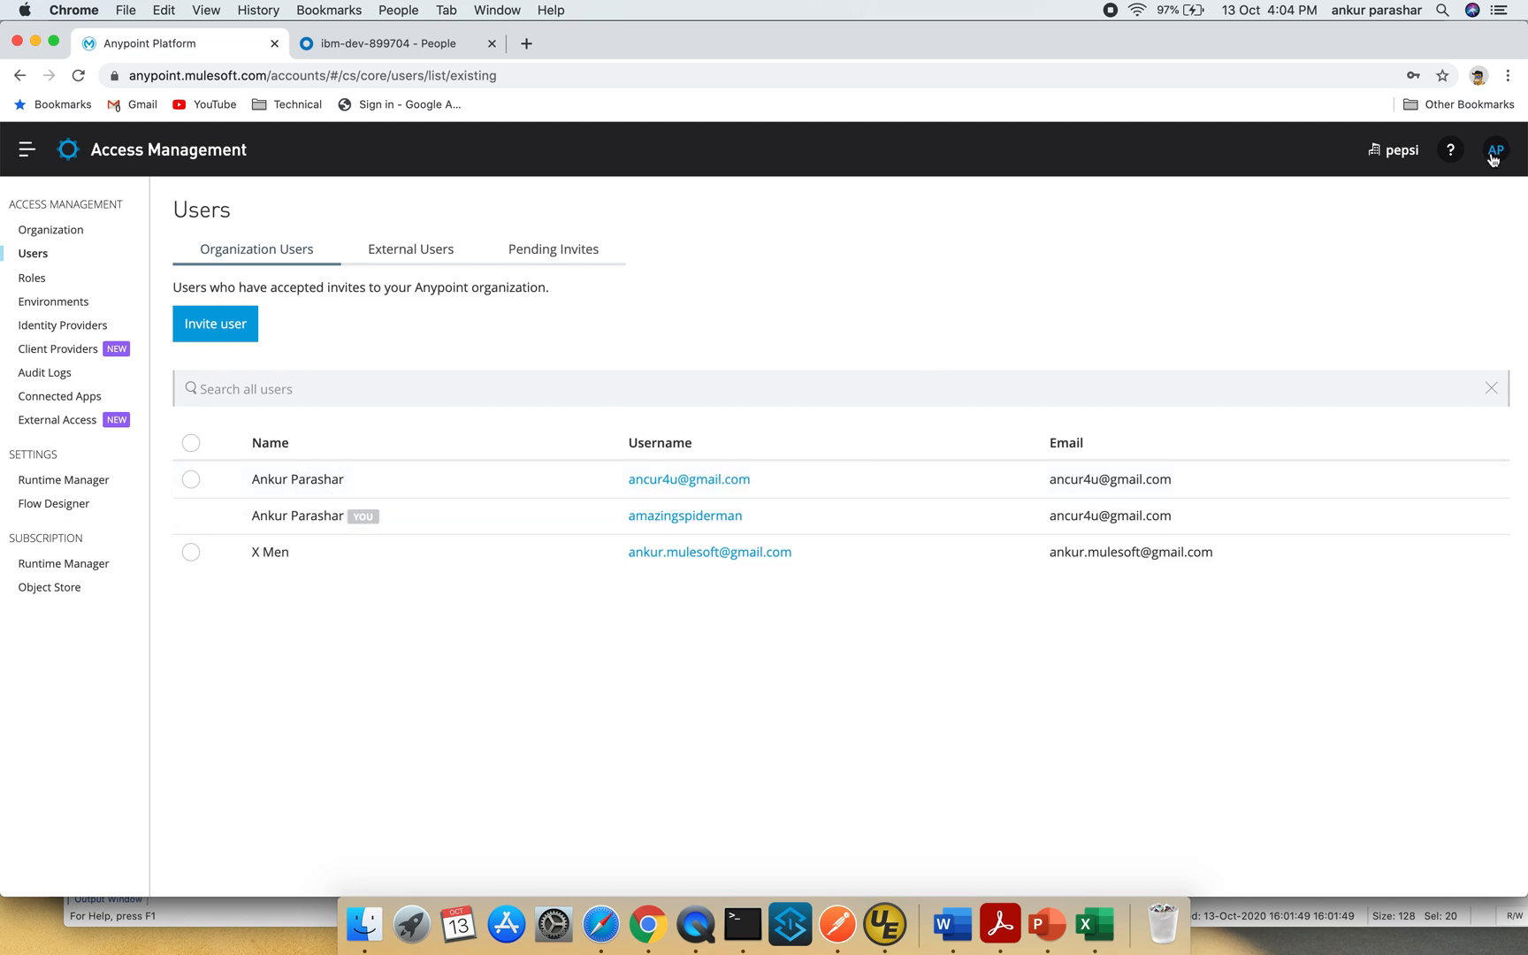
mouse_move(796, 529)
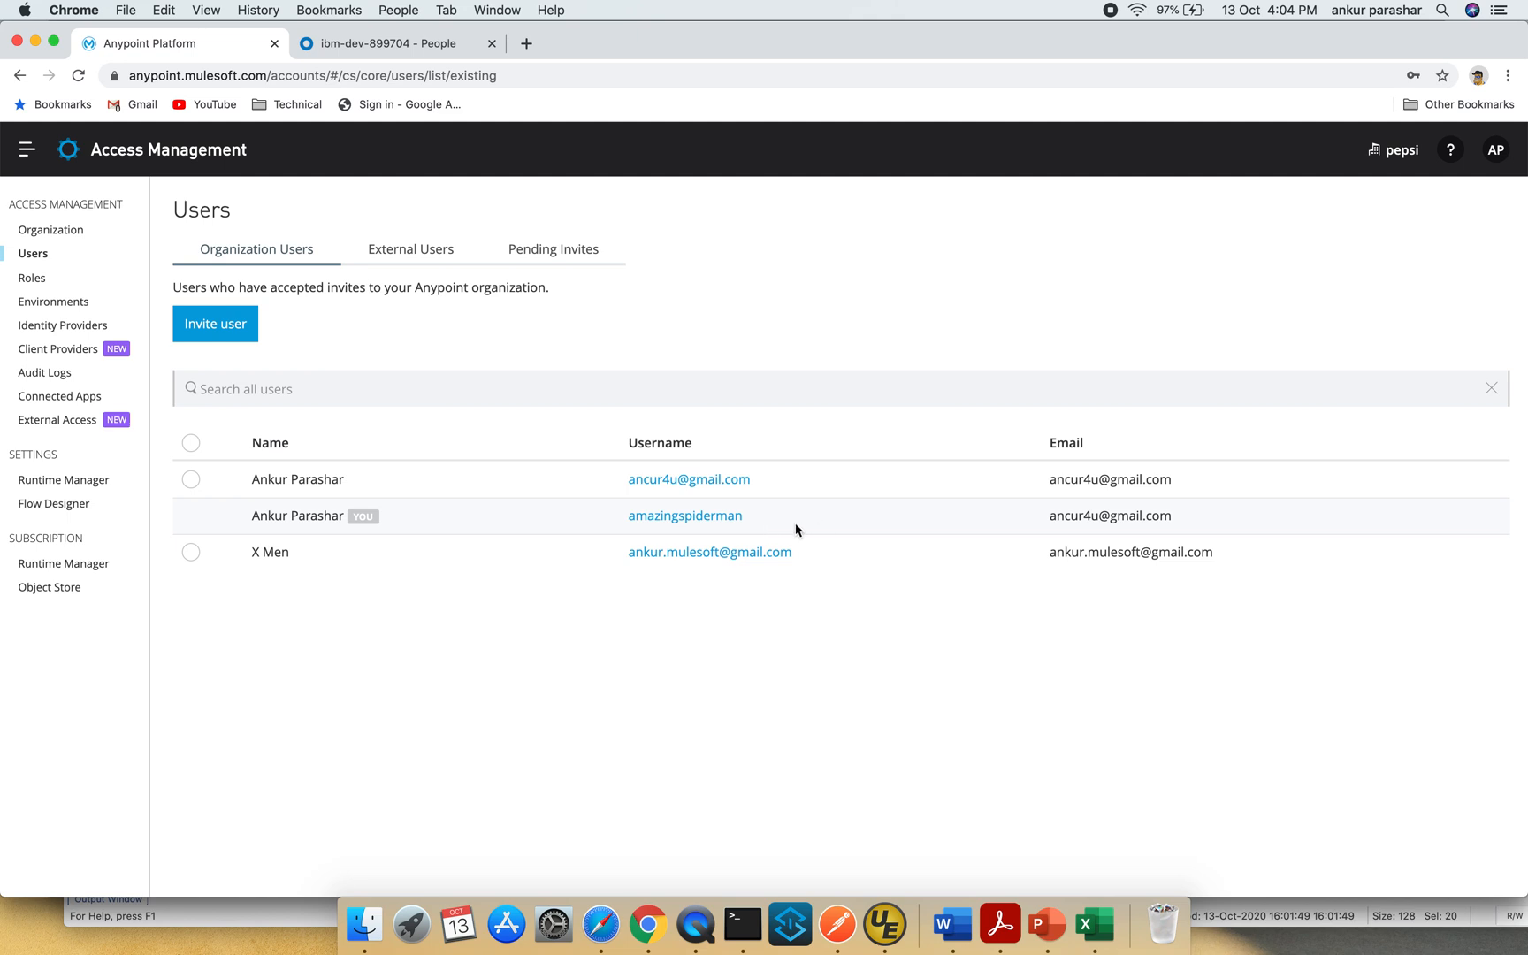
mouse_move(1496, 149)
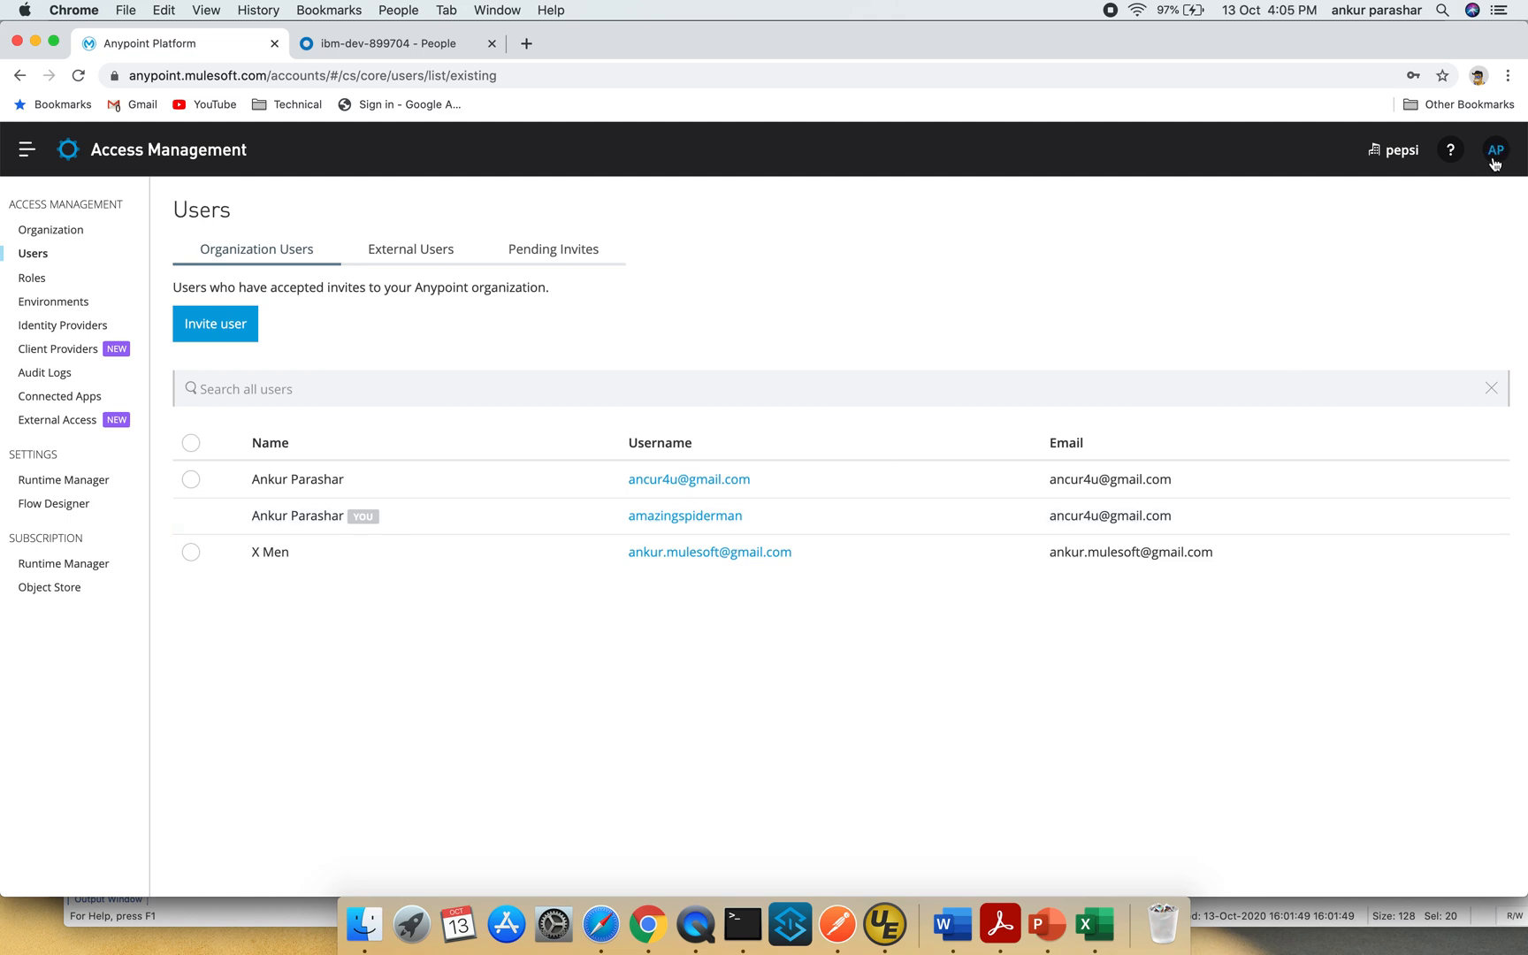
mouse_move(1394, 353)
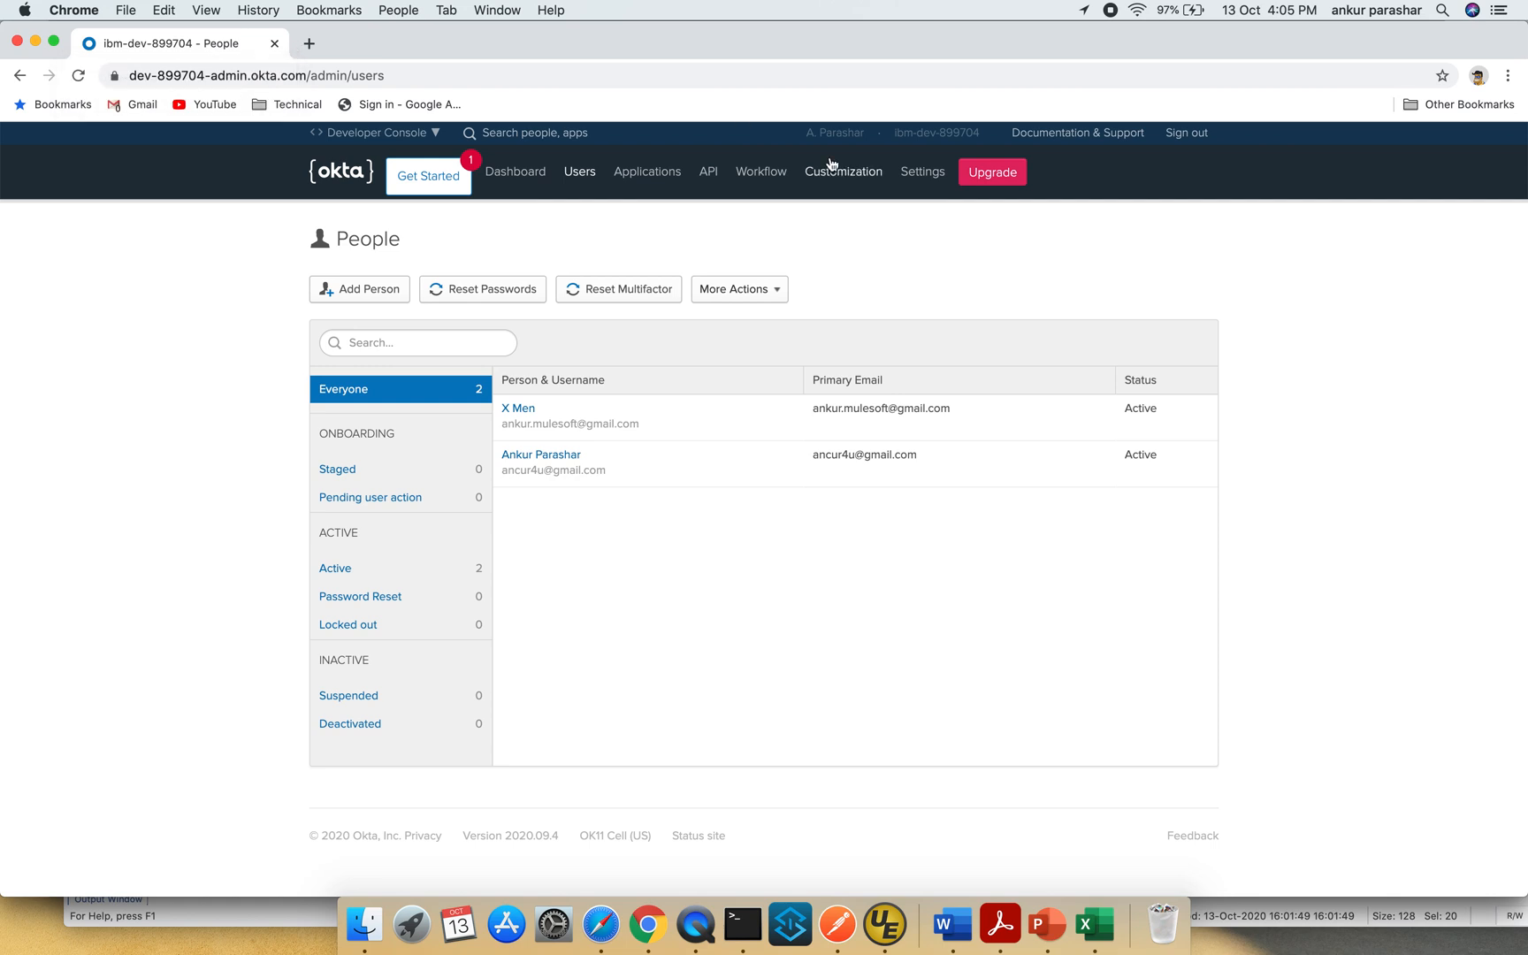
Sign out of Okta admin and start a fresh incognito Chrome window
left_click(1185, 132)
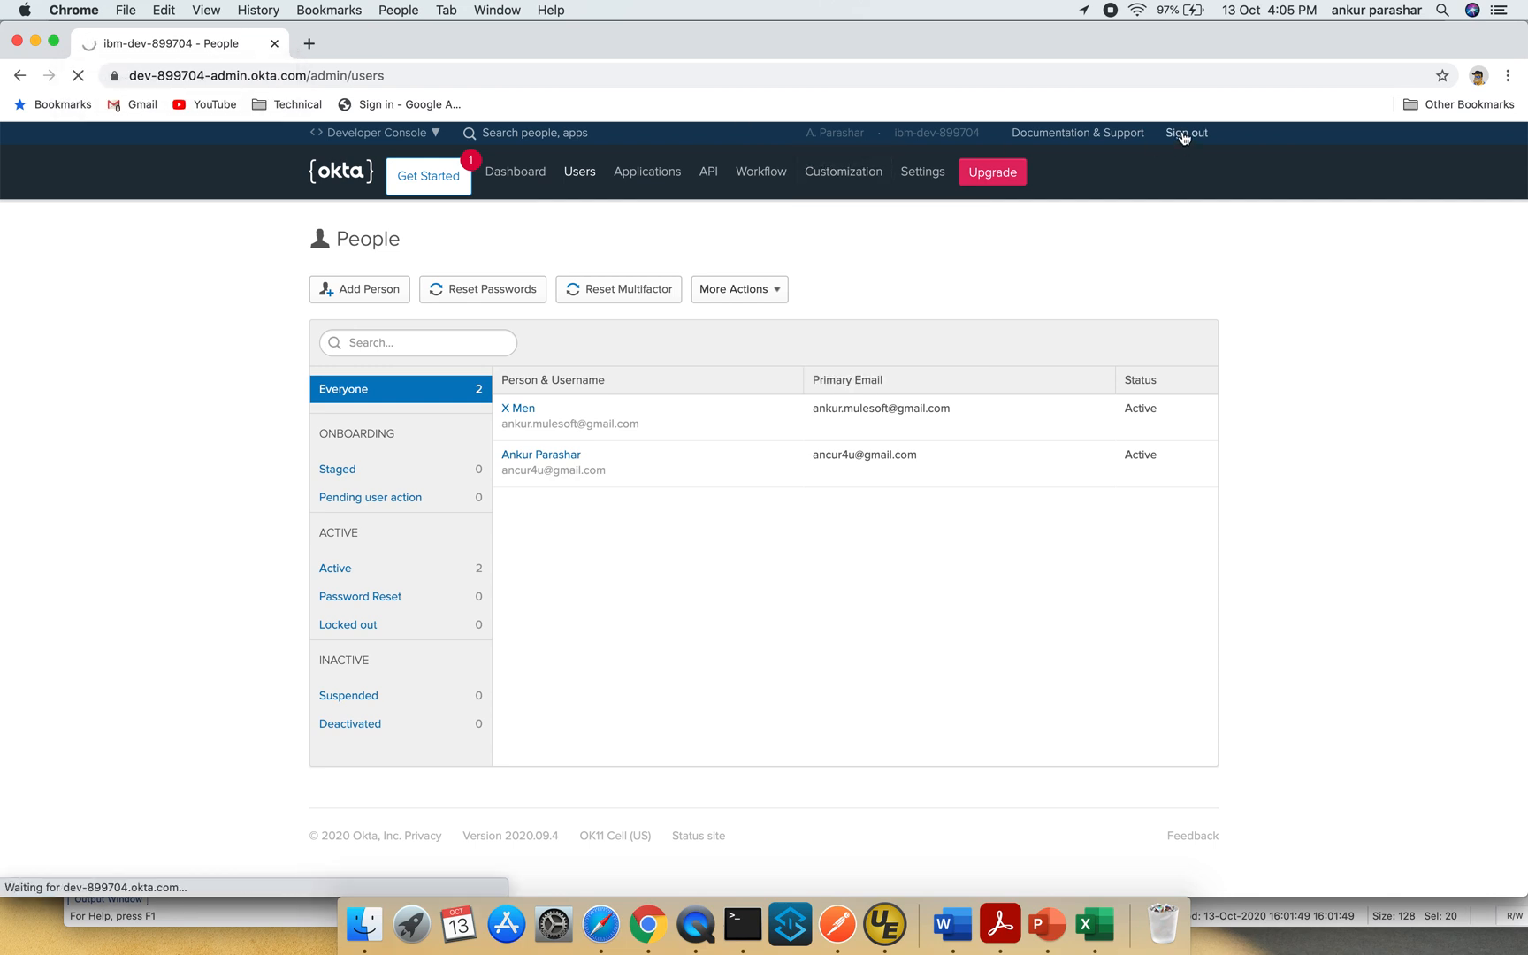
left_click(1184, 133)
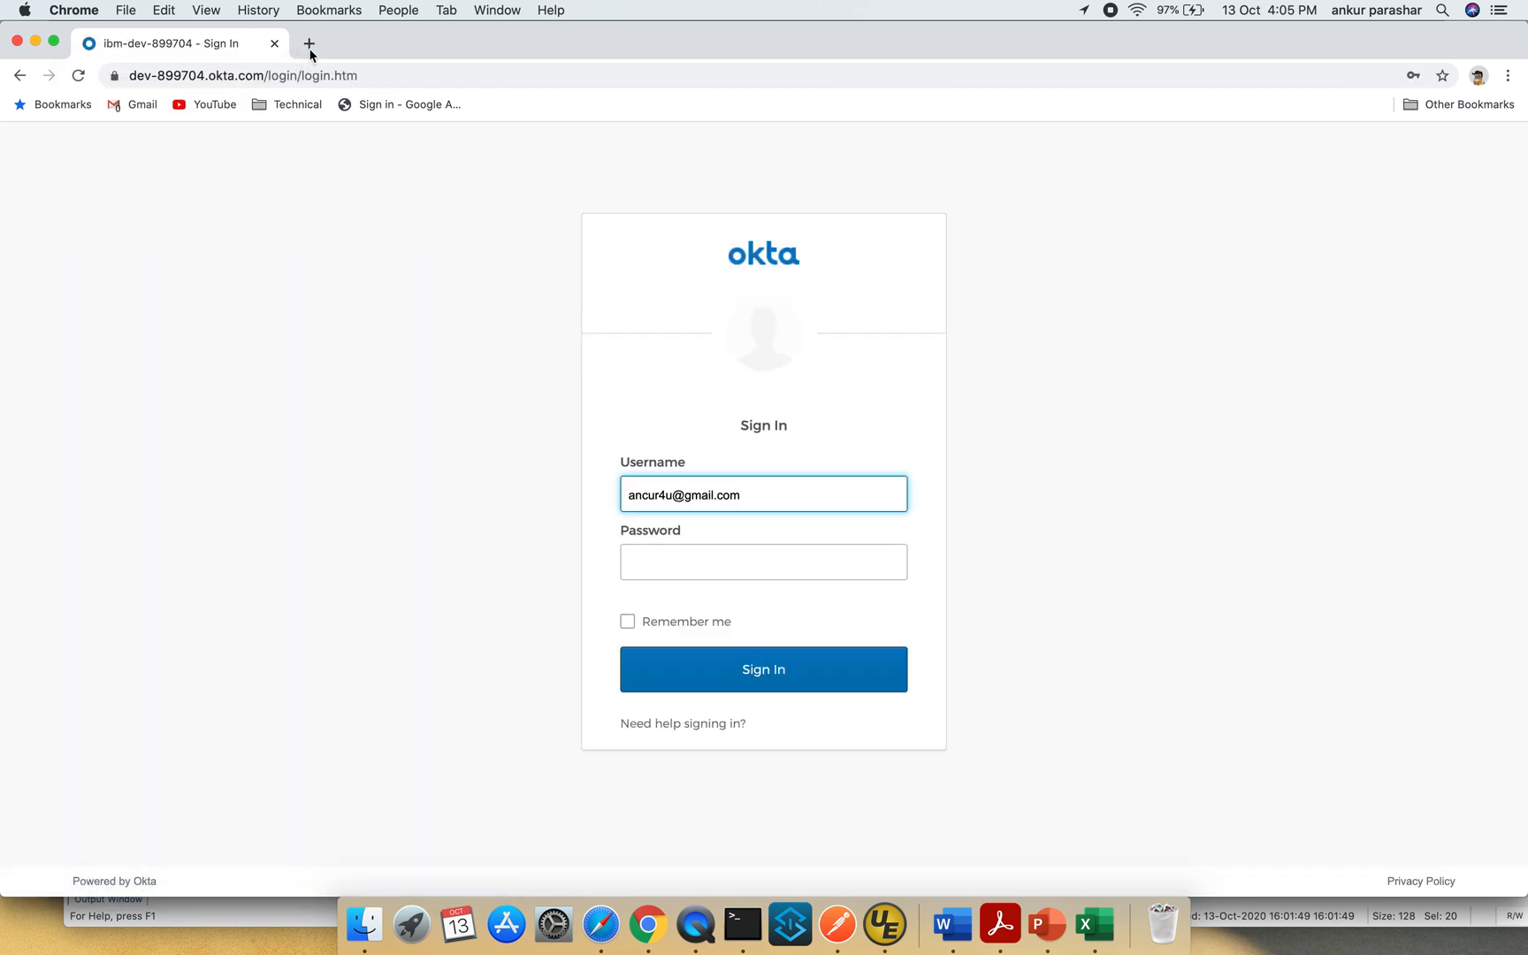
mouse_move(1513, 81)
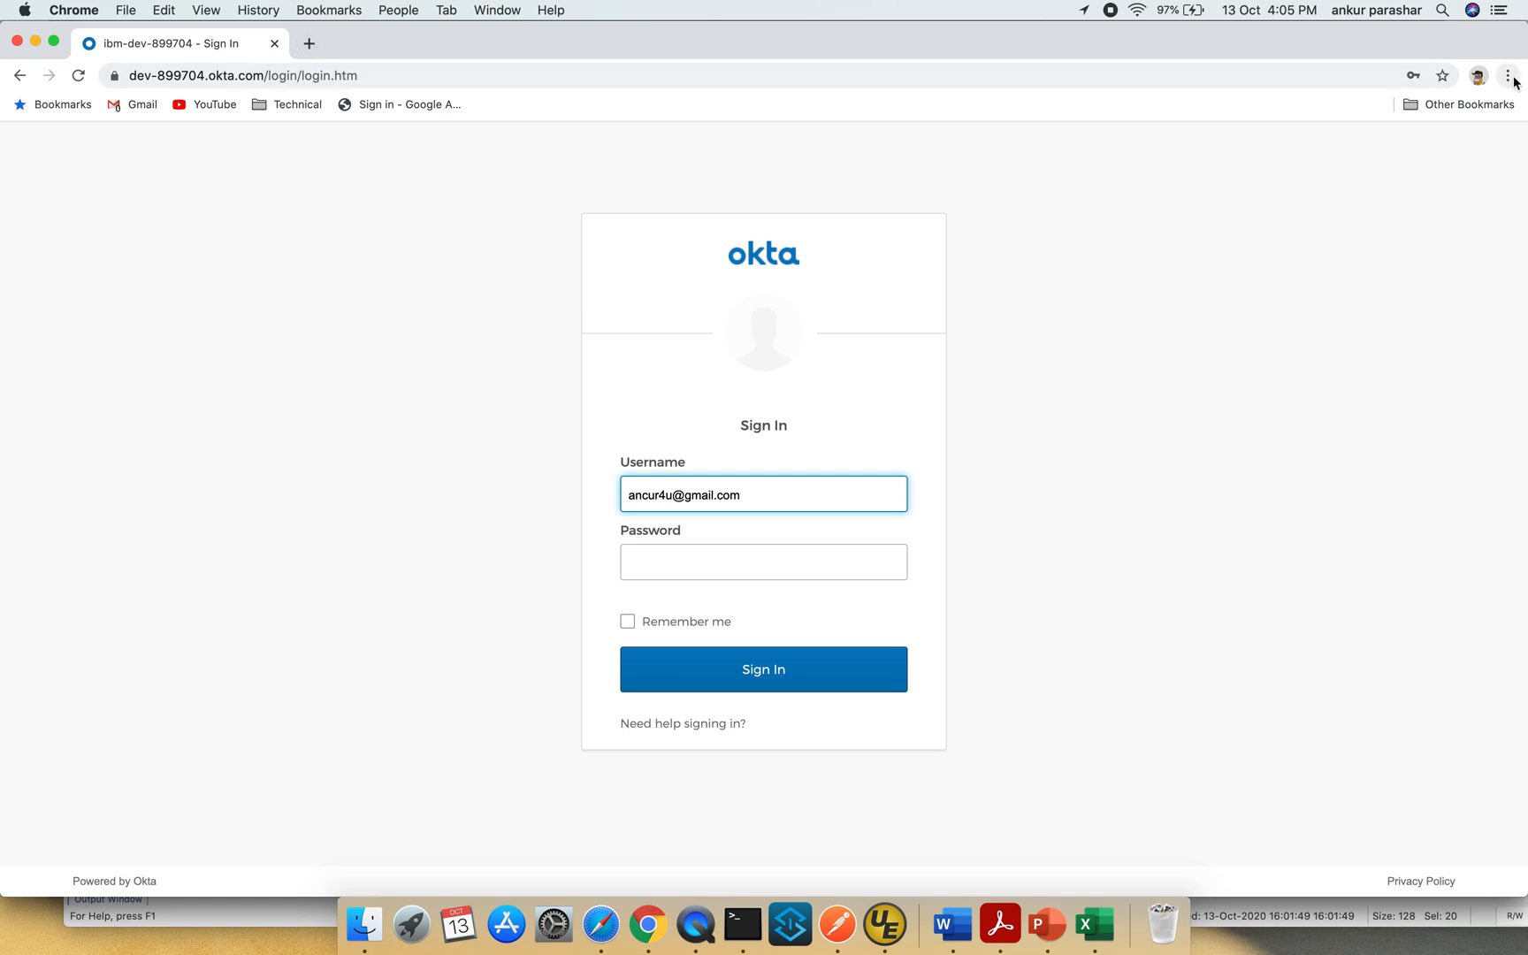
left_click(1510, 74)
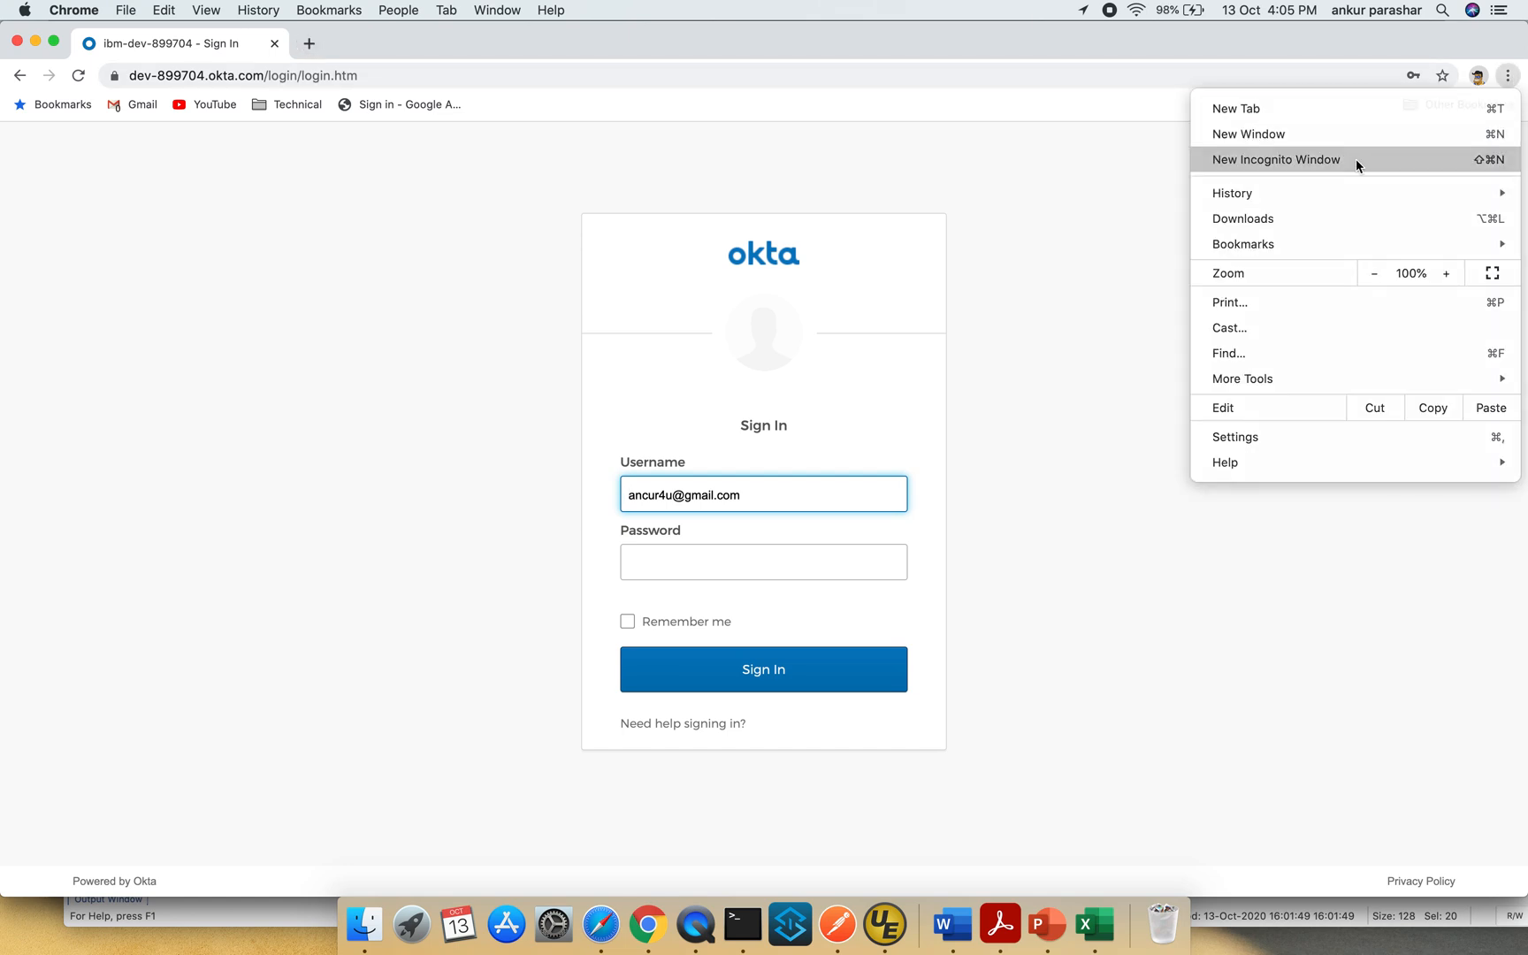
left_click(1275, 159)
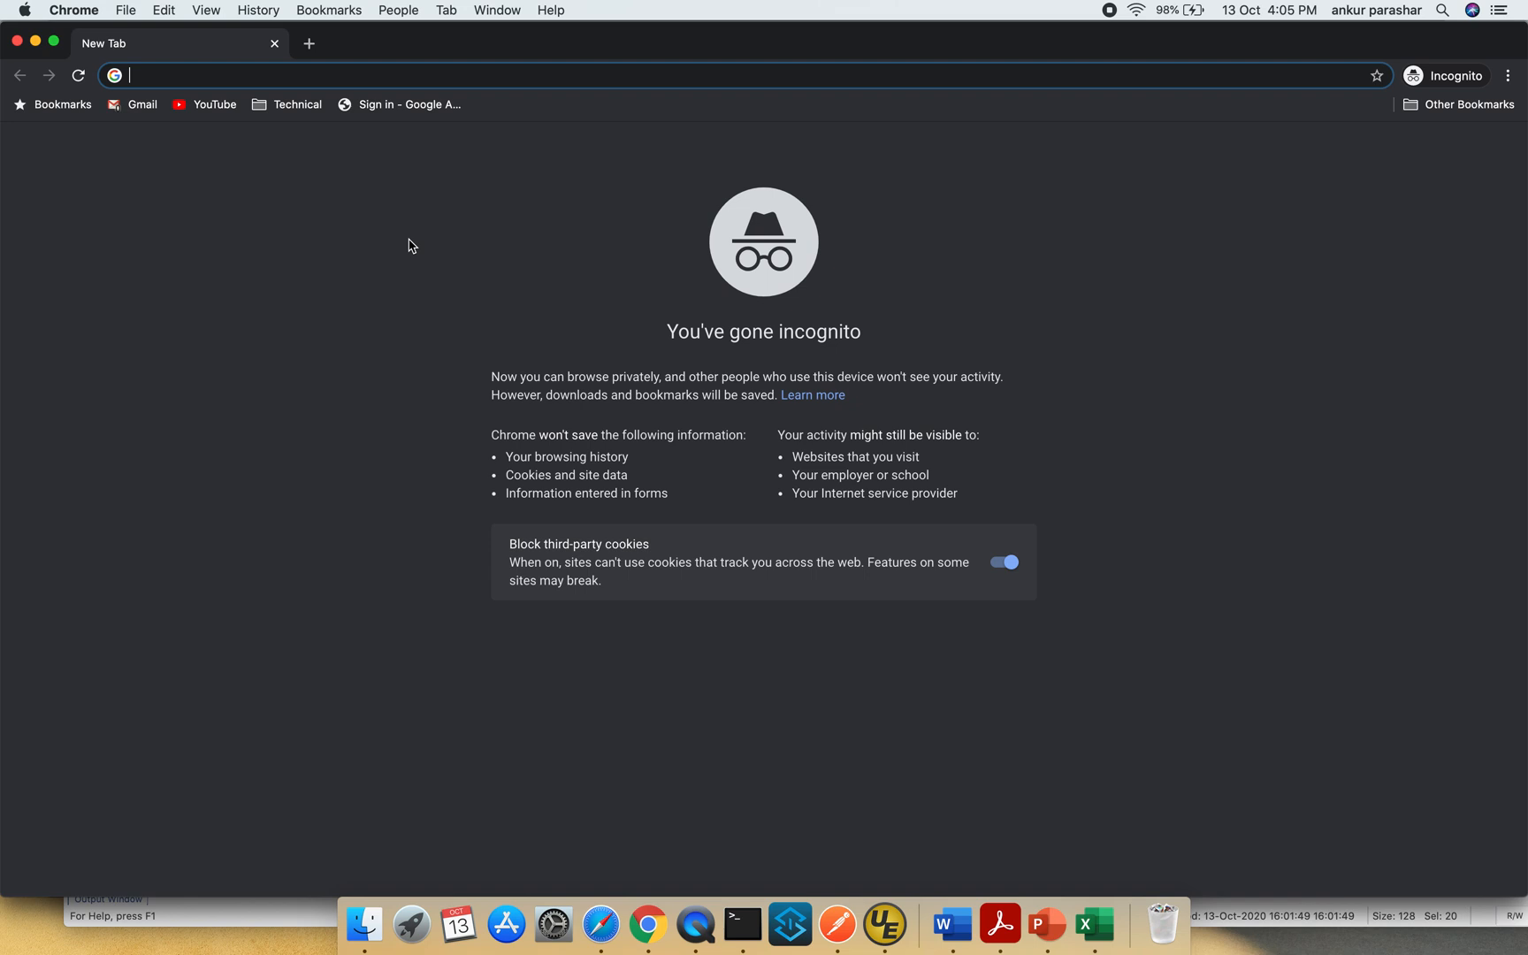
mouse_move(886, 925)
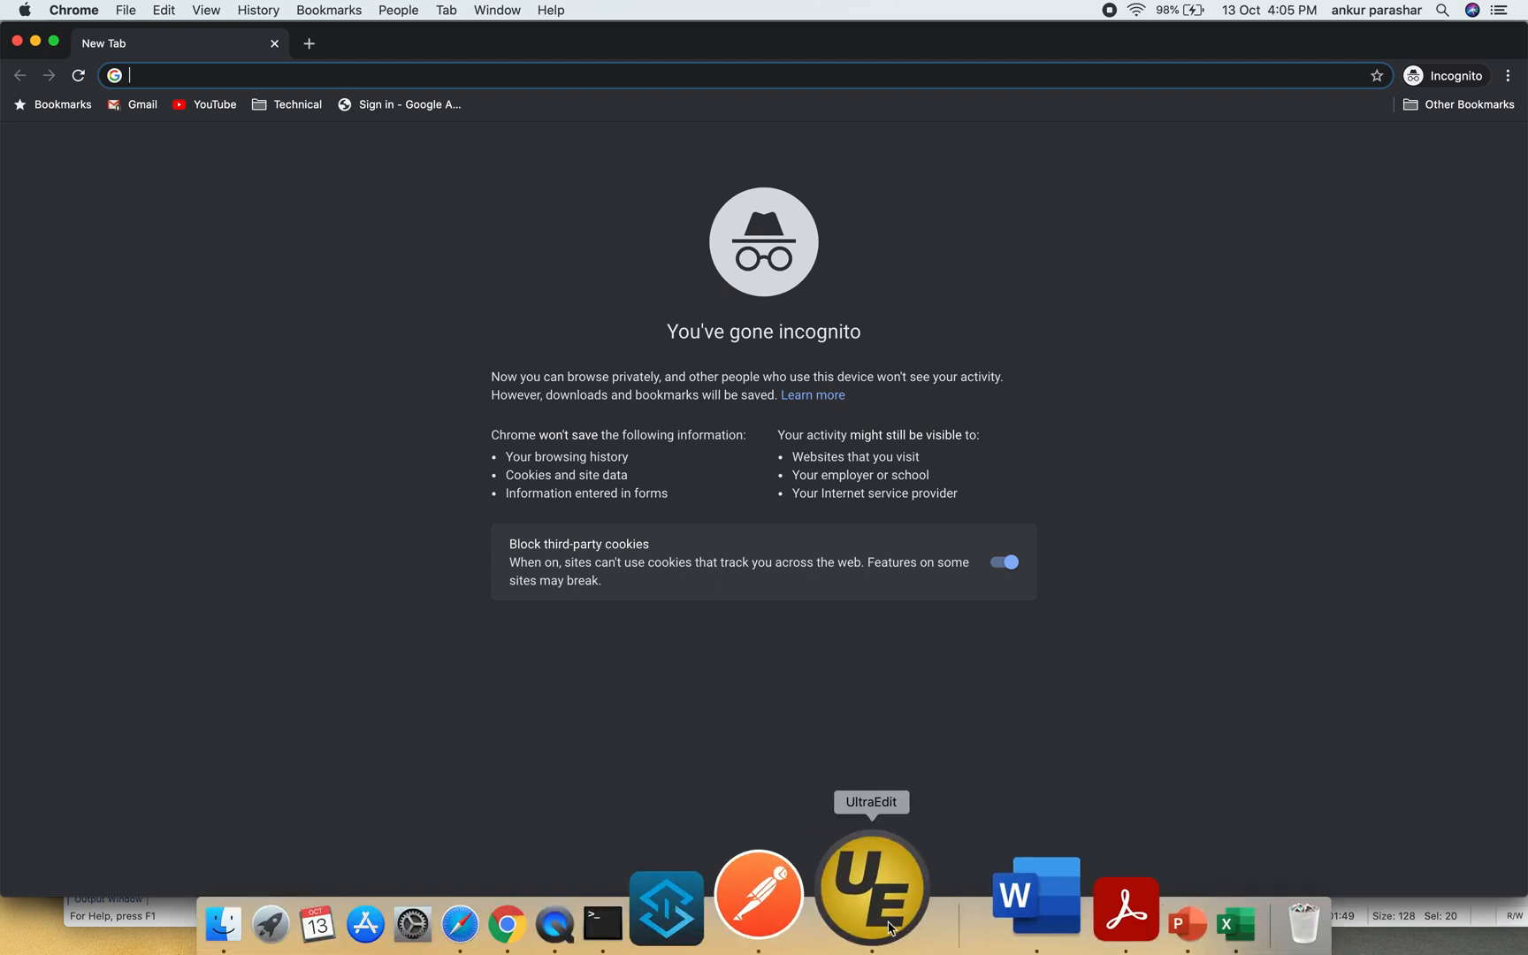
Copy the pepsi-3 redirect login URL from UltraEdit and load it in the incognito window
left_click(868, 884)
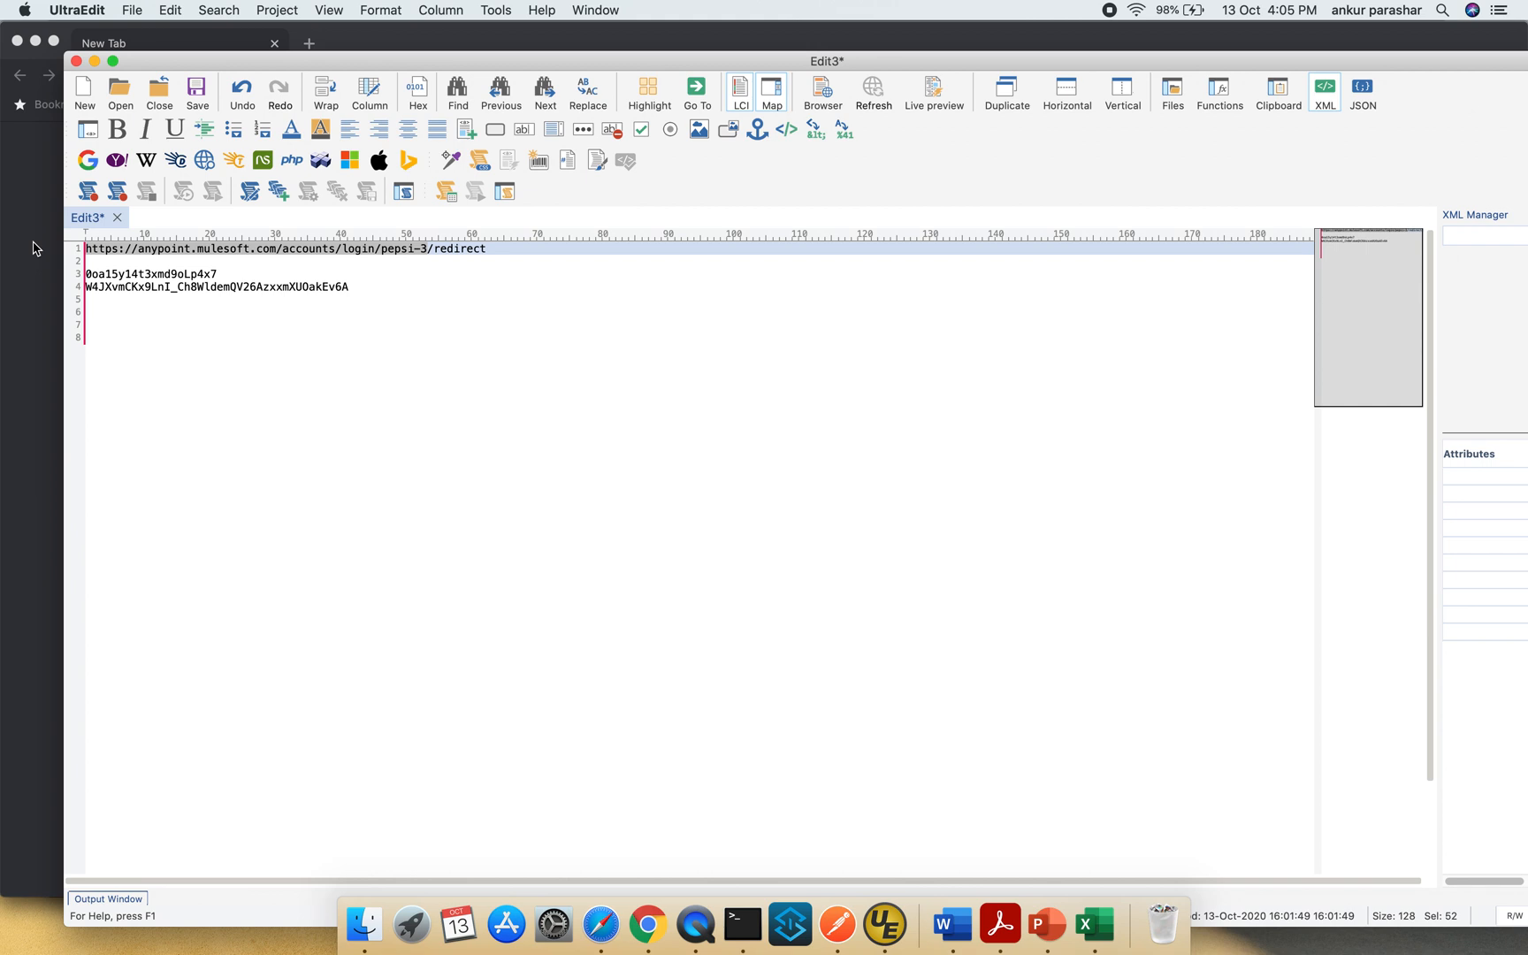
left_click(645, 922)
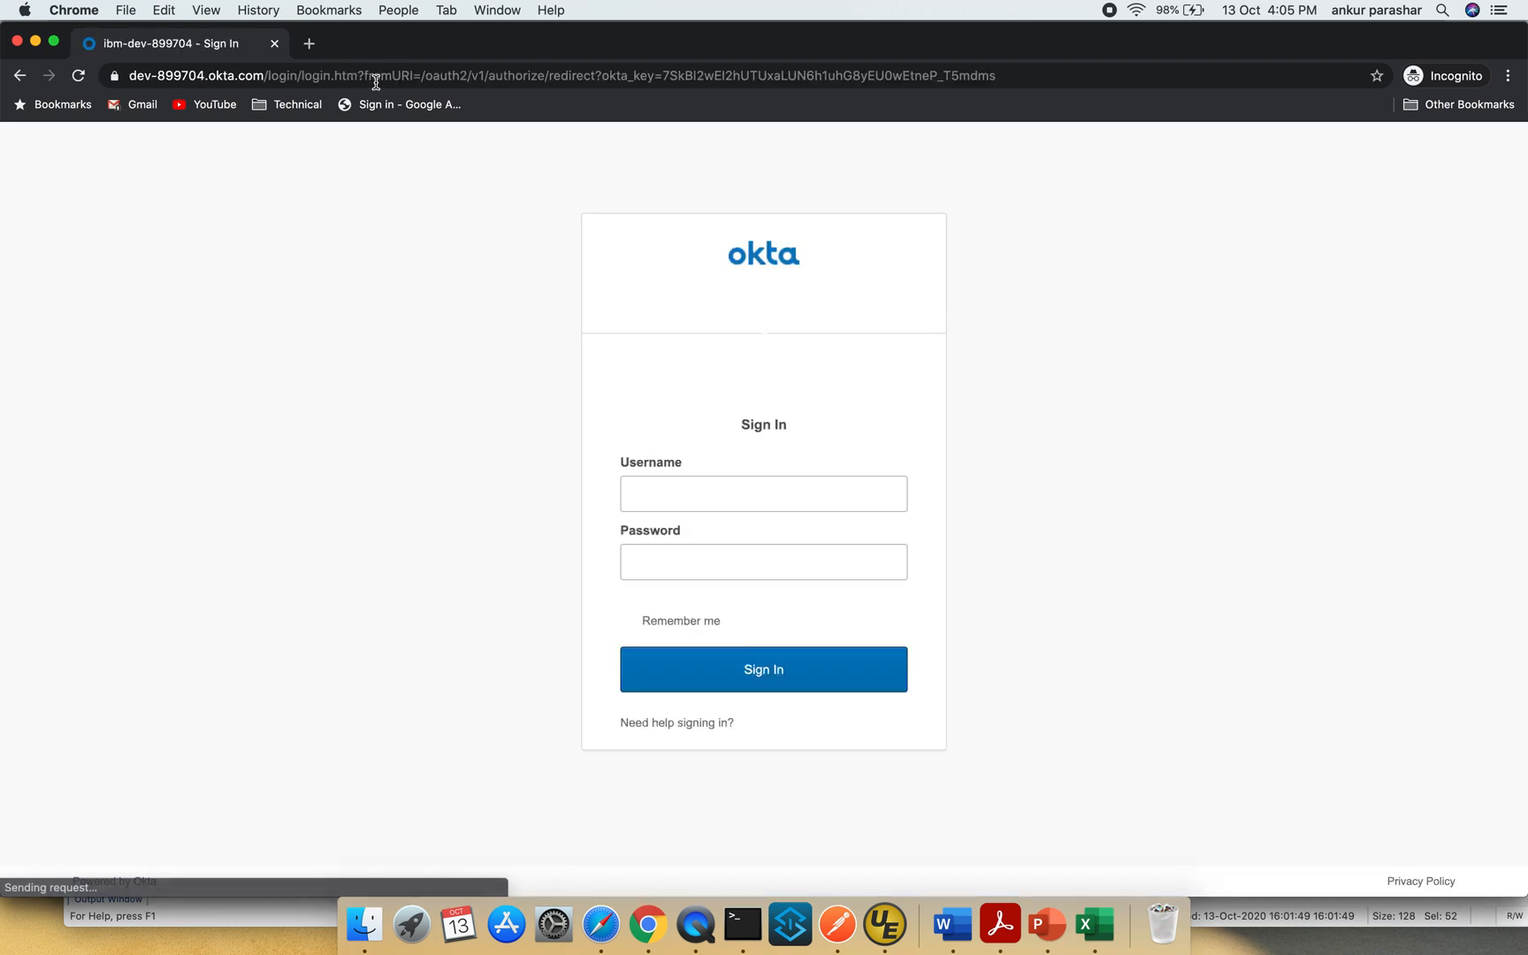
Sign in on the Okta page with the autofilled saved credentials to reach Anypoint Exchange
left_click(762, 493)
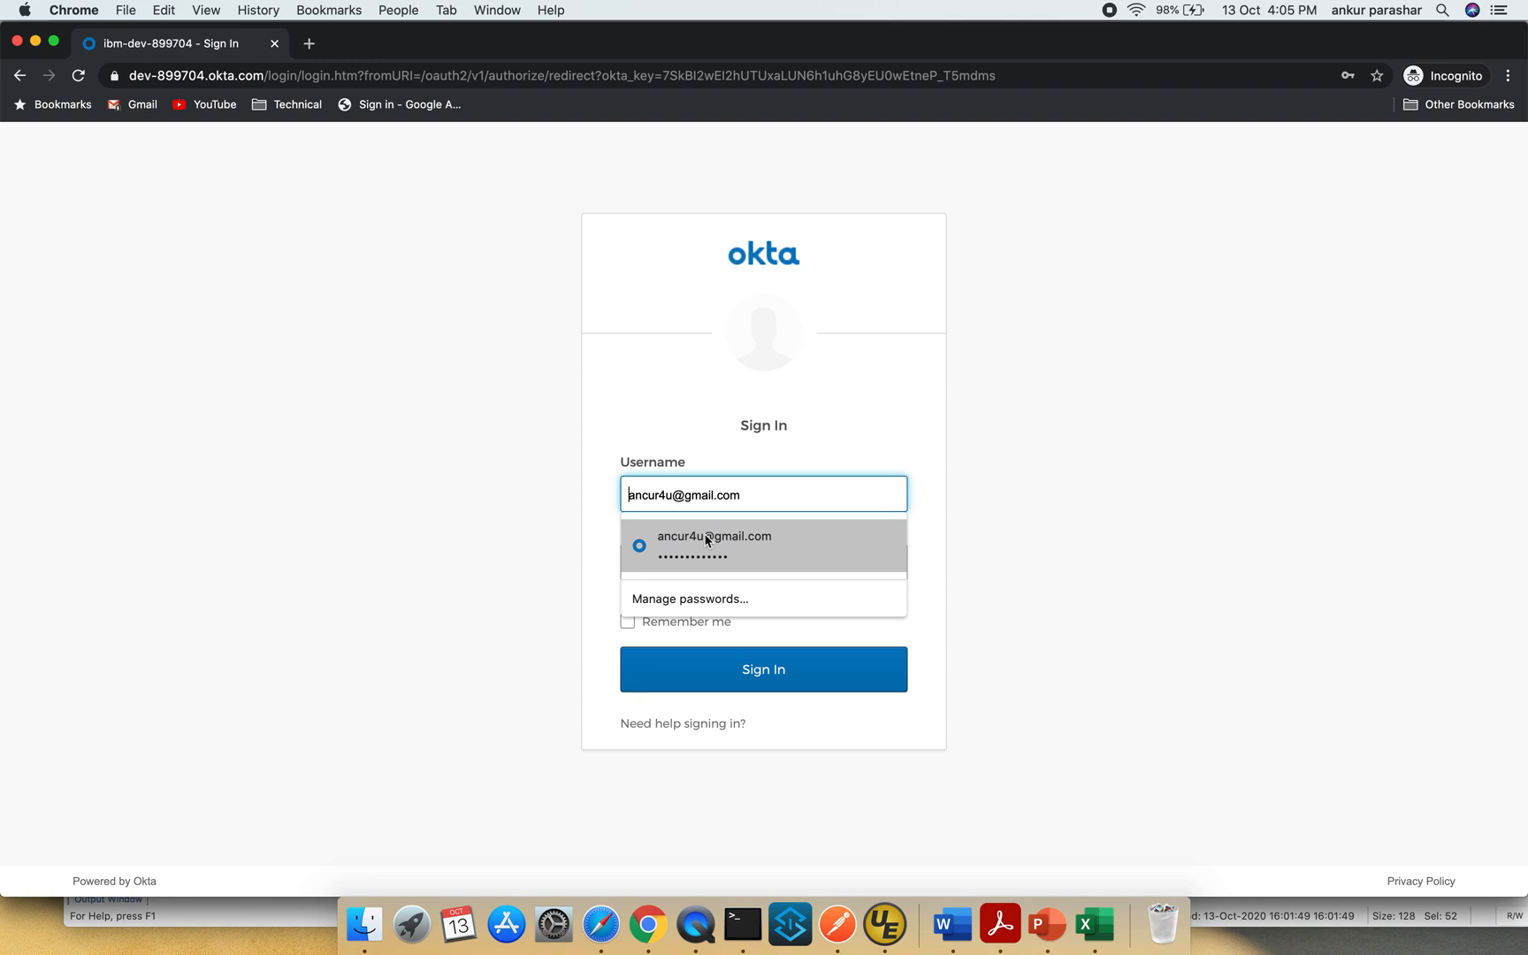
left_click(762, 546)
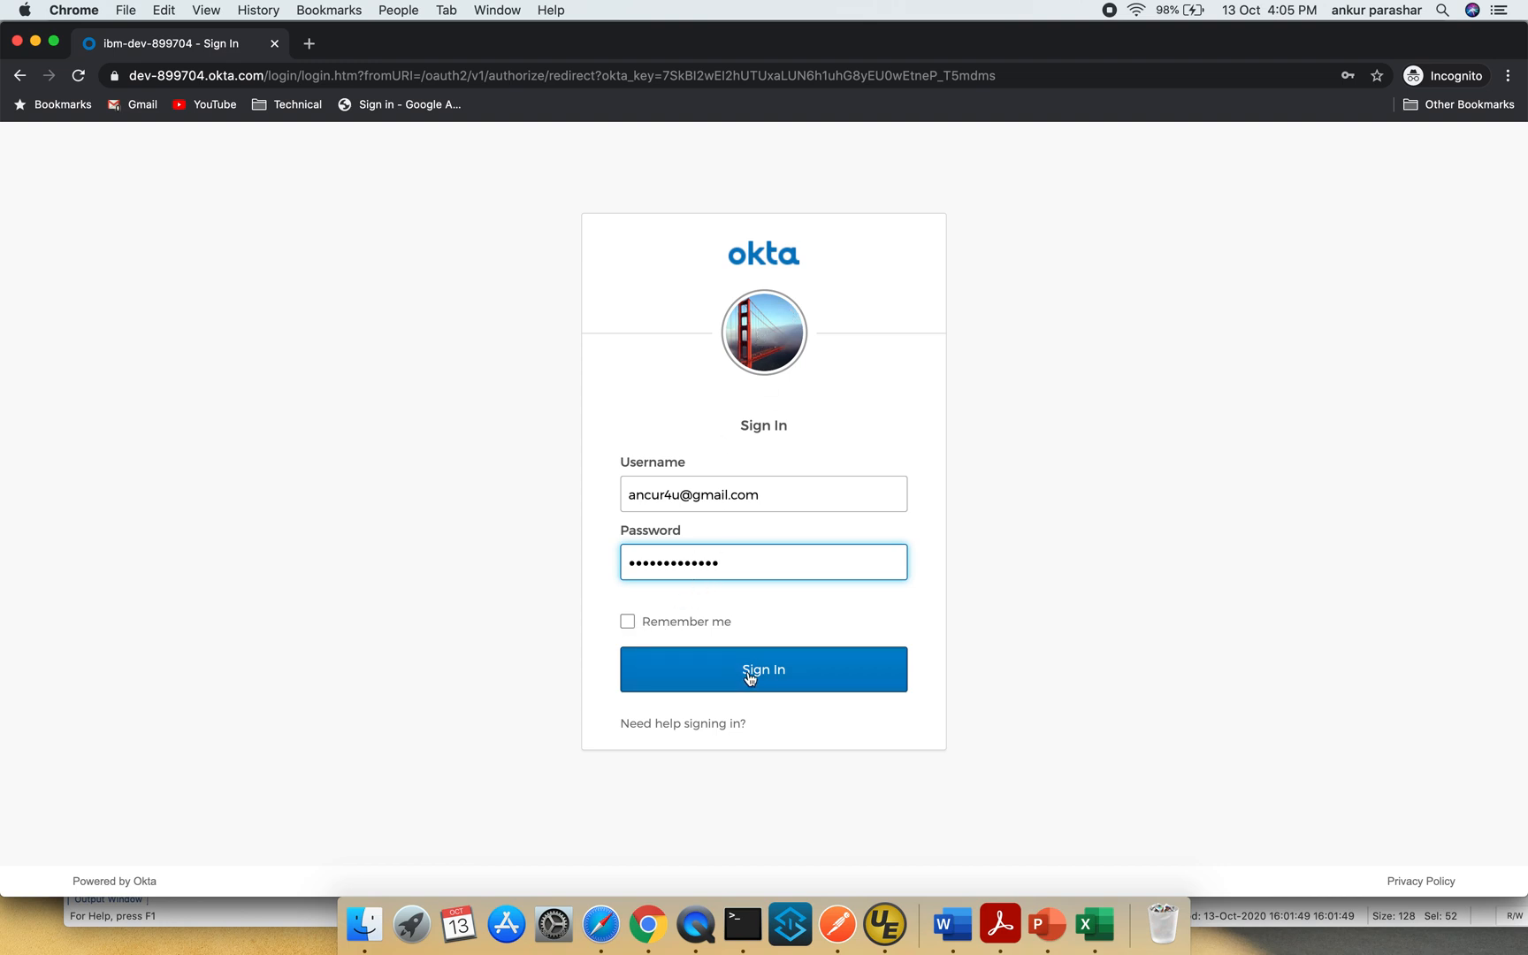
left_click(762, 670)
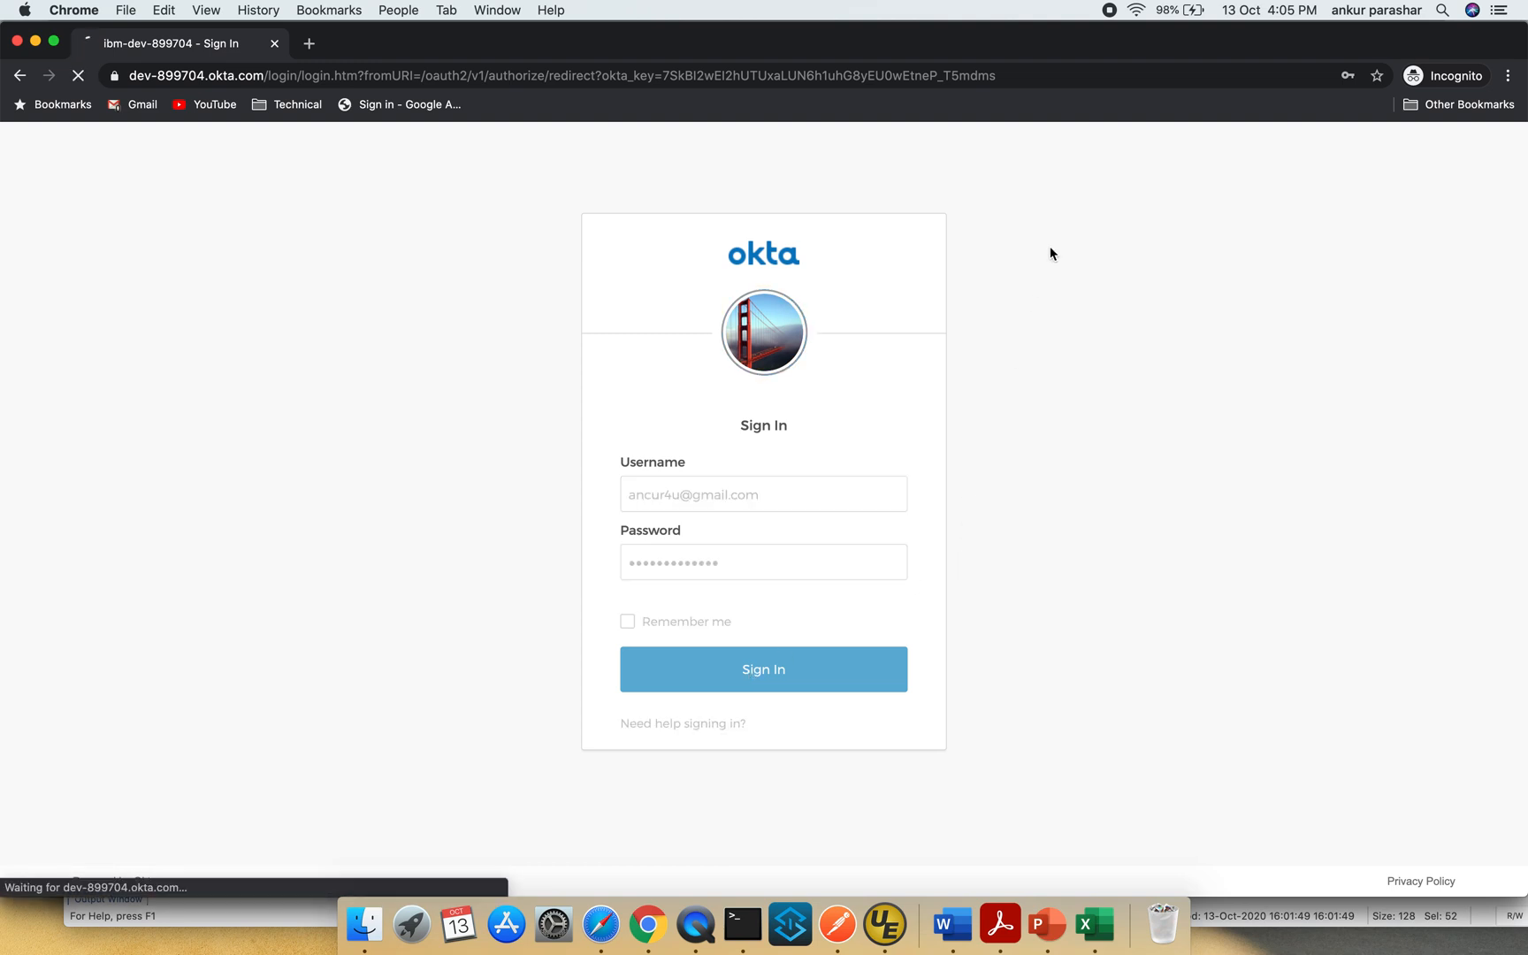
mouse_move(288, 251)
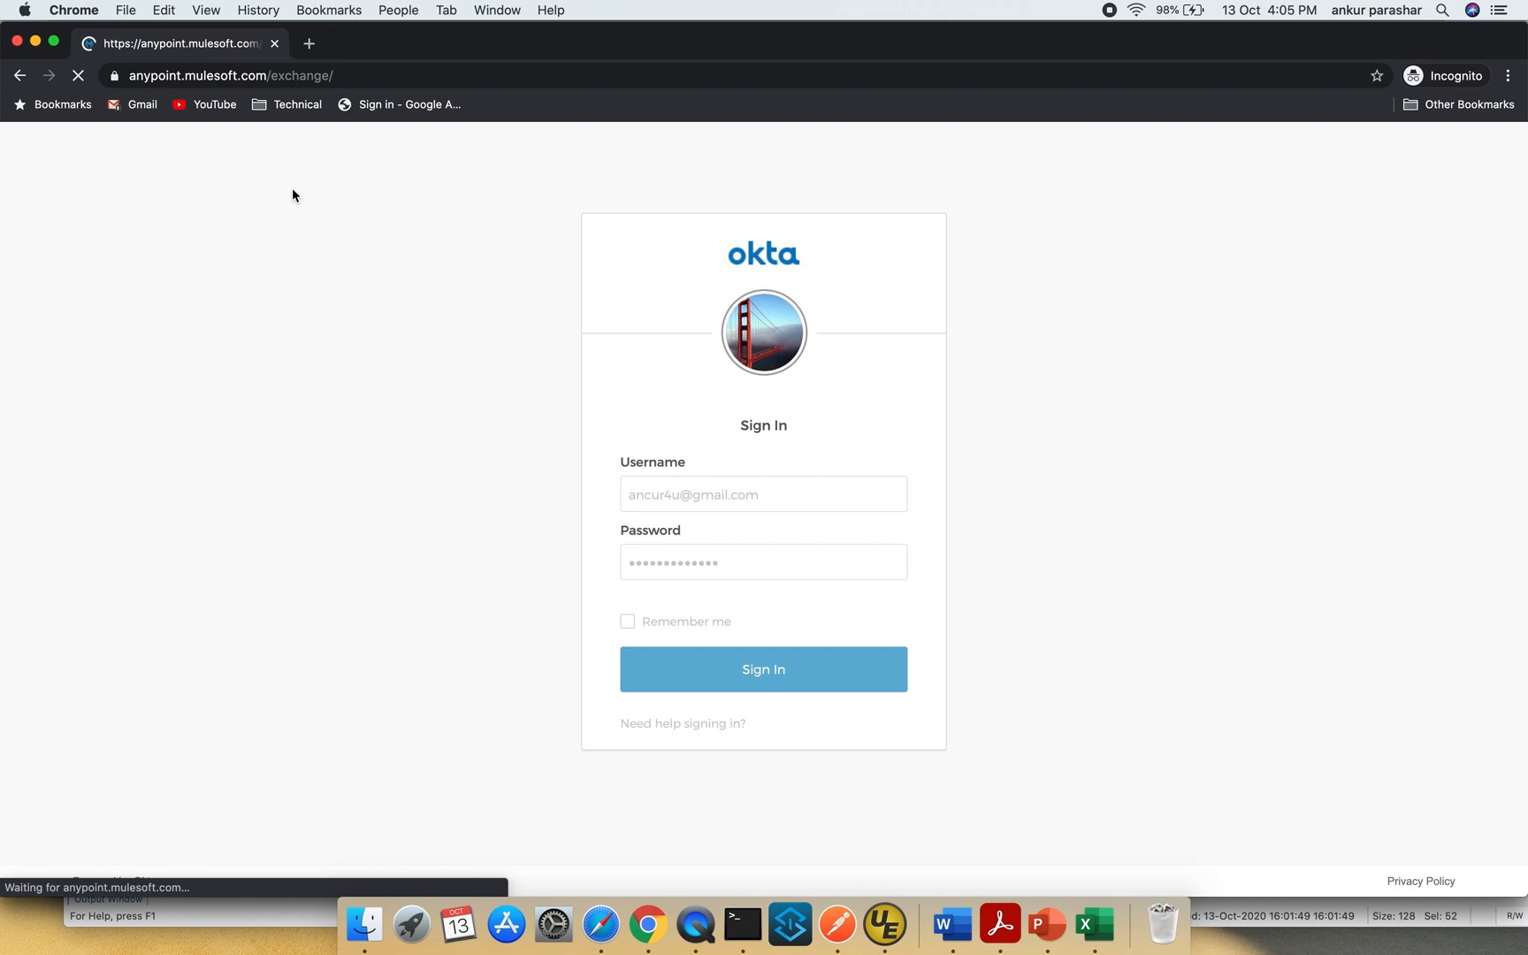
left_click(762, 670)
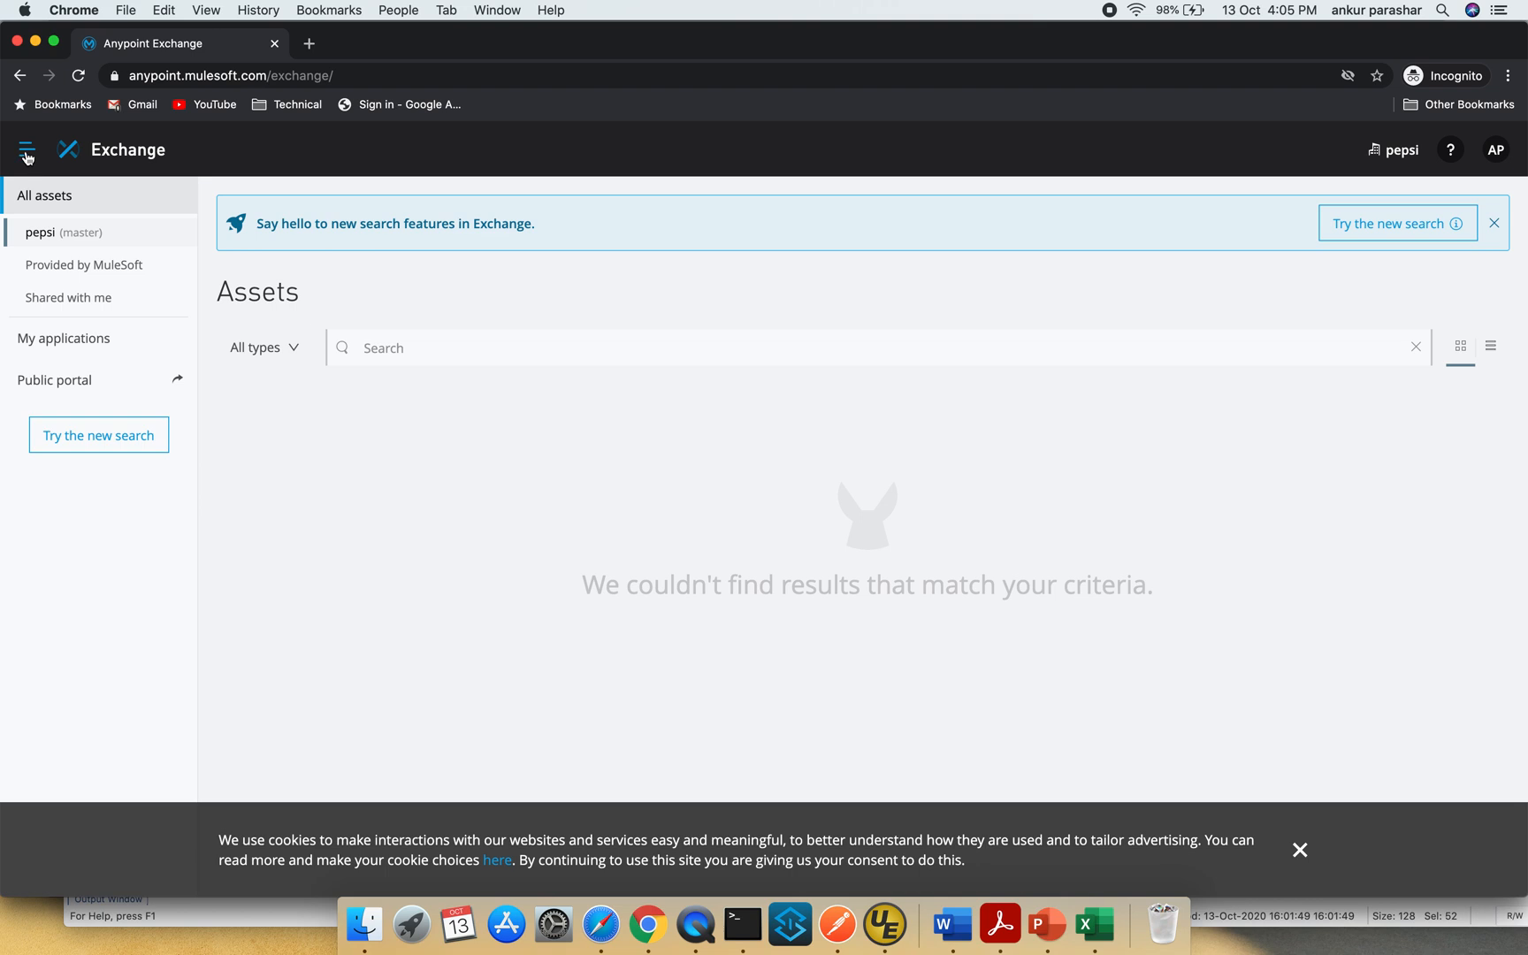
Check the signed-in user via the AP avatar, sign out of Anypoint and close the incognito window
left_click(26, 149)
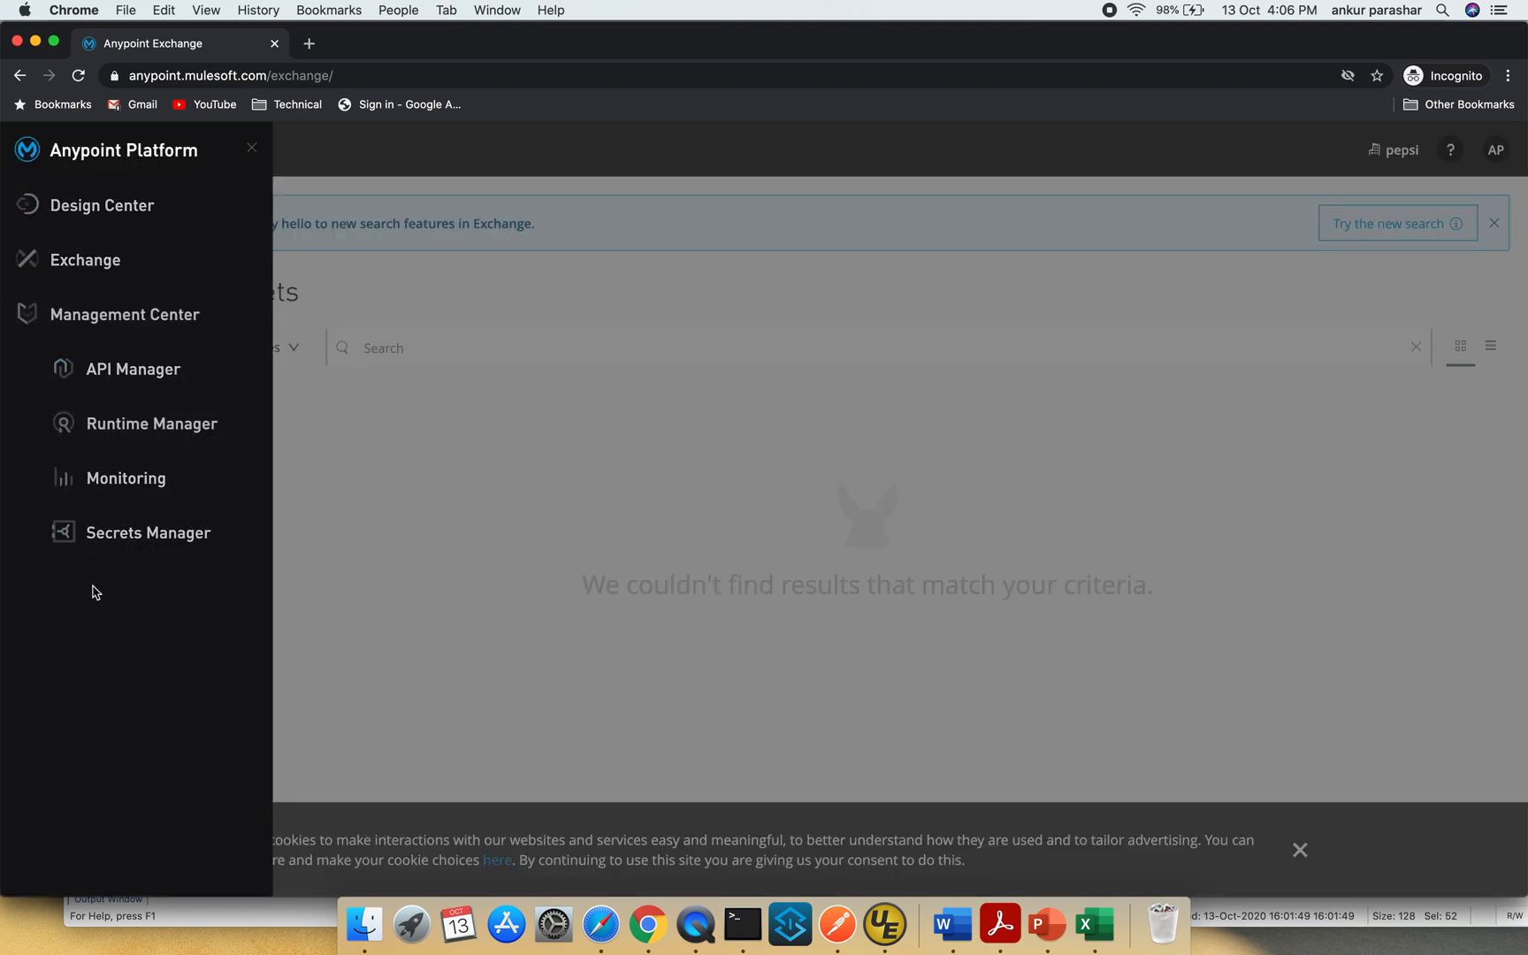
mouse_move(1501, 157)
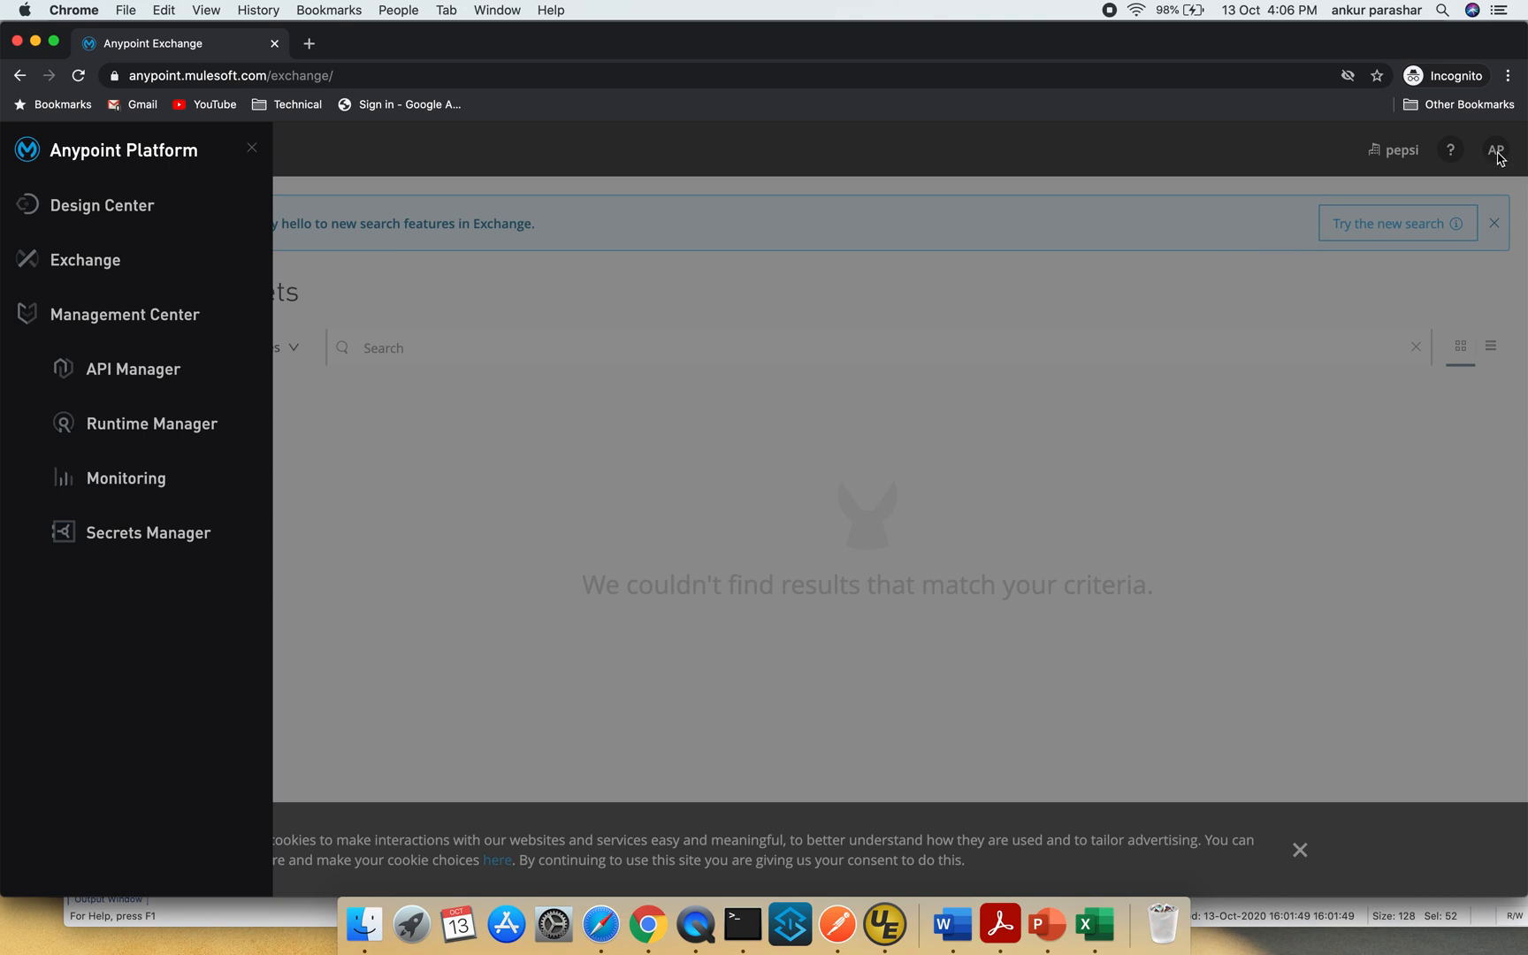
left_click(1495, 149)
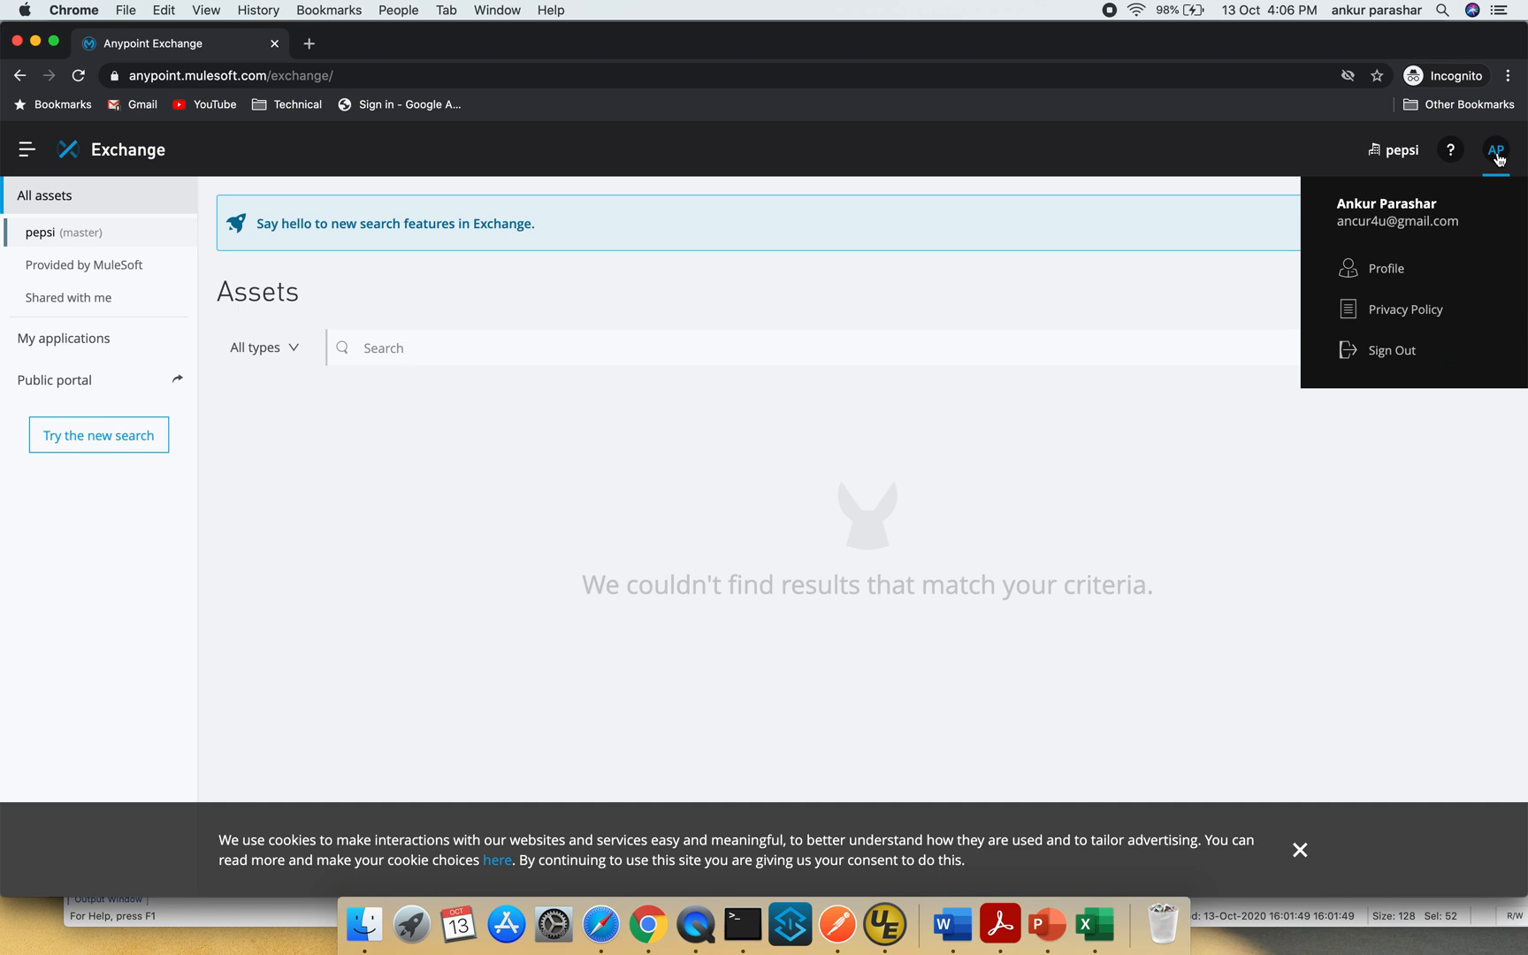
mouse_move(325, 621)
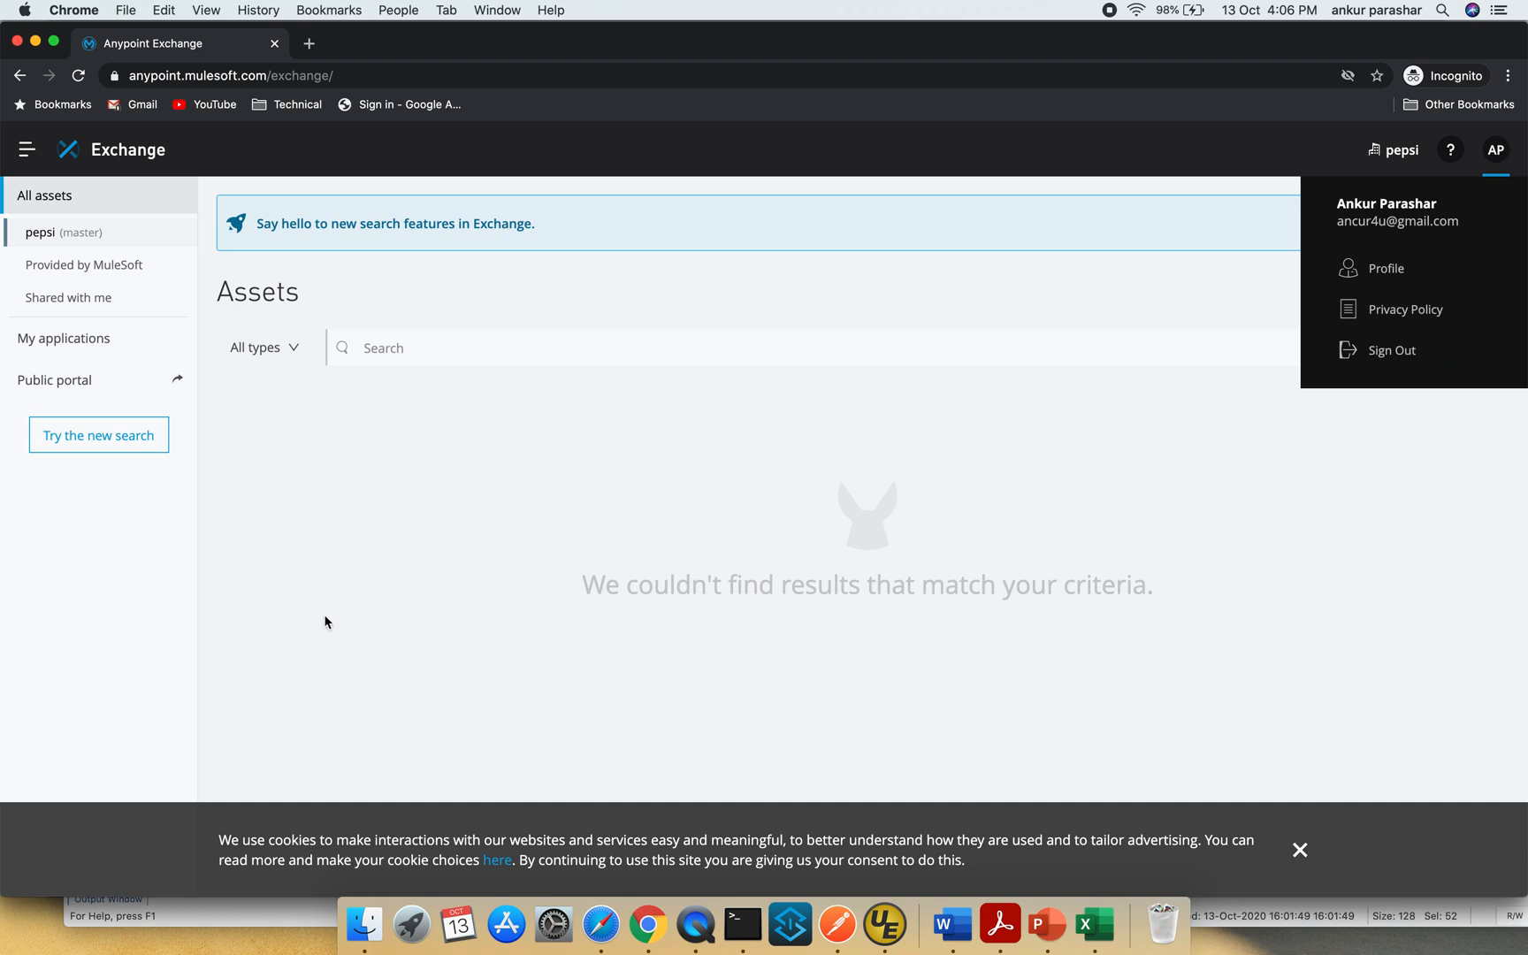
mouse_move(127, 298)
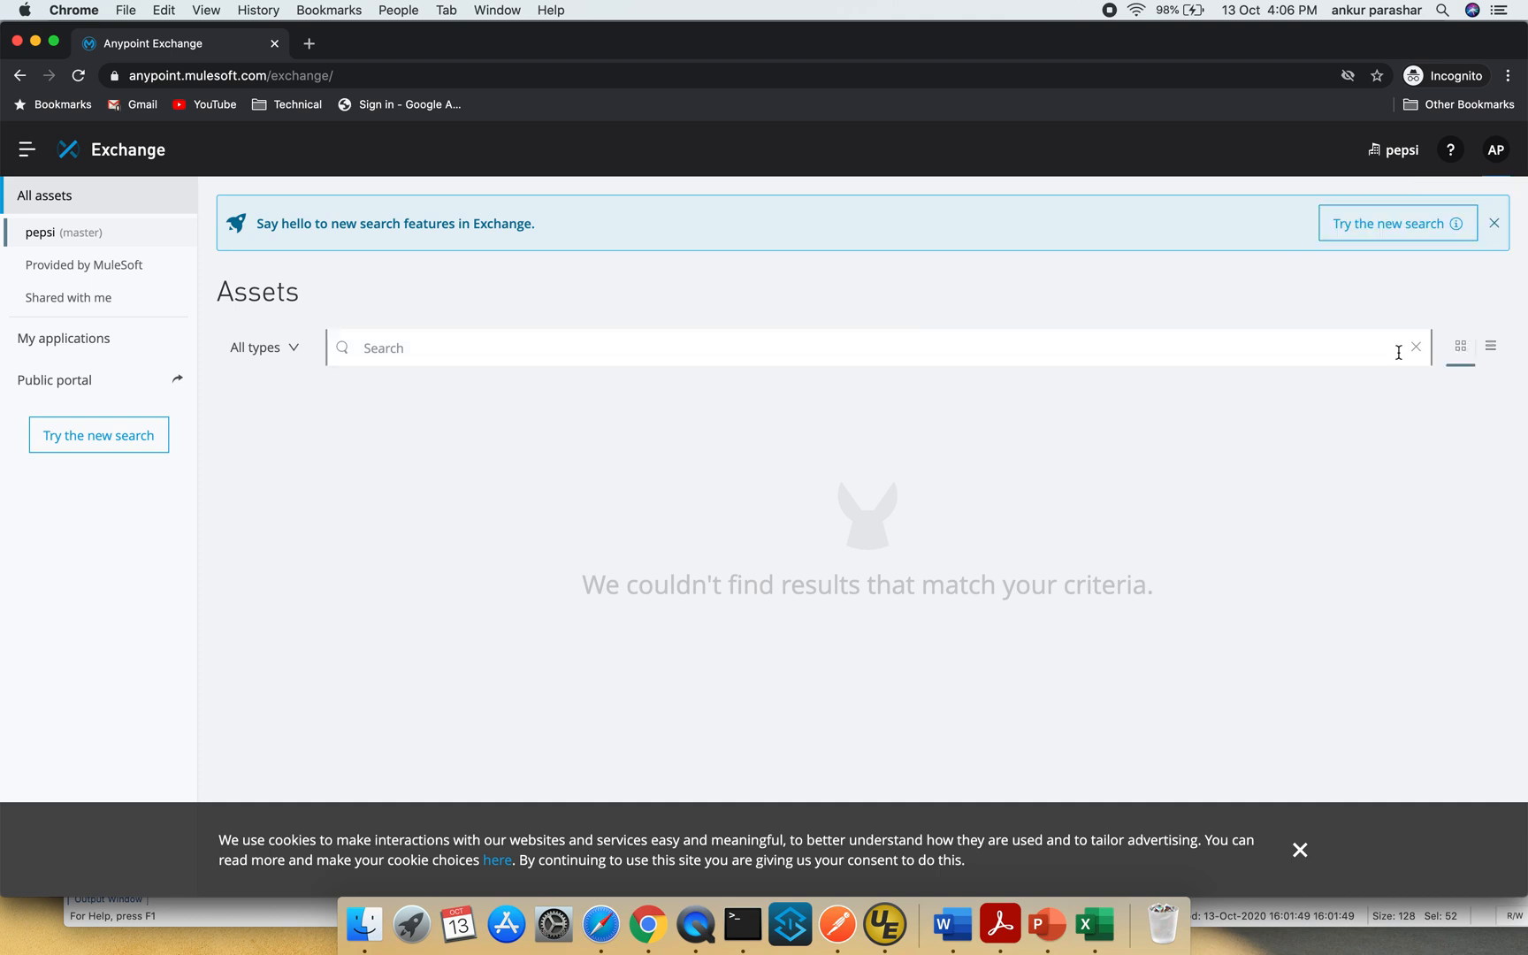
left_click(83, 263)
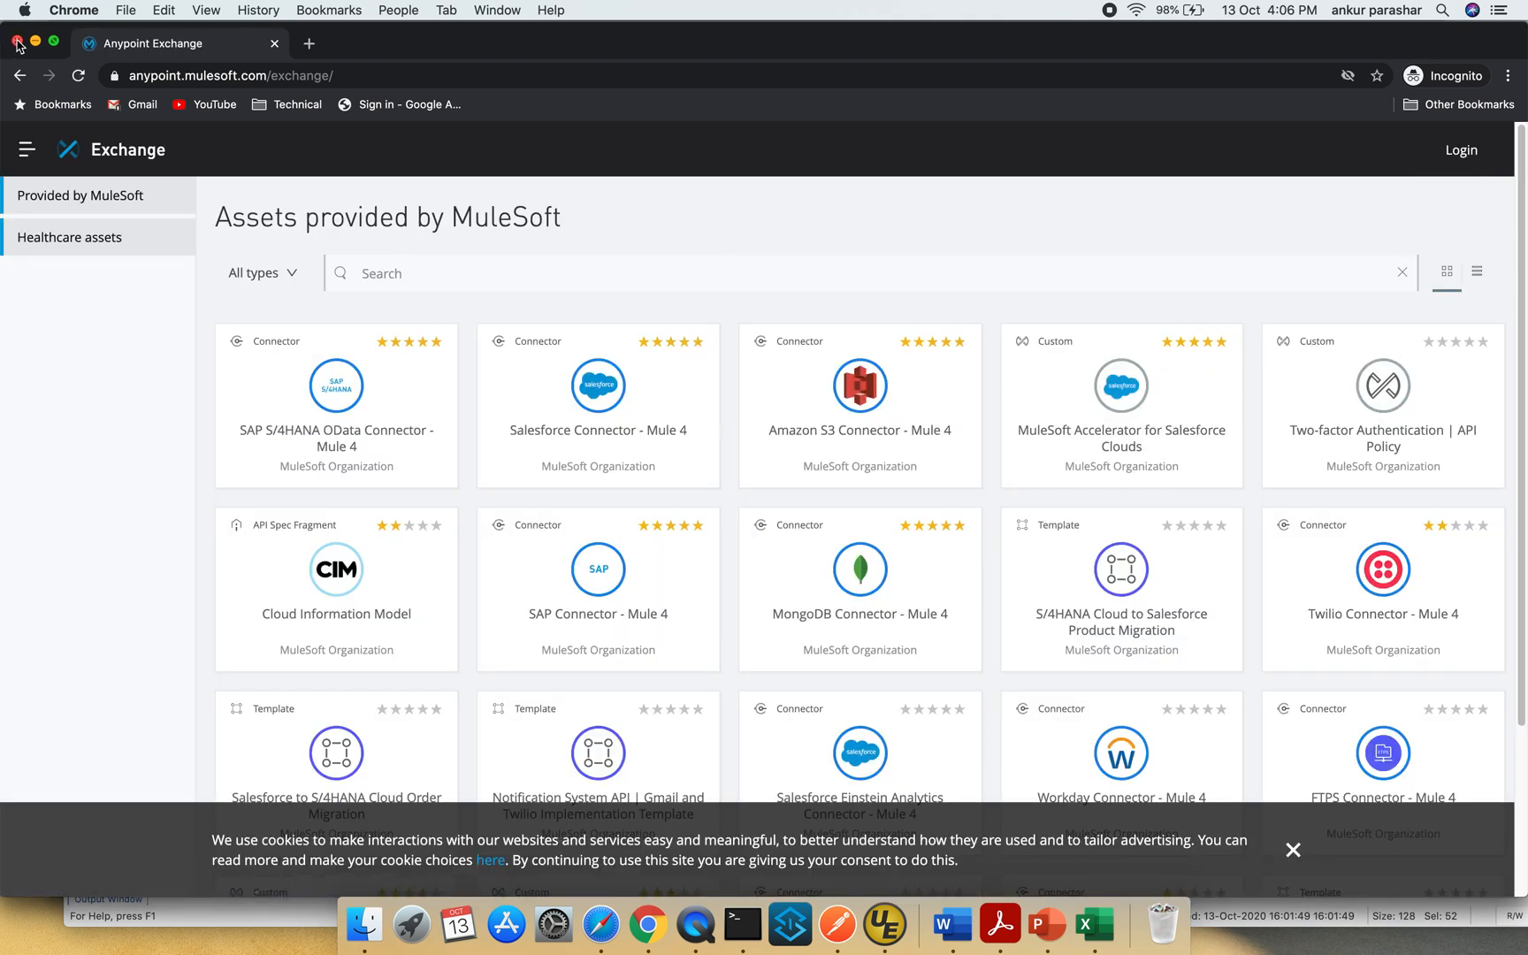
left_click(1459, 150)
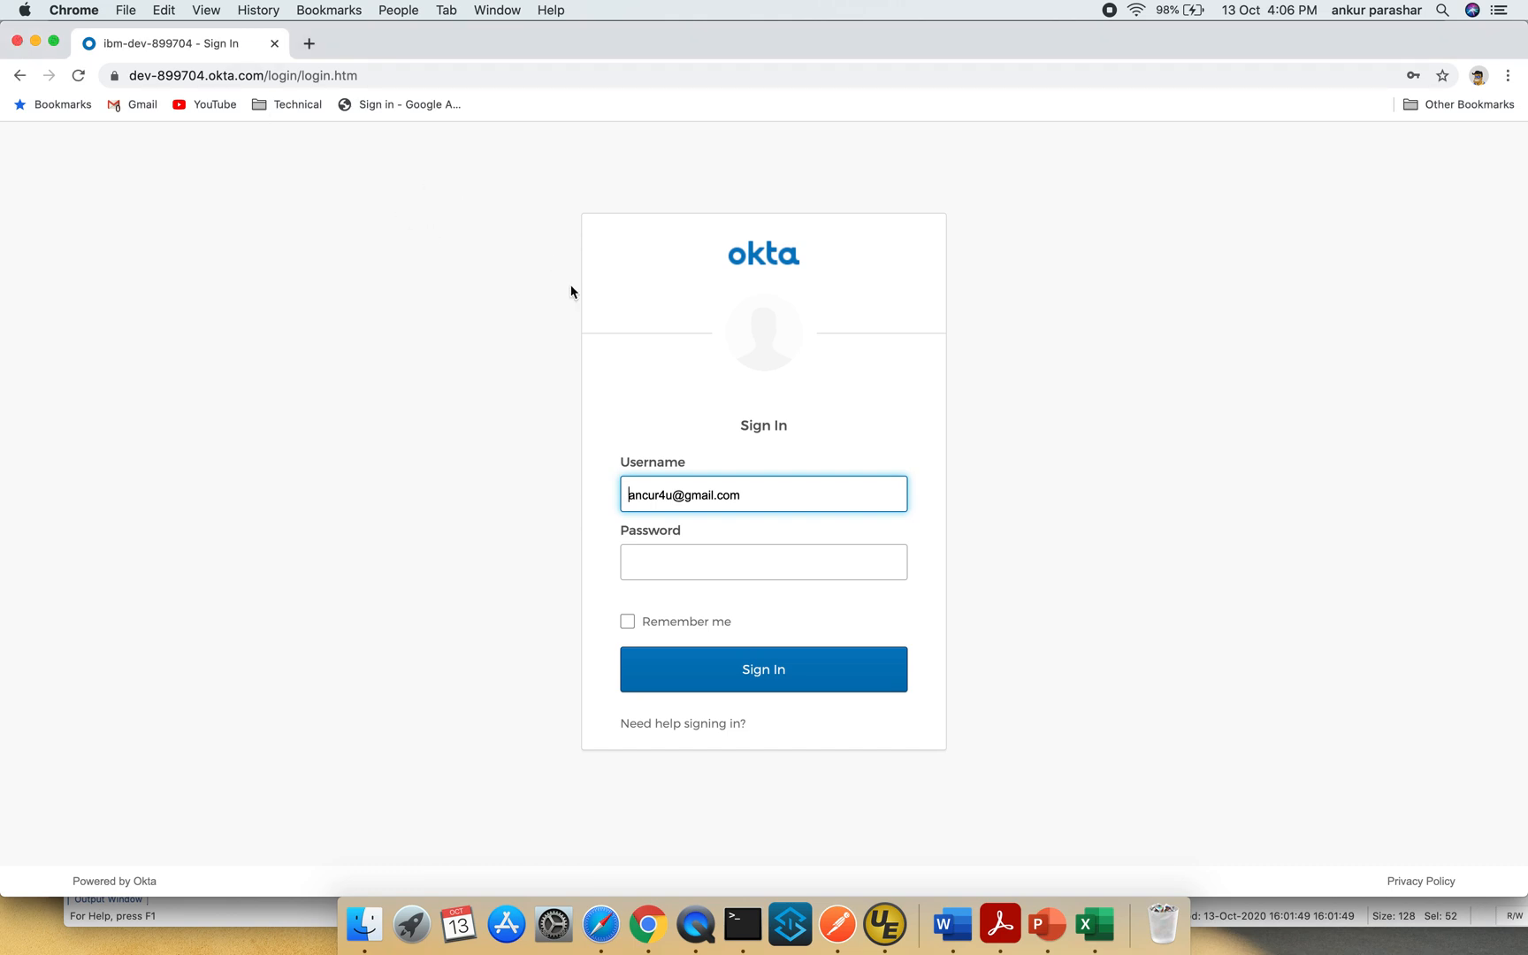
Sign back in to the Okta organisation to reach the admin dashboard
left_click(762, 560)
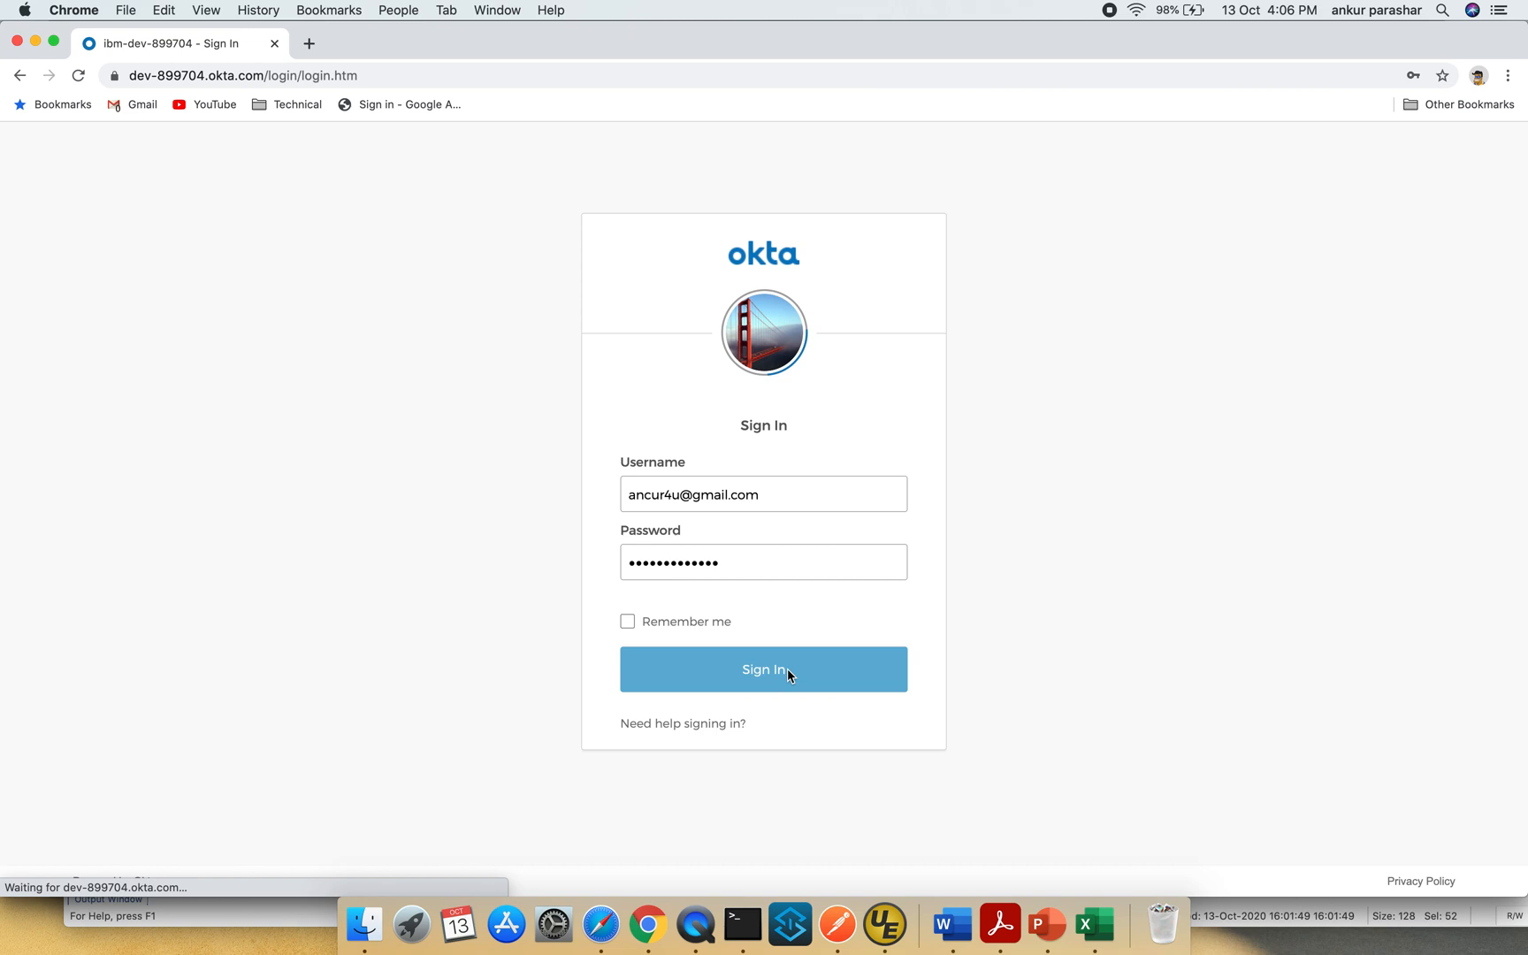
left_click(762, 670)
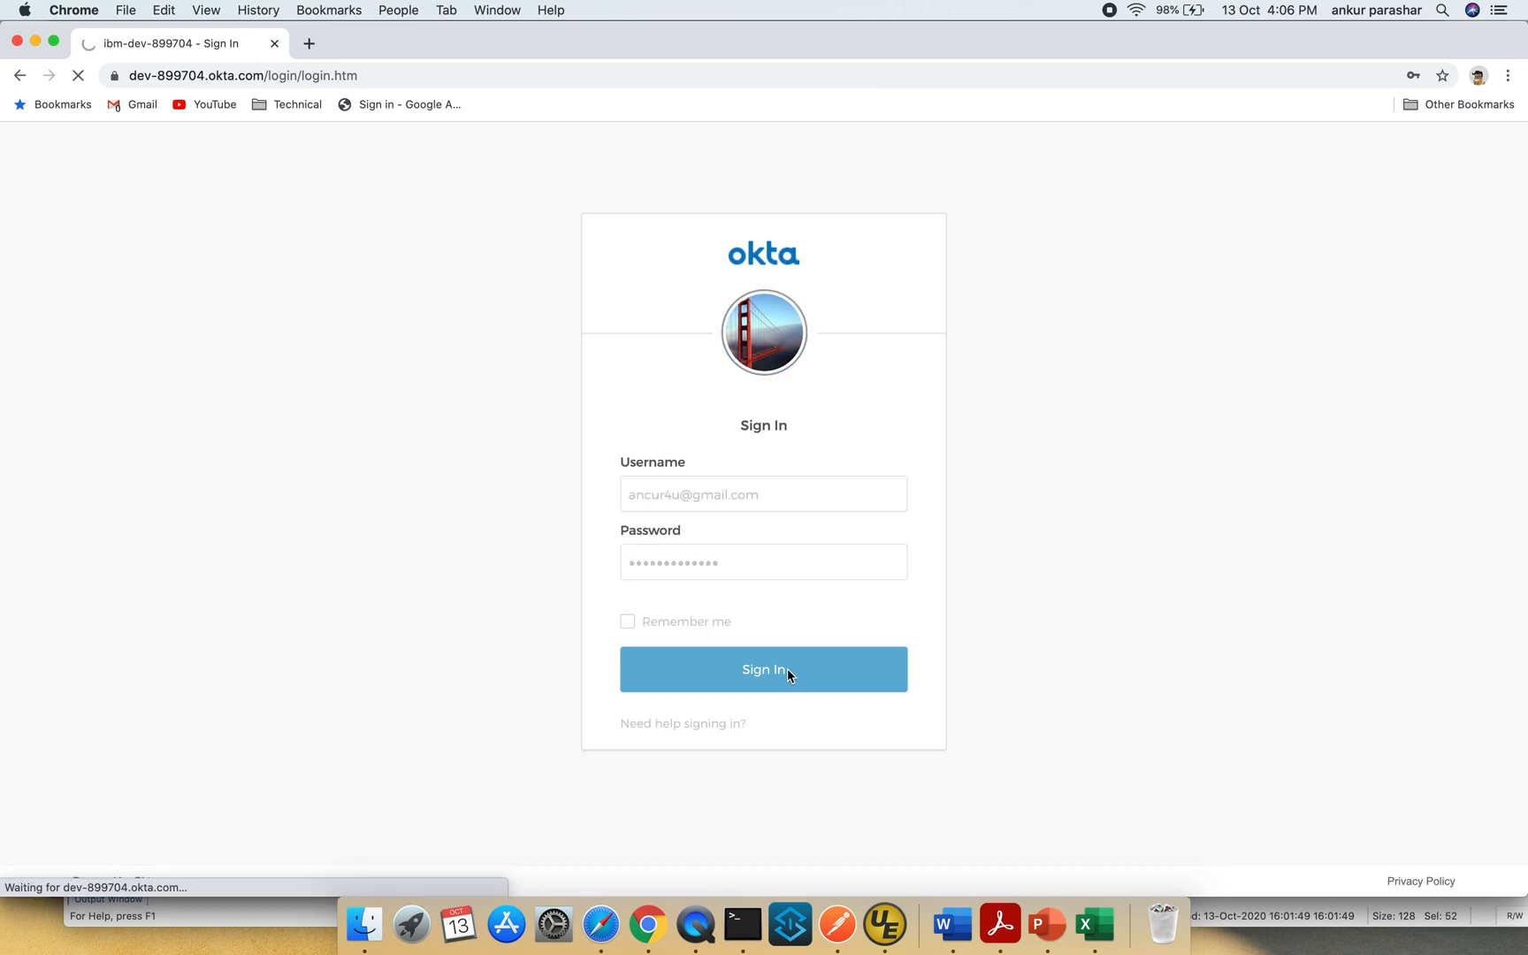
left_click(762, 670)
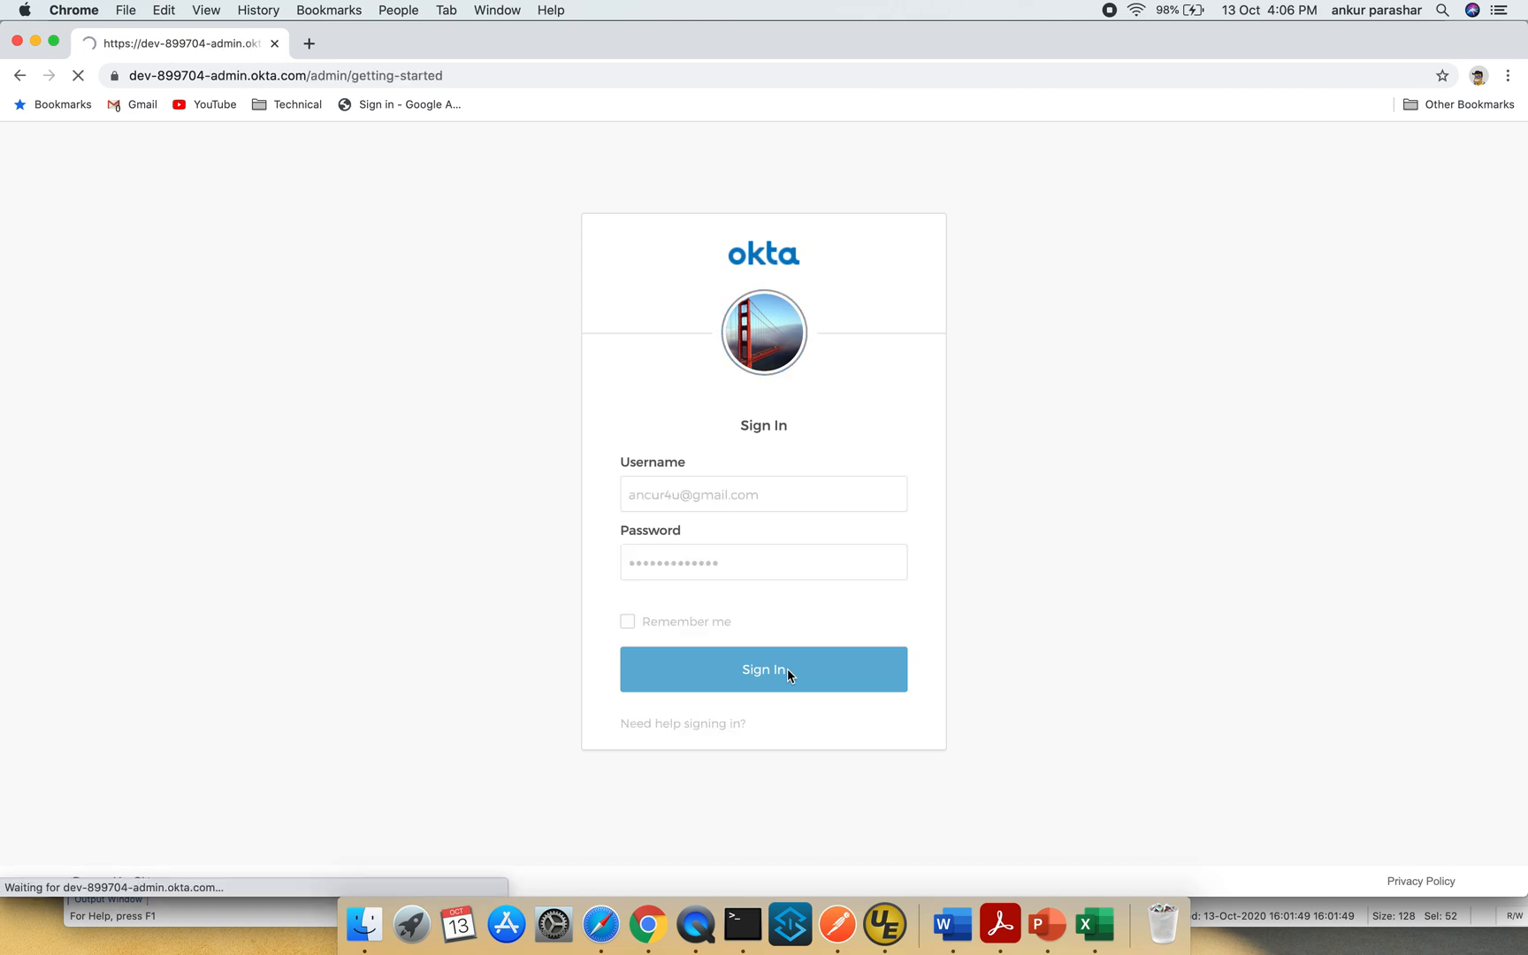
left_click(762, 670)
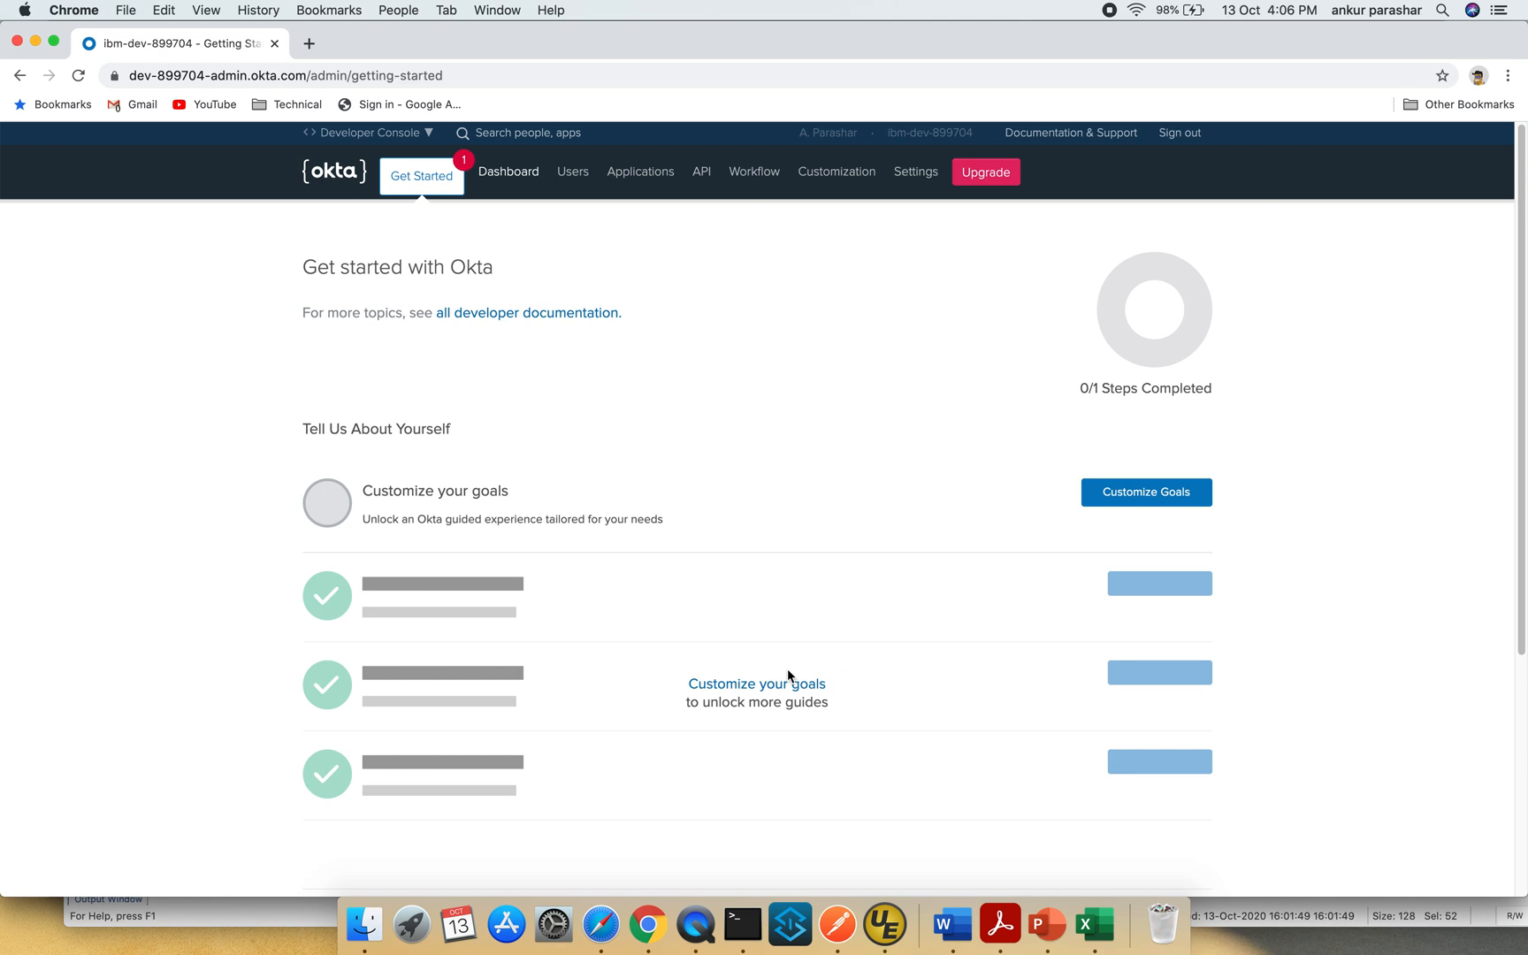
mouse_move(971, 286)
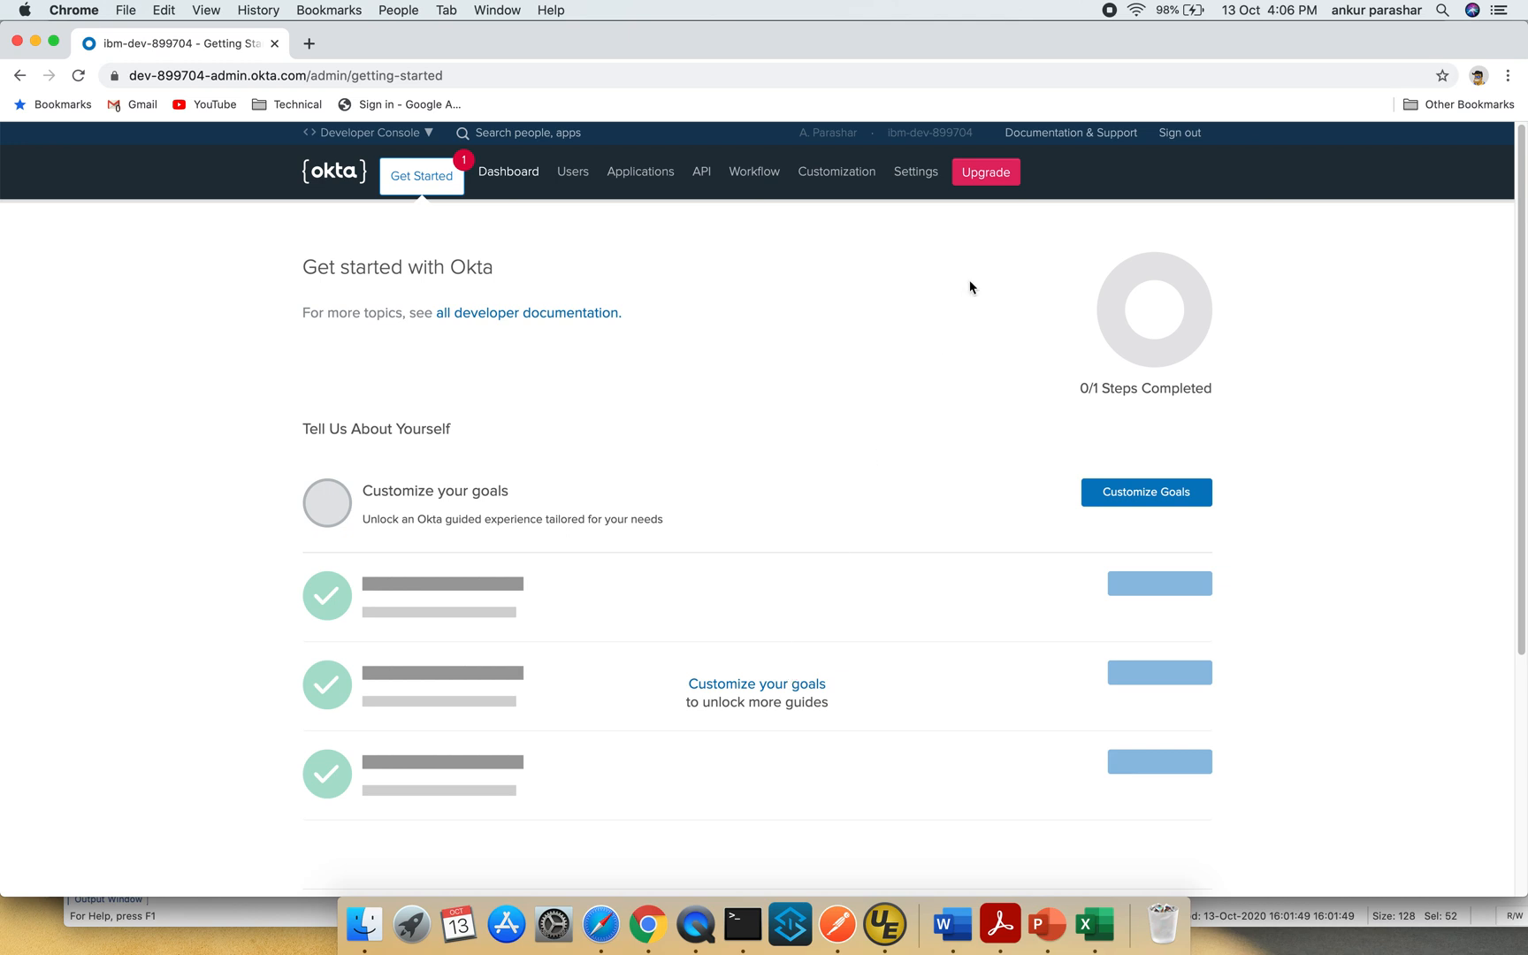
Go to Users > People to list the organisation's two active users
left_click(573, 171)
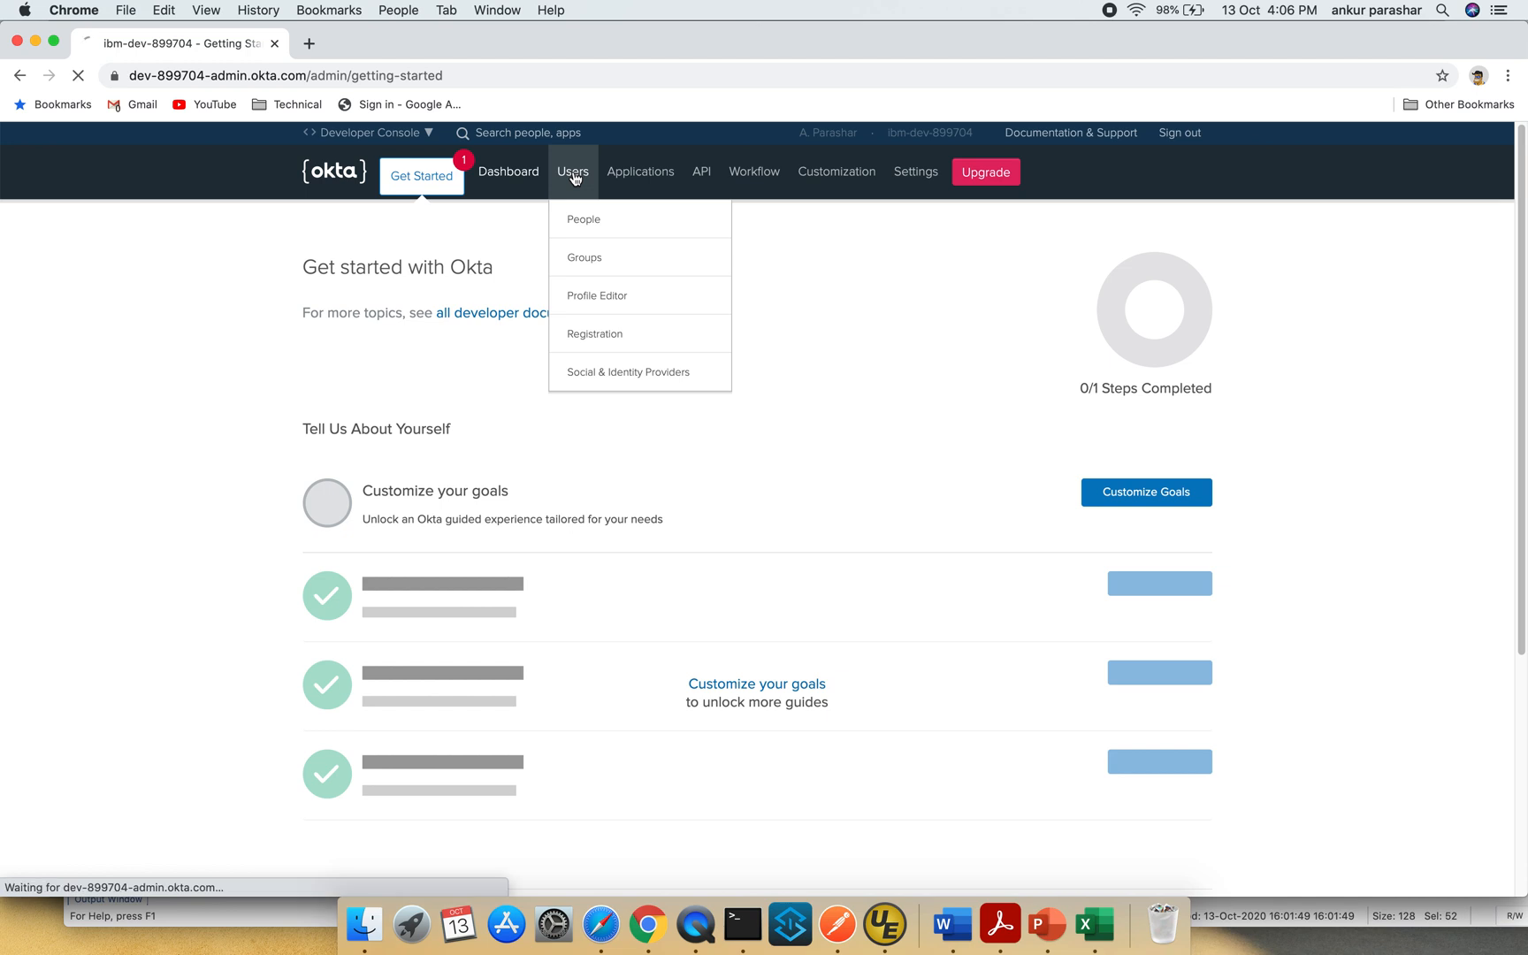
left_click(583, 217)
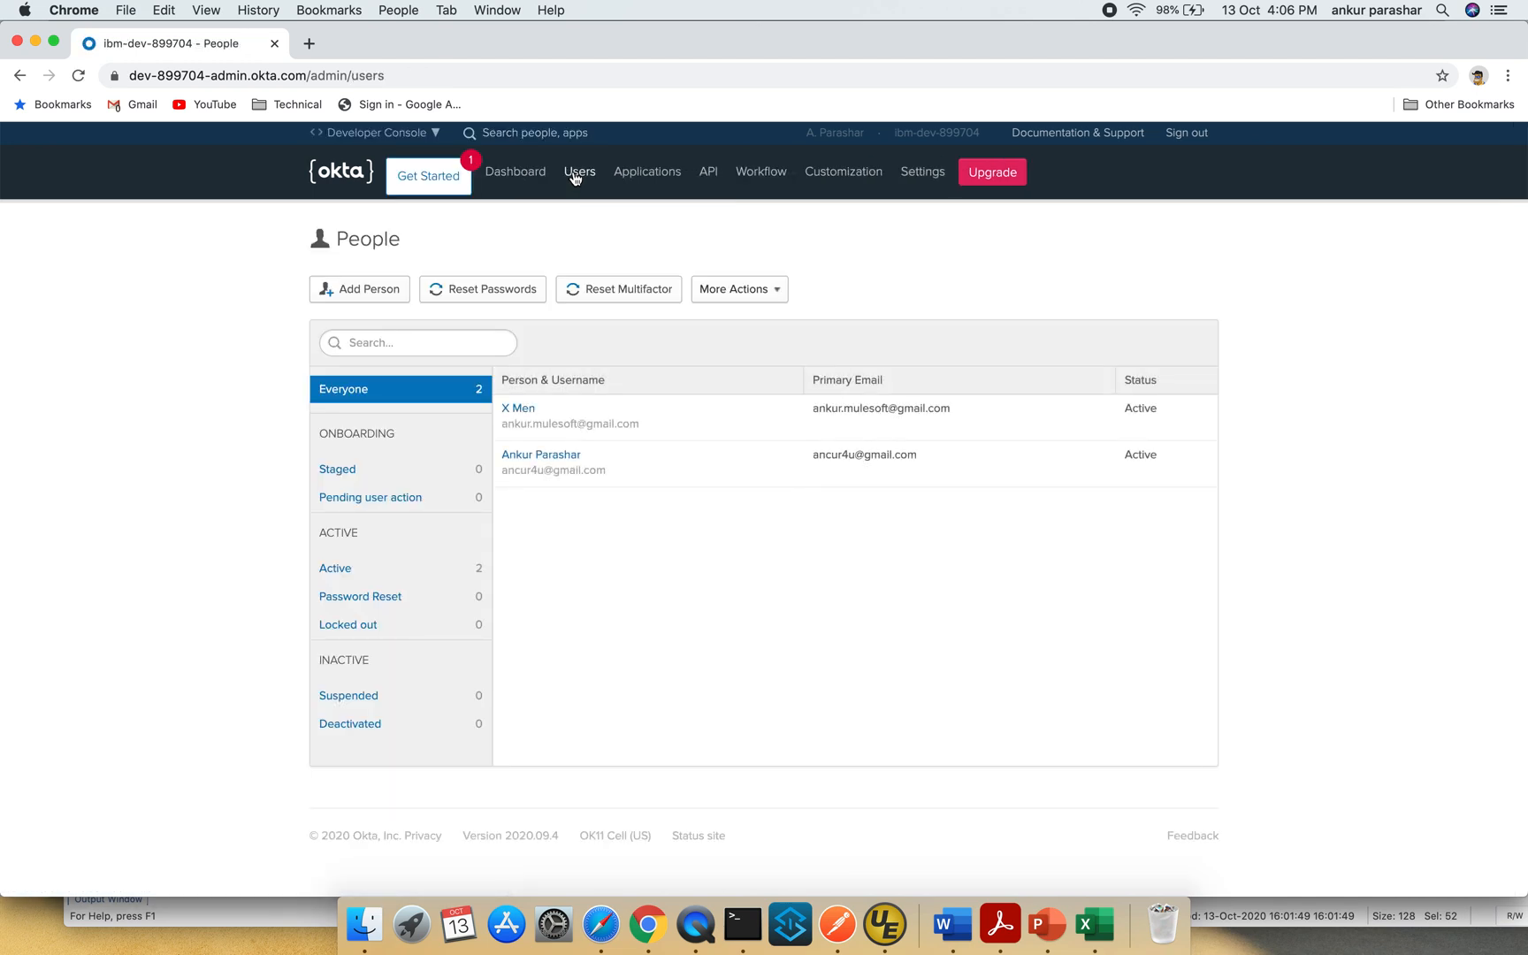
mouse_move(523, 309)
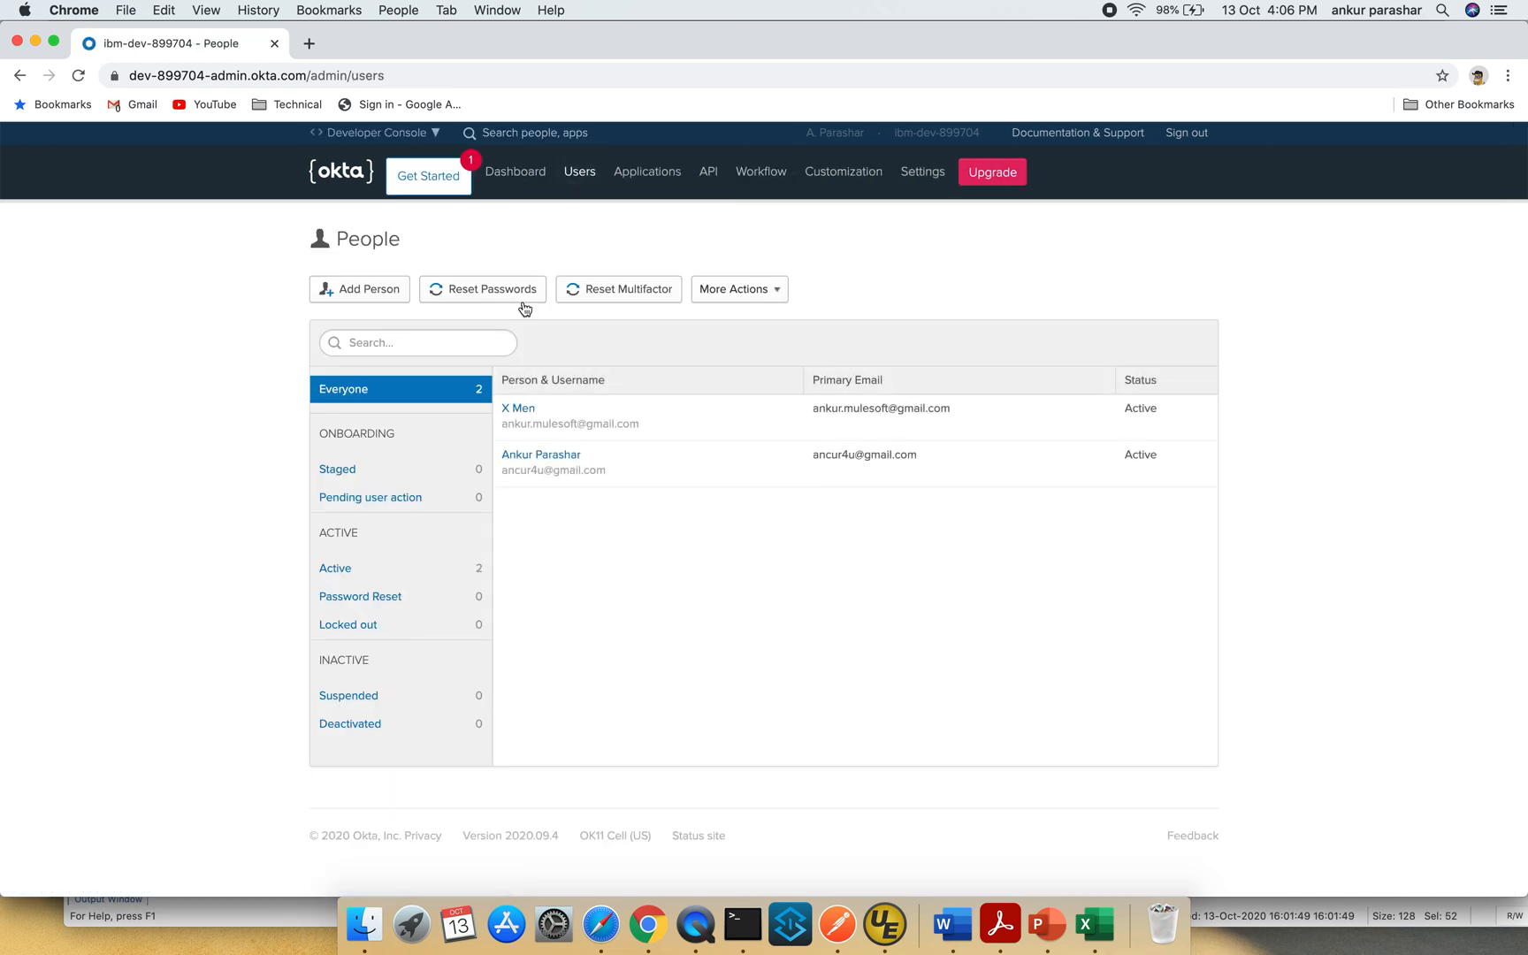
left_click(360, 288)
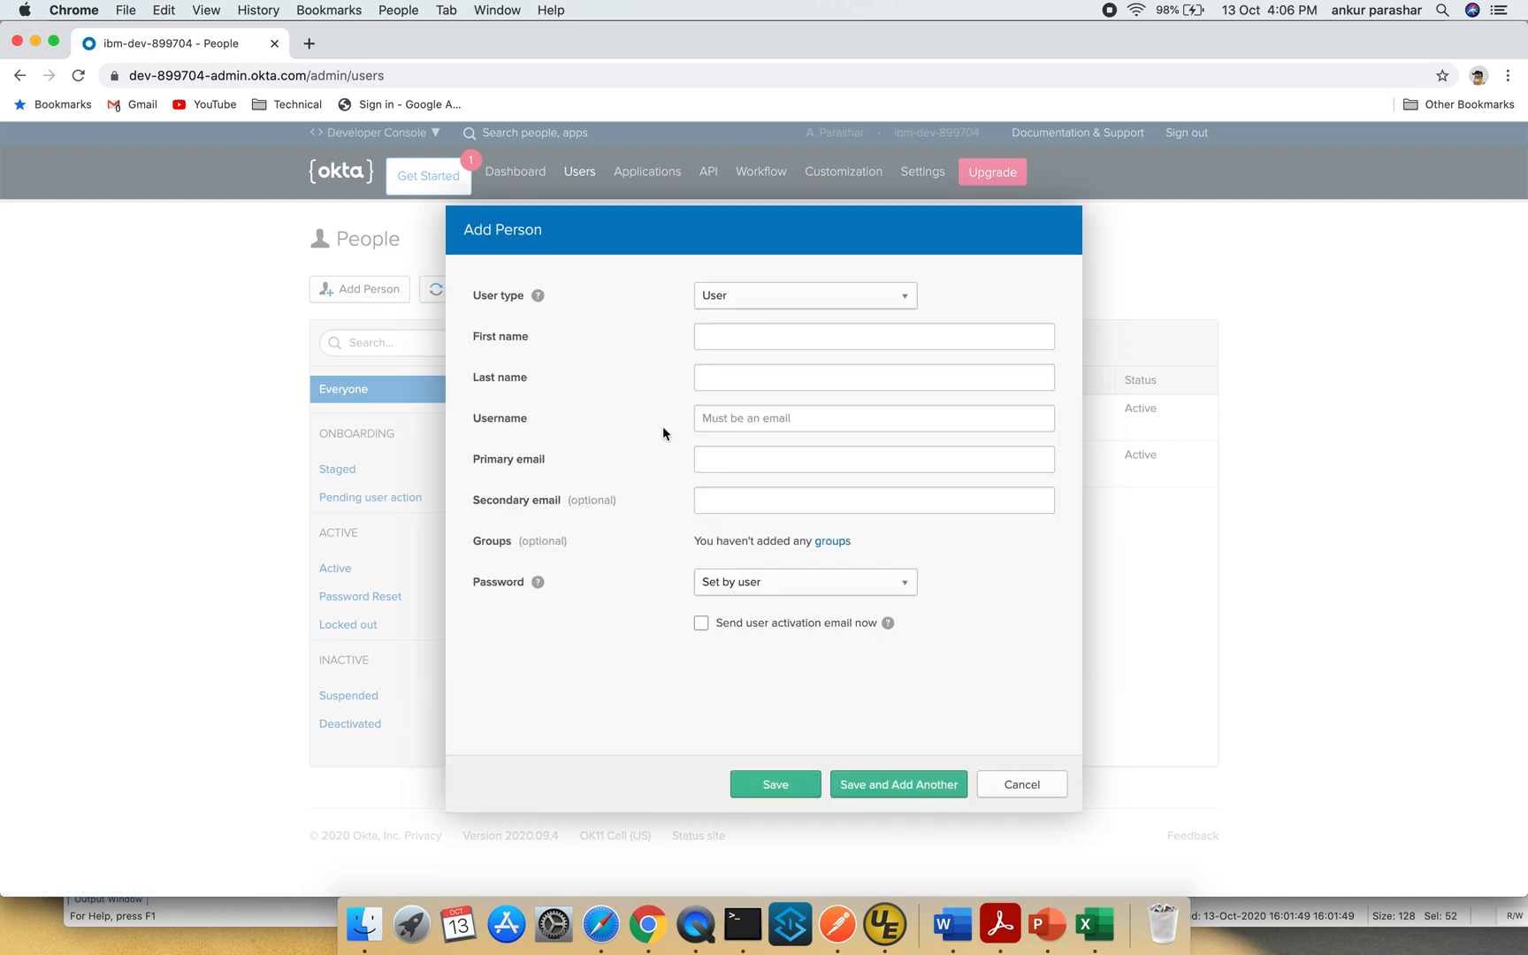
left_click(872, 336)
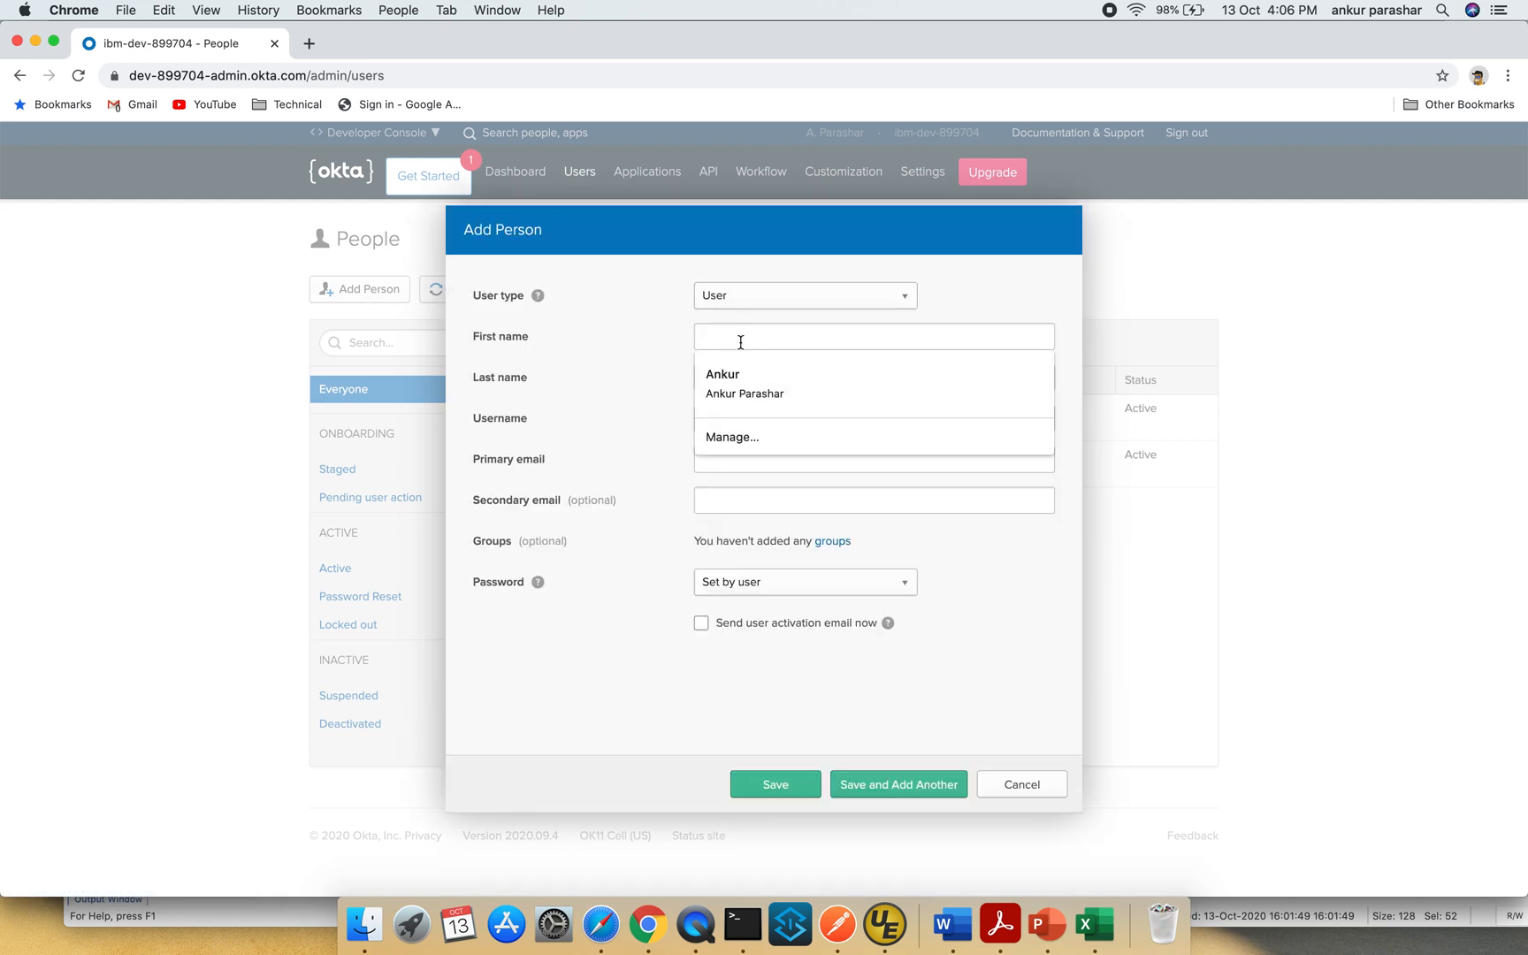
type("a")
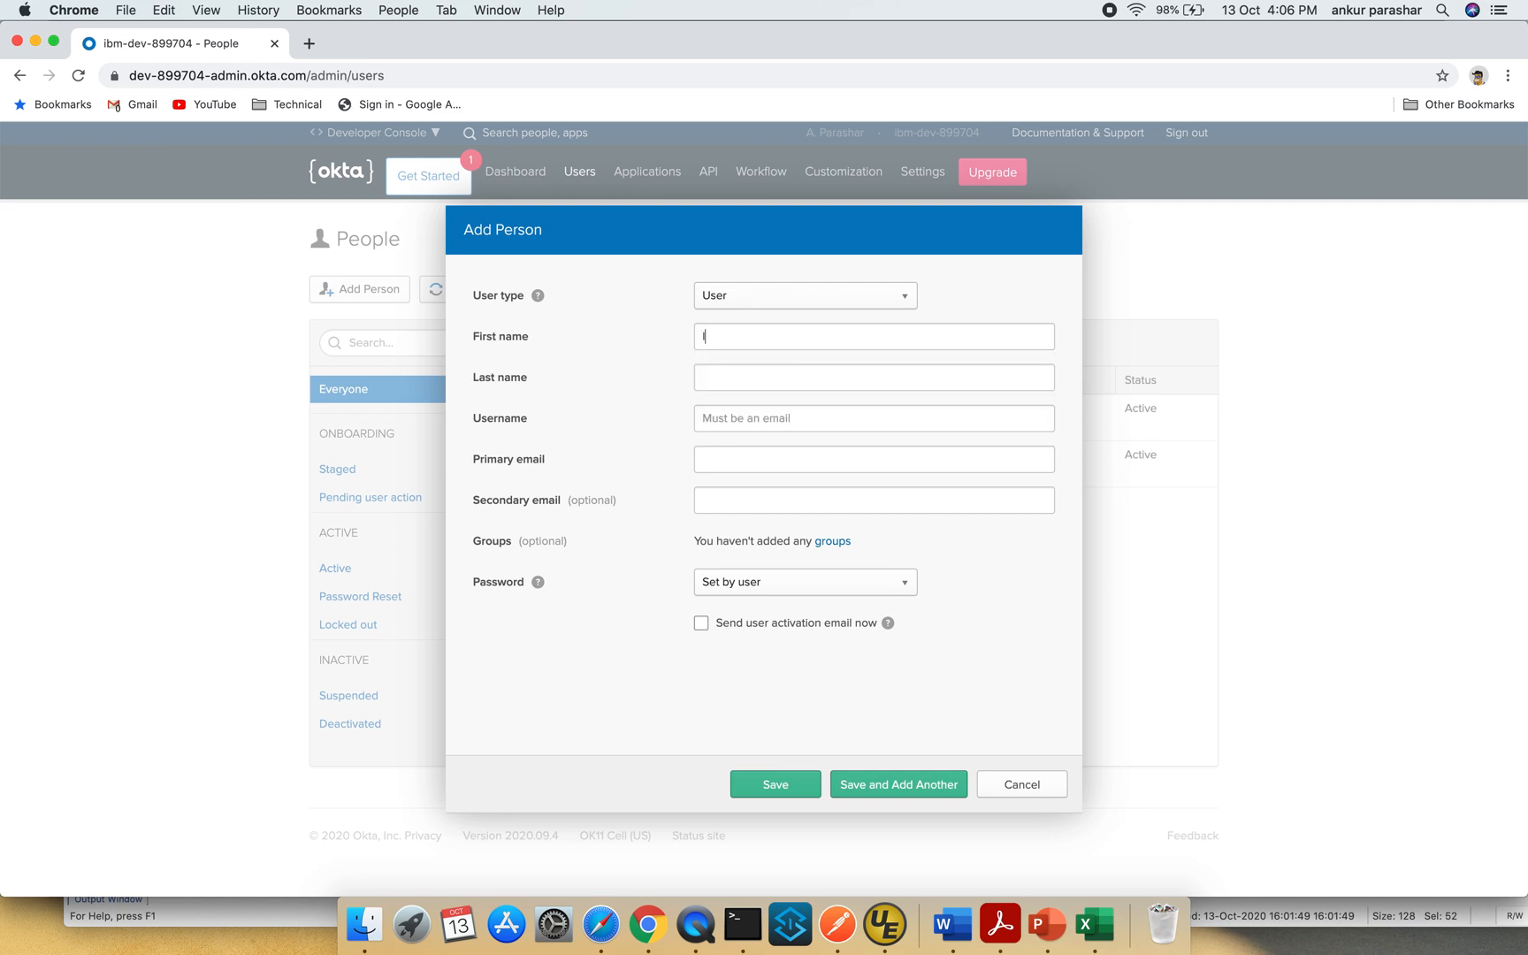
type("Iron")
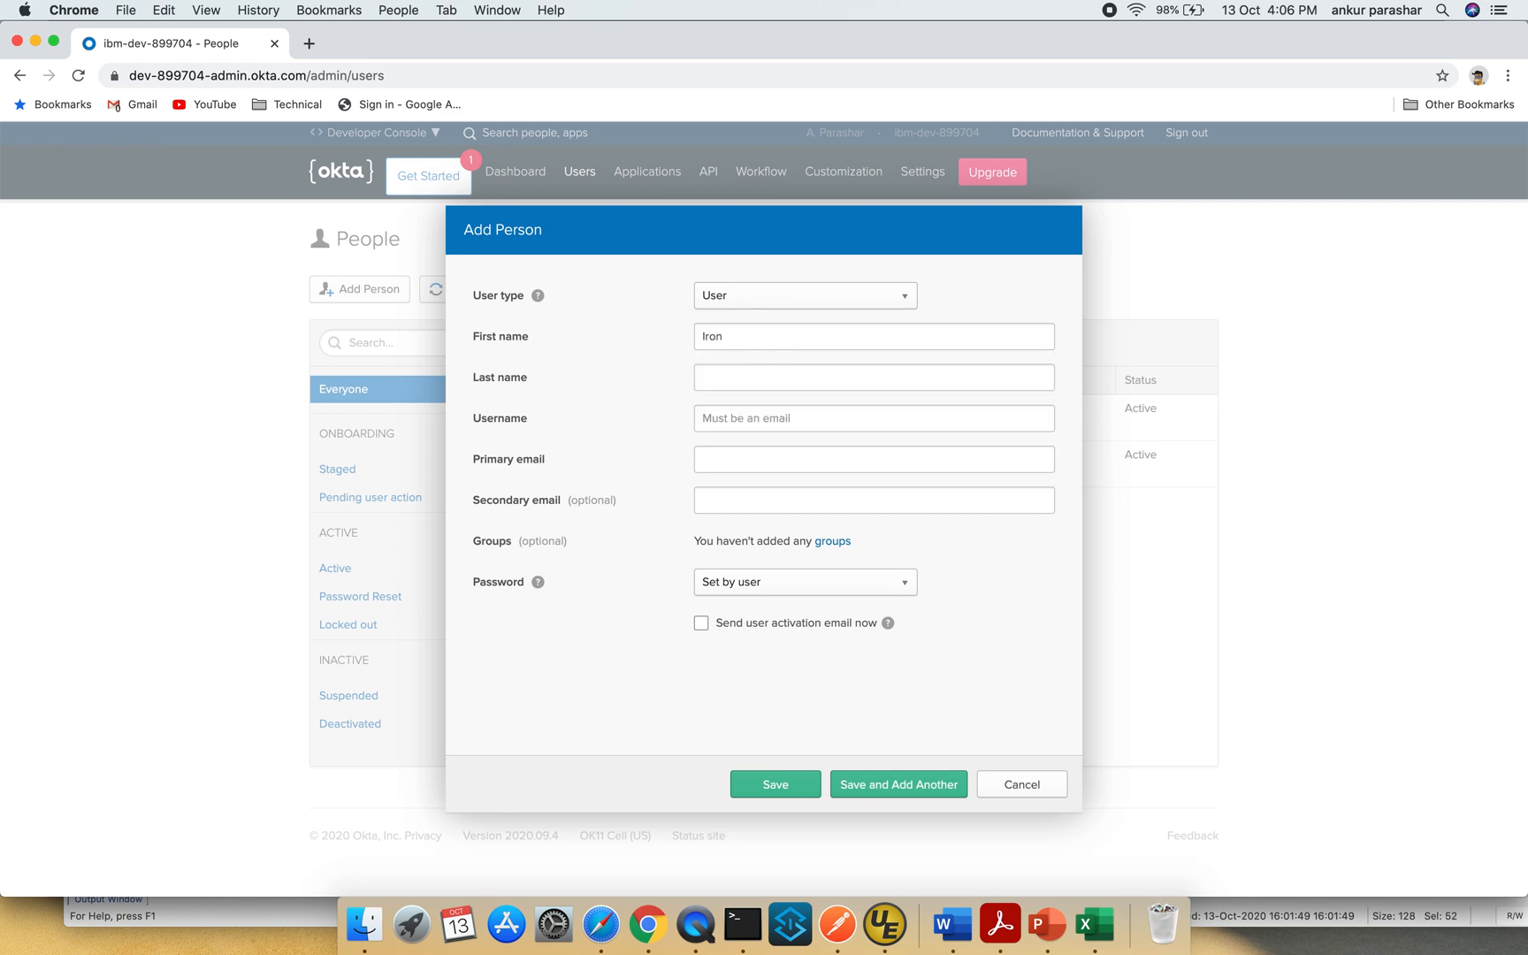
type("Man")
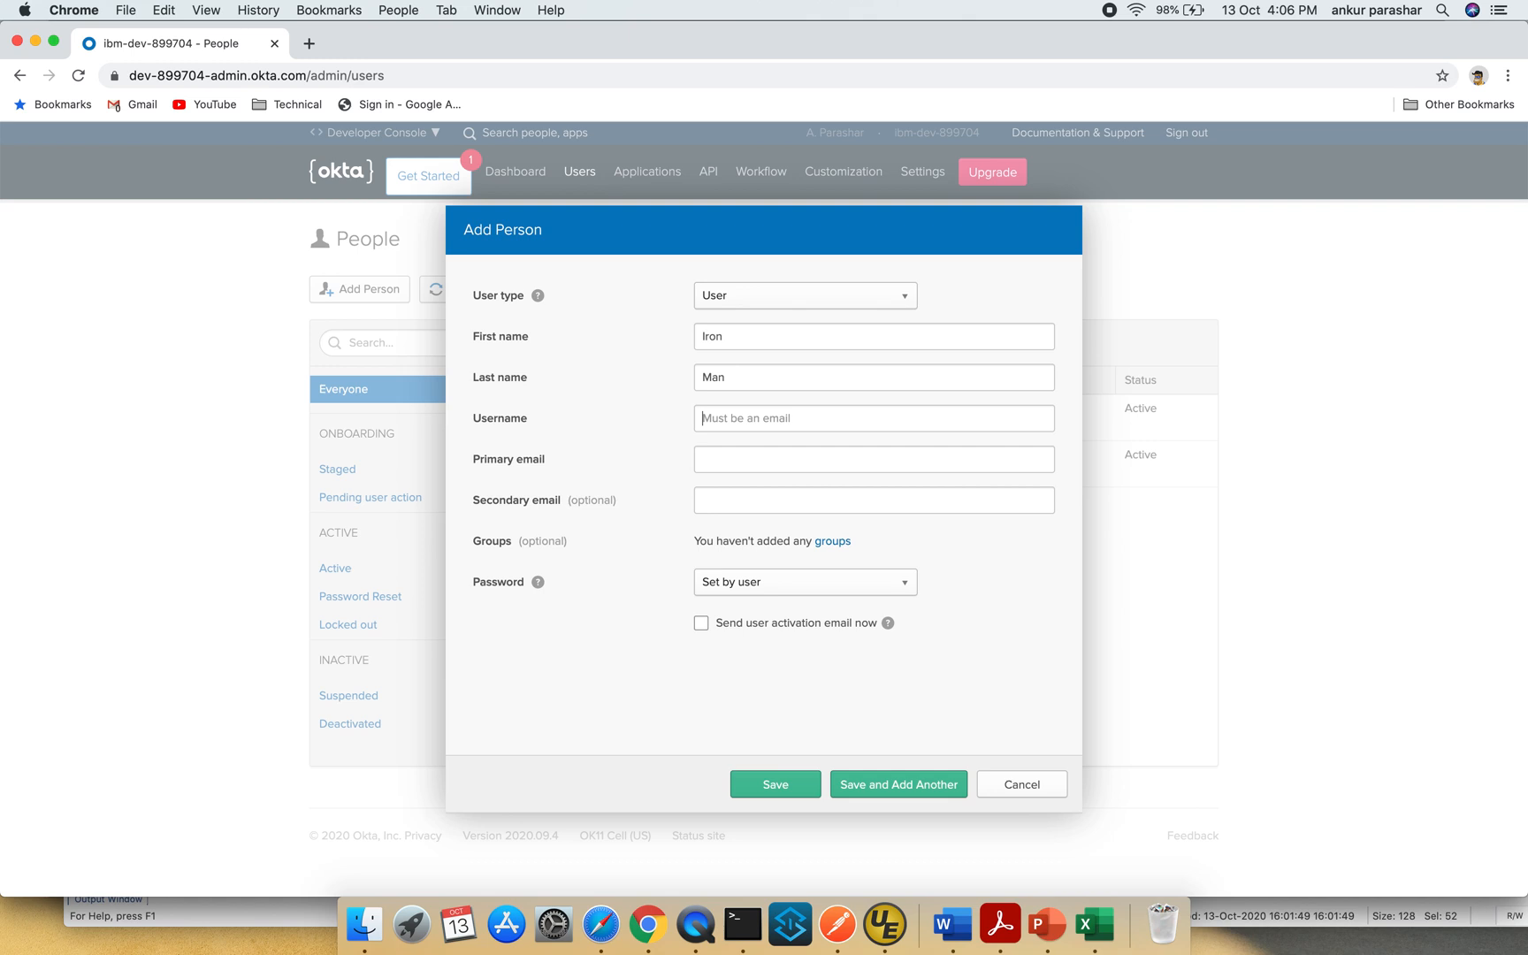
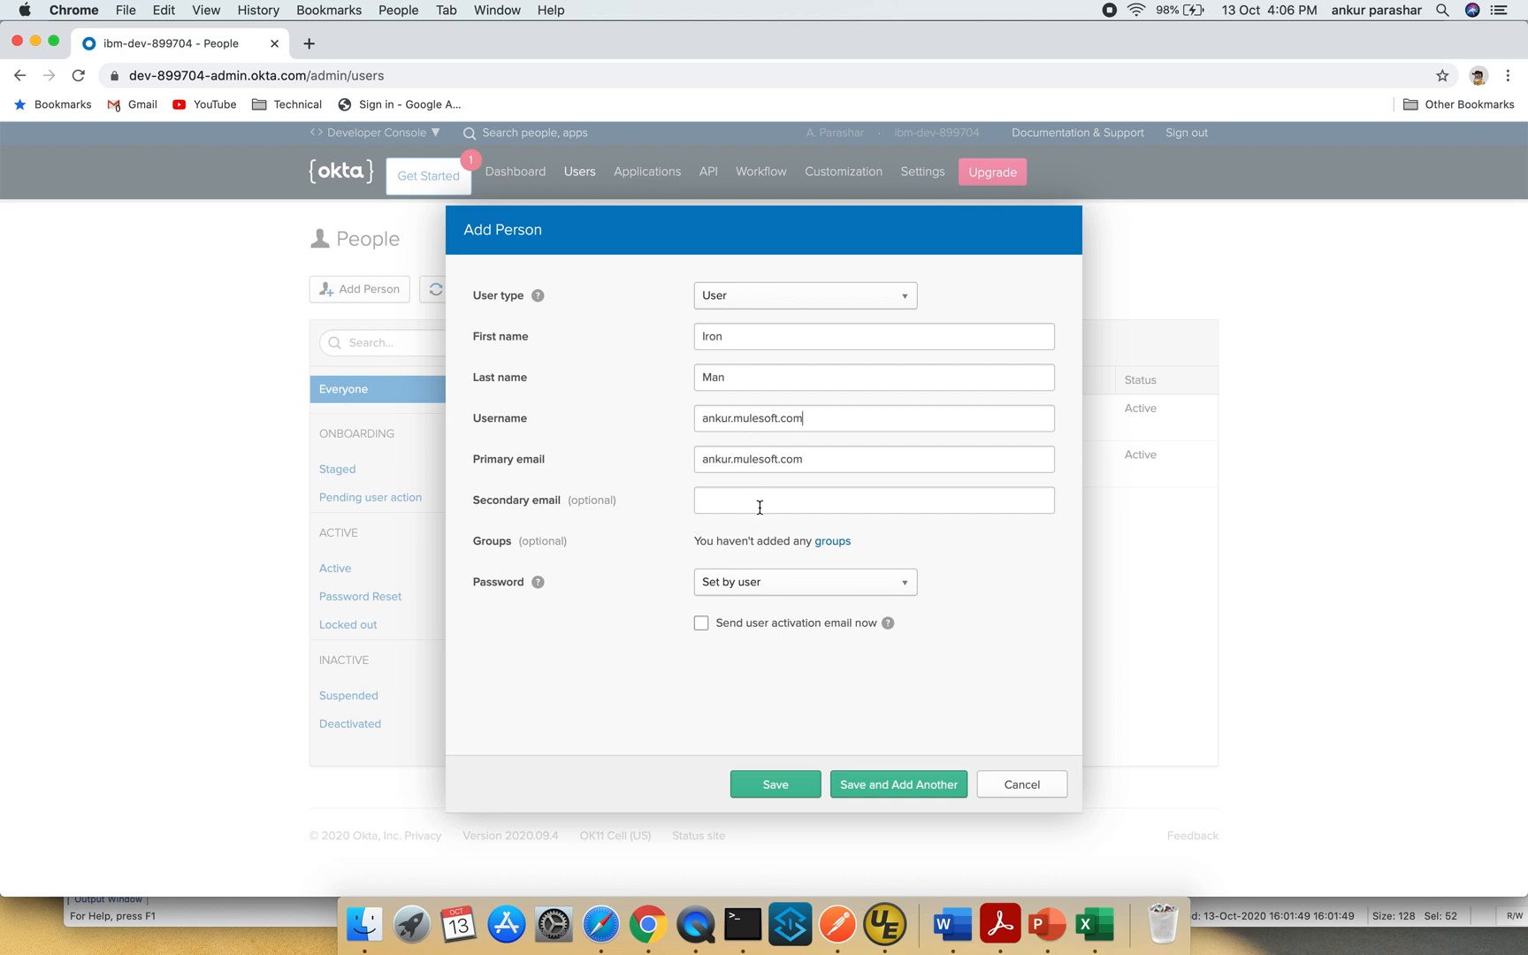
left_click(701, 623)
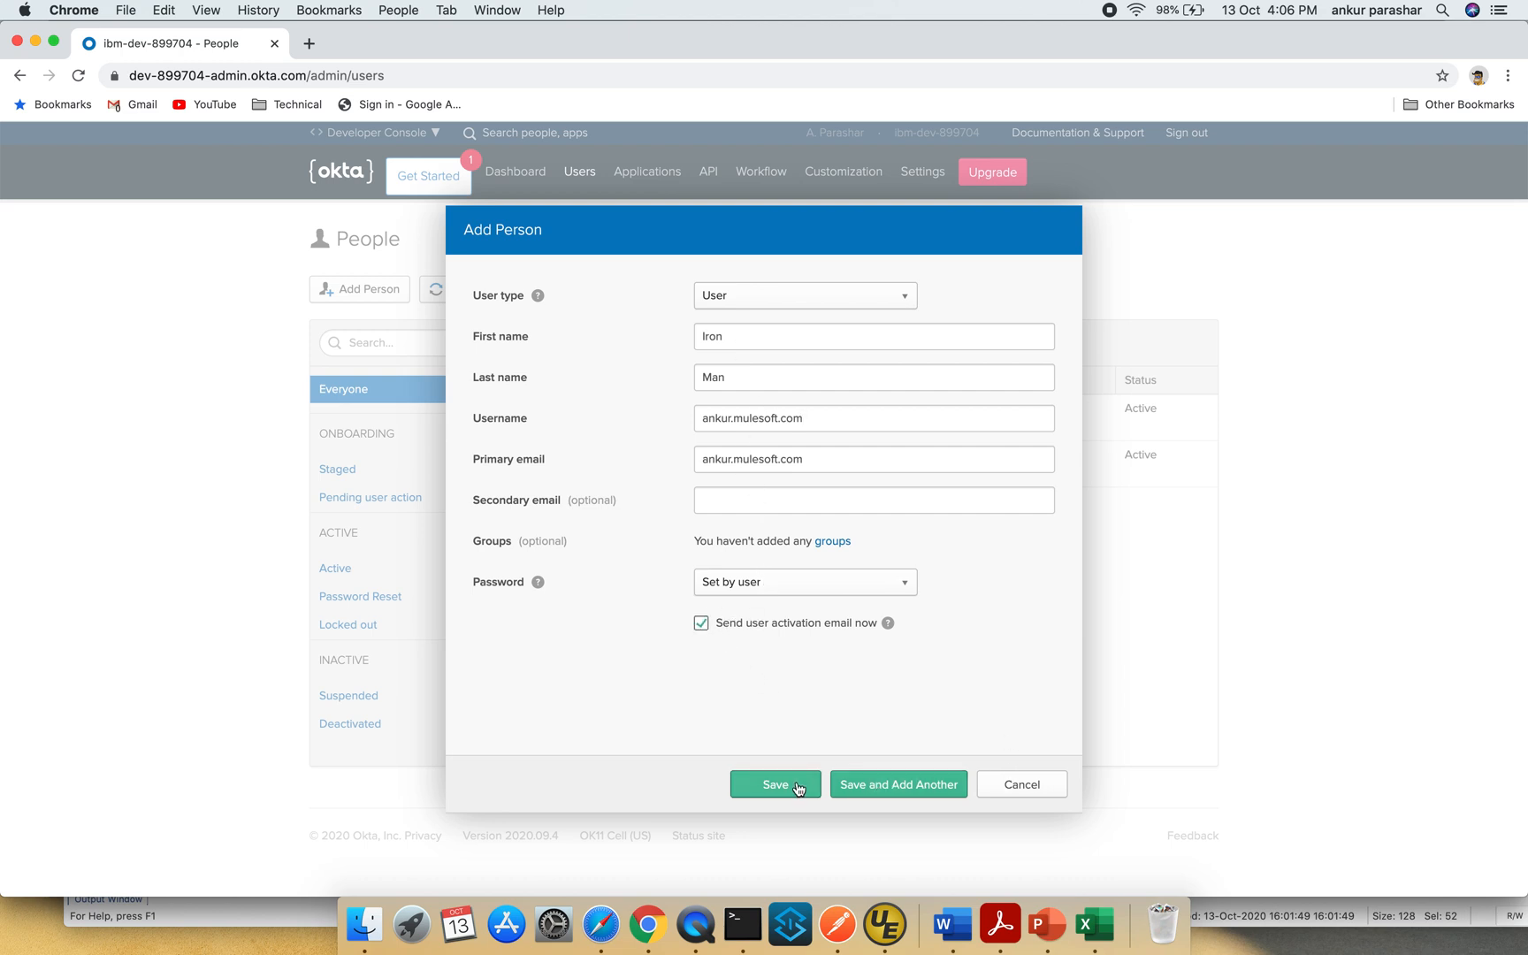
left_click(774, 783)
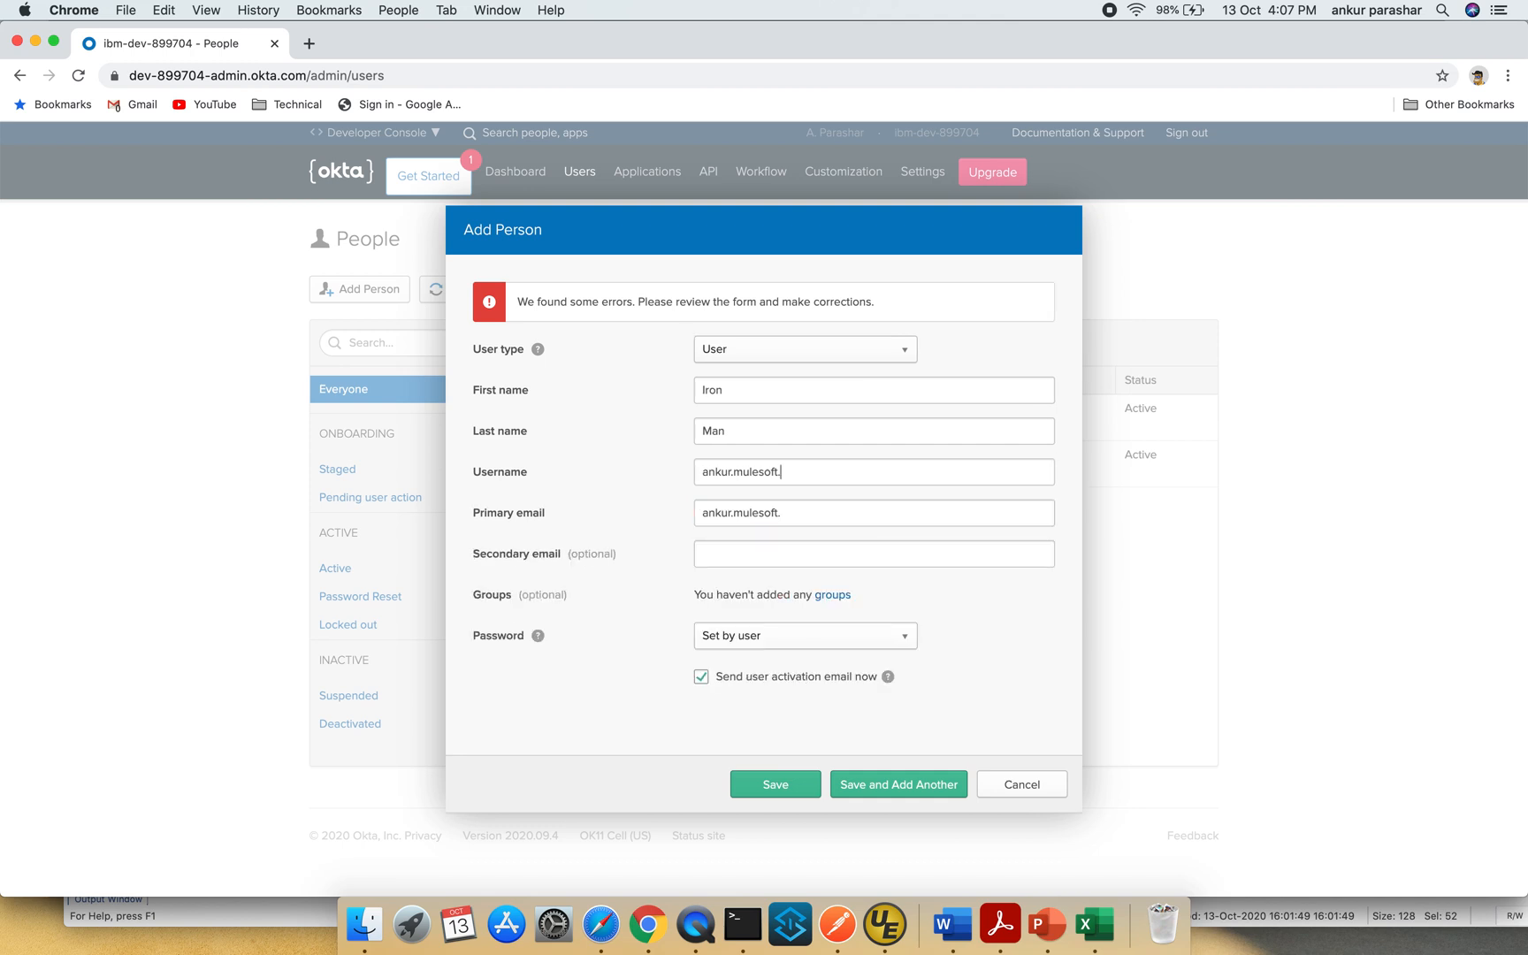
Fix the username's stray character, set the primary email to a gmail.com address, and save Iron Man
key("backspace")
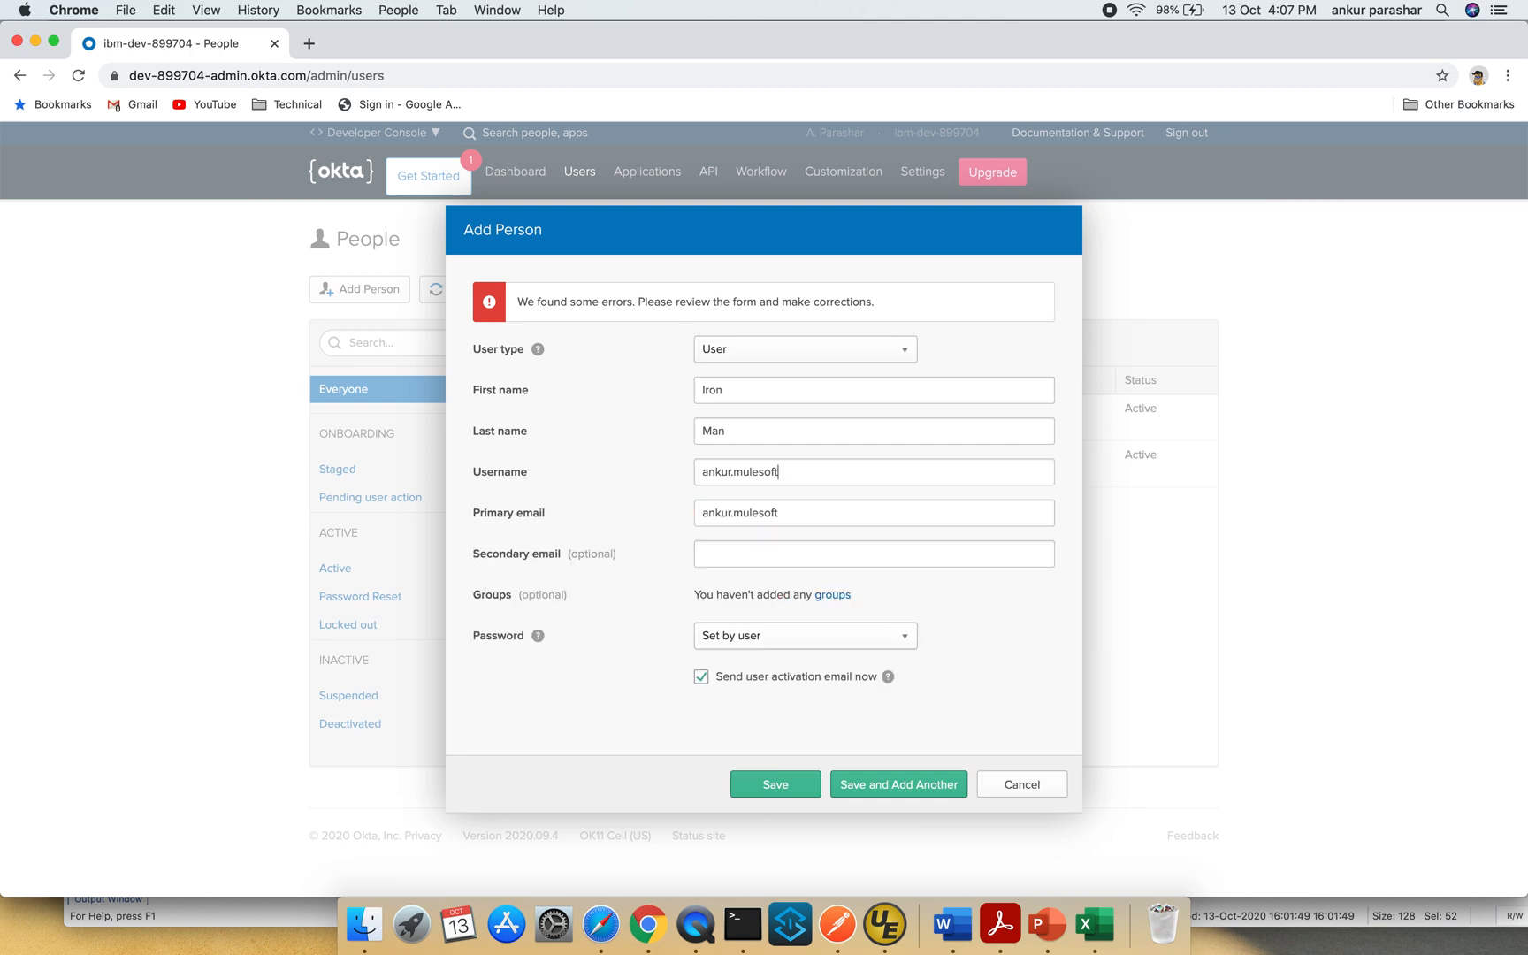
type("@gmail.c")
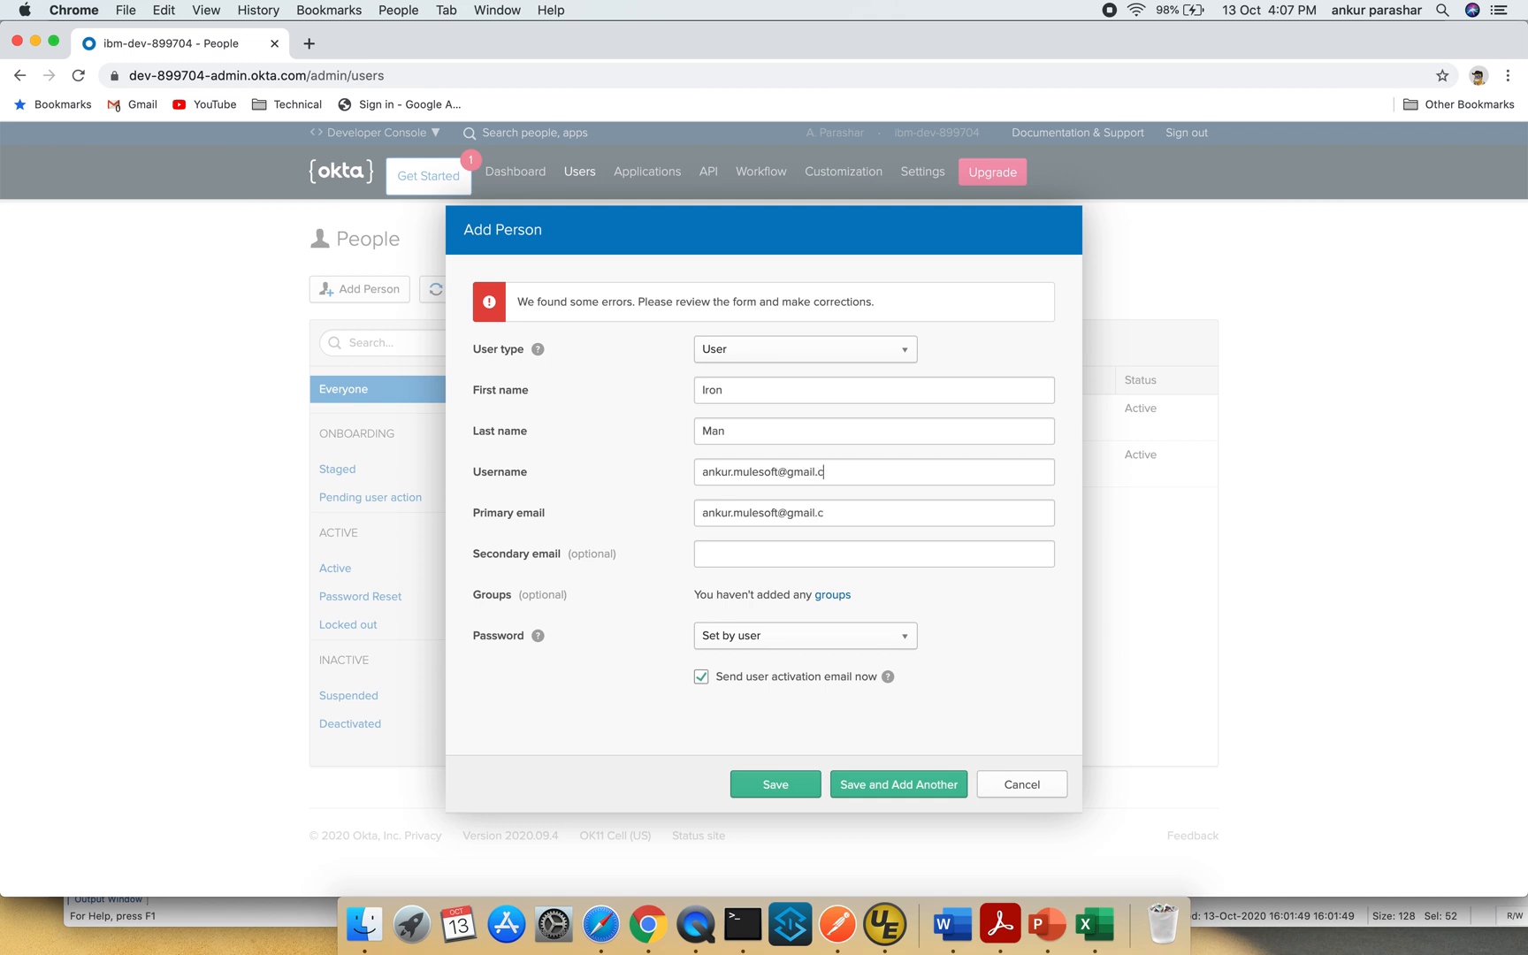
type("om")
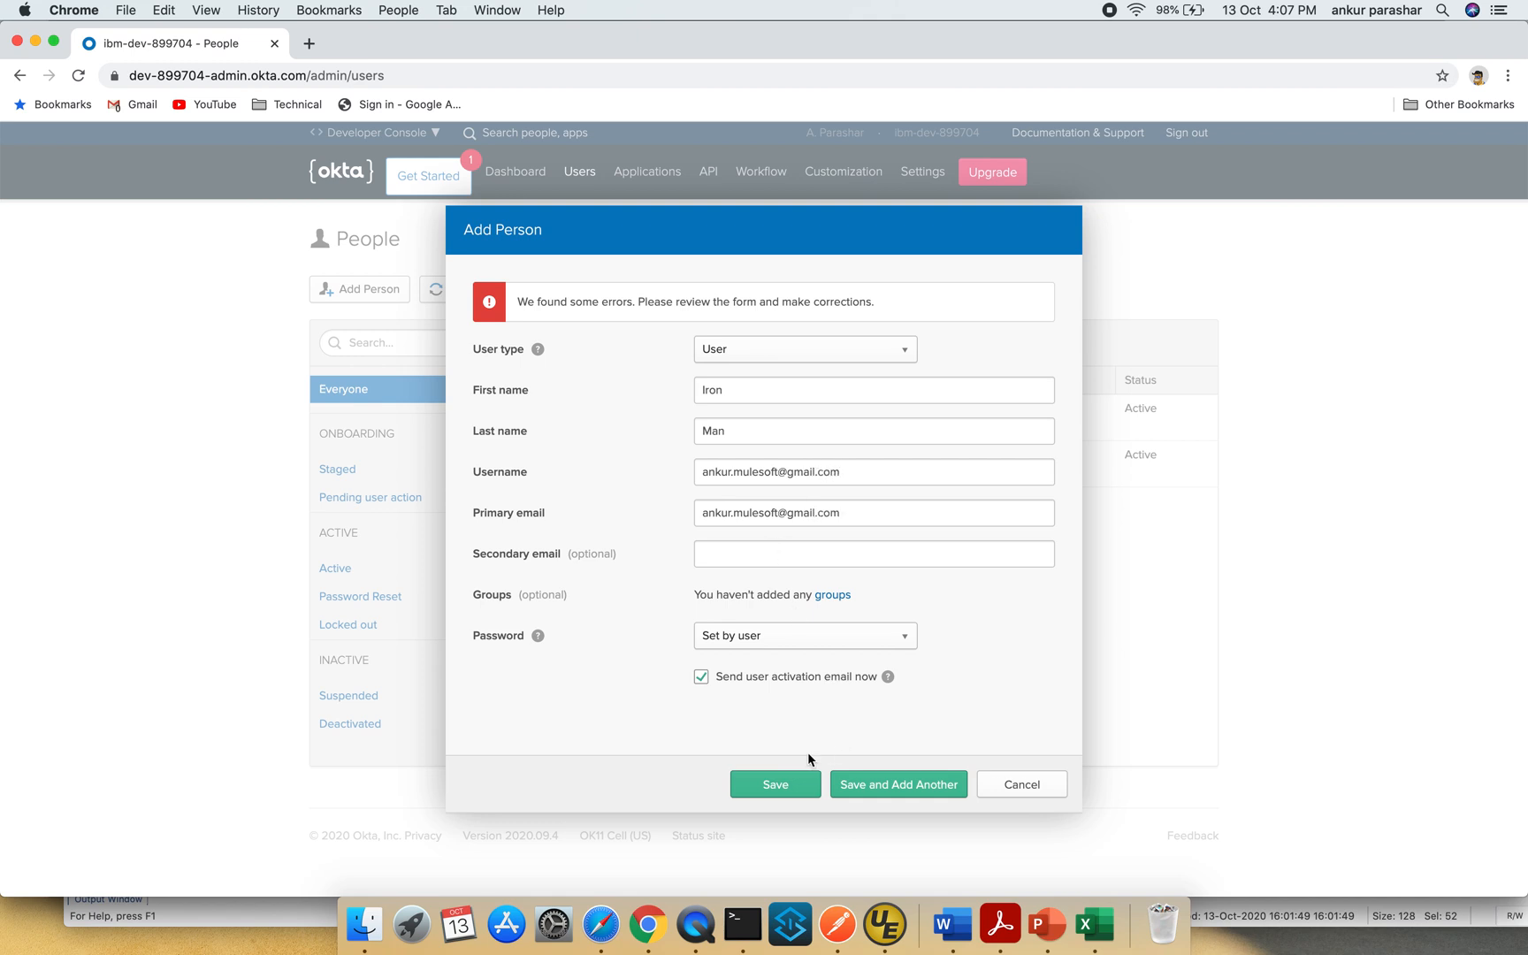
left_click(774, 785)
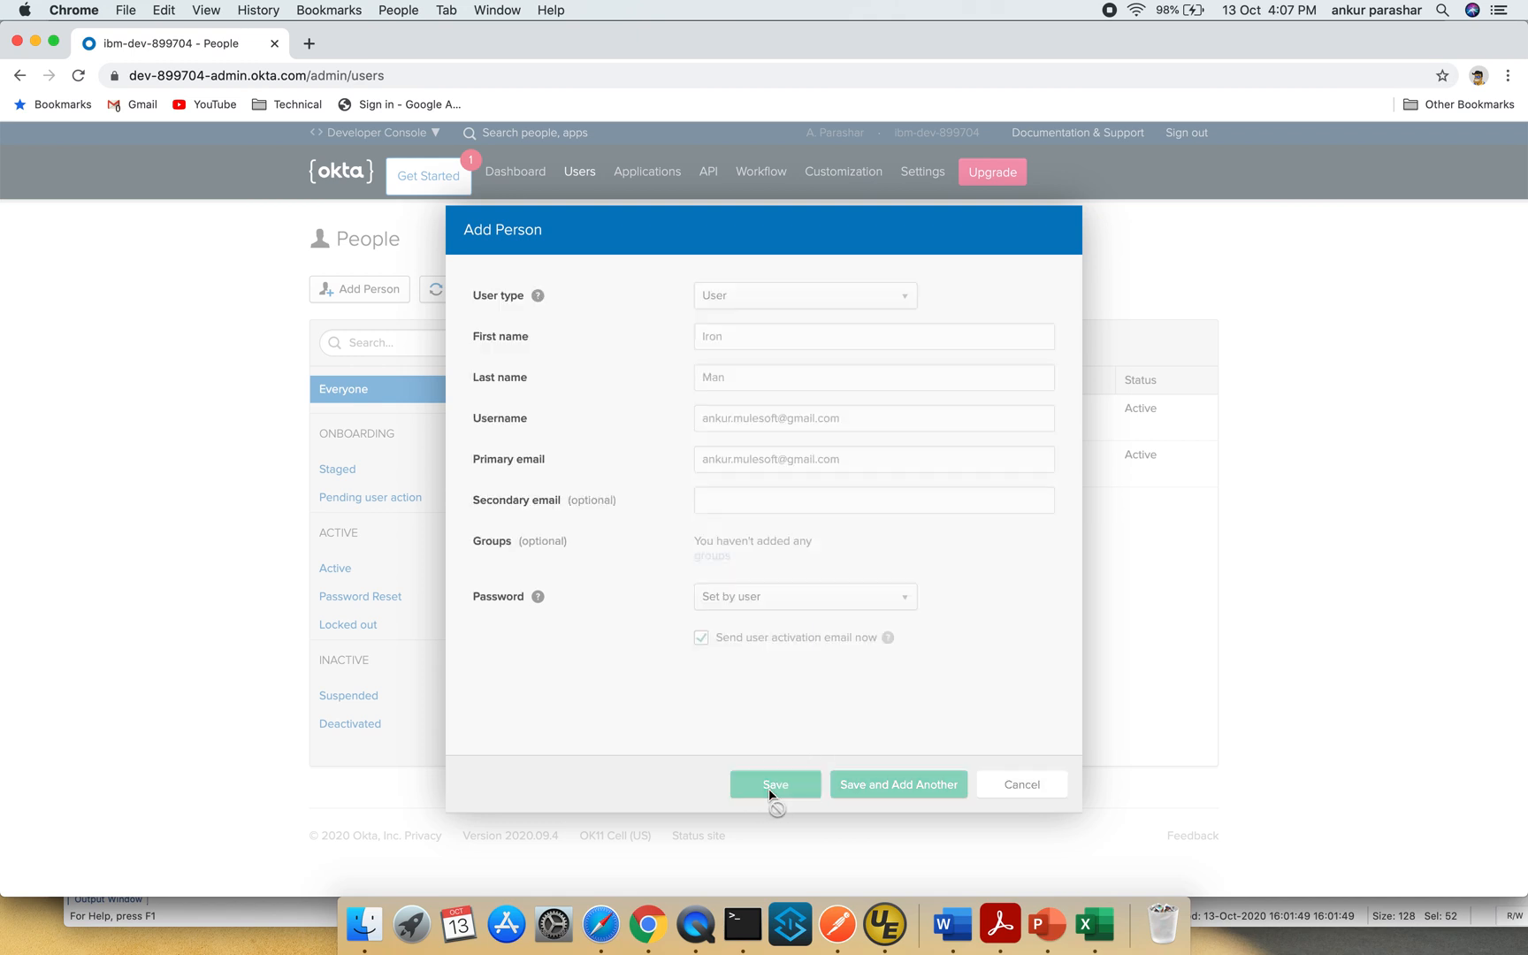
left_click(774, 783)
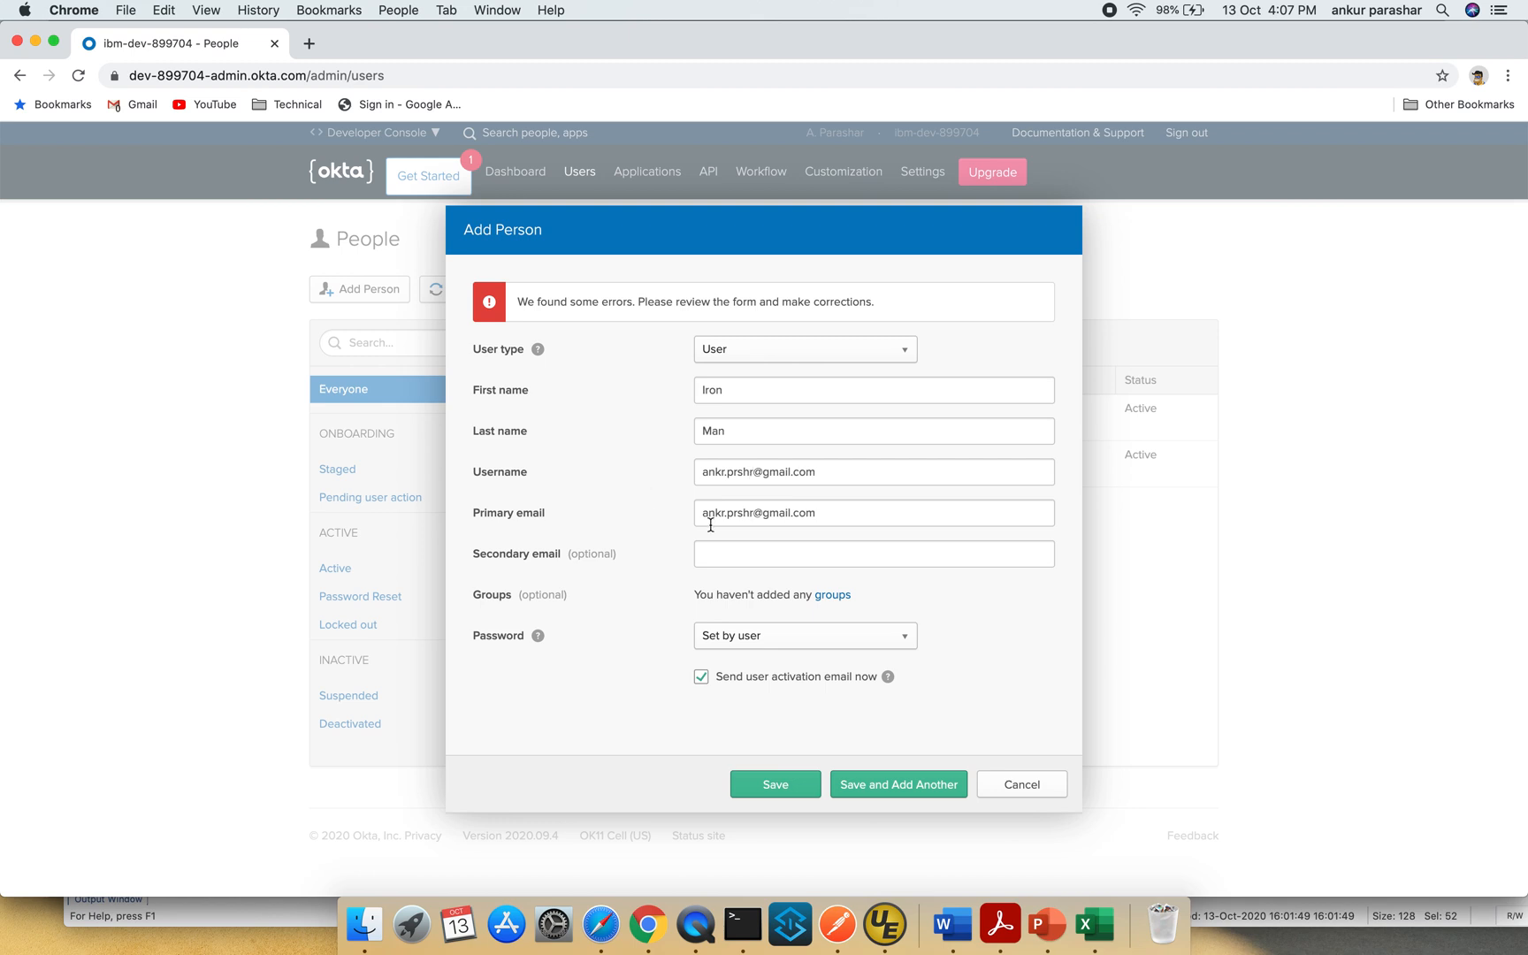
left_click(774, 785)
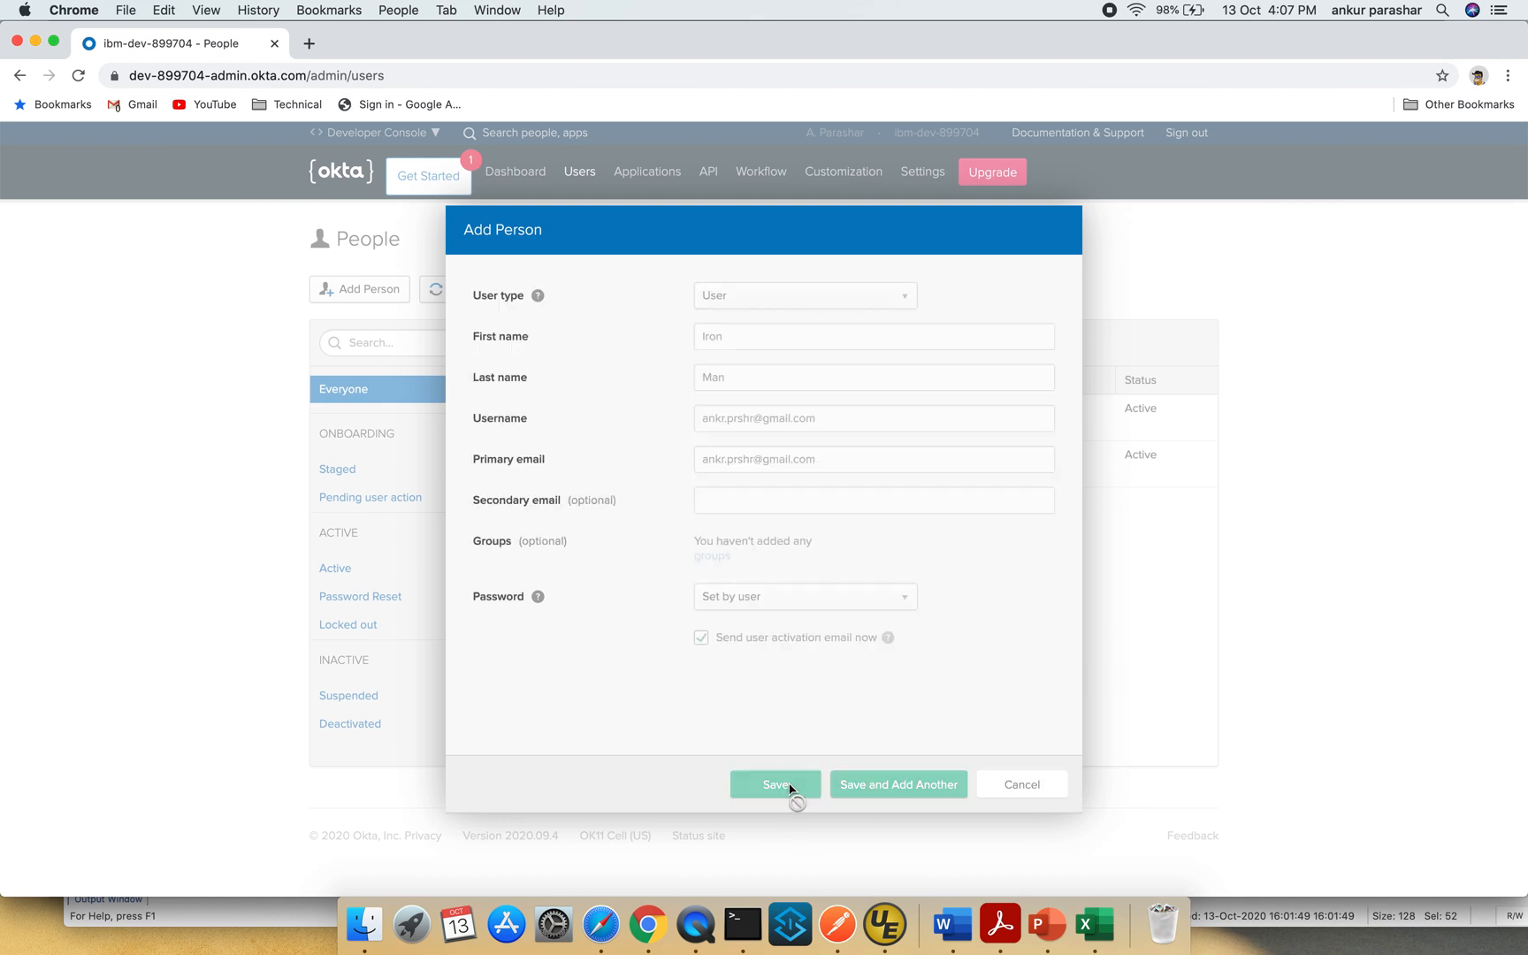
left_click(775, 785)
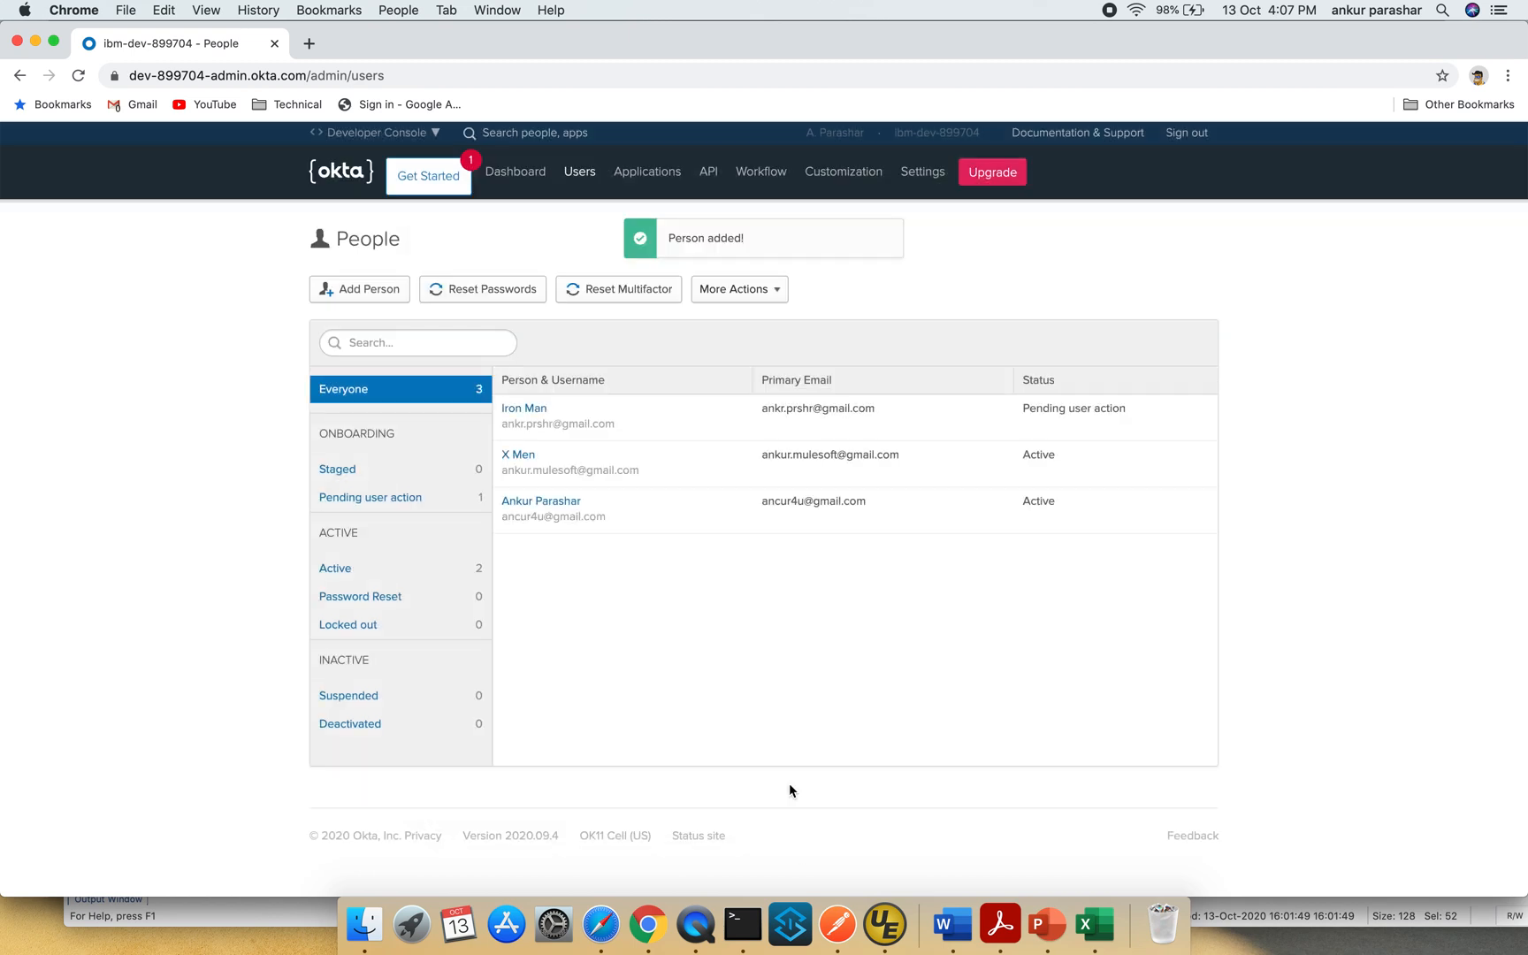
mouse_move(1107, 425)
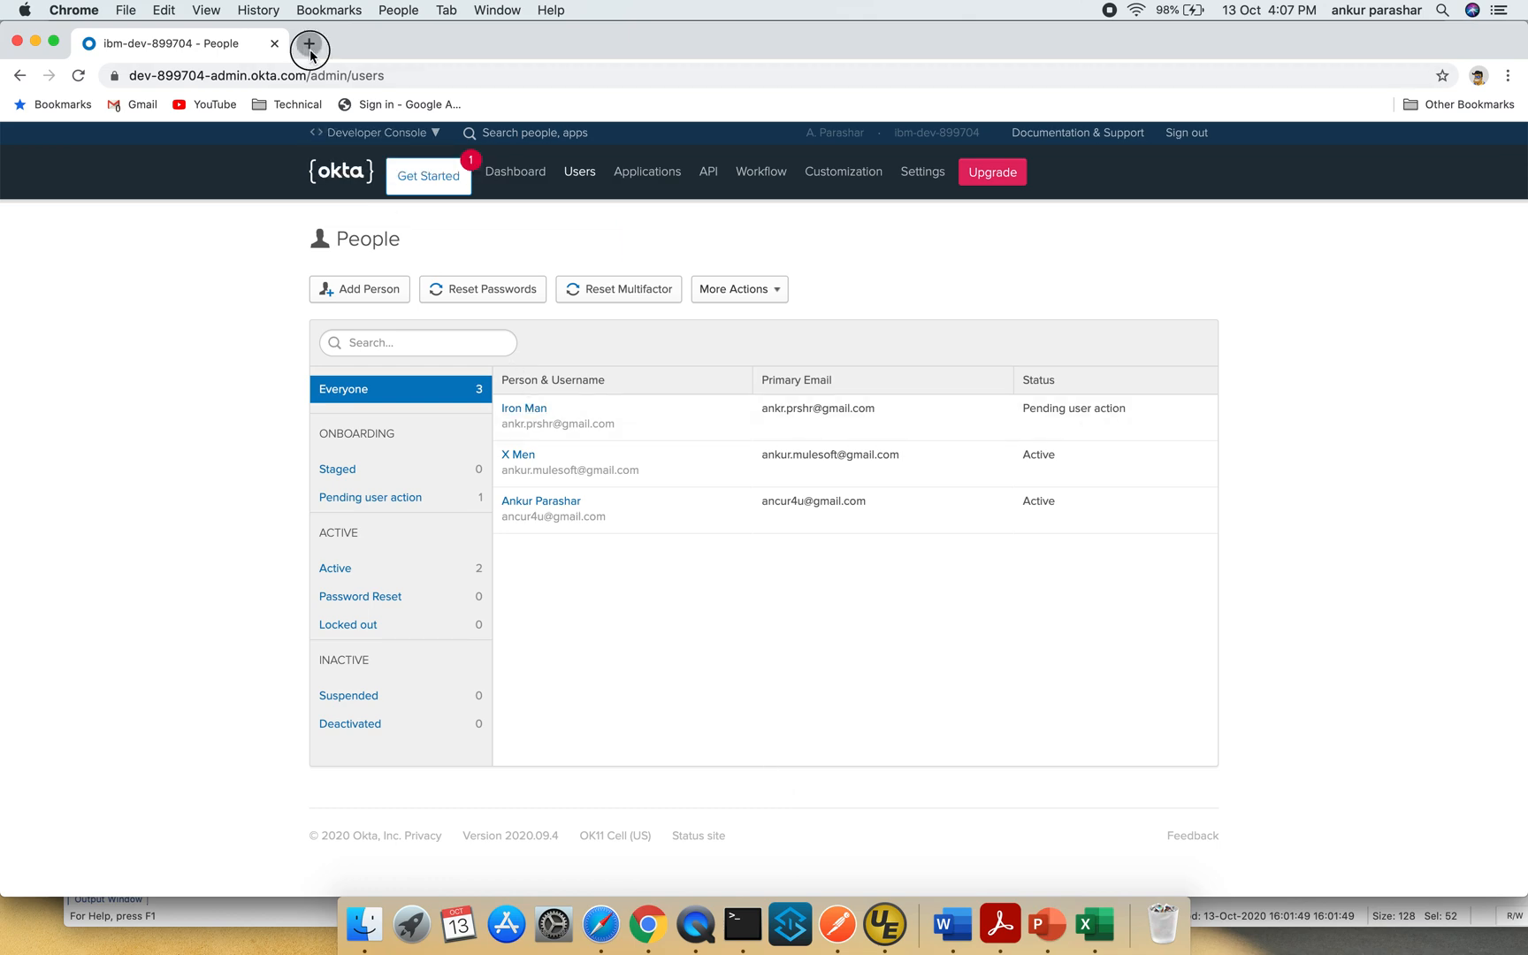
In Gmail, open the Welcome to Okta email and follow its Activate Okta Account link
left_click(309, 44)
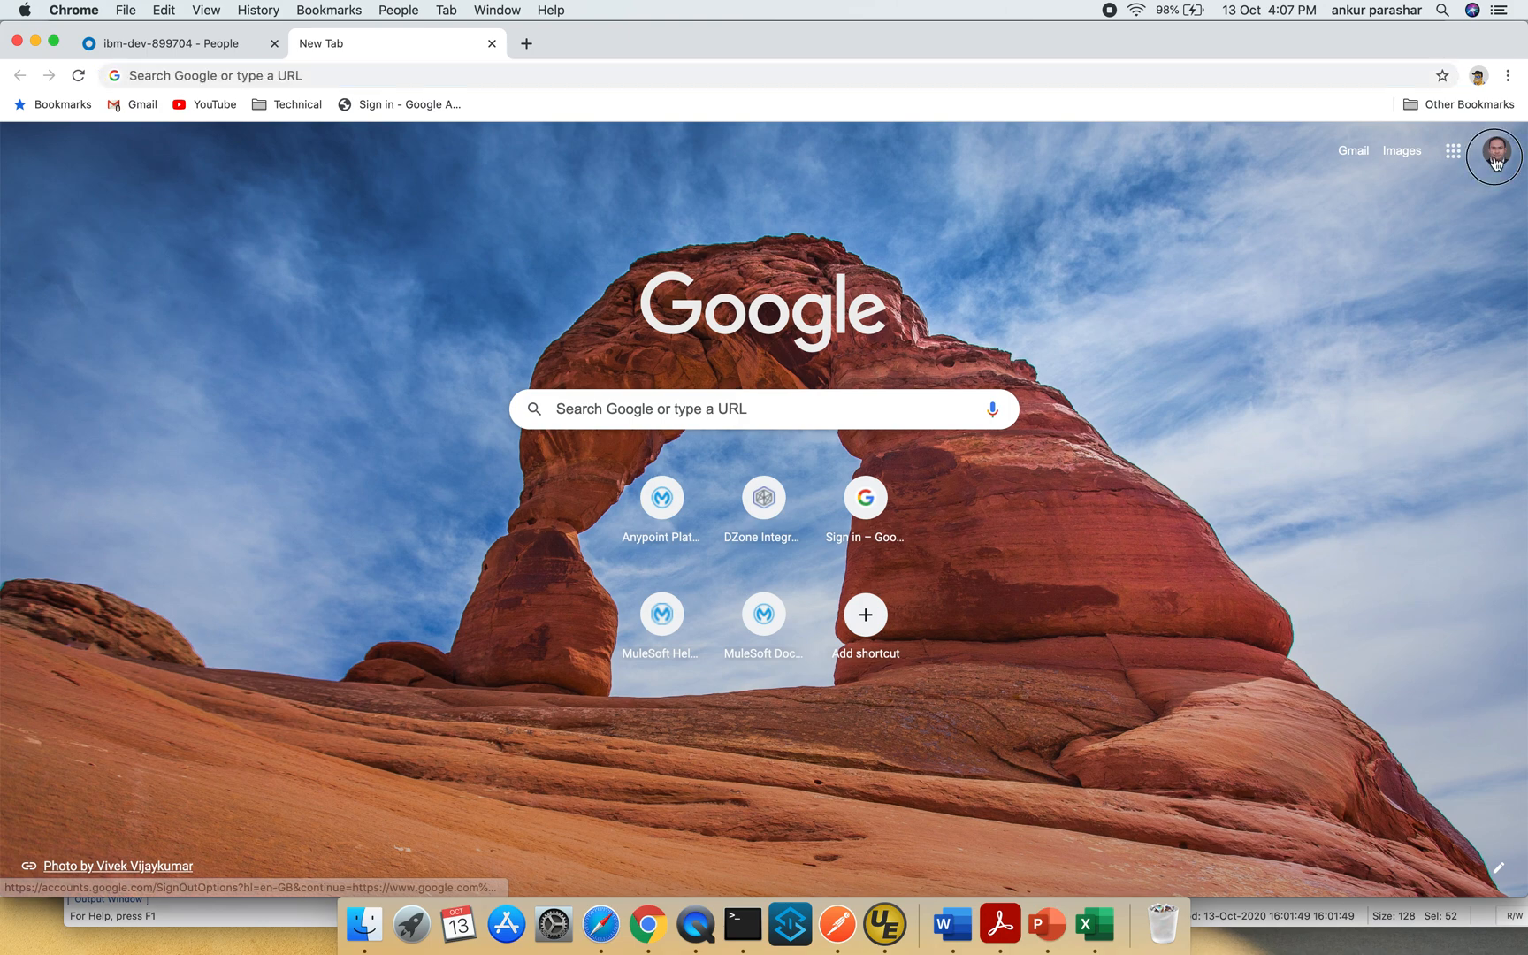
left_click(1492, 156)
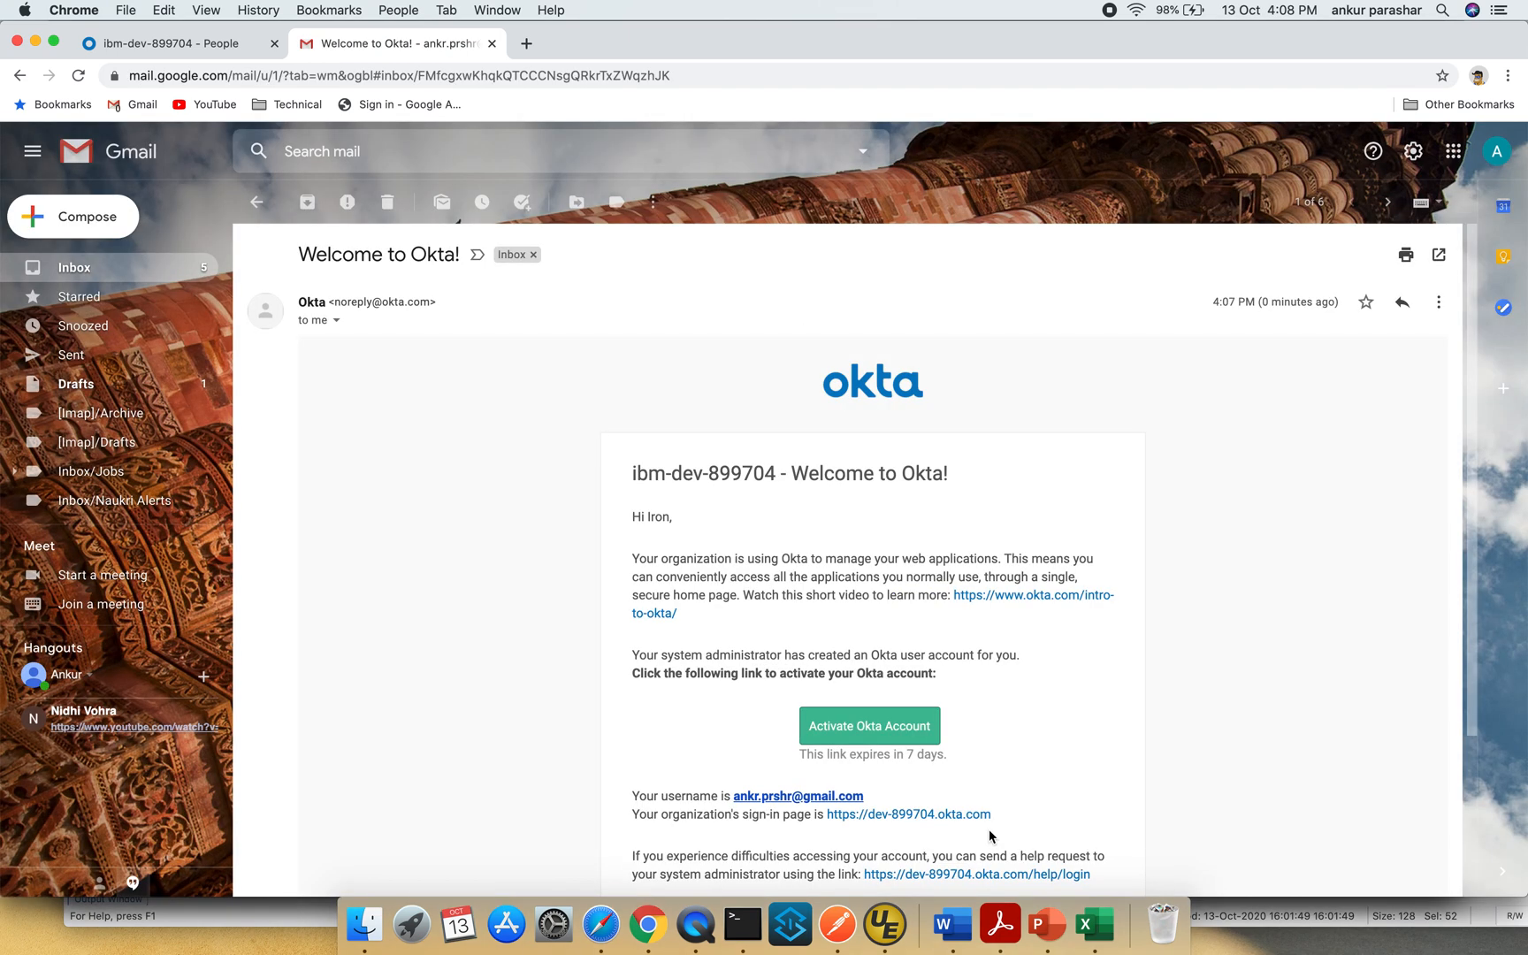
mouse_move(947, 705)
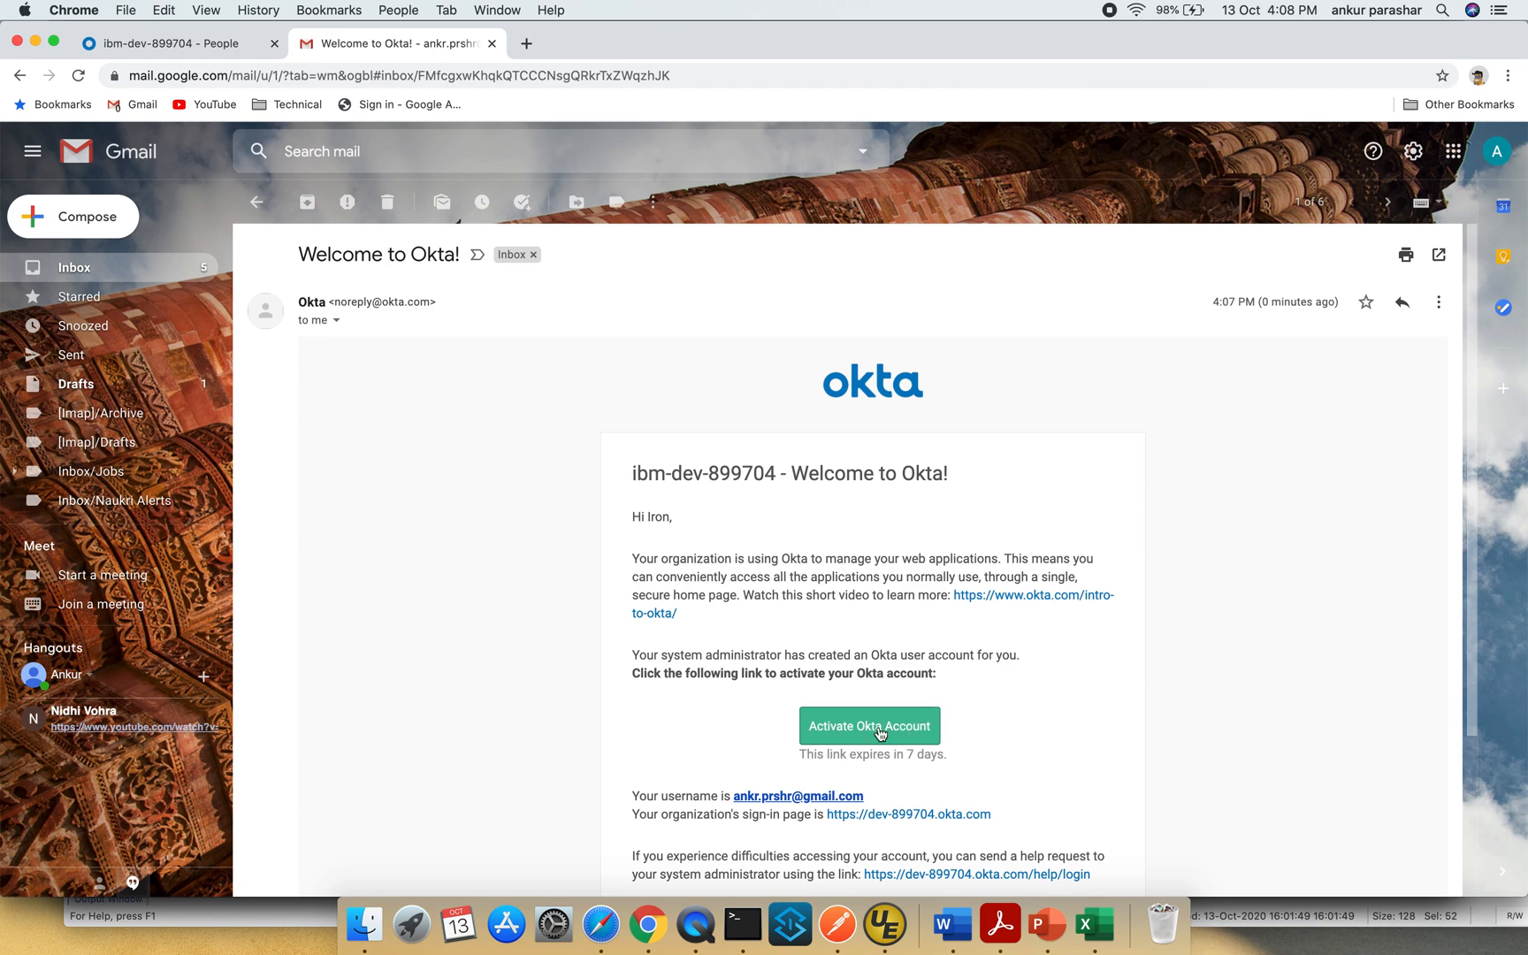
left_click(868, 727)
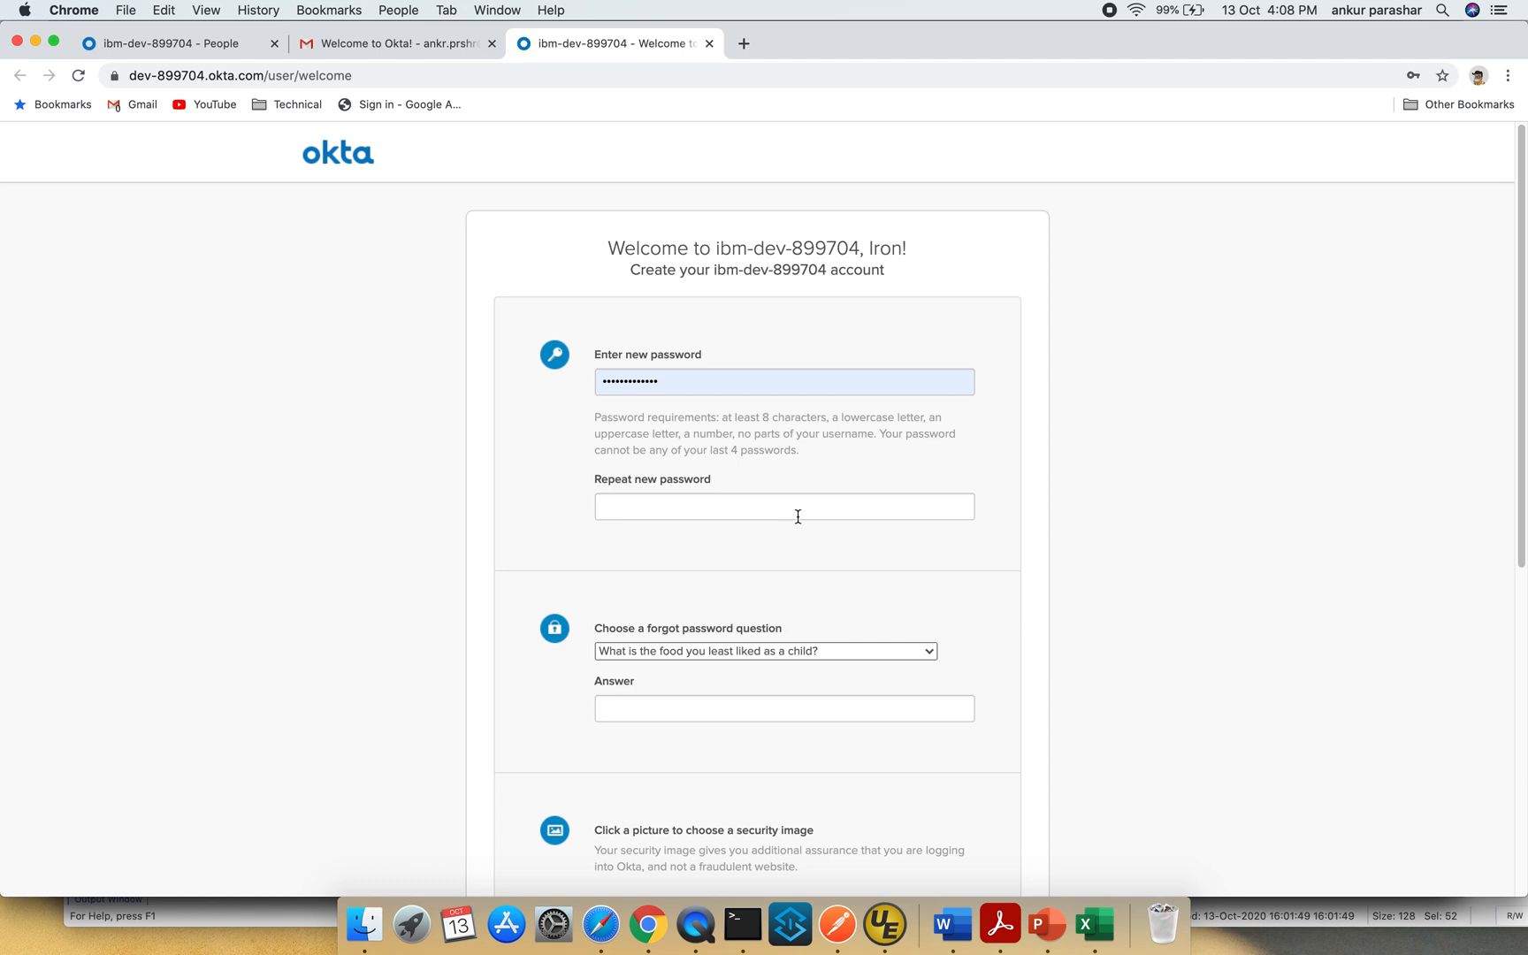
left_click(783, 380)
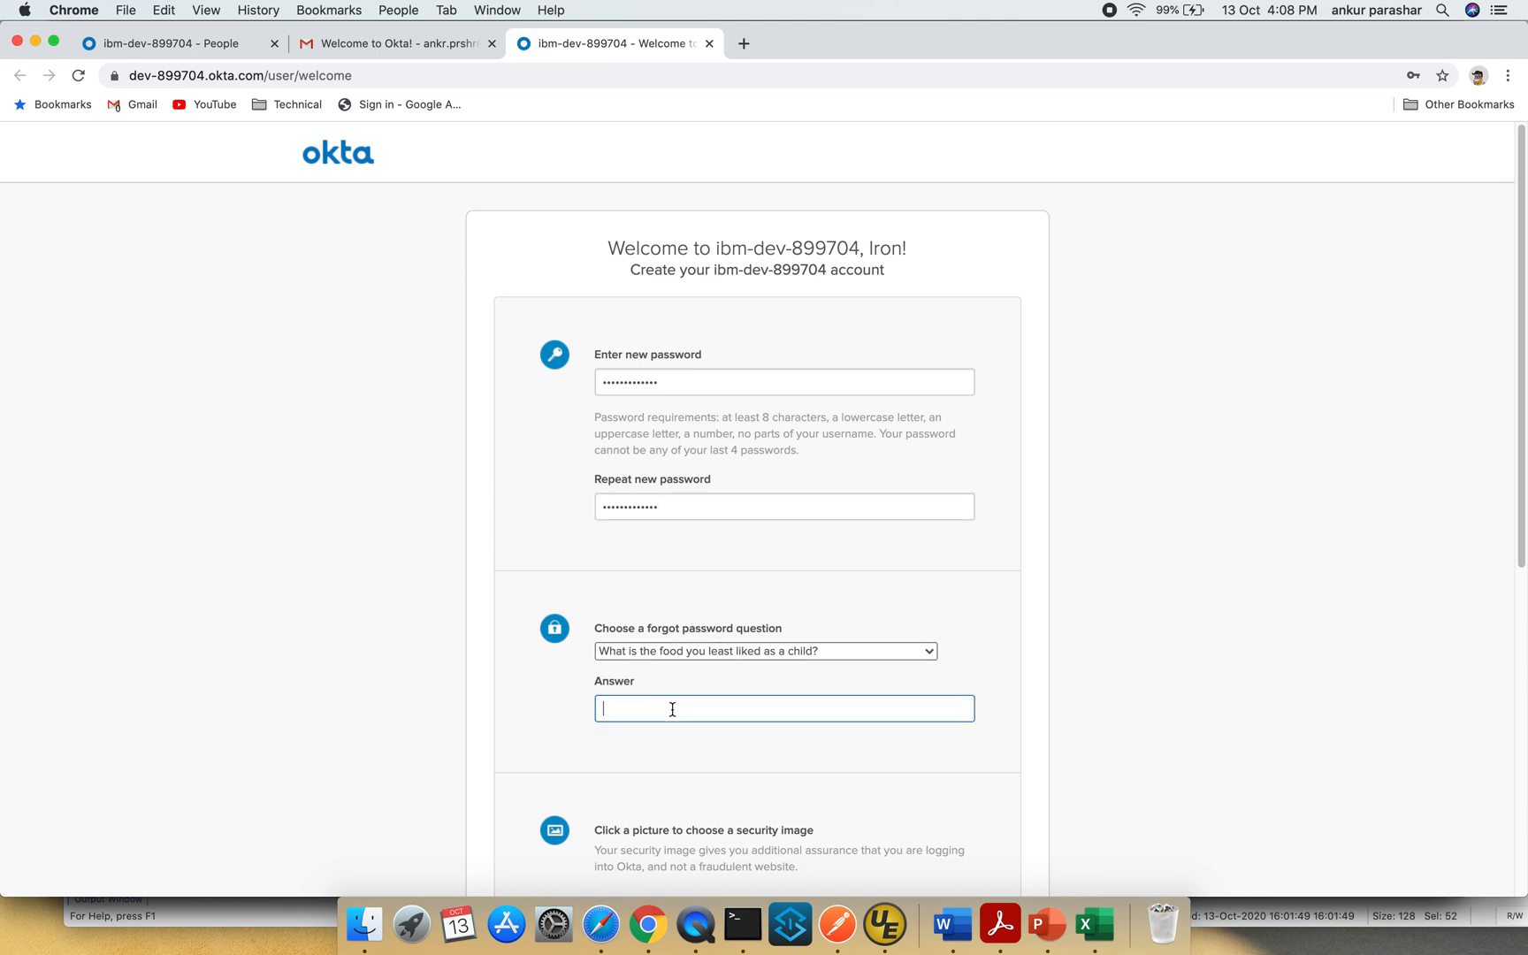
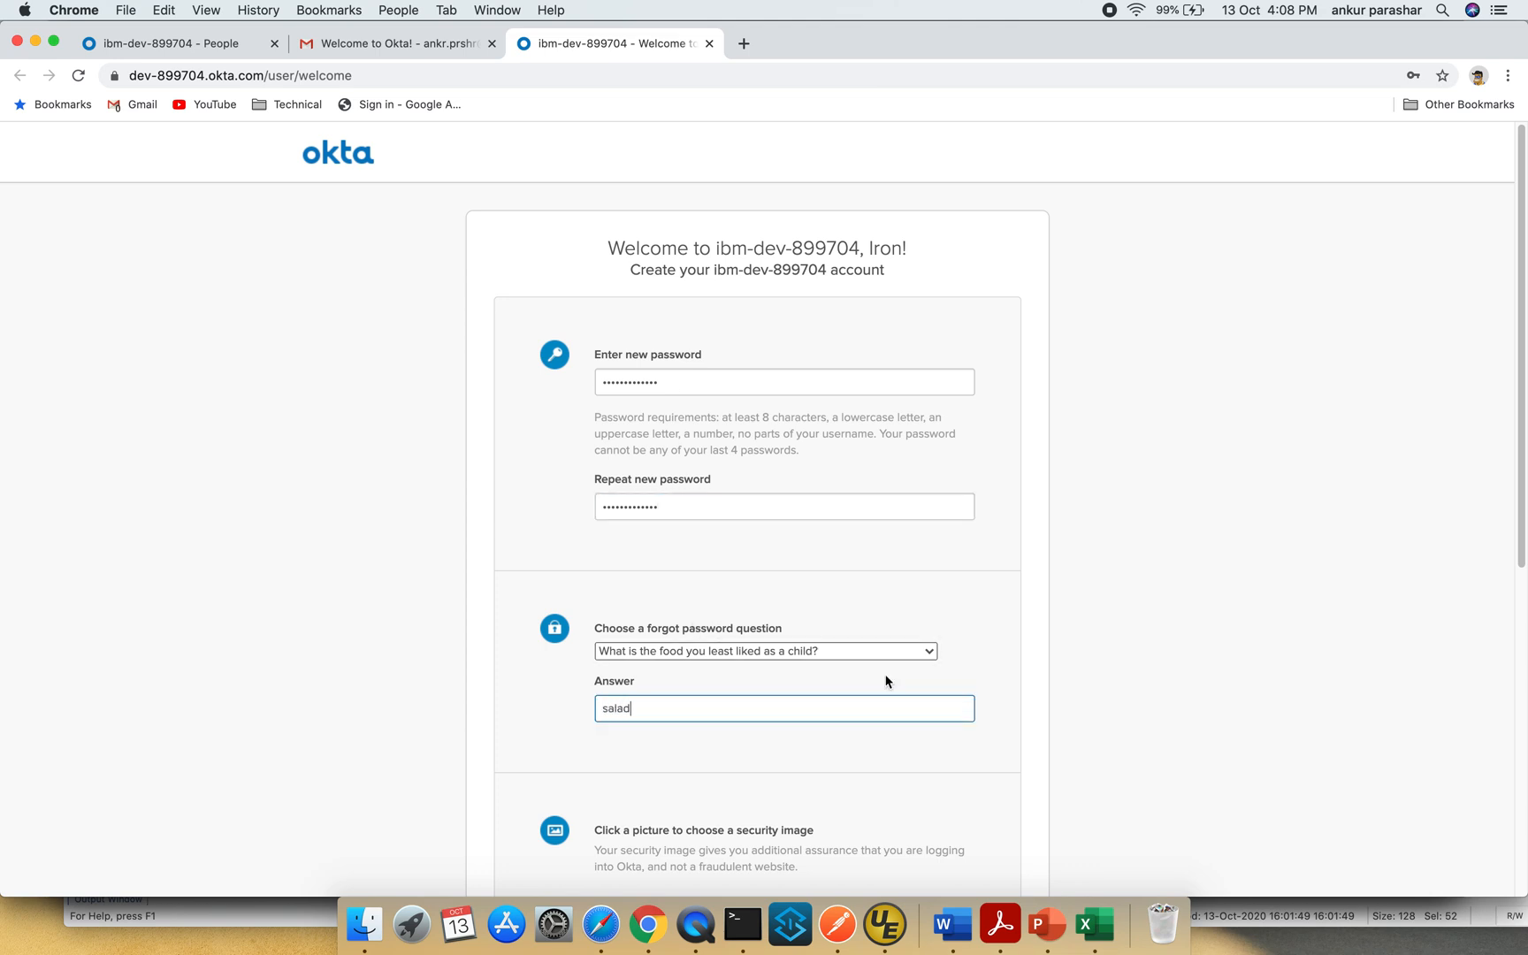
scroll("down", 3)
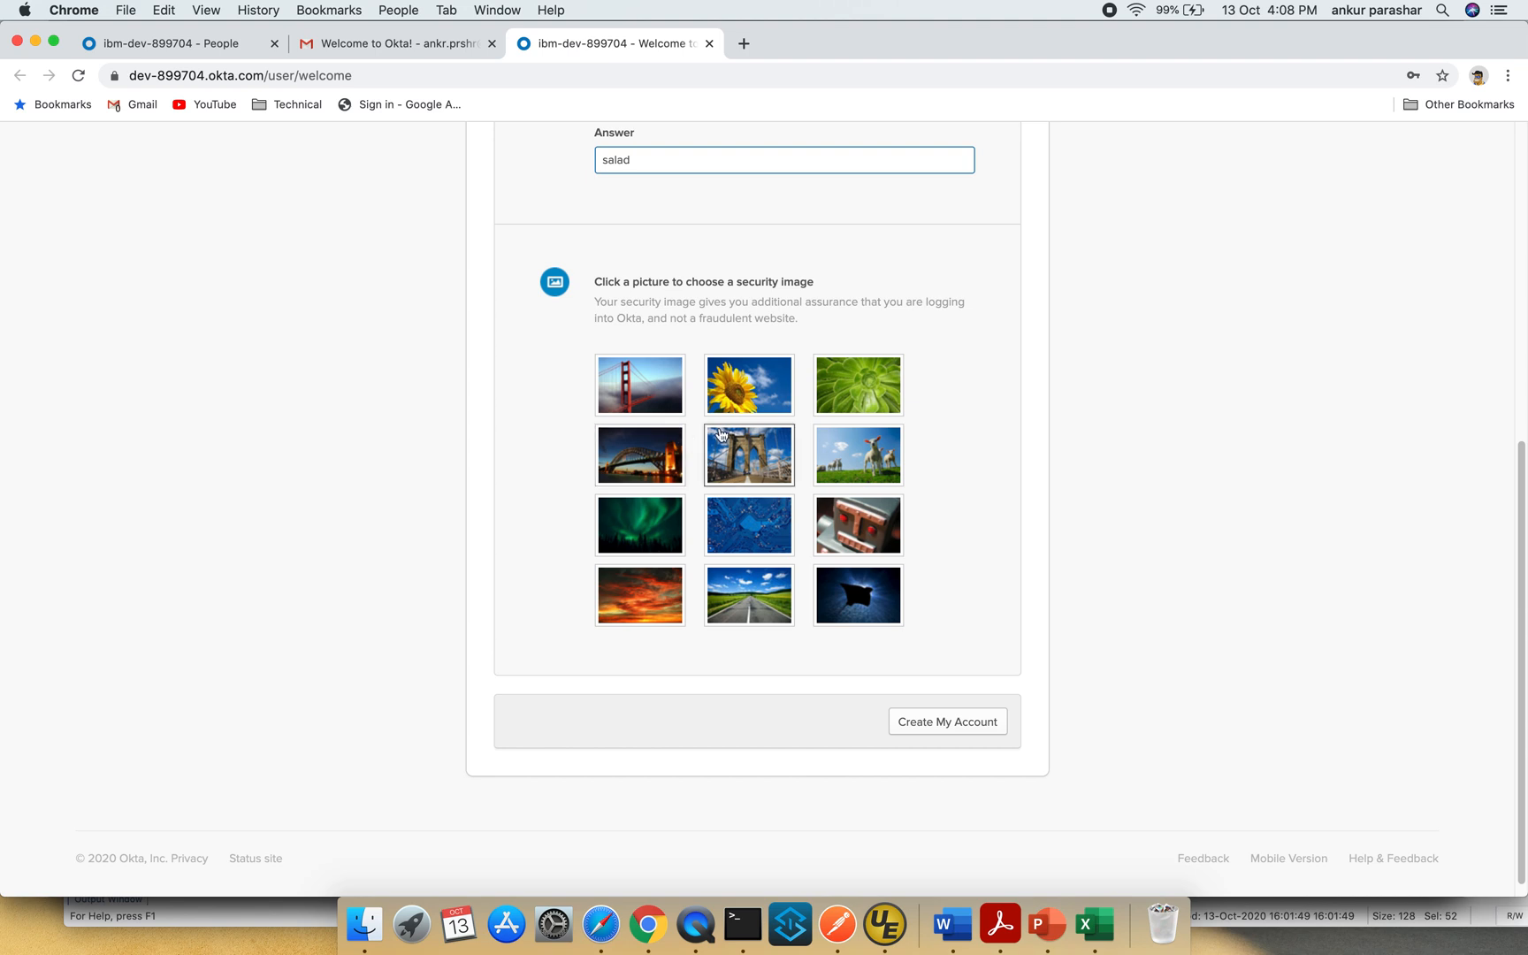
left_click(748, 384)
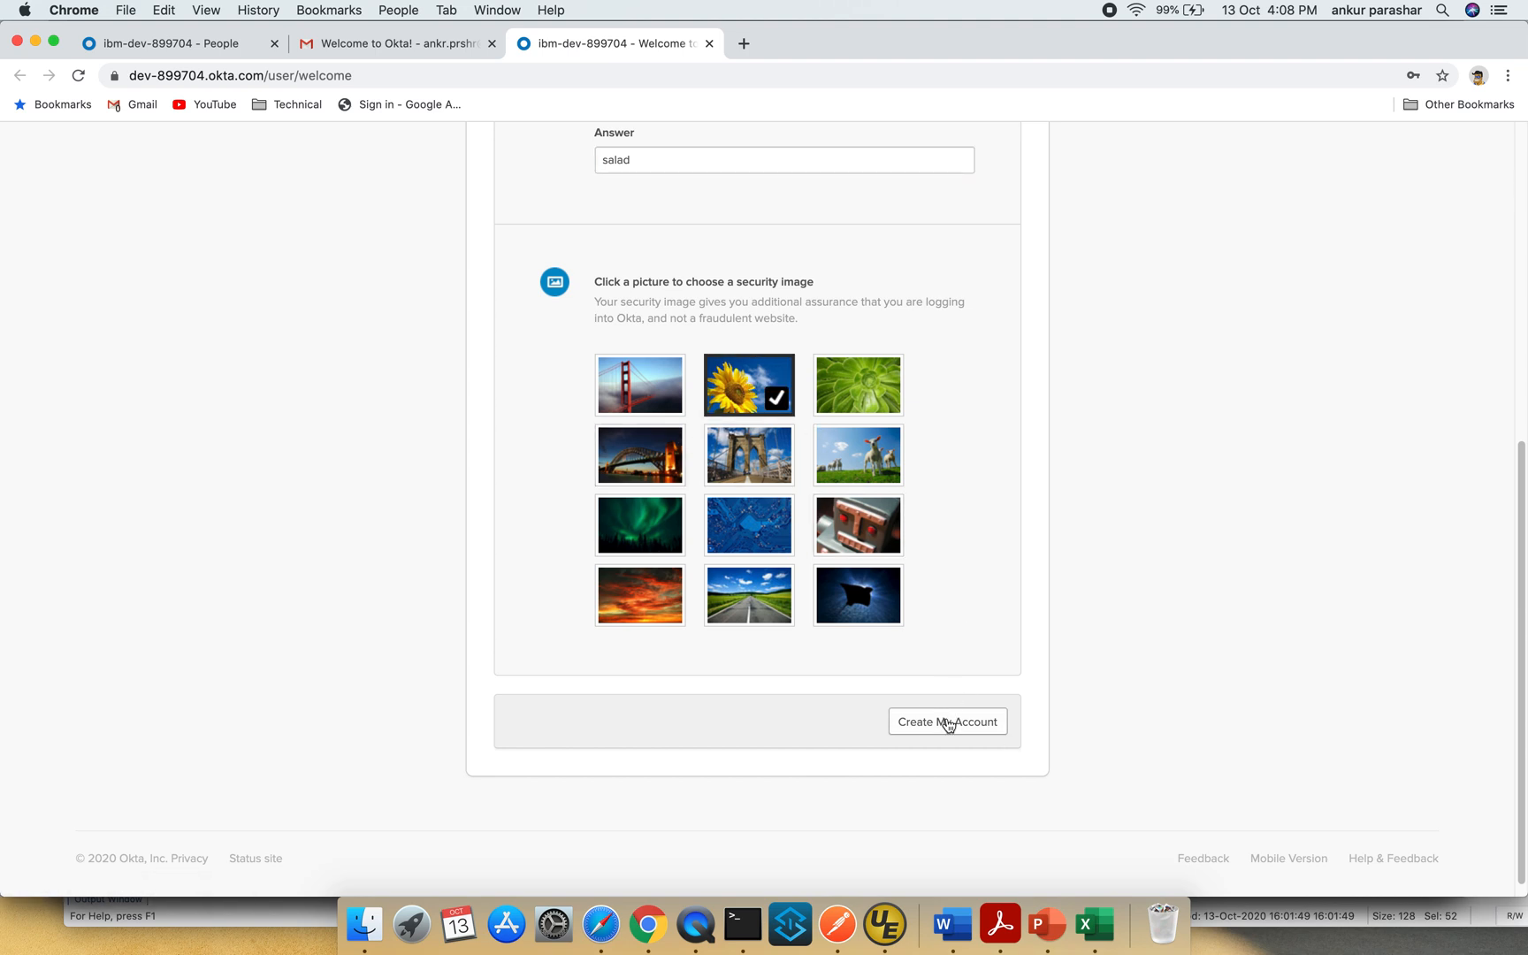
left_click(944, 722)
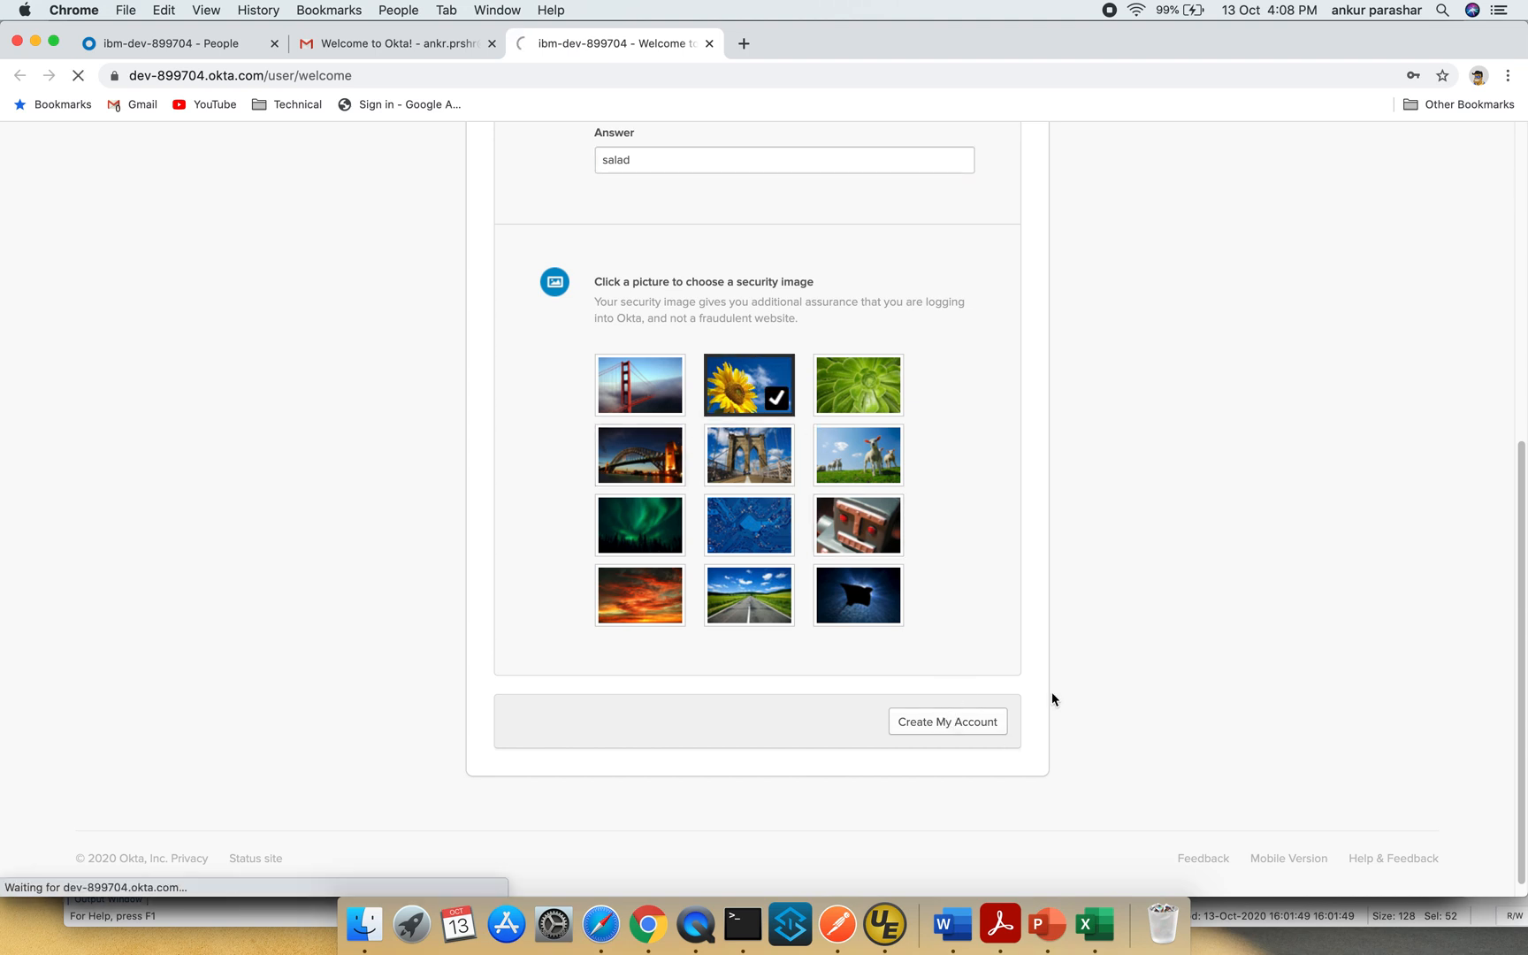
left_click(944, 721)
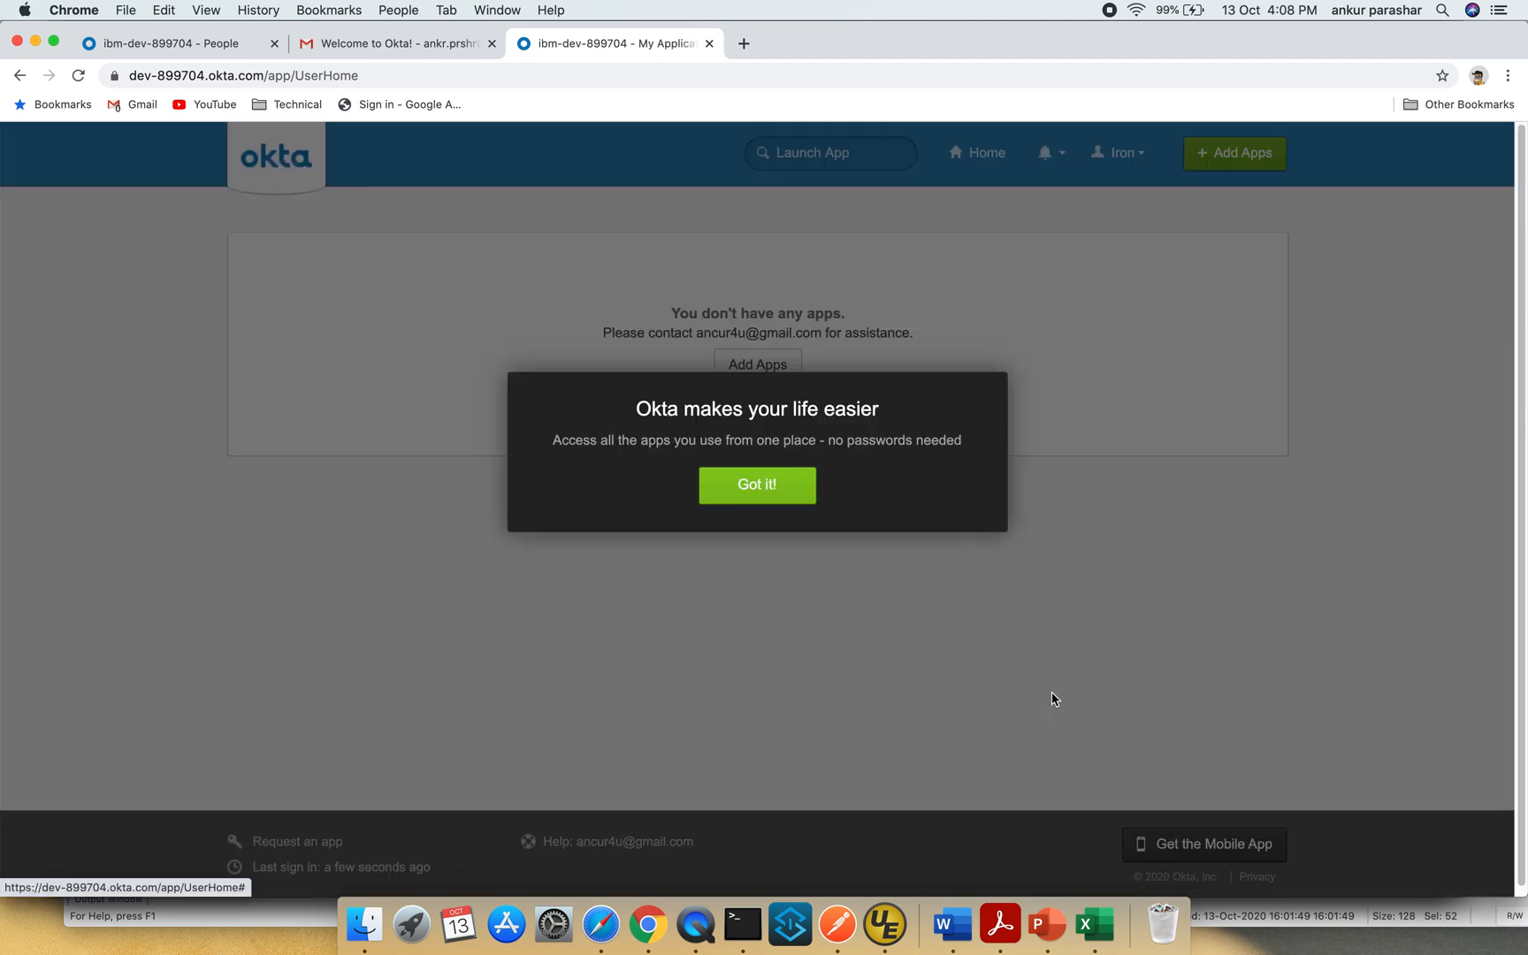
left_click(756, 485)
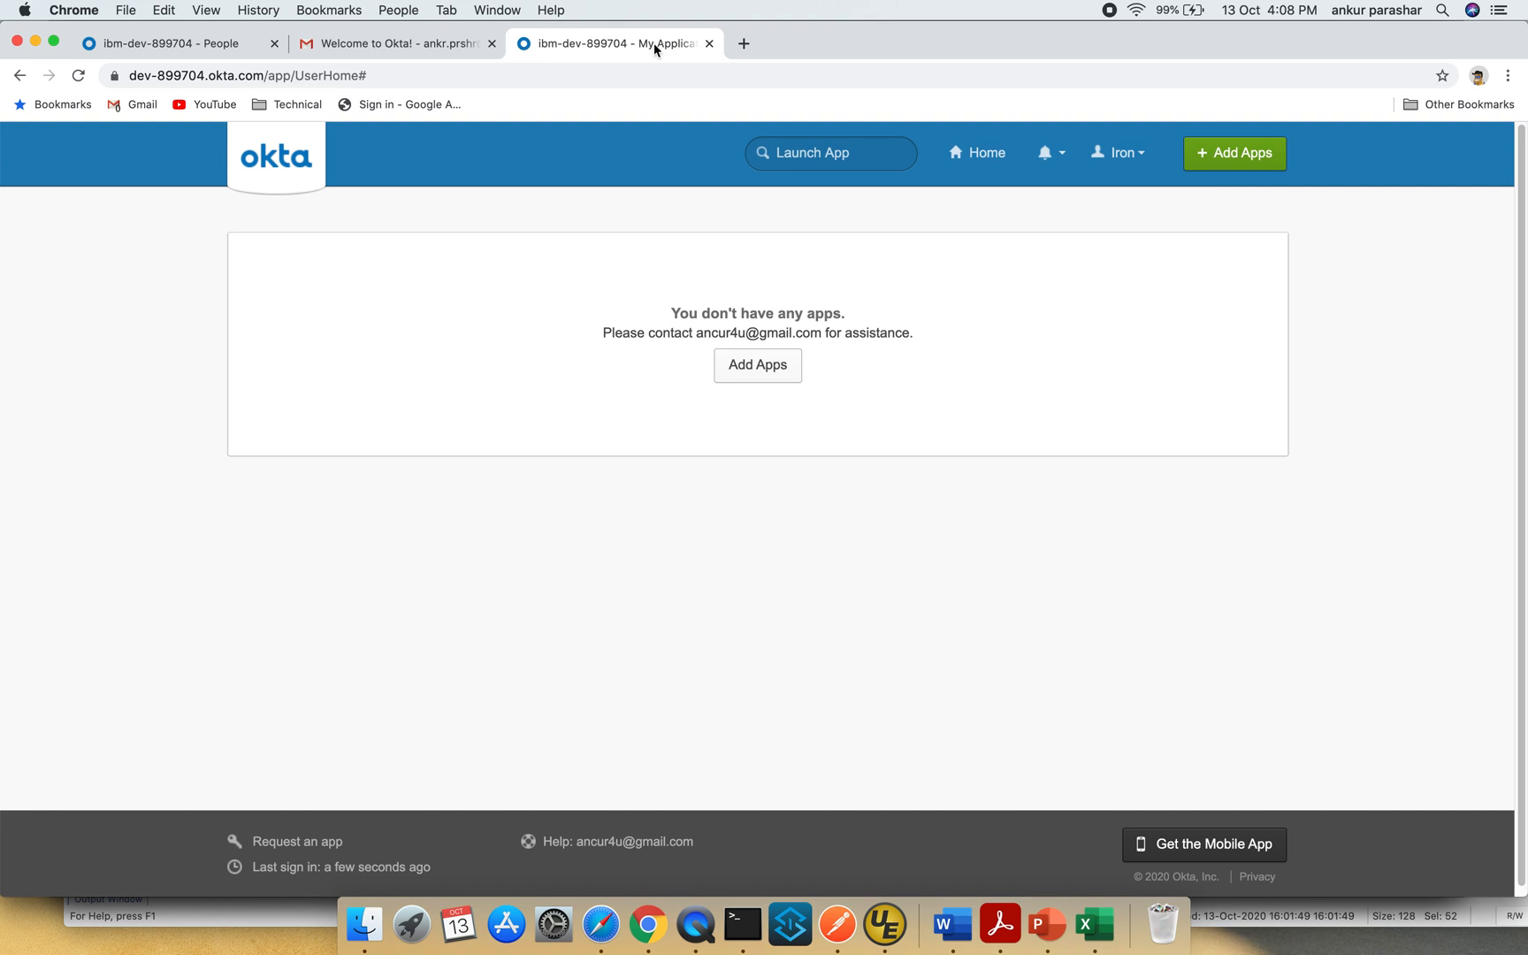
Reload the Okta People list so Iron Man shows as Active alongside the other users
left_click(166, 43)
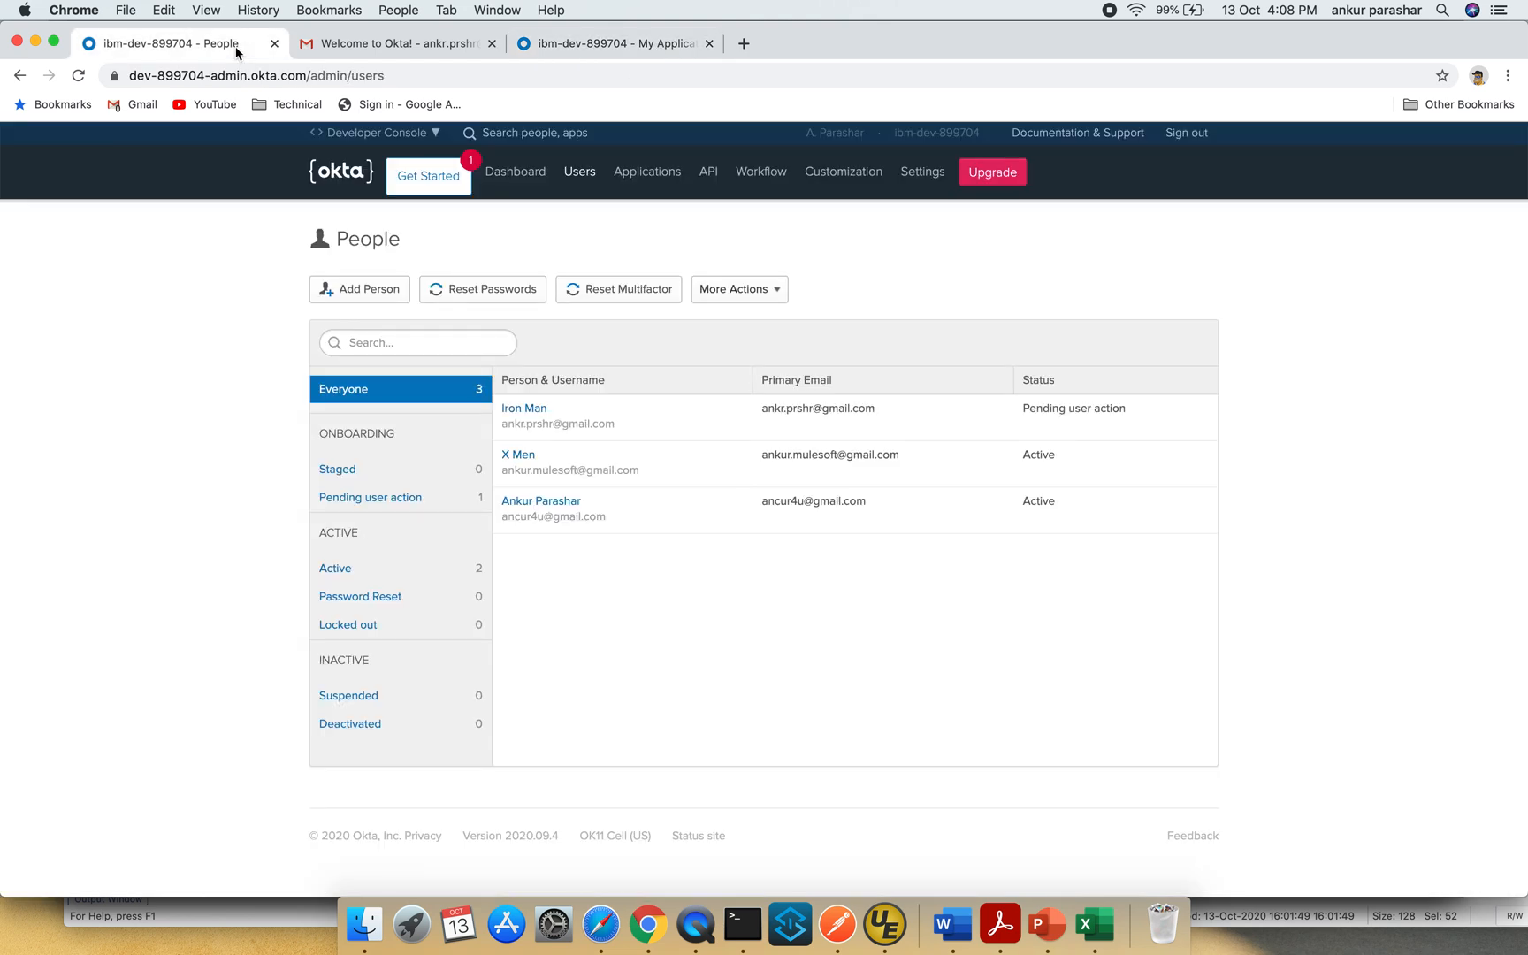
left_click(78, 76)
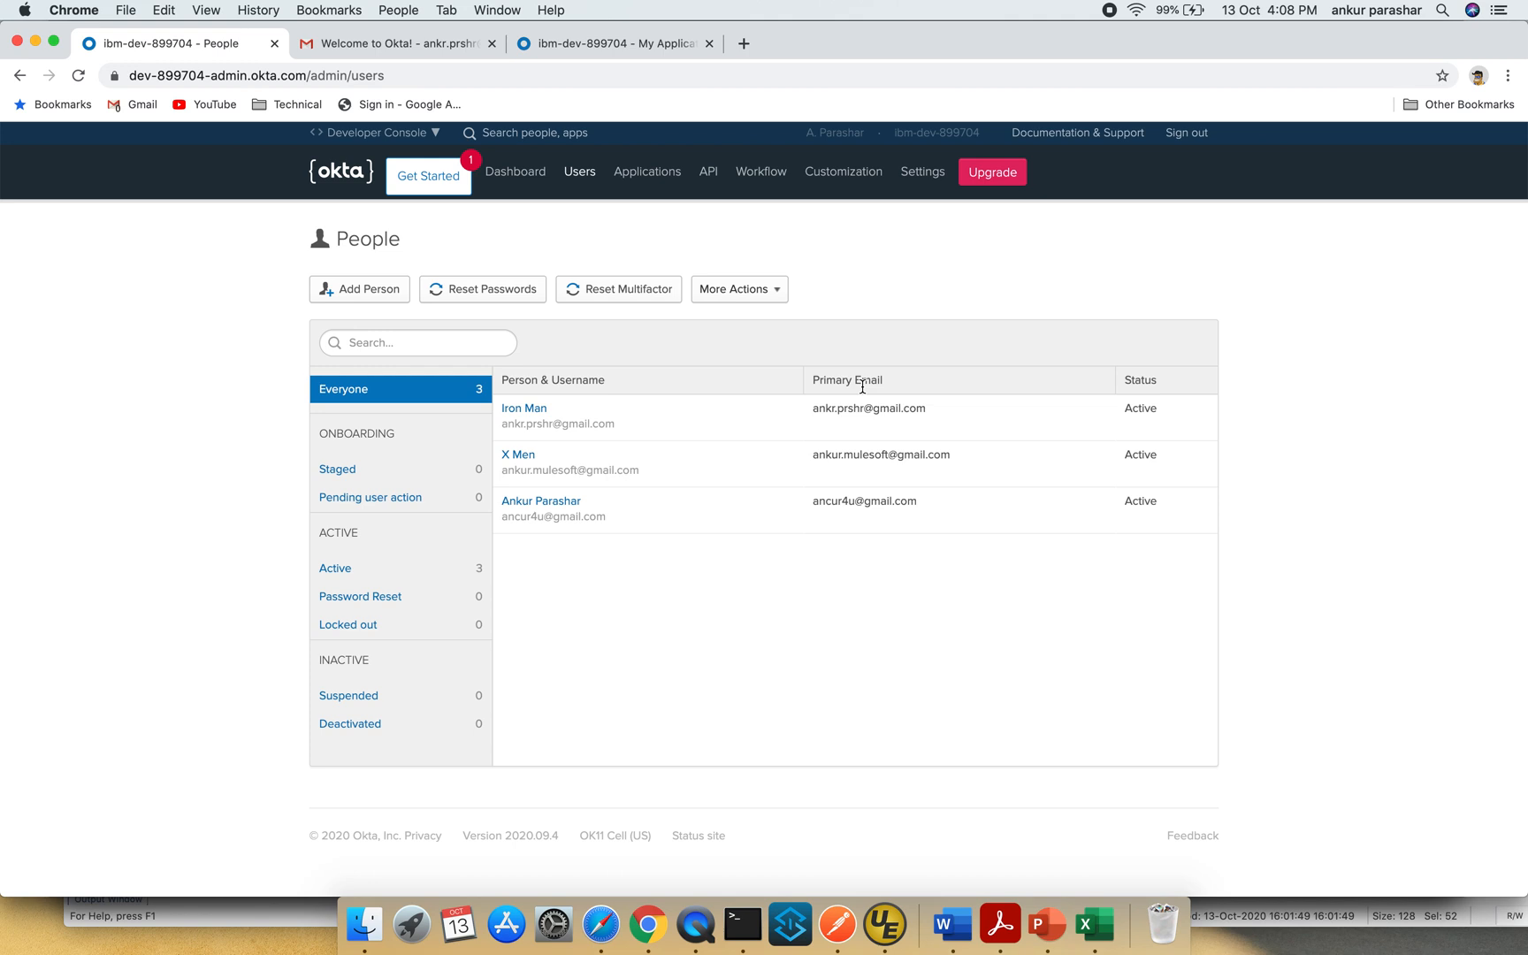
mouse_move(1504, 145)
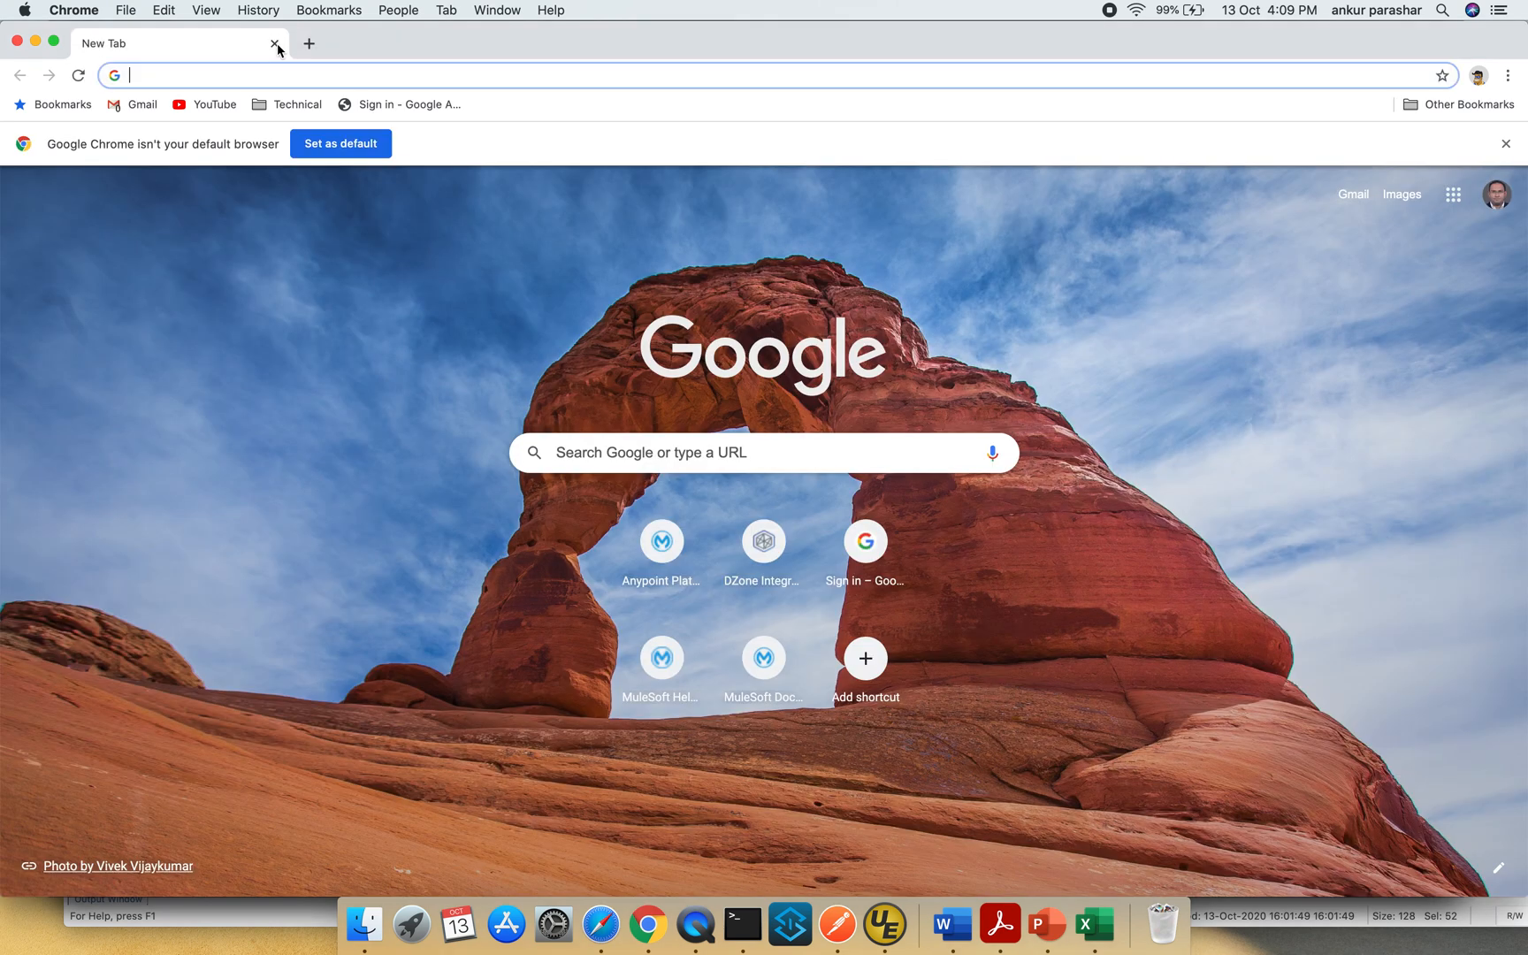
Start a new Incognito window from Chrome's menu for a clean Okta sign-in
left_click(1508, 74)
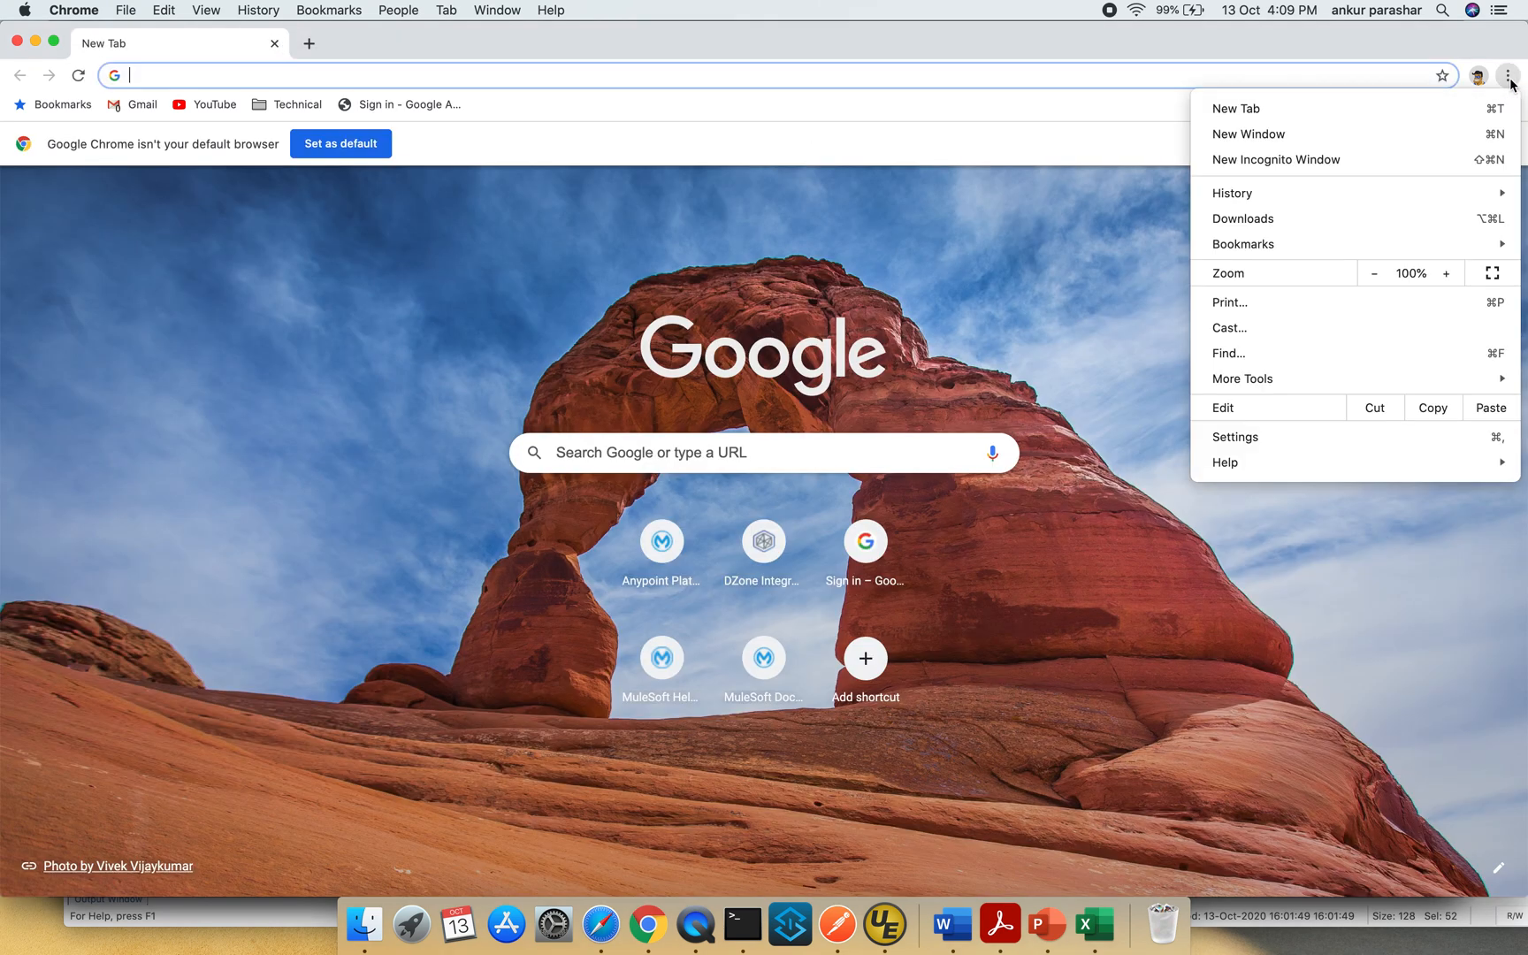
left_click(1275, 159)
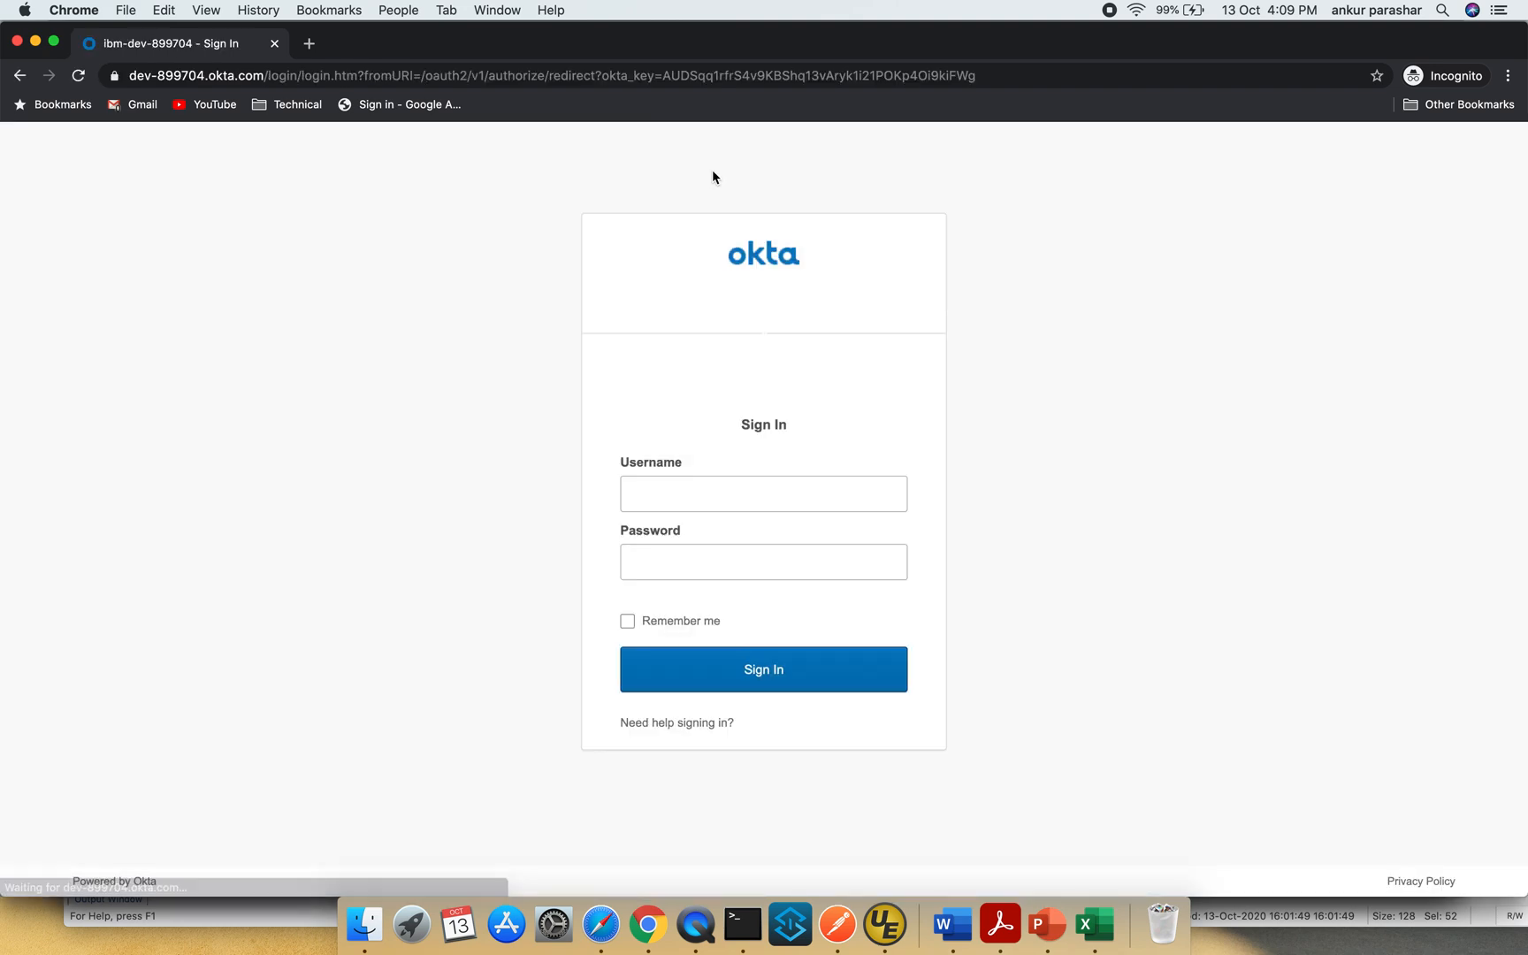
left_click(762, 493)
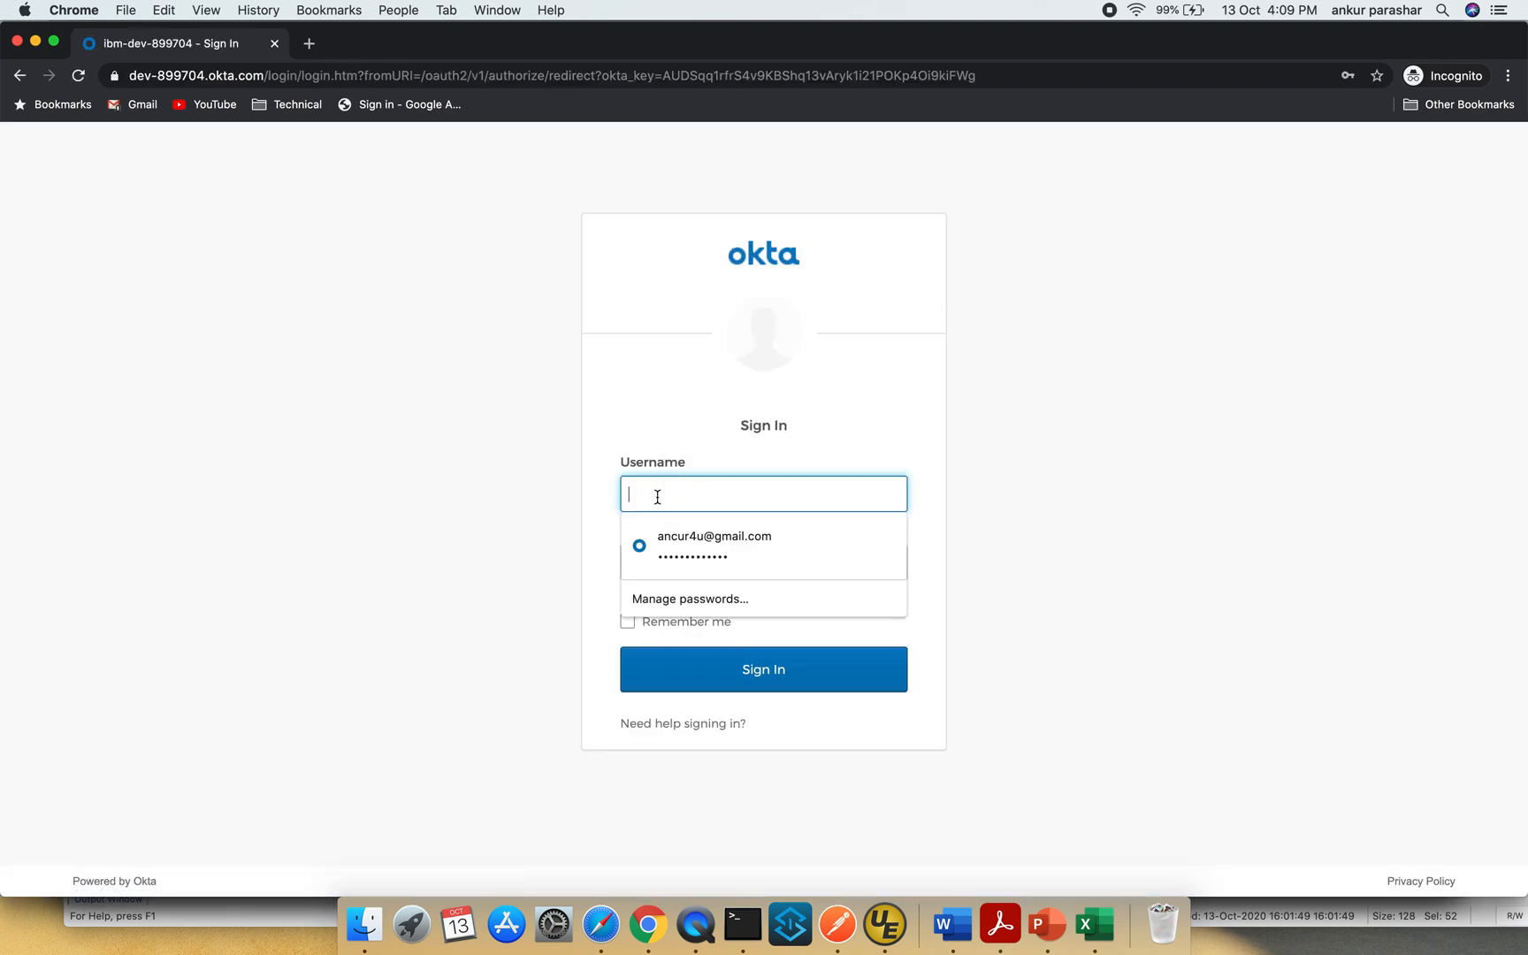
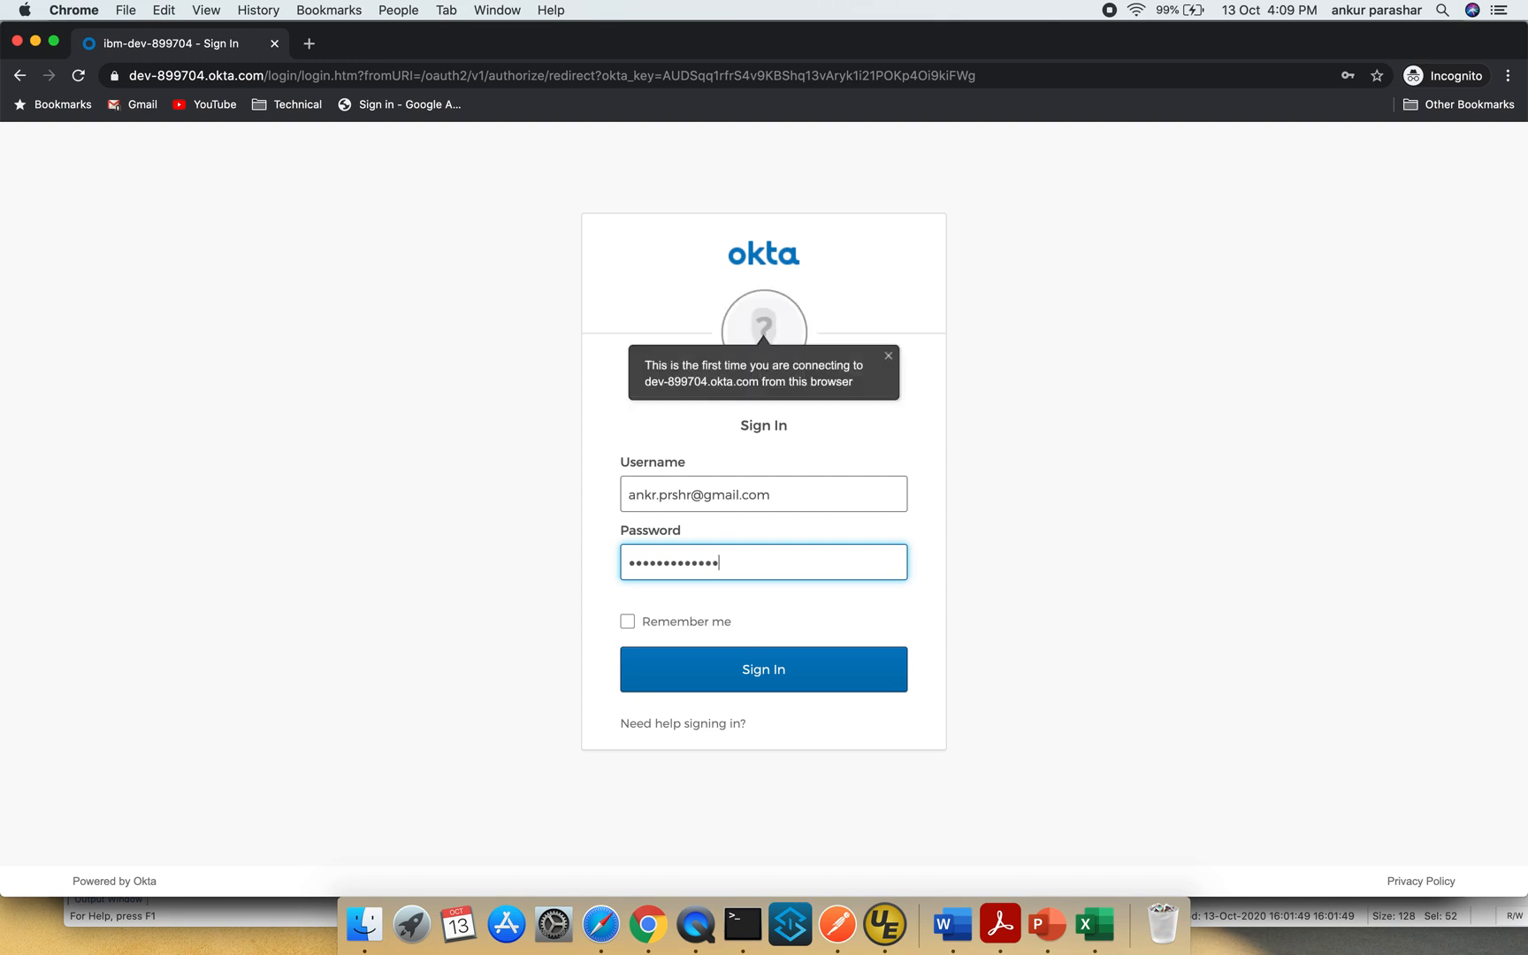
left_click(762, 669)
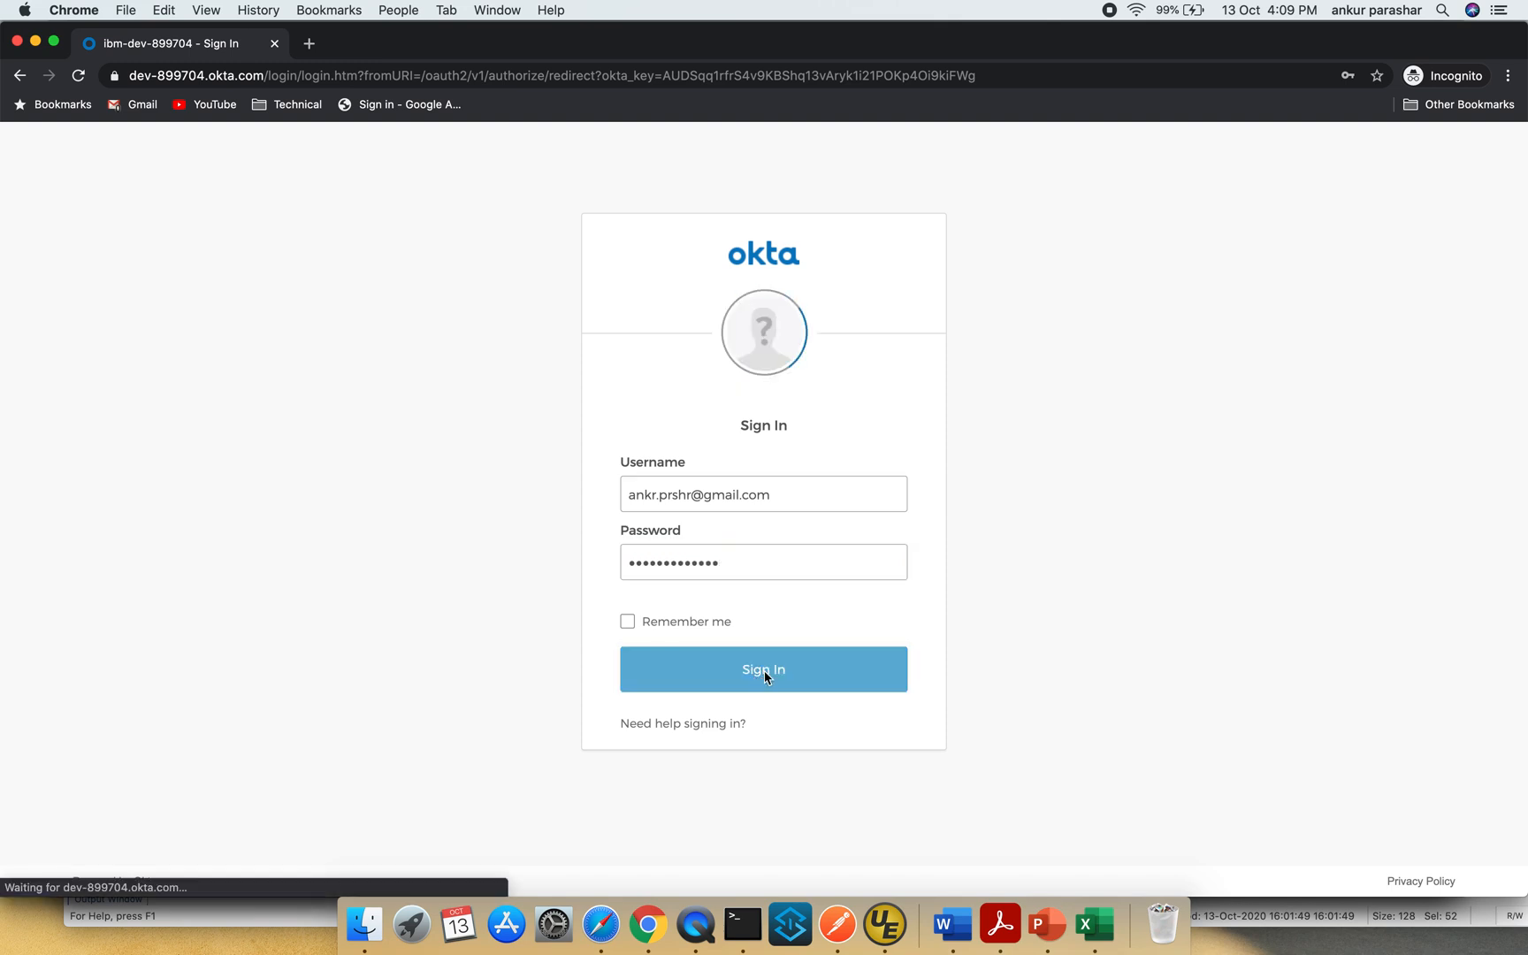
left_click(762, 670)
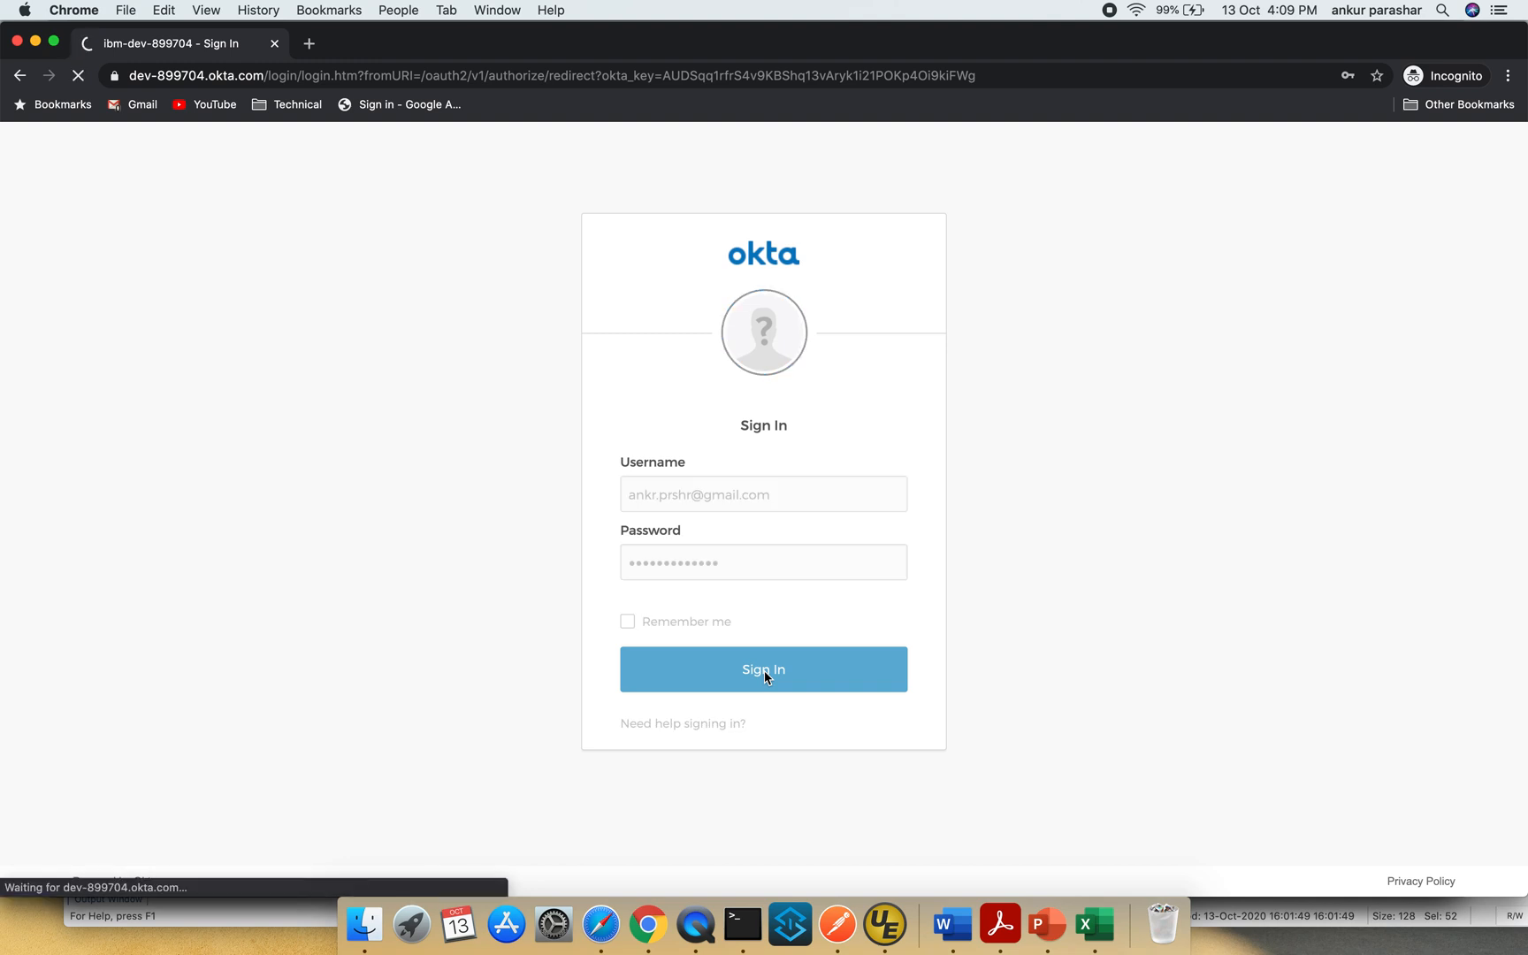
left_click(762, 669)
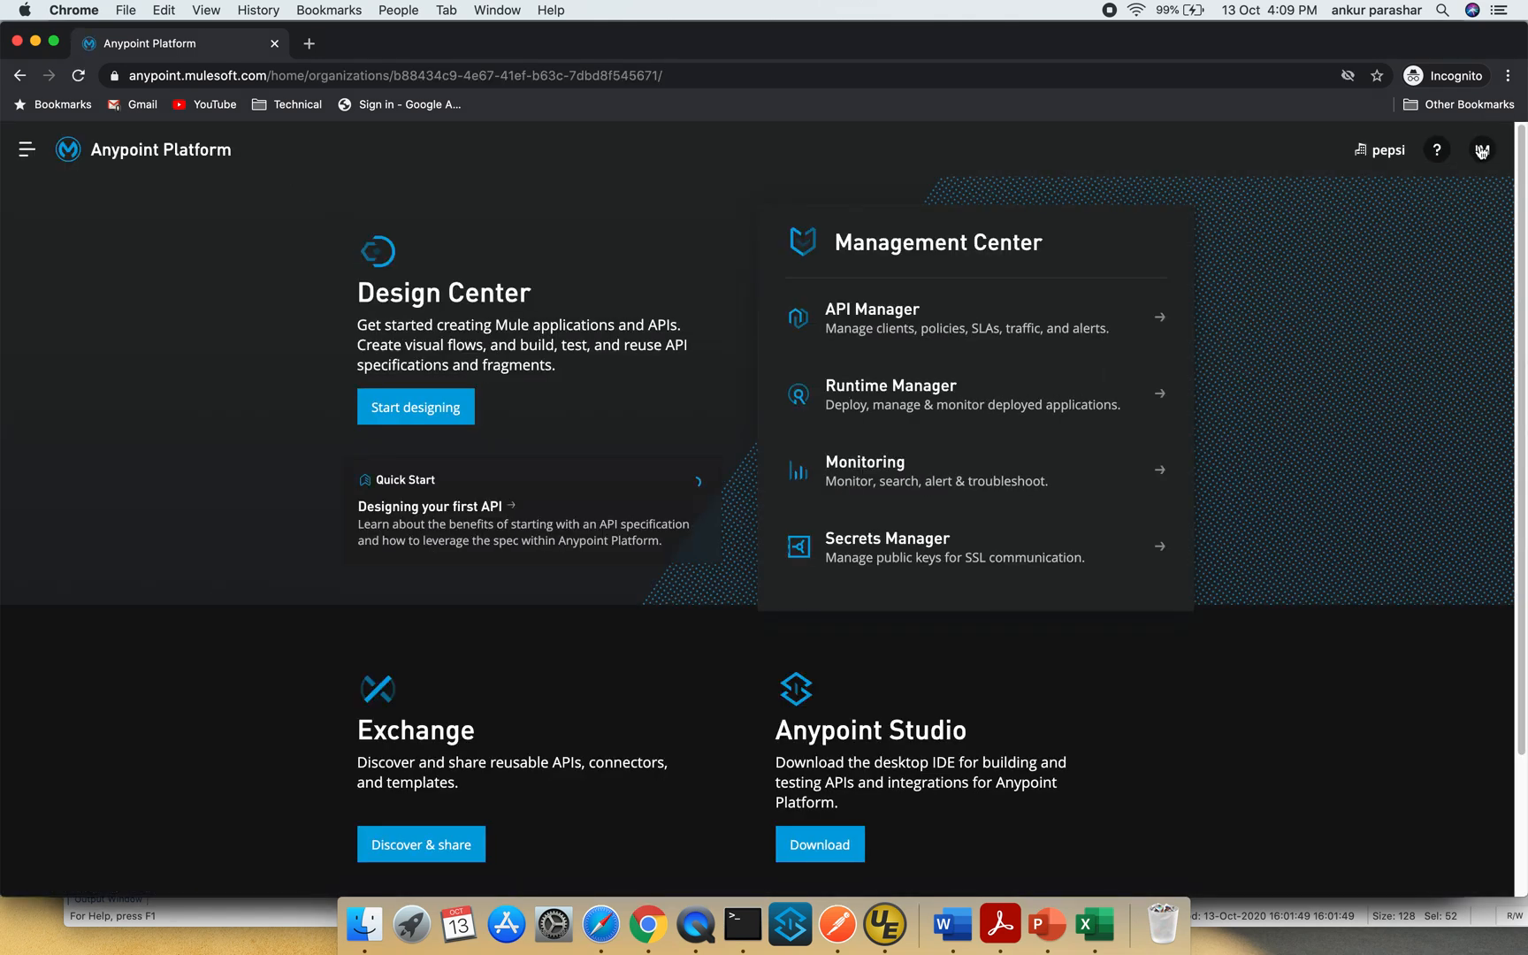
left_click(1482, 148)
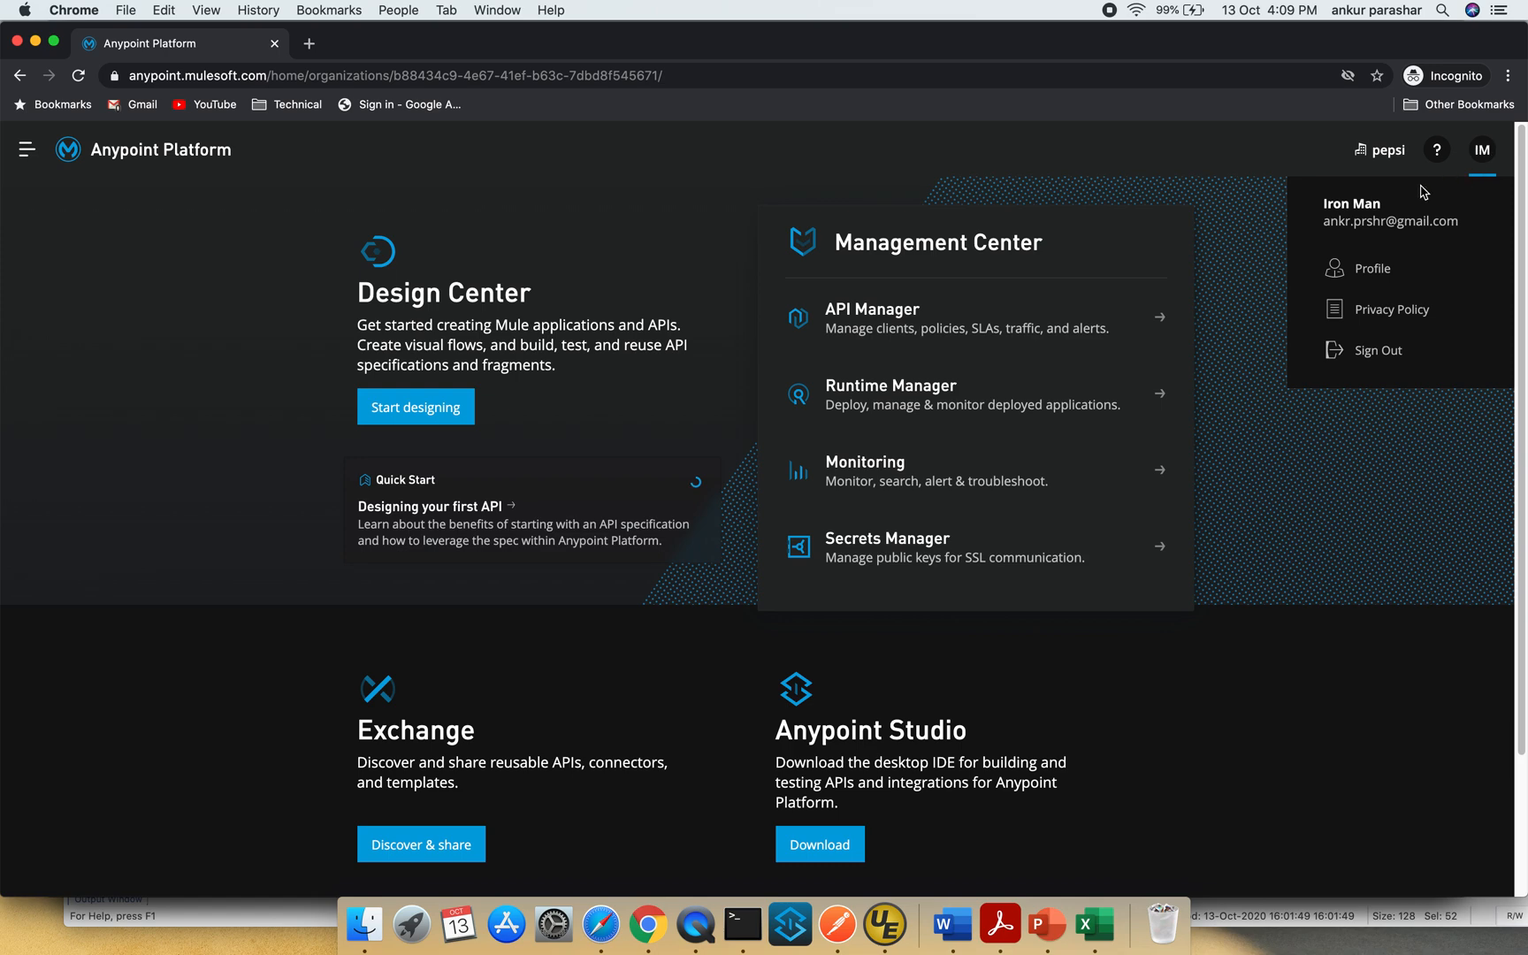
mouse_move(1330, 578)
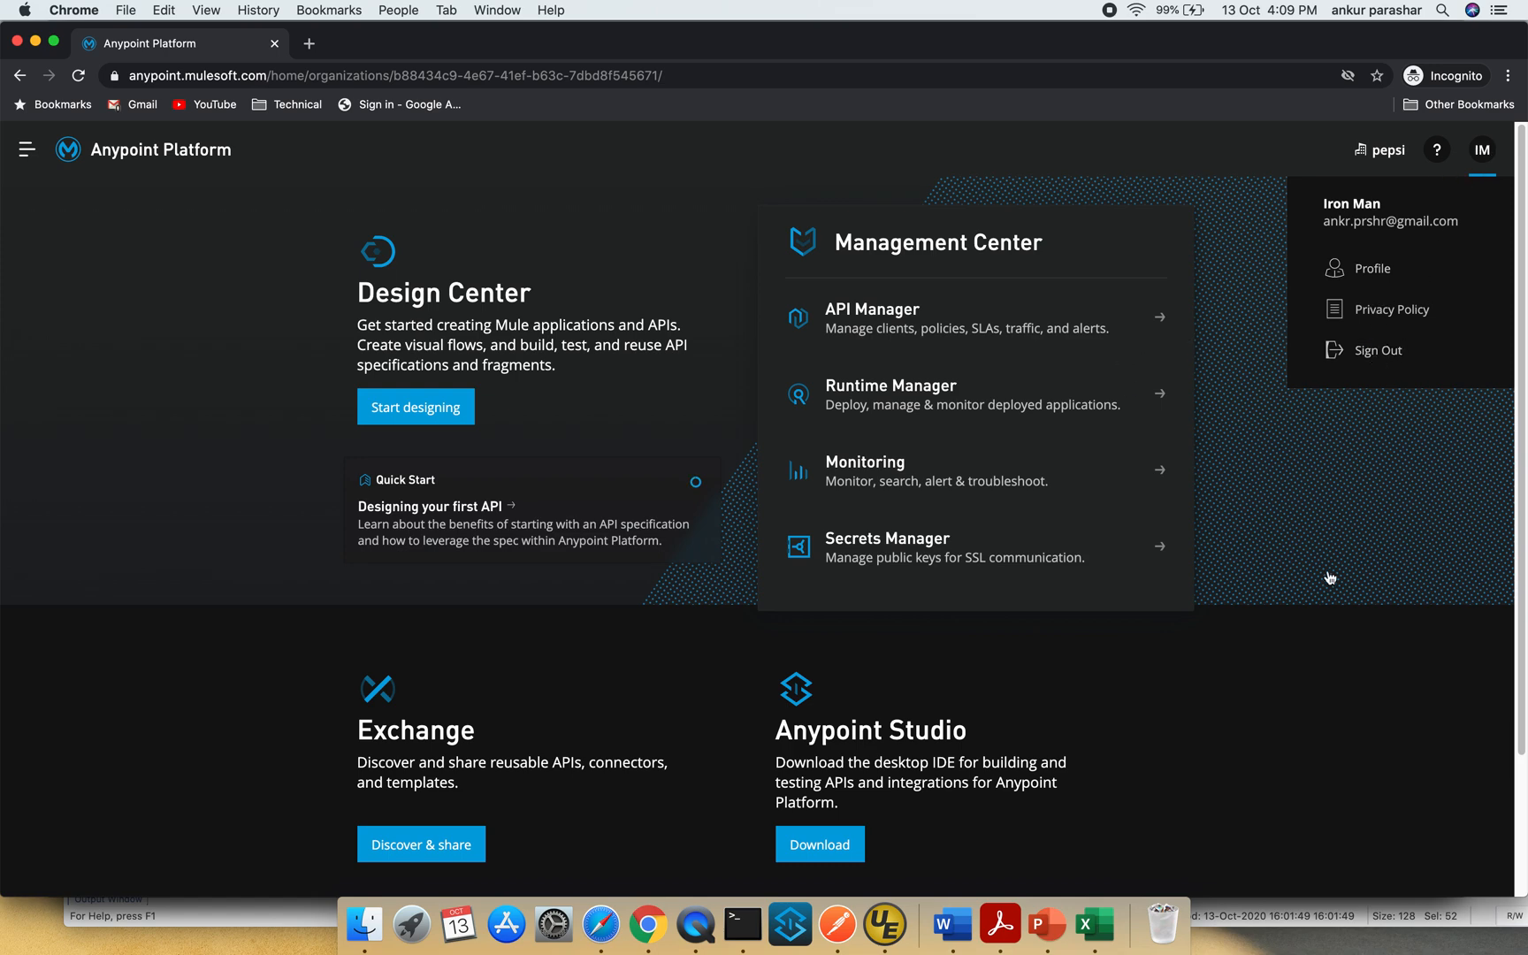
left_click(1372, 269)
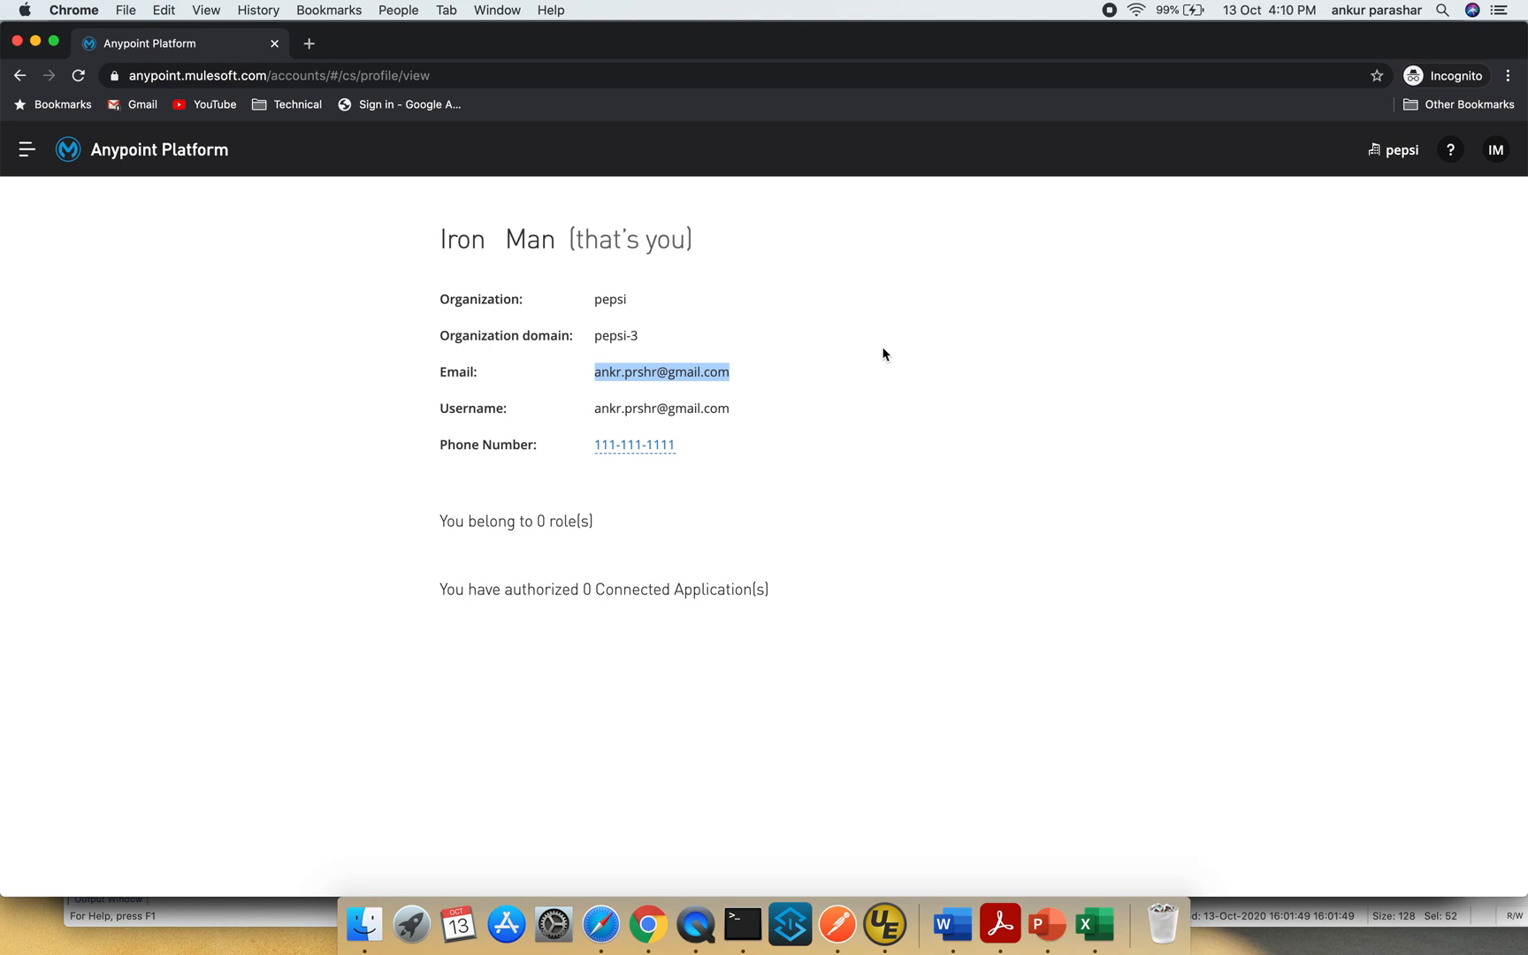
mouse_move(1143, 217)
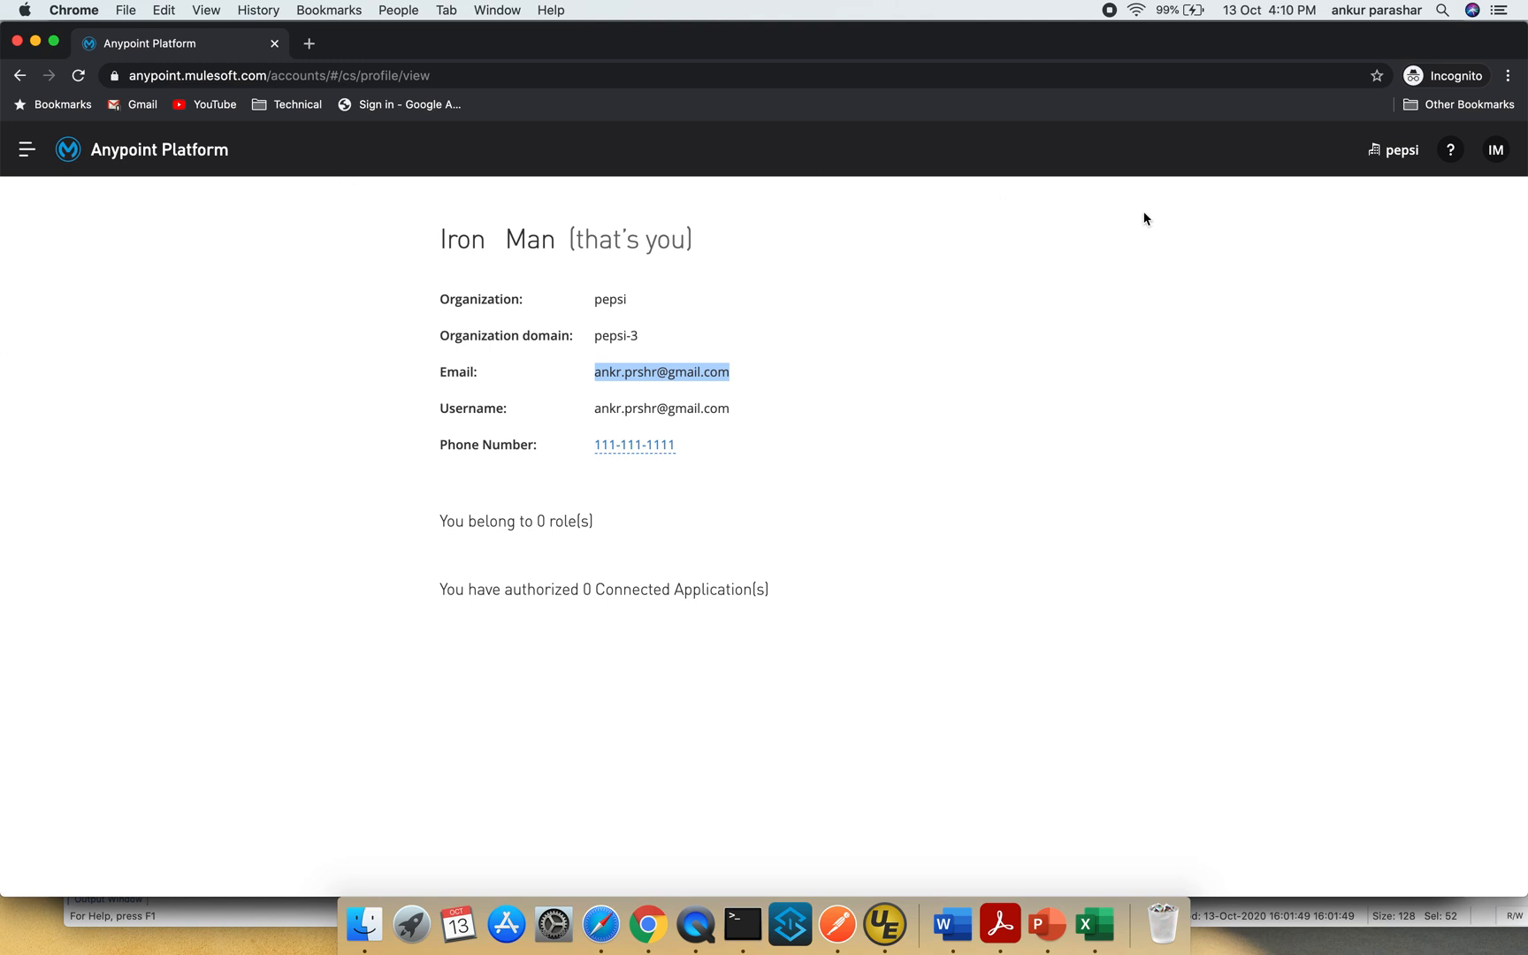
left_click(1496, 149)
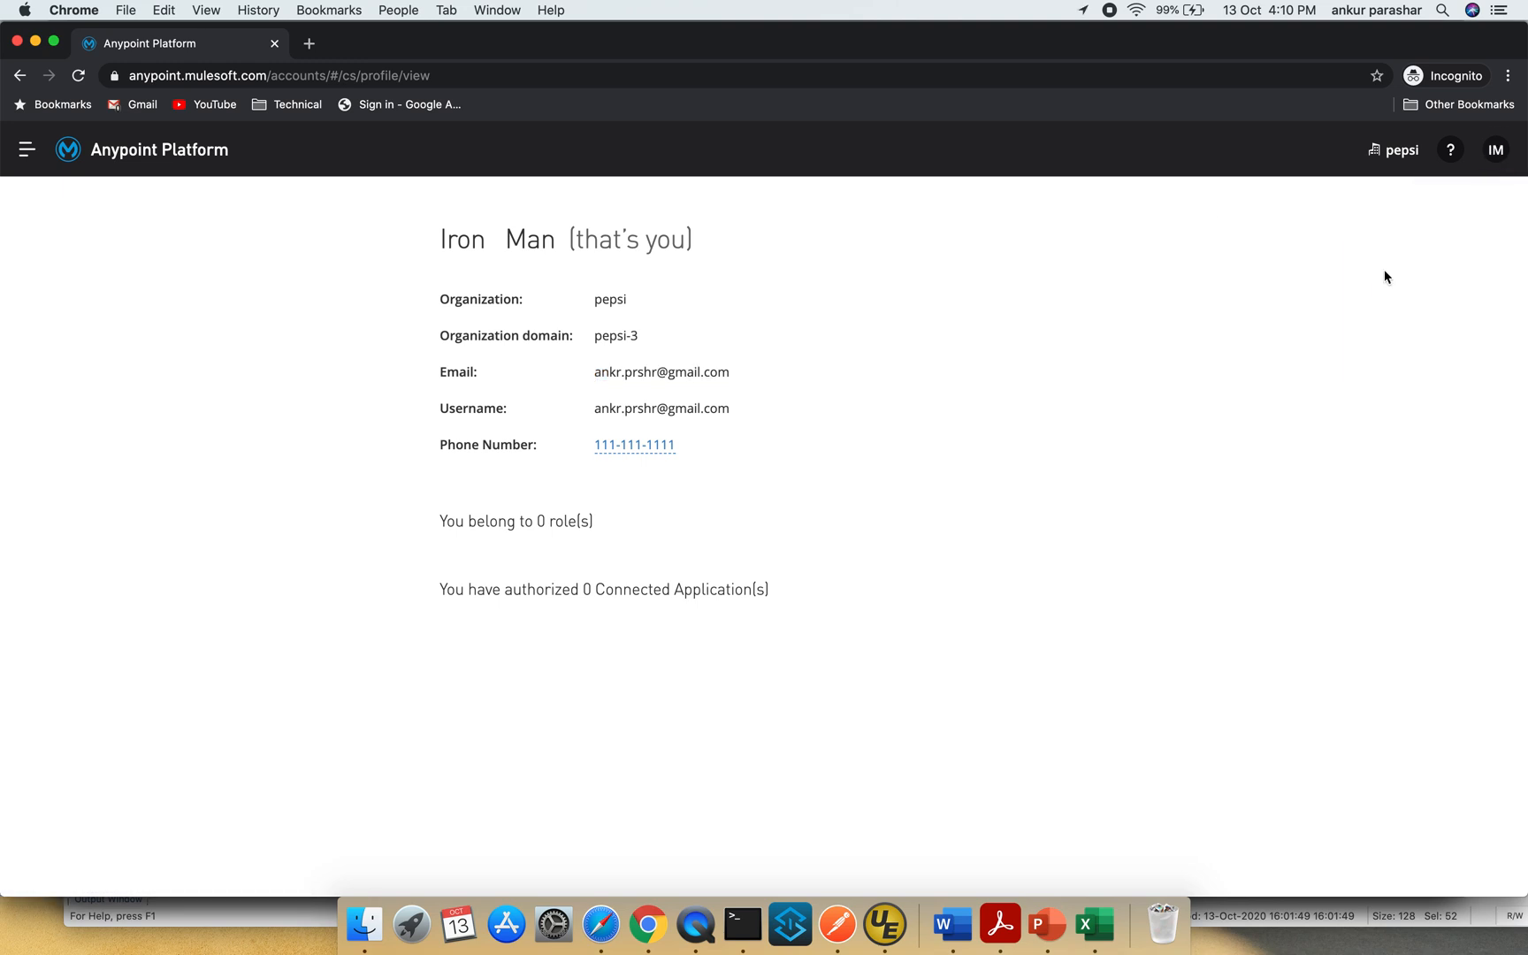
mouse_move(1089, 246)
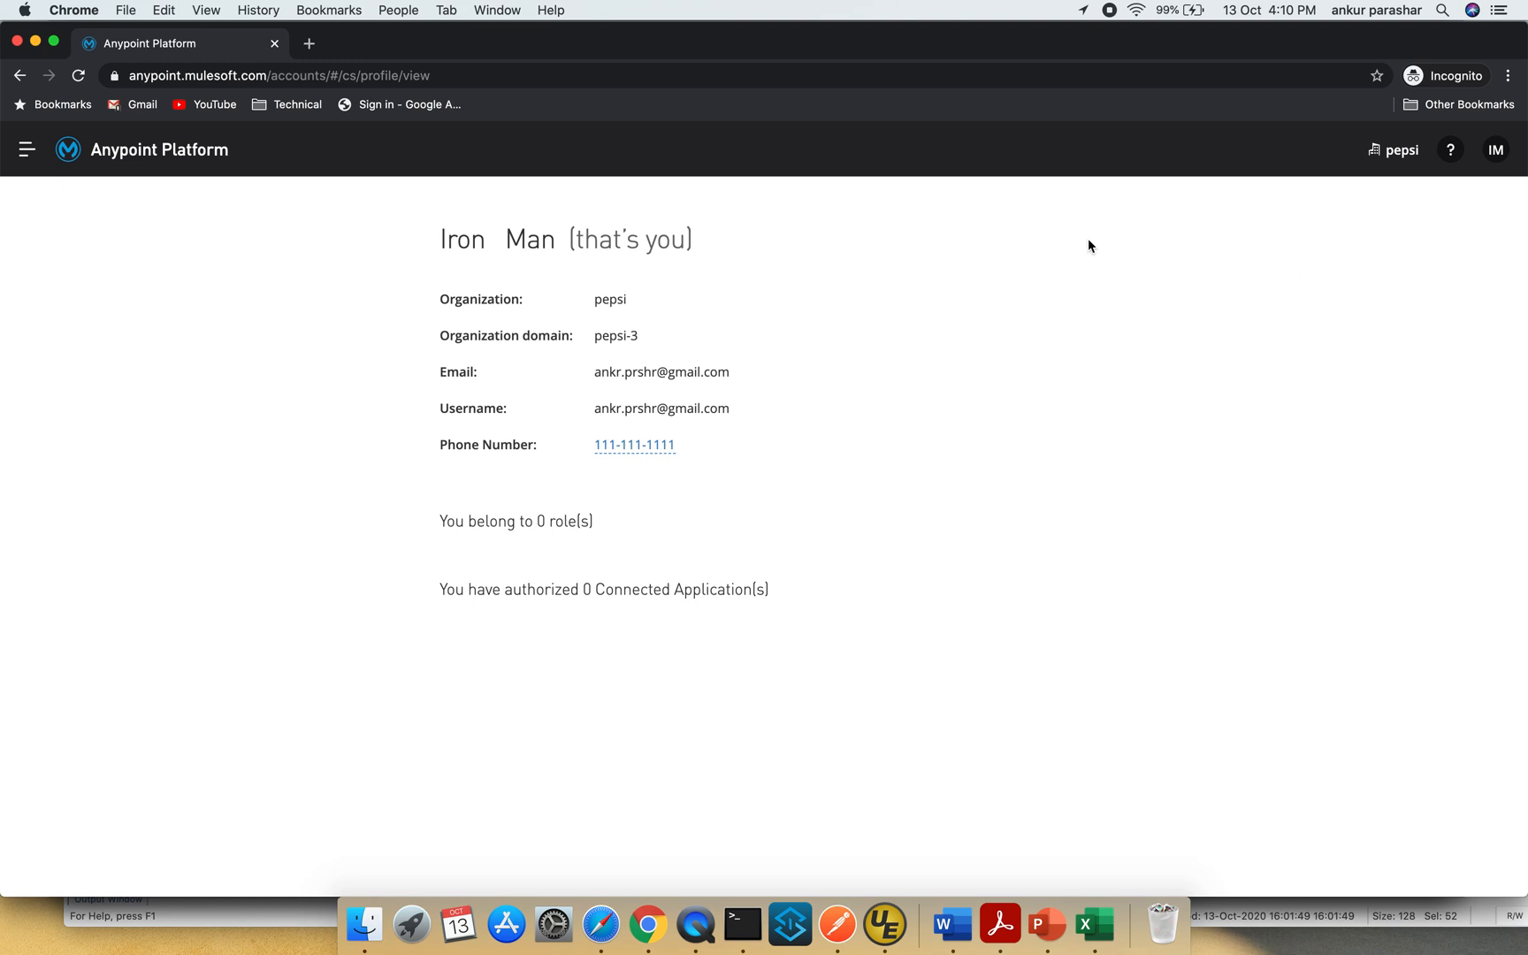
mouse_move(536, 543)
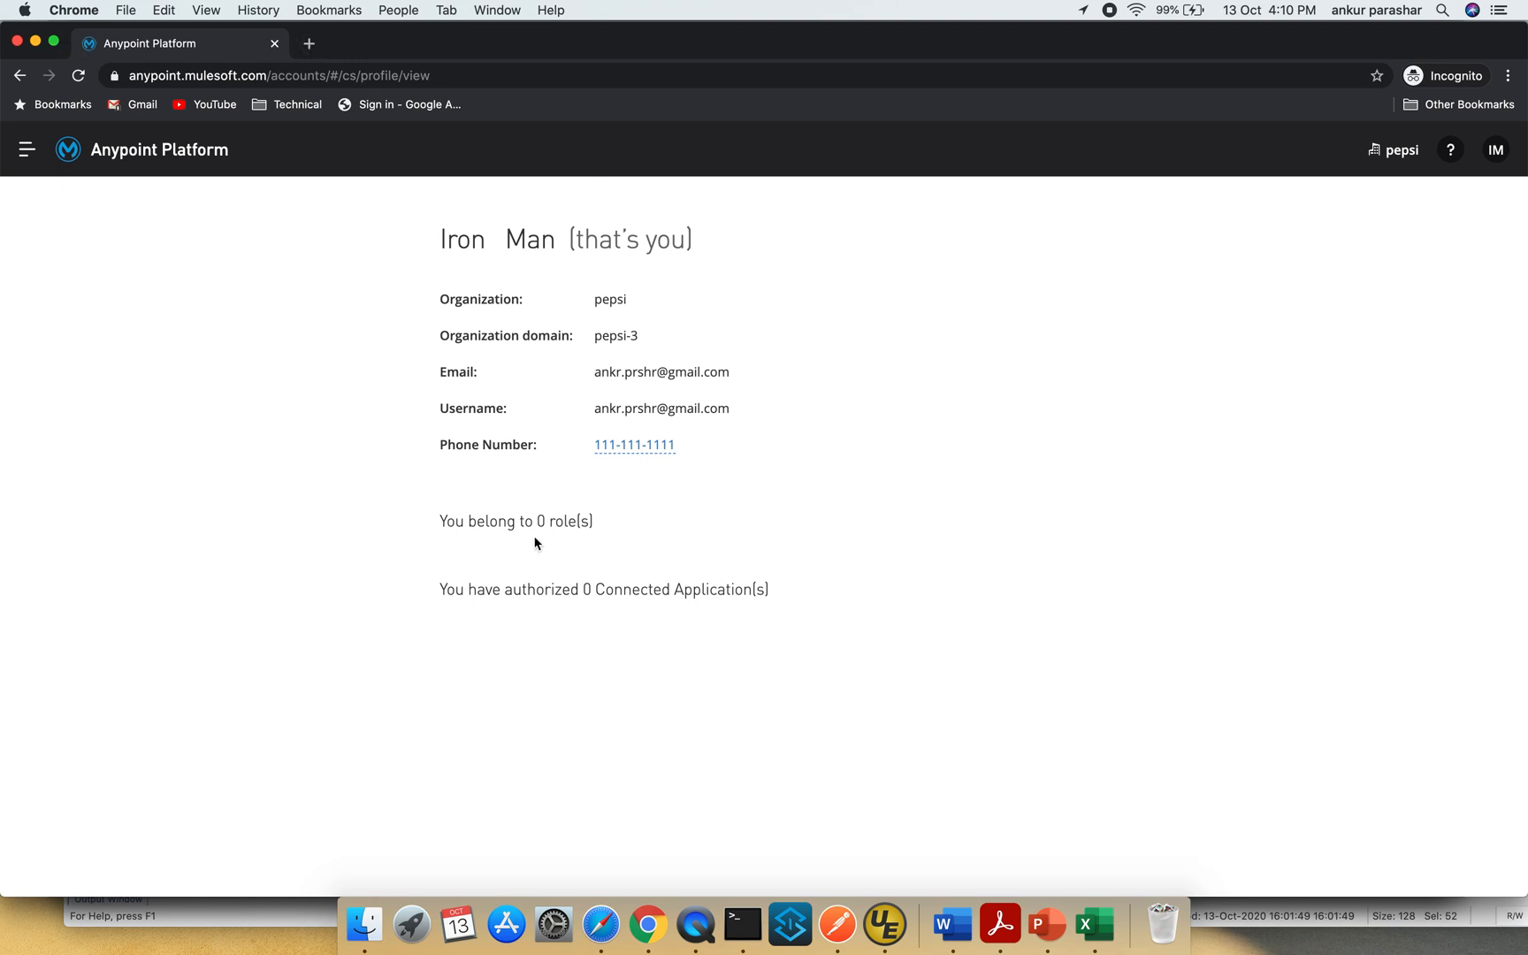